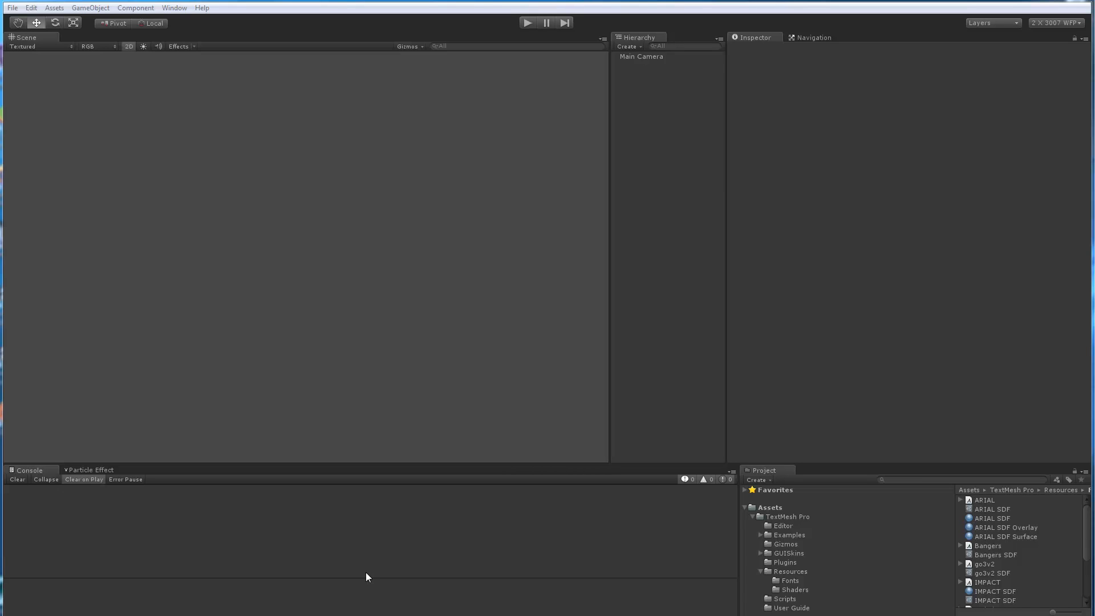
pyautogui.moveTo(385, 390)
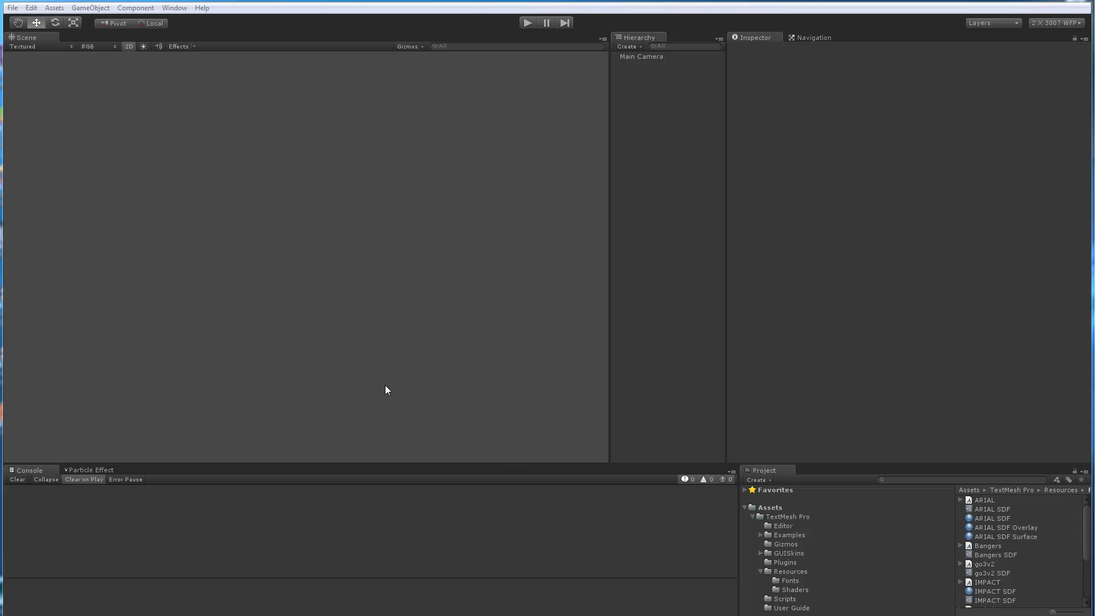
pyautogui.moveTo(245, 163)
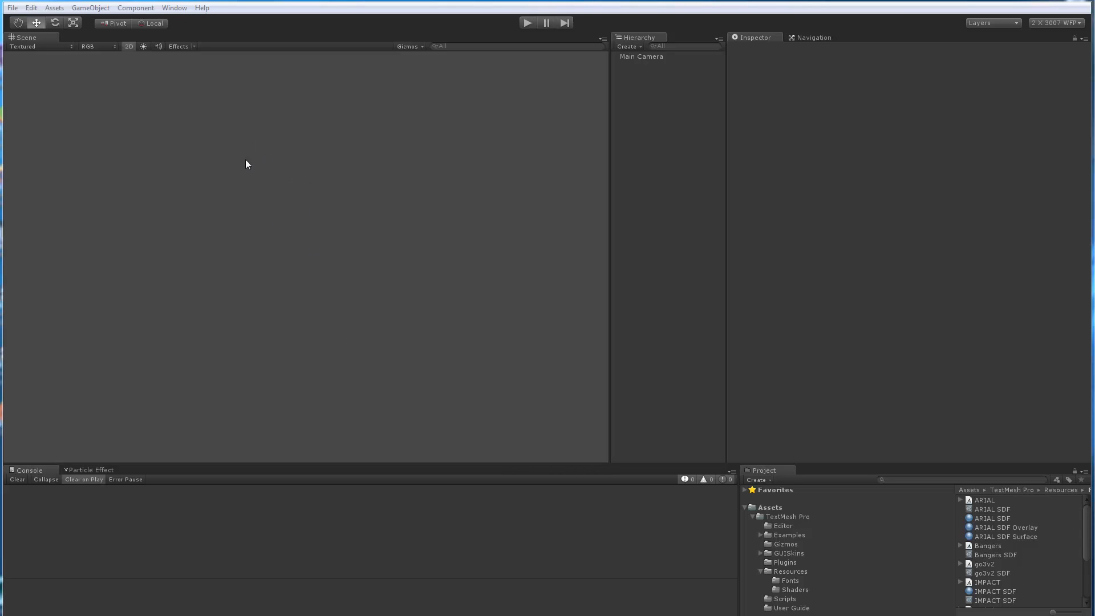
# Launch the TextMeshPro Font Asset Creator from the Window menu and choose IMPACT as the font source.
pyautogui.click(178, 8)
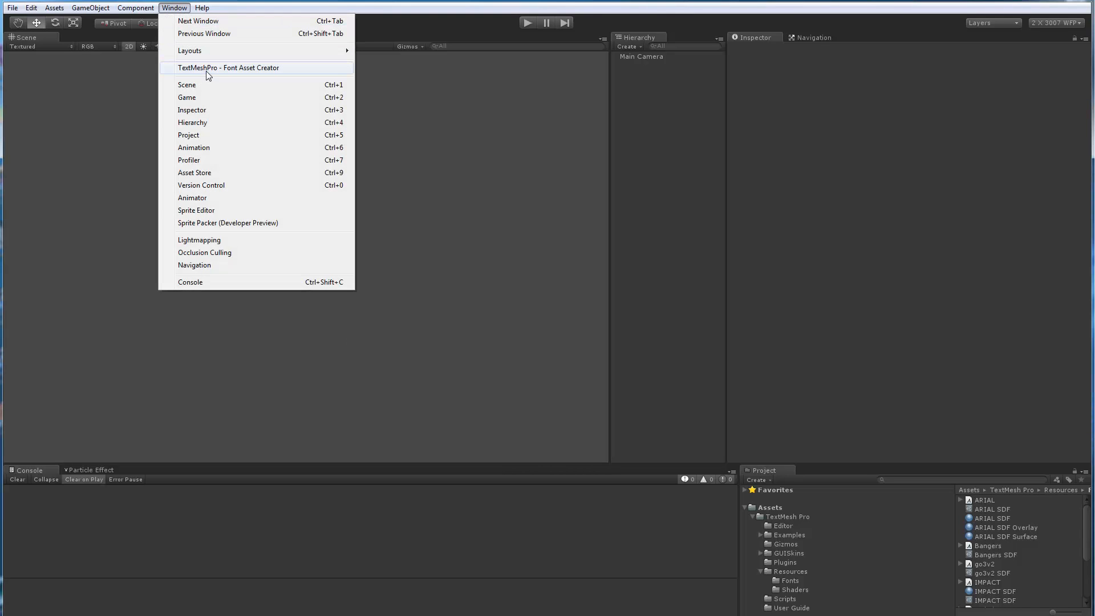
pyautogui.click(225, 67)
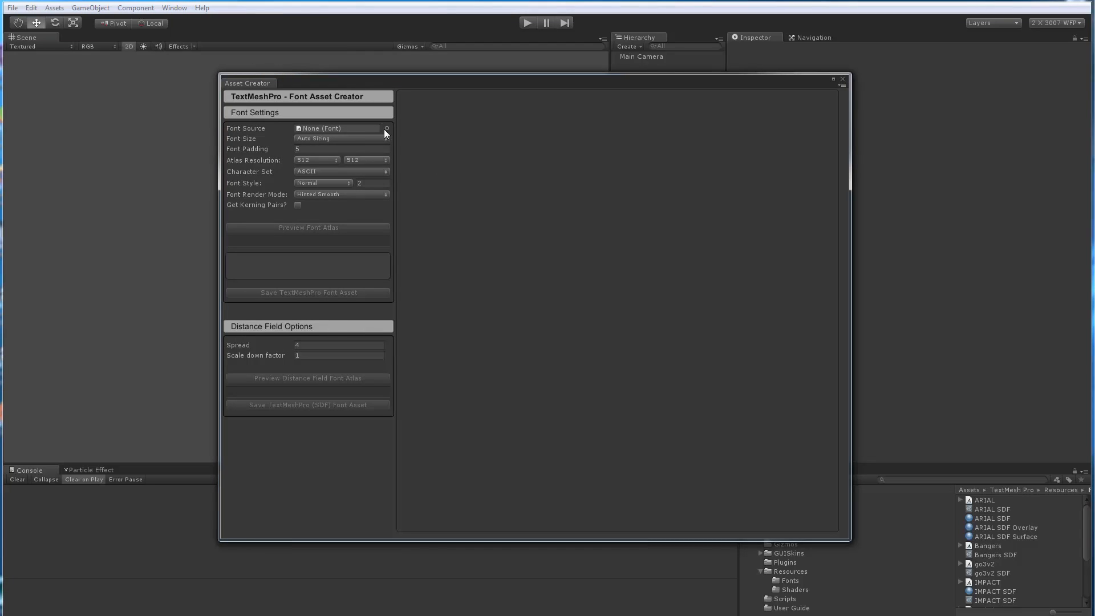
pyautogui.click(386, 128)
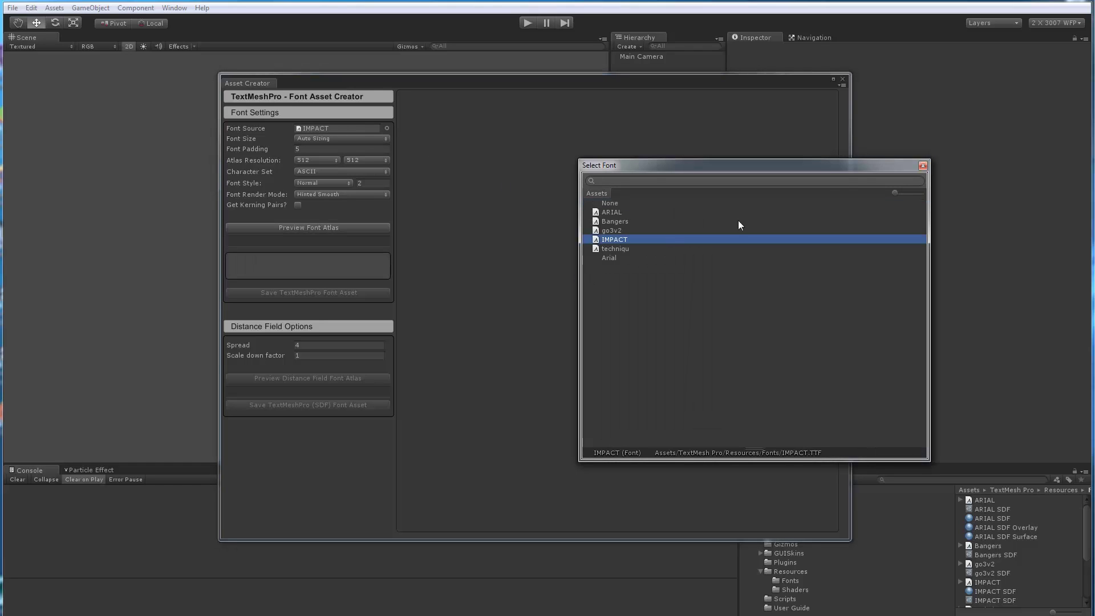
pyautogui.click(614, 239)
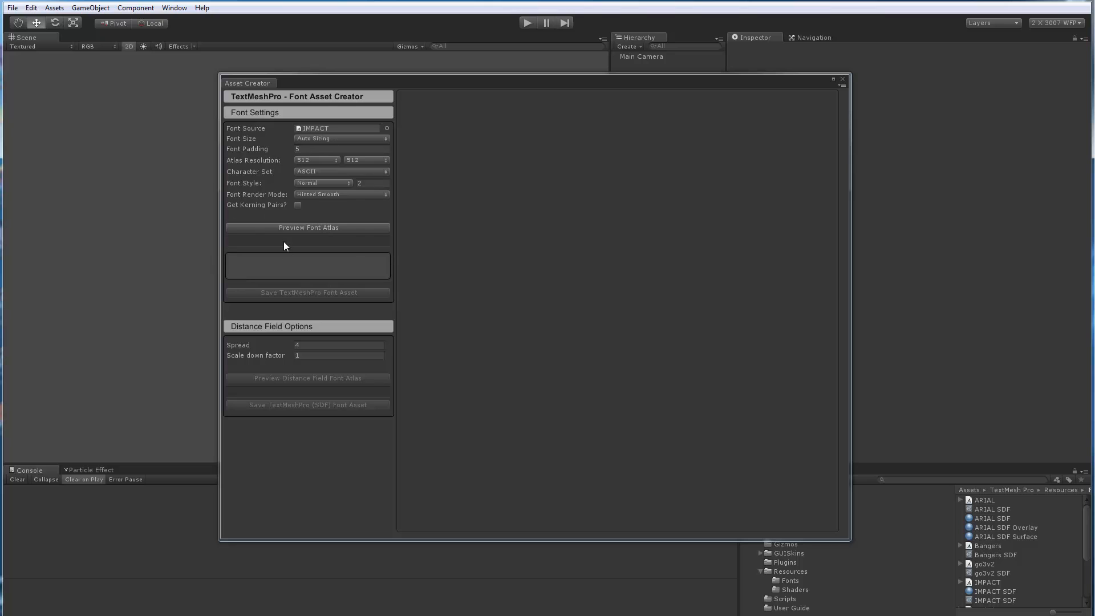
# Generate the IMPACT atlas preview, packing all 95 characters at 76 pt.
pyautogui.click(308, 227)
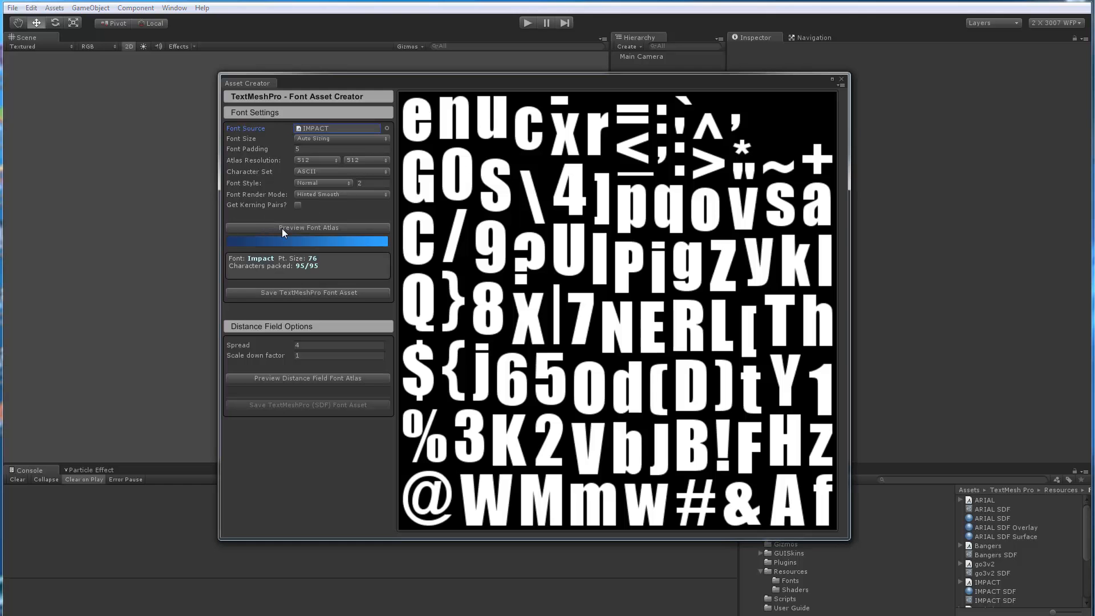
pyautogui.moveTo(648, 349)
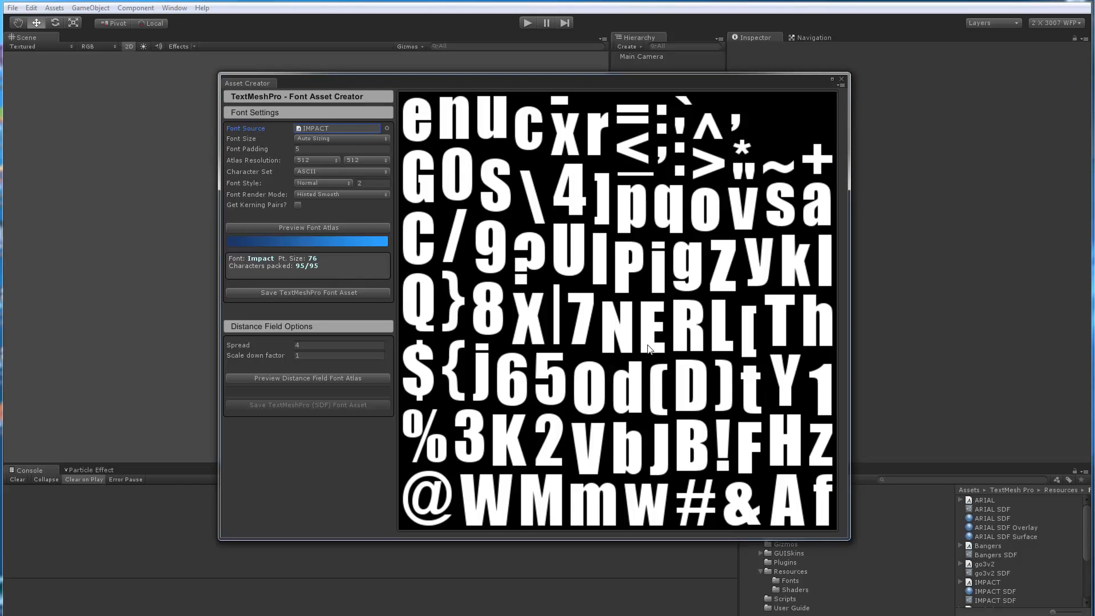
pyautogui.moveTo(607, 283)
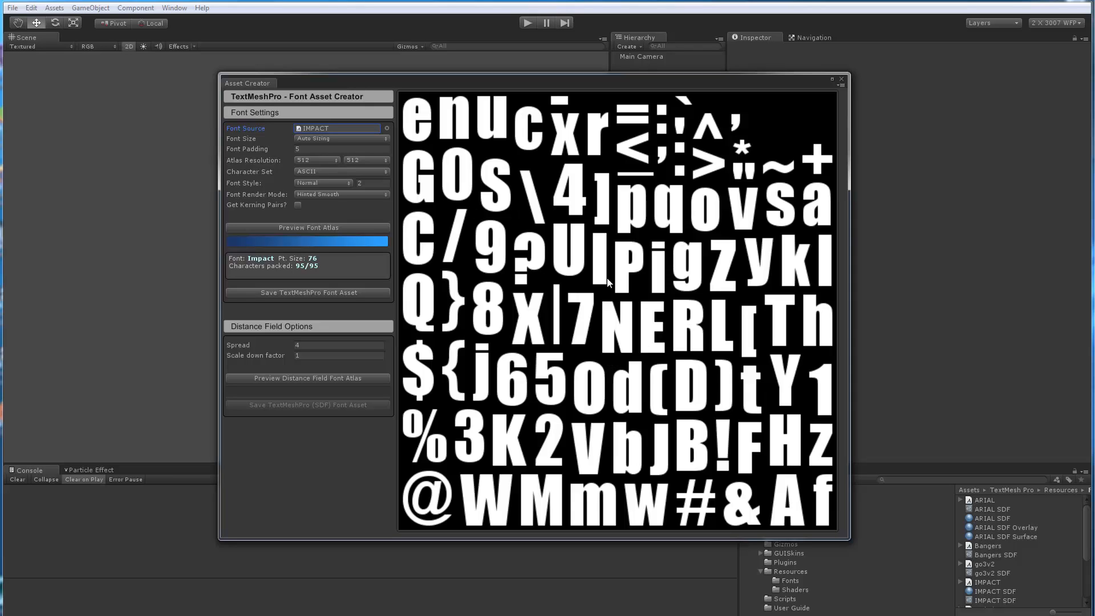
pyautogui.moveTo(244, 150)
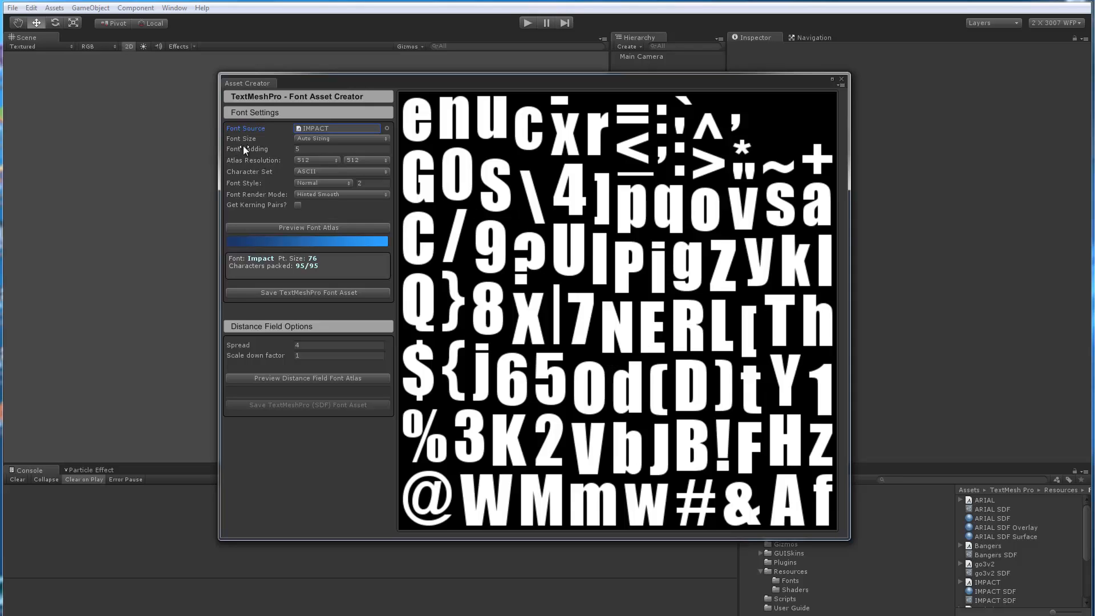
pyautogui.moveTo(322, 159)
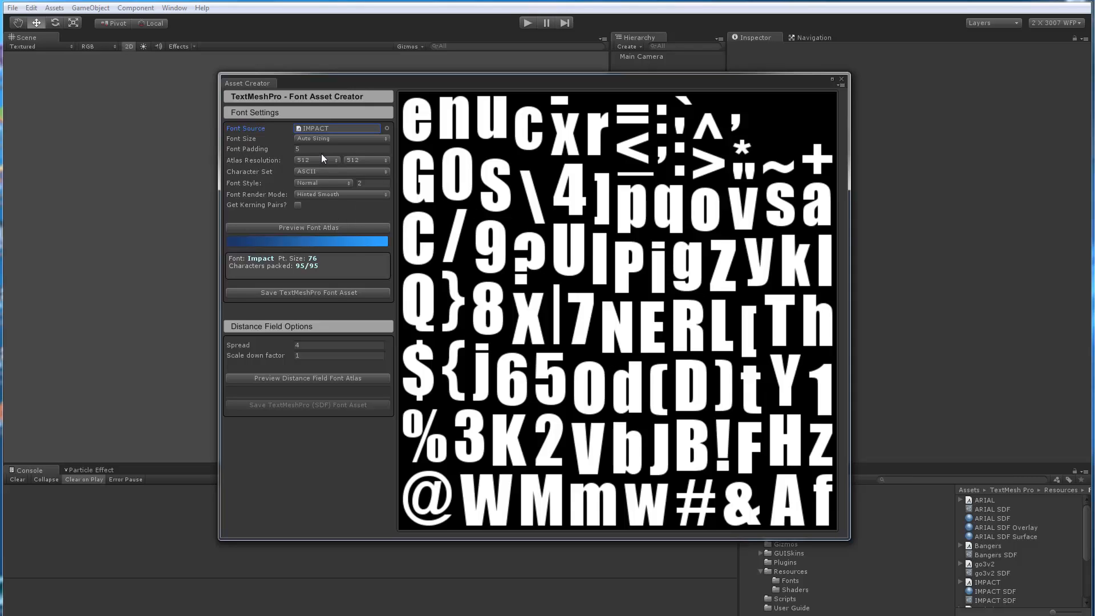
pyautogui.moveTo(340, 141)
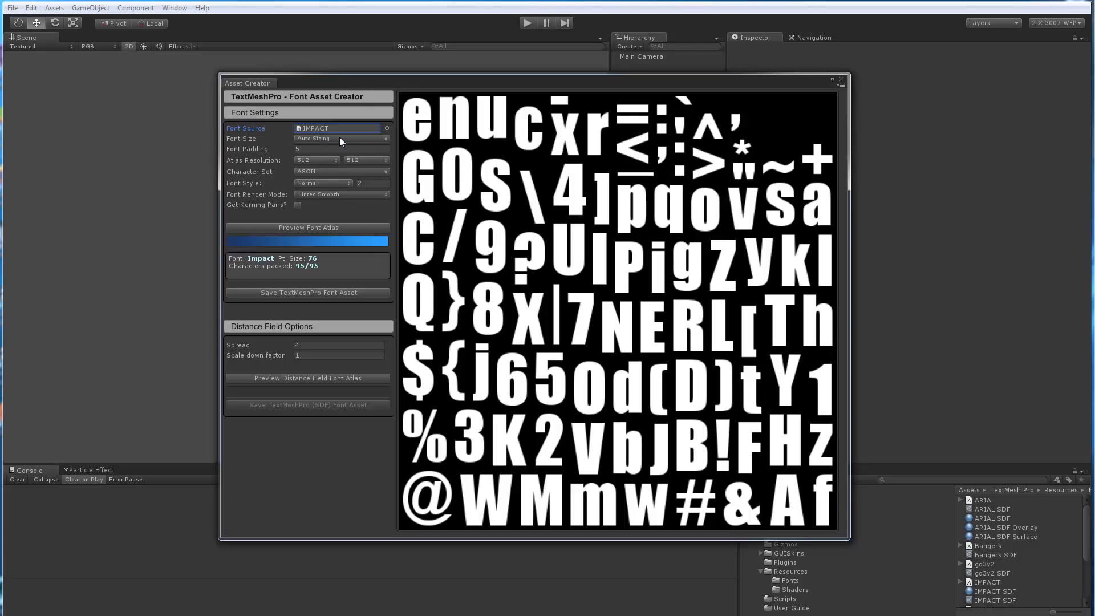
pyautogui.moveTo(610, 336)
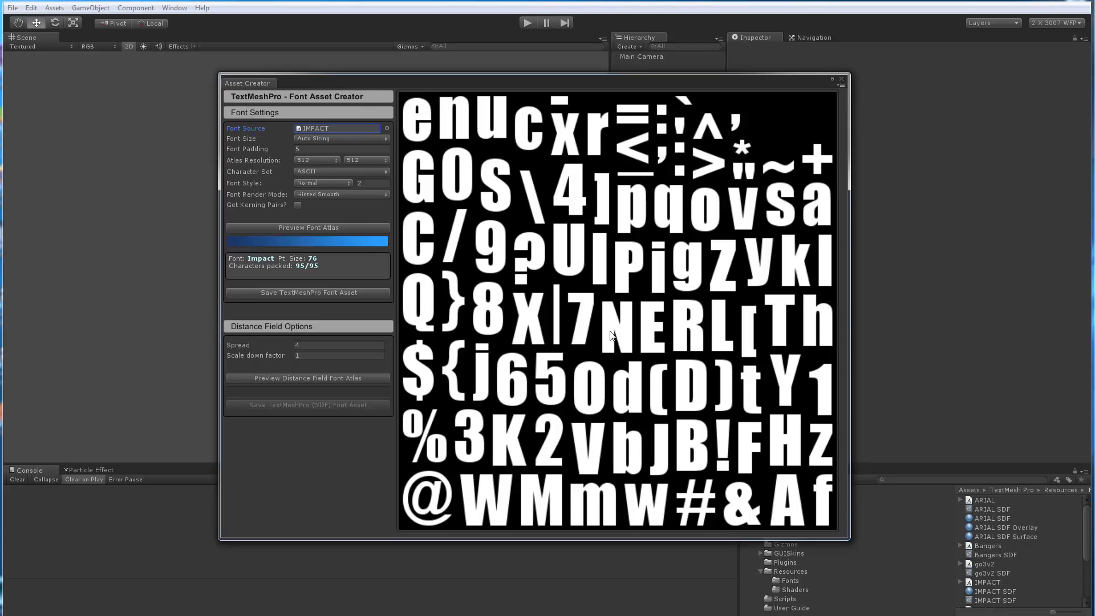
pyautogui.moveTo(522, 116)
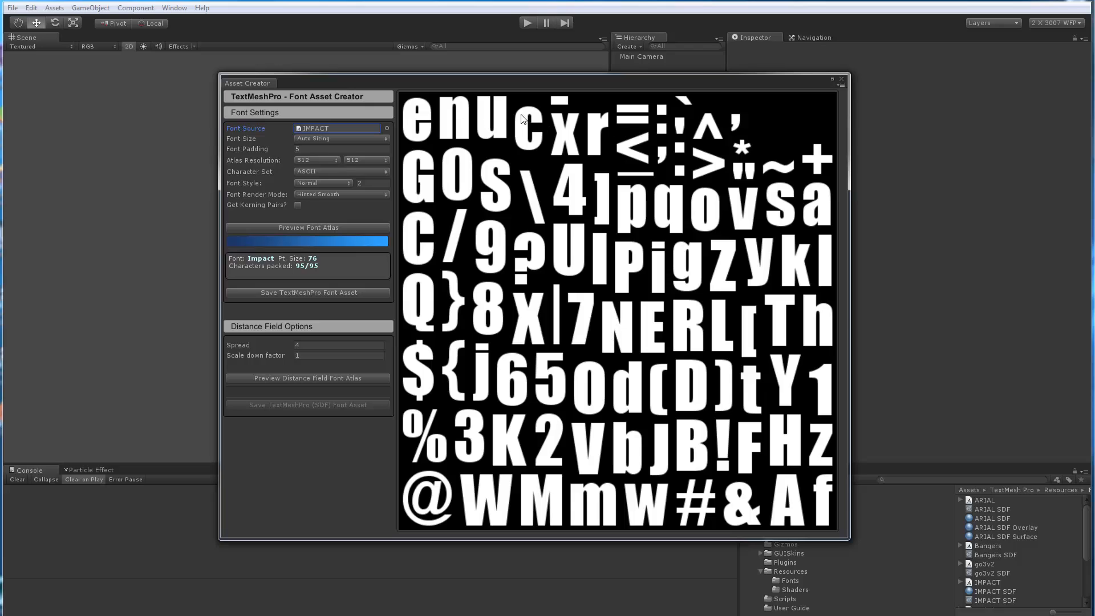
pyautogui.moveTo(633, 283)
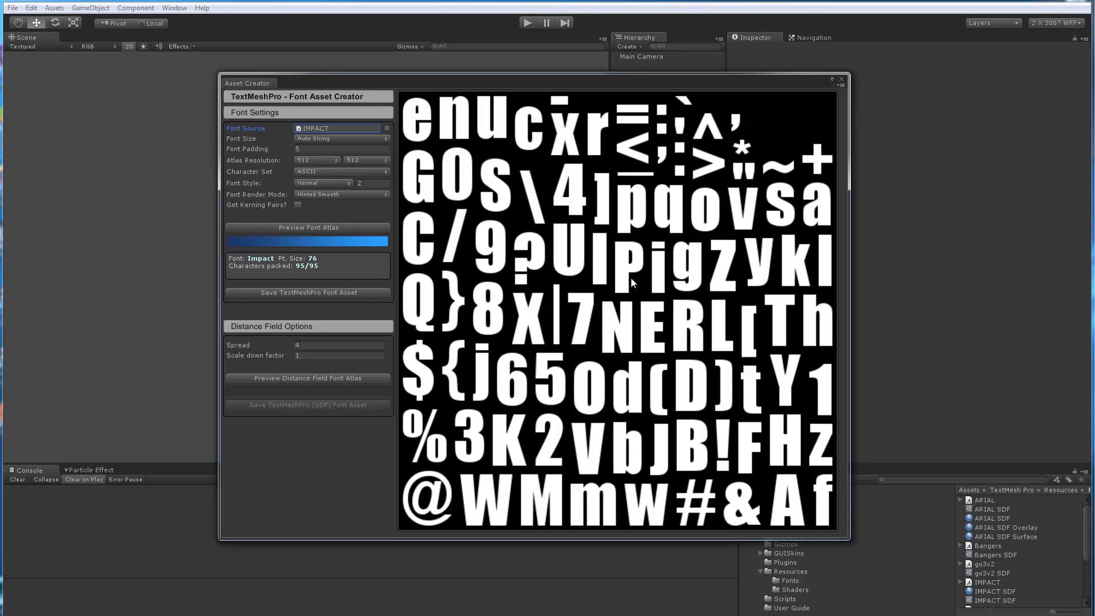
pyautogui.moveTo(305, 266)
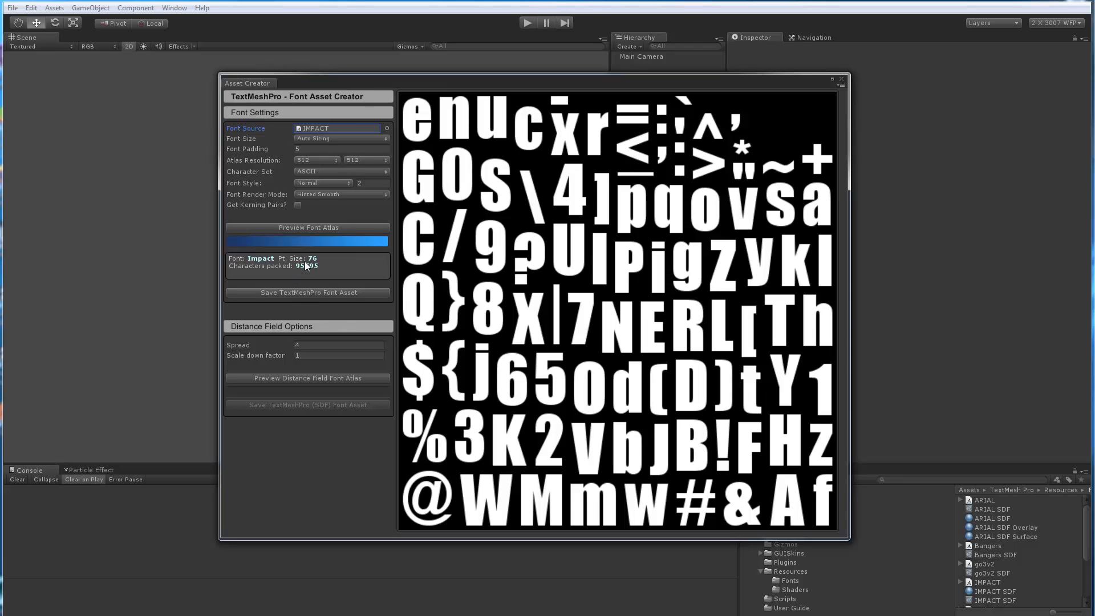
pyautogui.moveTo(319, 141)
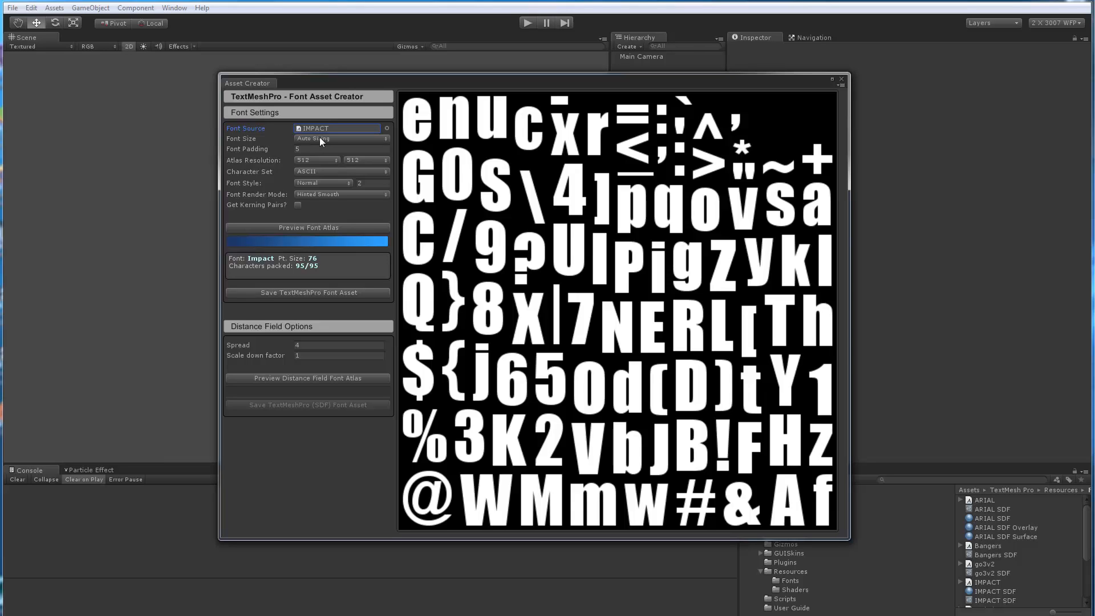
# Preview the IMPACT atlas at a custom 48 pt size, then return font sizing to Auto Sizing.
pyautogui.click(341, 139)
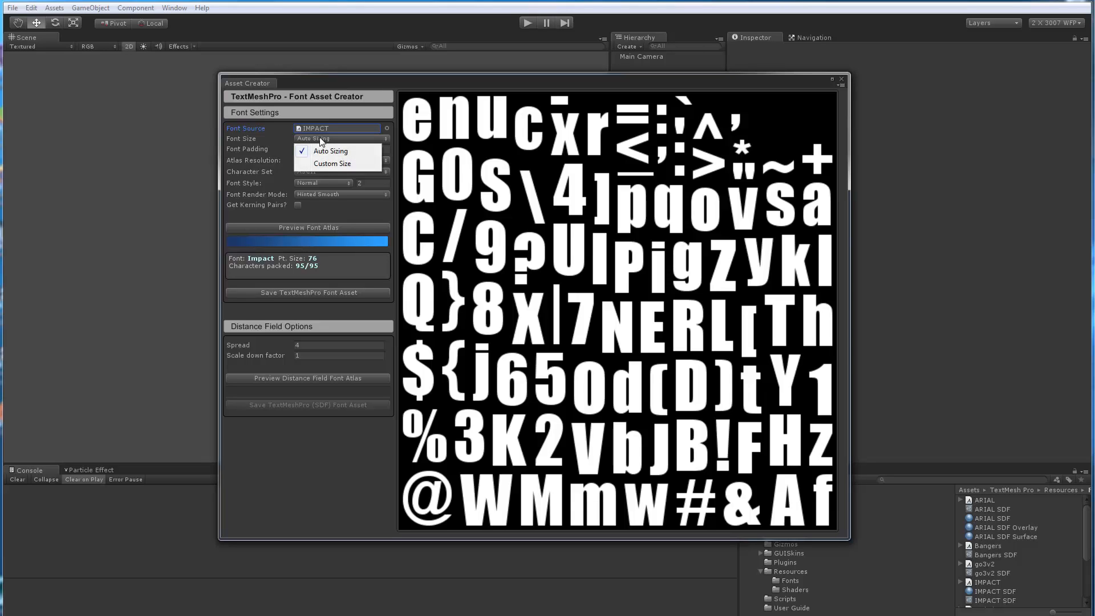
pyautogui.click(332, 163)
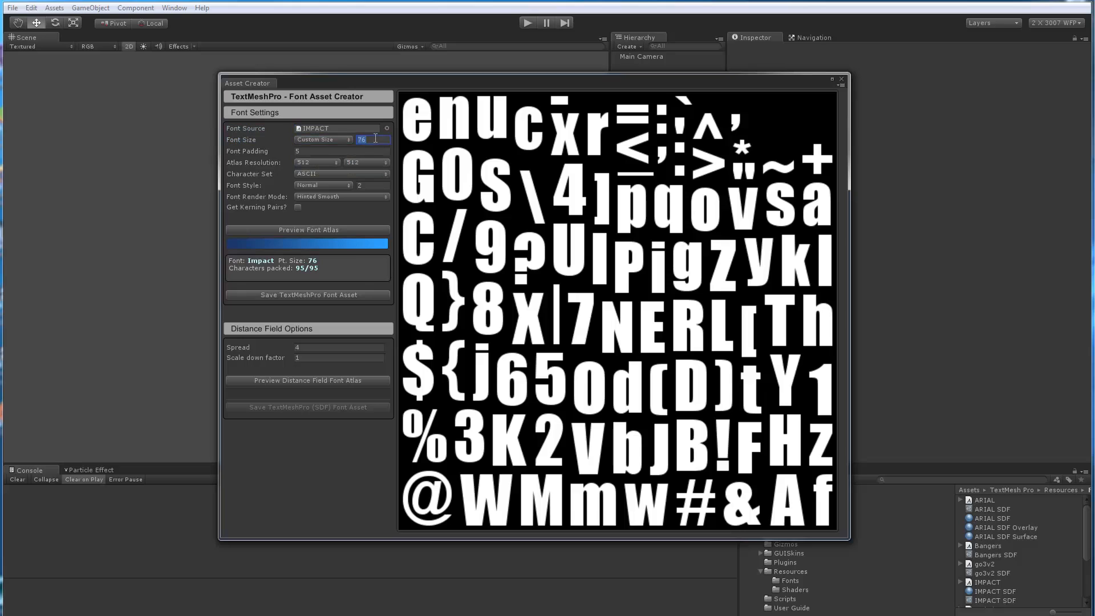
pyautogui.write('48')
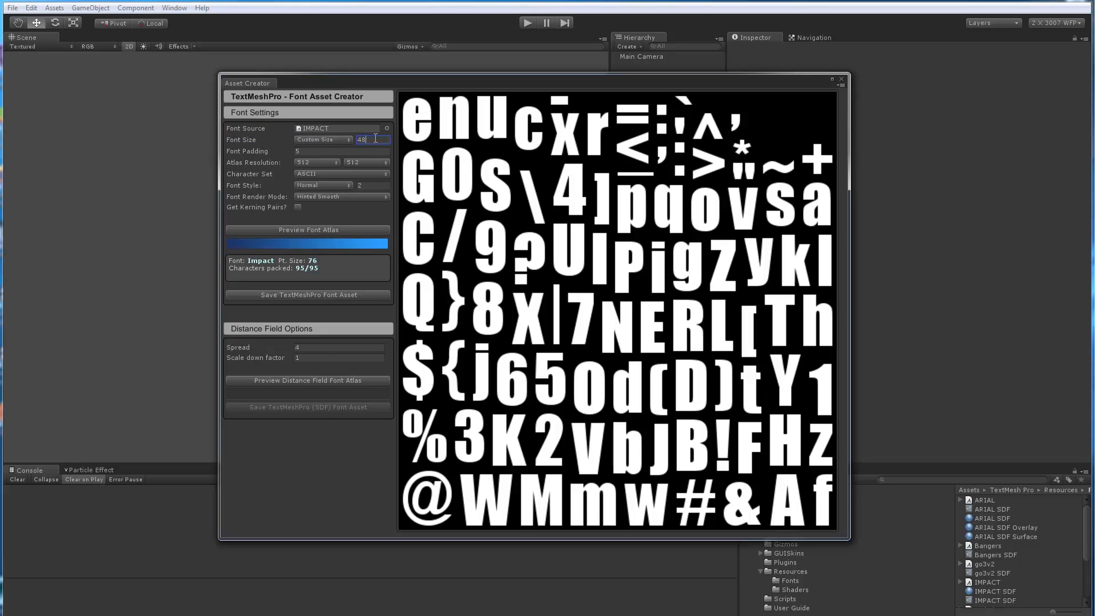
pyautogui.click(341, 151)
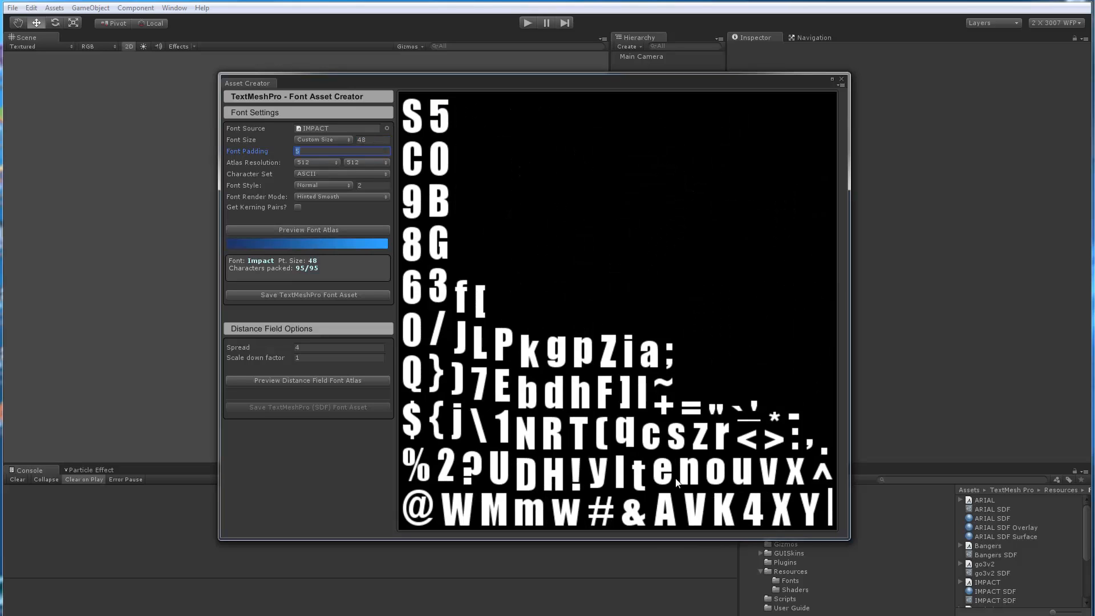
pyautogui.click(322, 140)
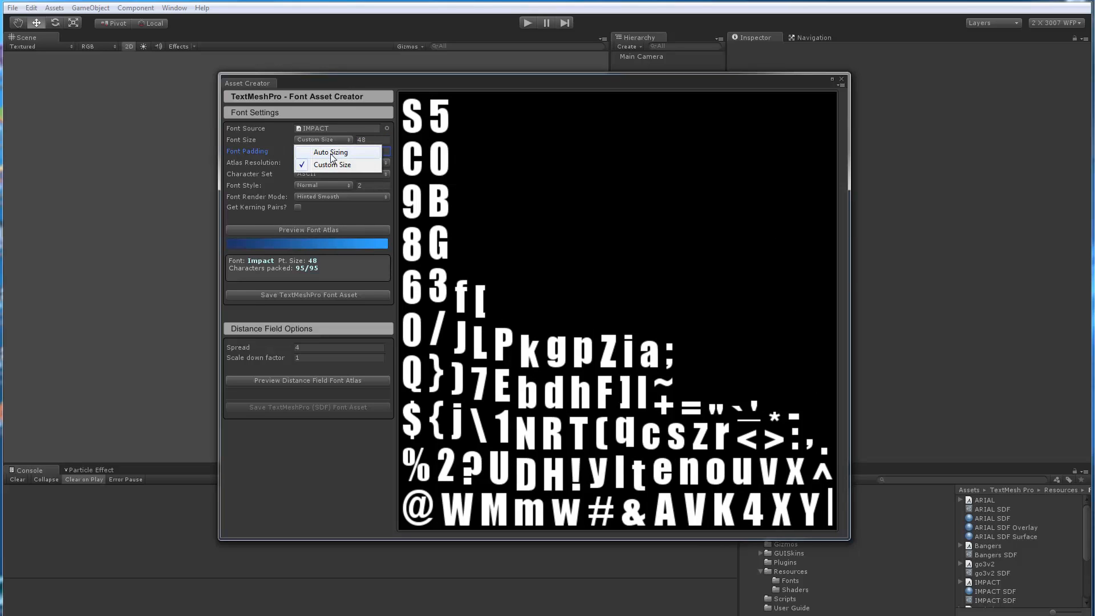
pyautogui.click(330, 152)
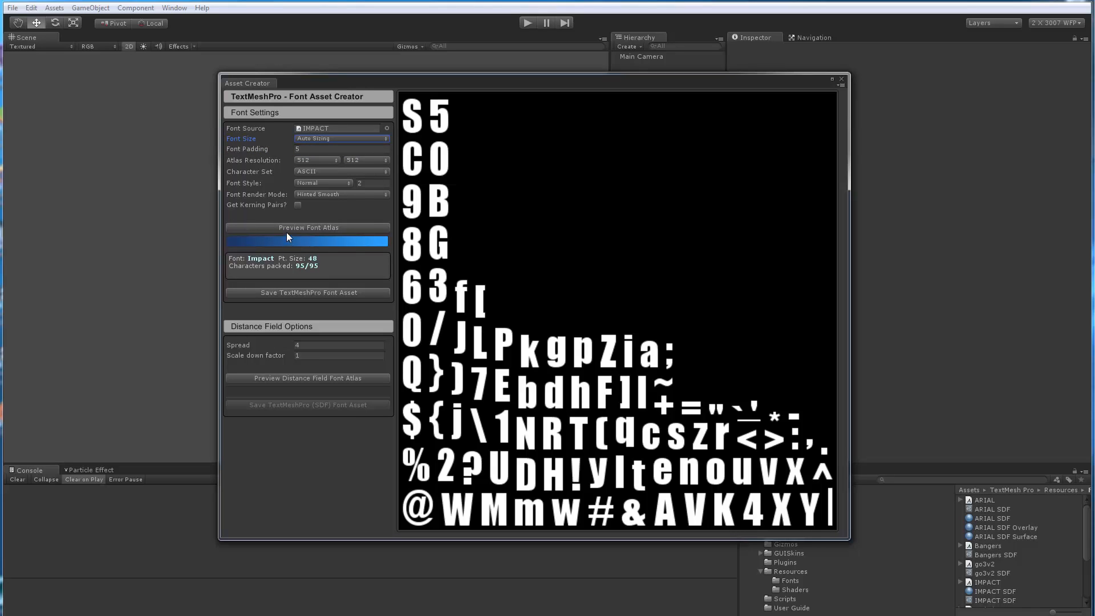
pyautogui.moveTo(298, 195)
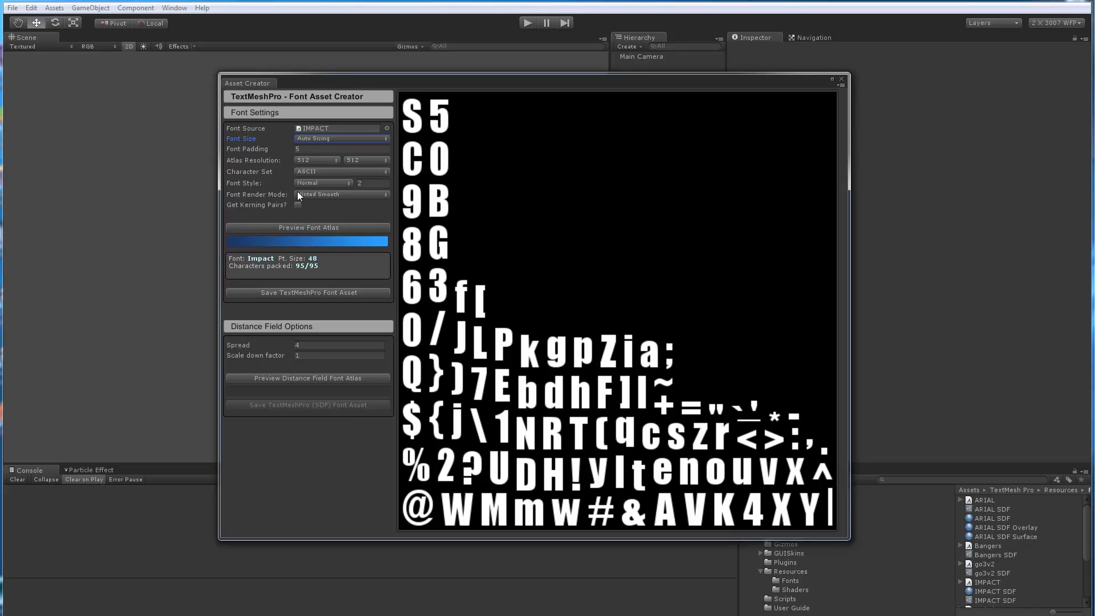
# Regenerate the IMPACT atlas with padding 16, auto-sizing to 35 pt.
pyautogui.click(341, 149)
pyautogui.write('16')
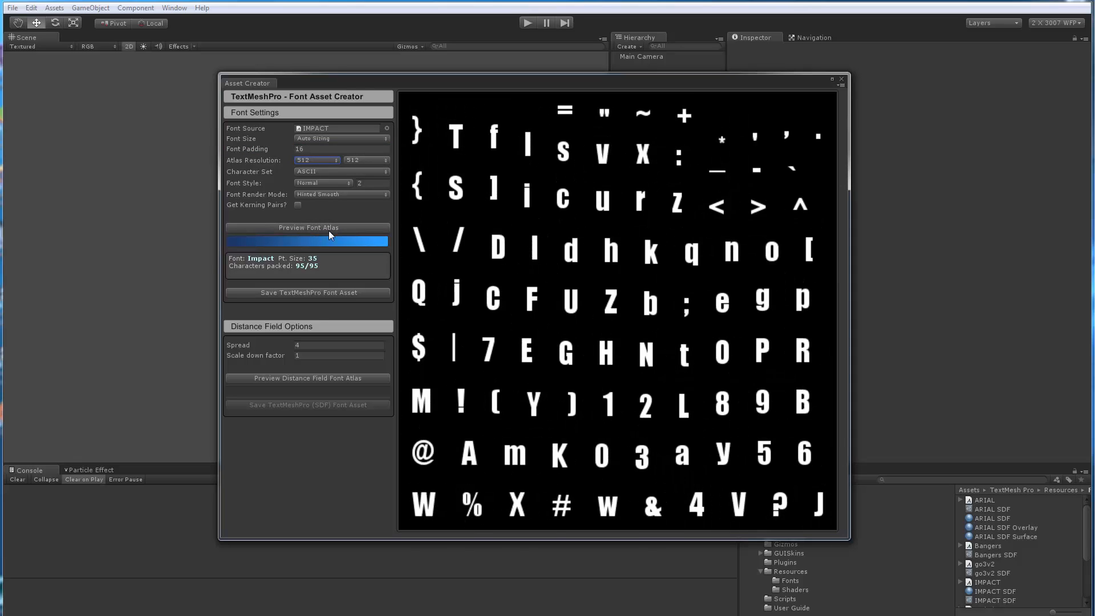
pyautogui.moveTo(580, 226)
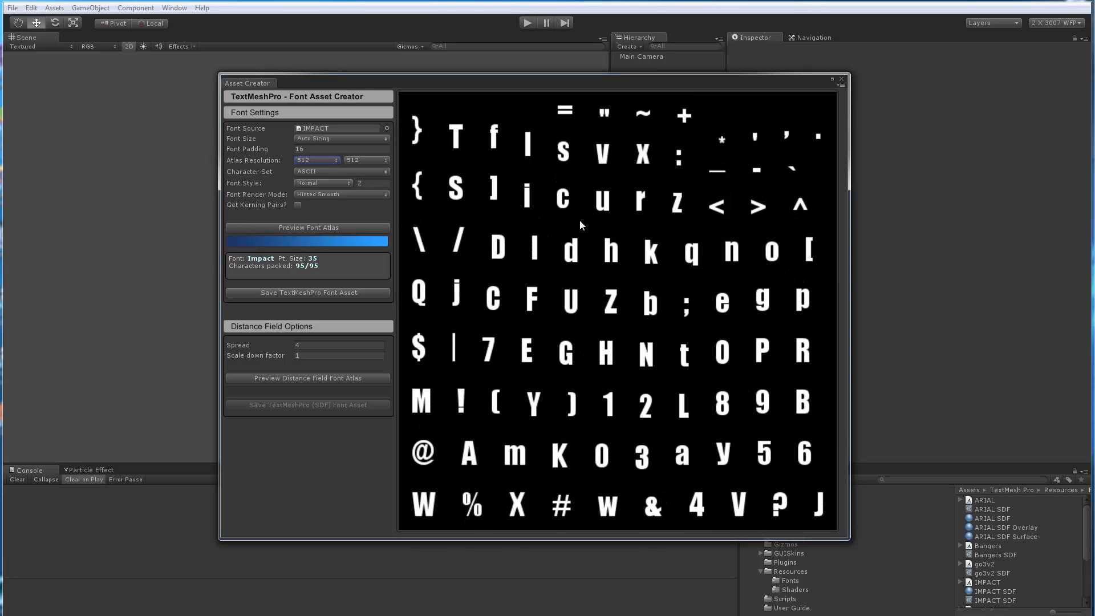
pyautogui.moveTo(325, 242)
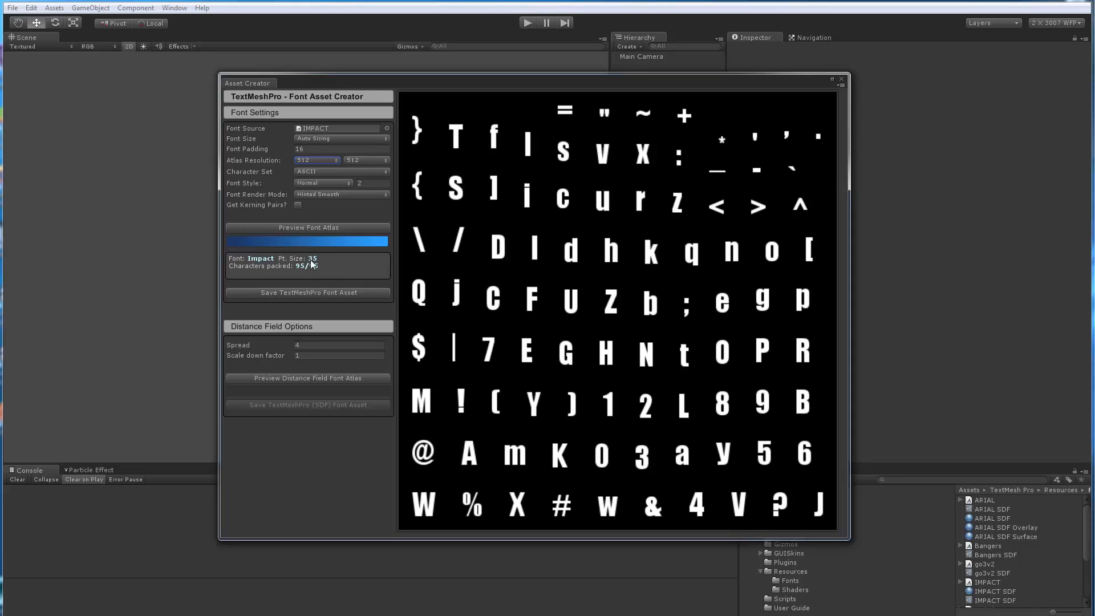
pyautogui.moveTo(310, 267)
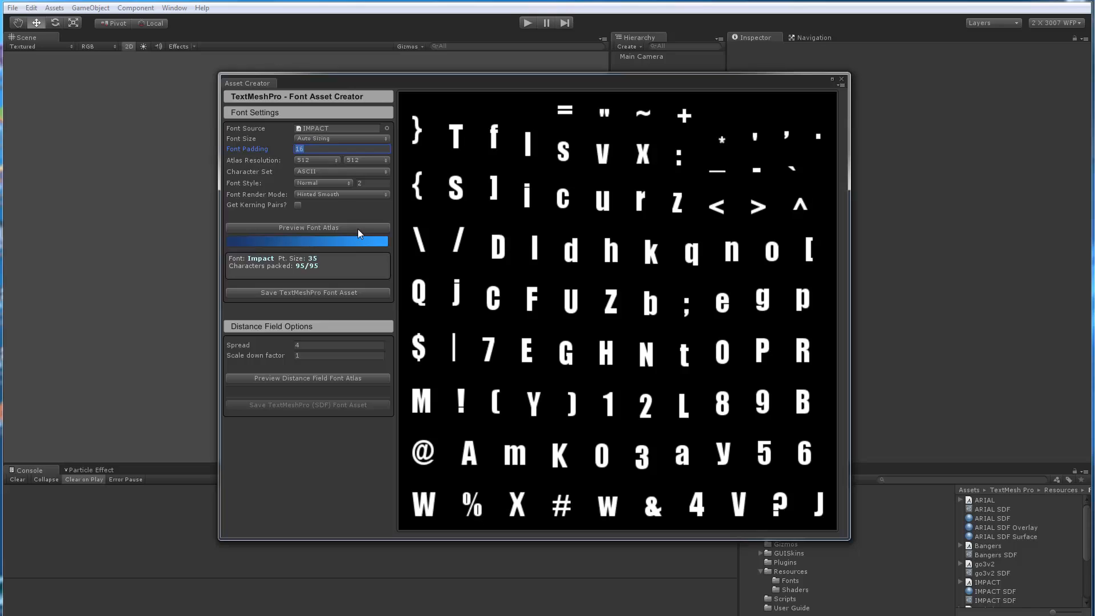
# Edit the Font Padding field, entering 5 then 10 and clearing it for a new value.
pyautogui.write('5')
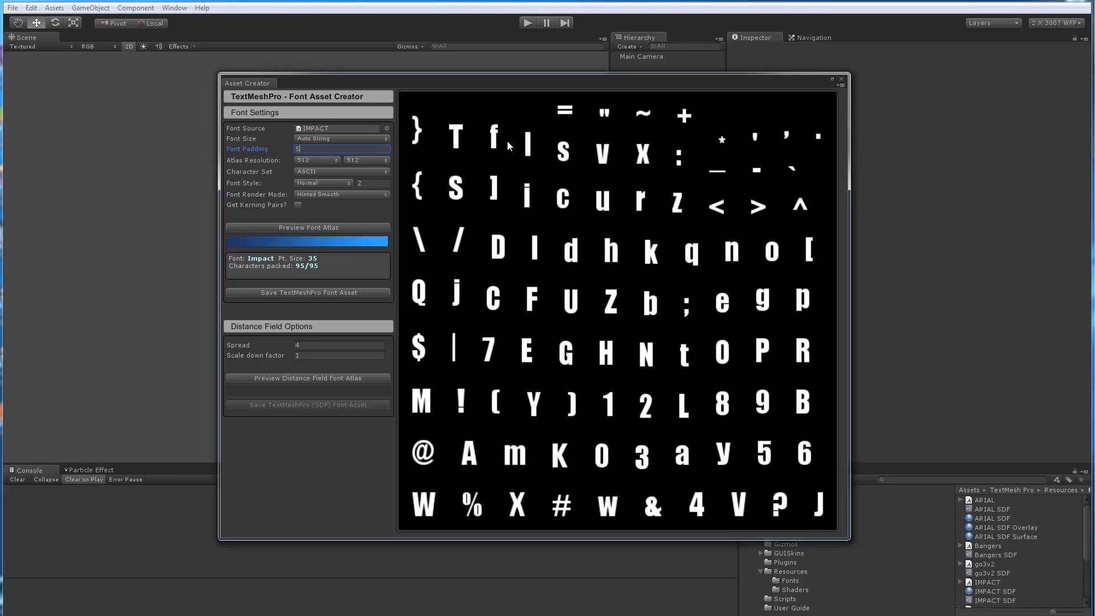
pyautogui.moveTo(476, 235)
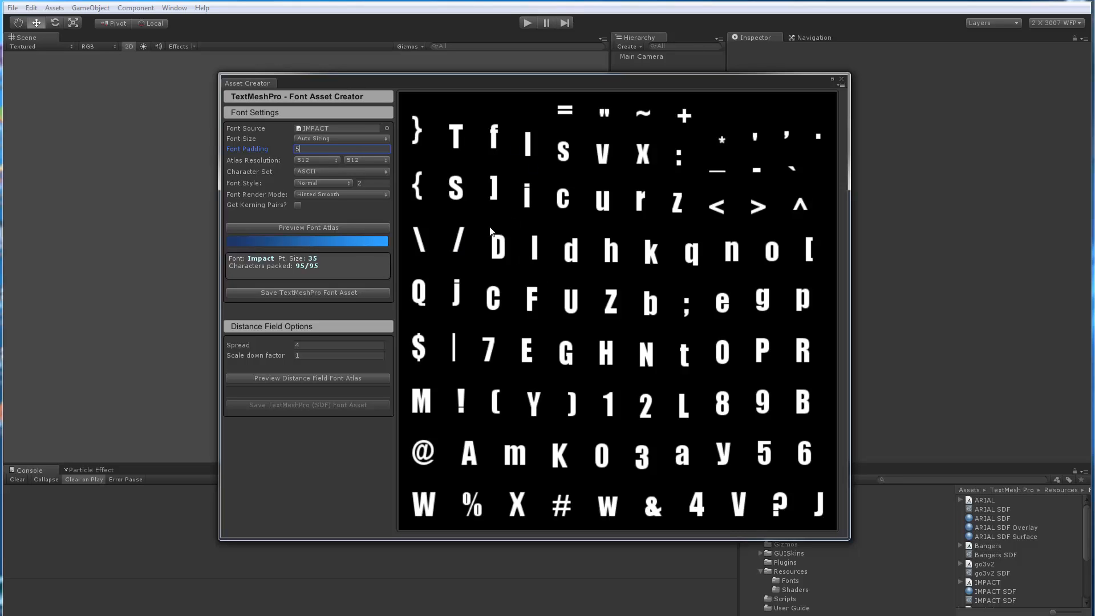
pyautogui.moveTo(501, 251)
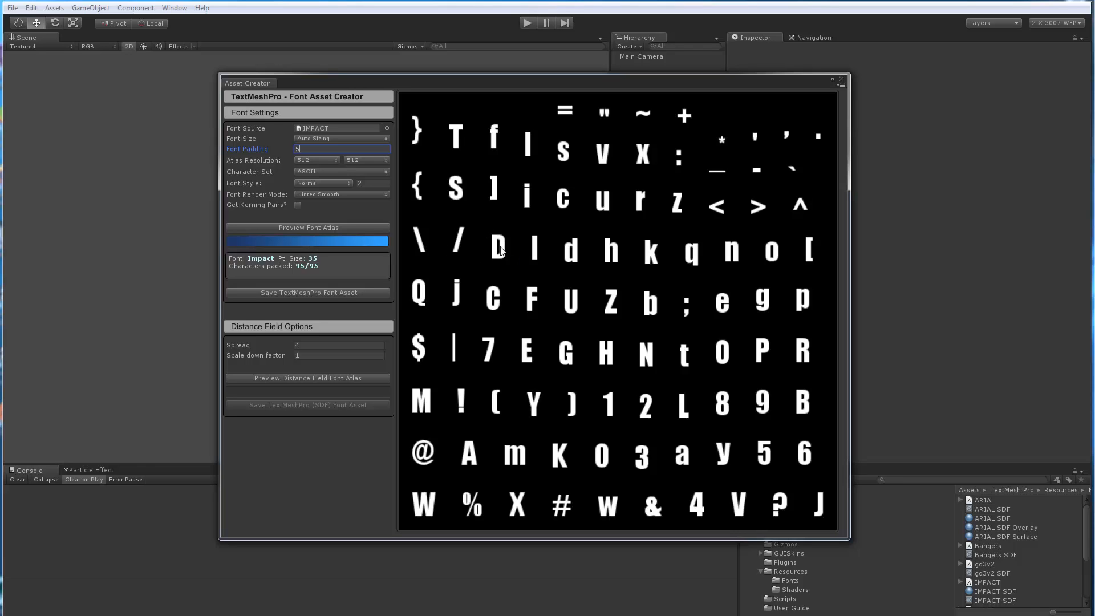
pyautogui.moveTo(480, 243)
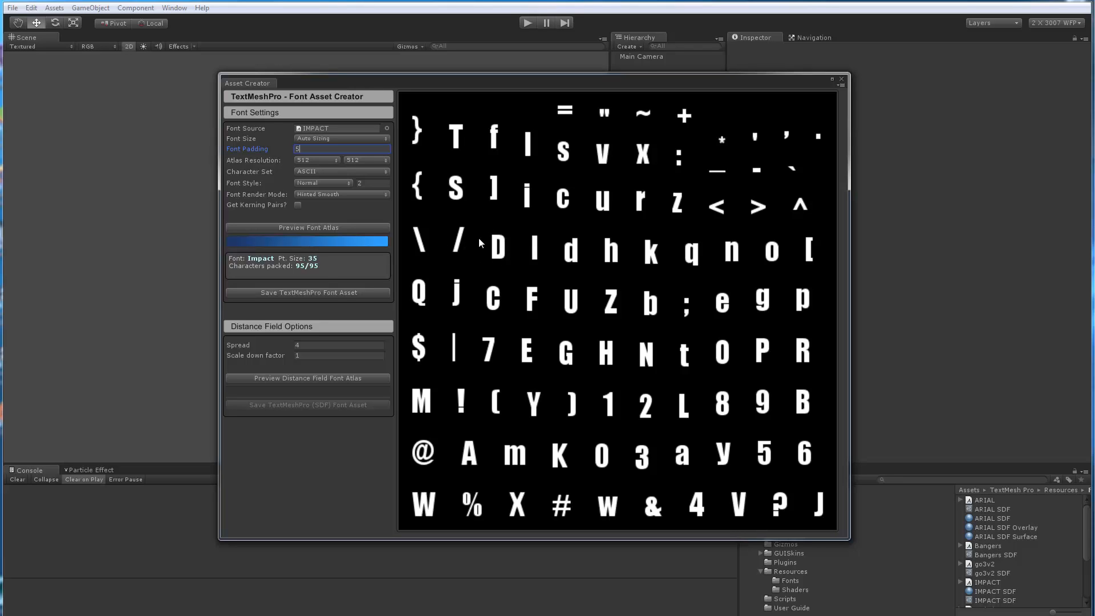
pyautogui.moveTo(513, 267)
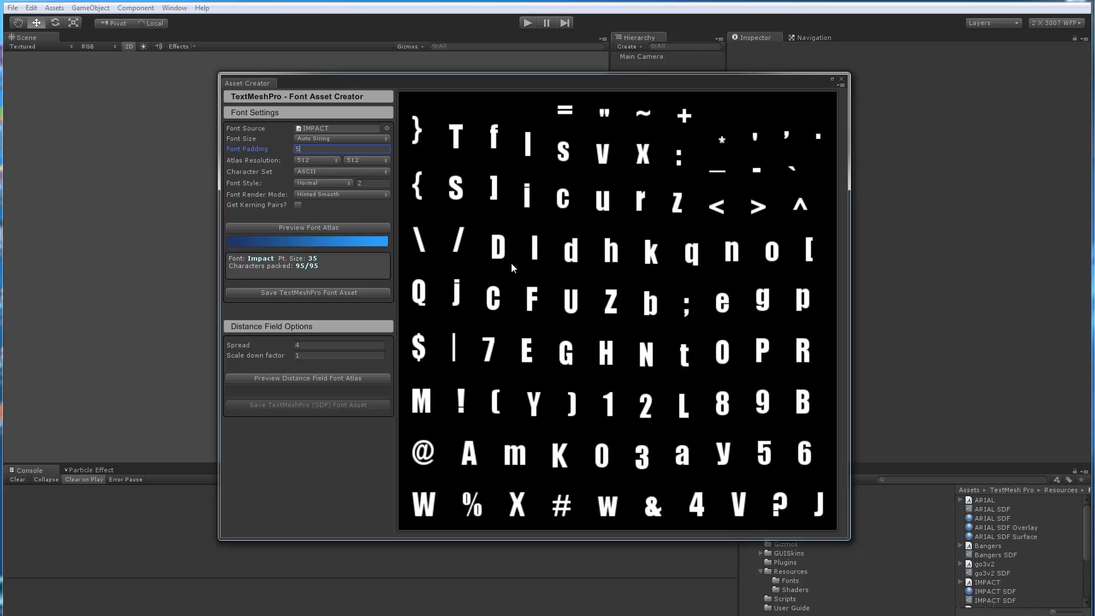
pyautogui.moveTo(398, 246)
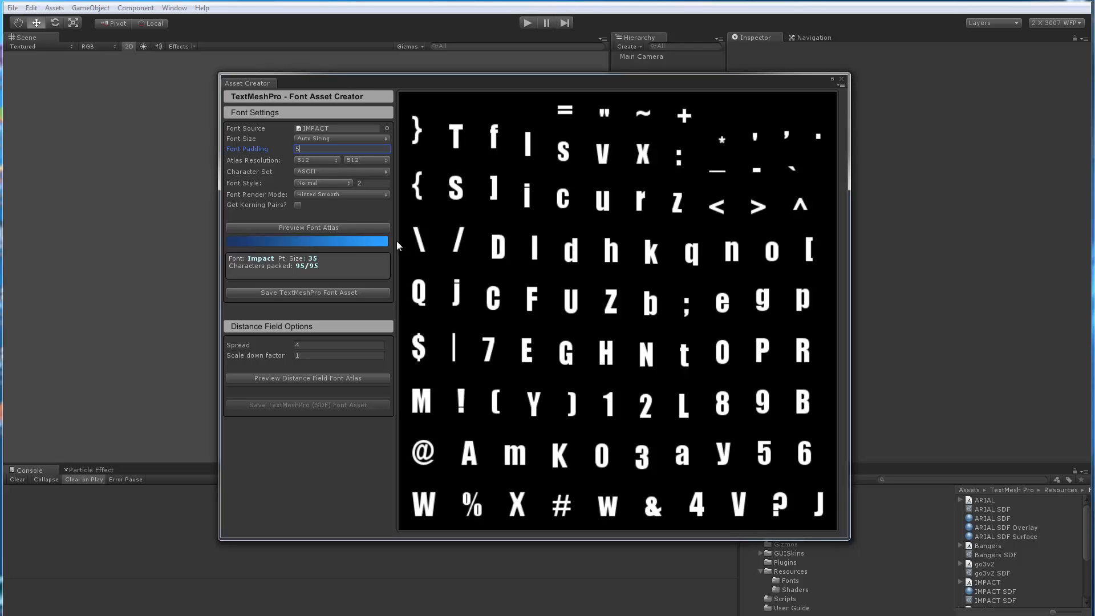
pyautogui.moveTo(265, 168)
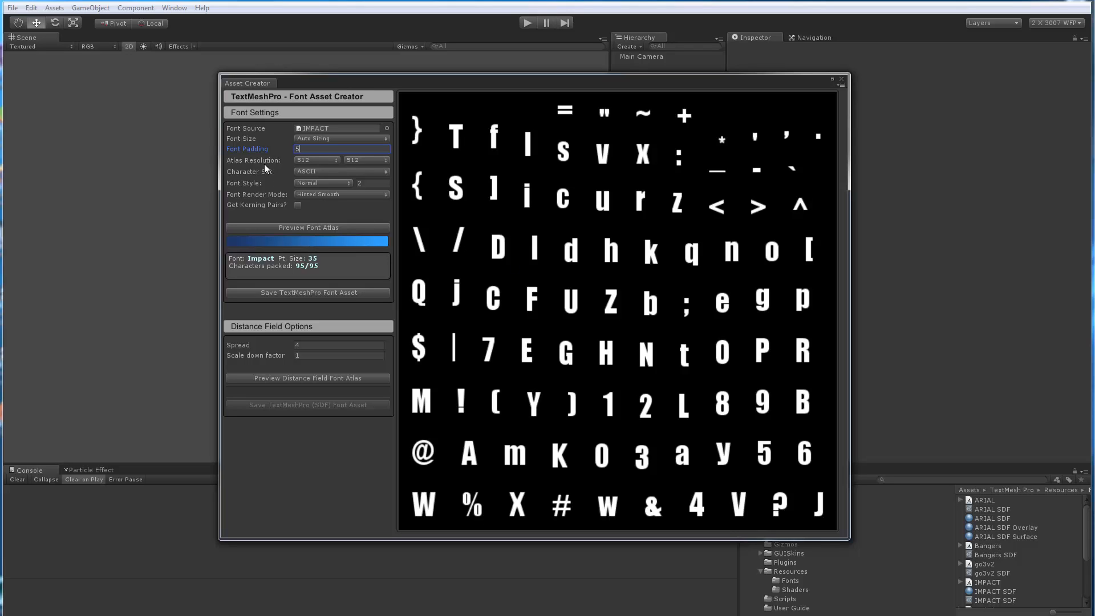
pyautogui.moveTo(284, 161)
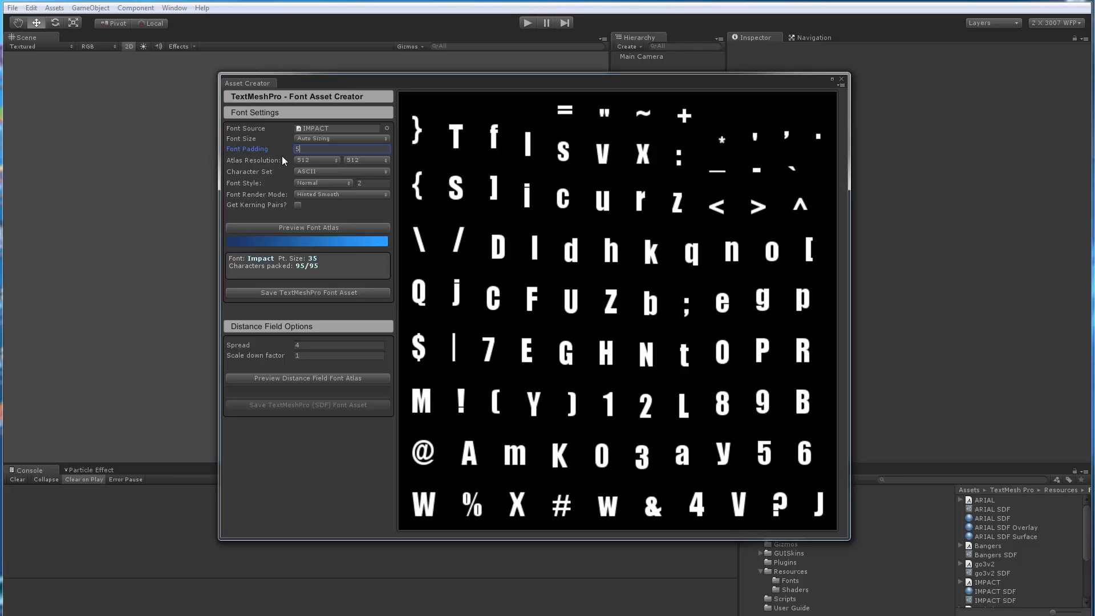
pyautogui.moveTo(282, 154)
pyautogui.write('7')
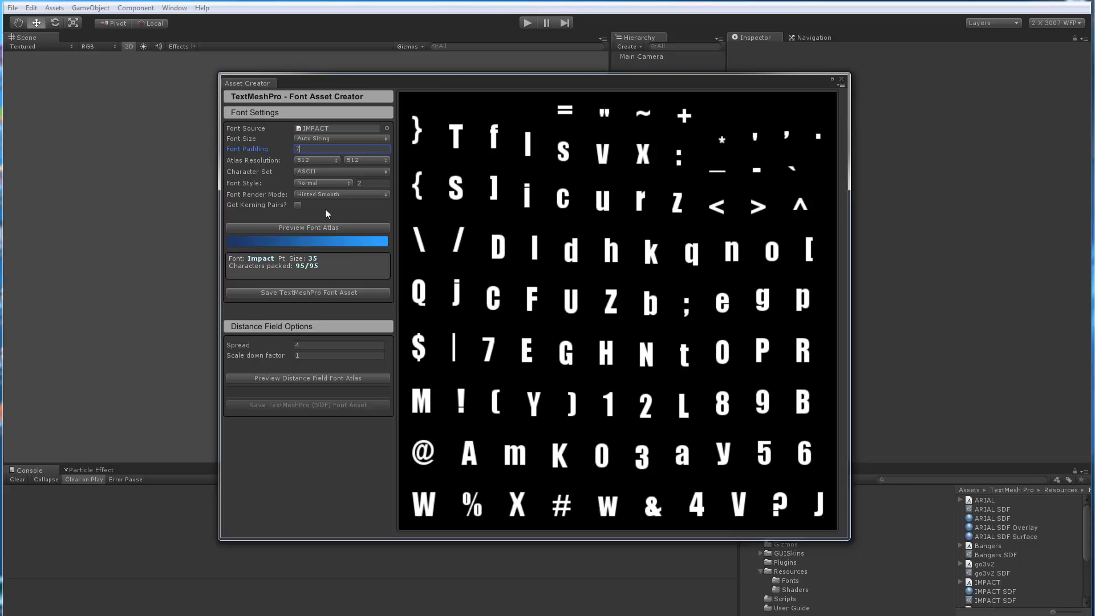
pyautogui.click(341, 149)
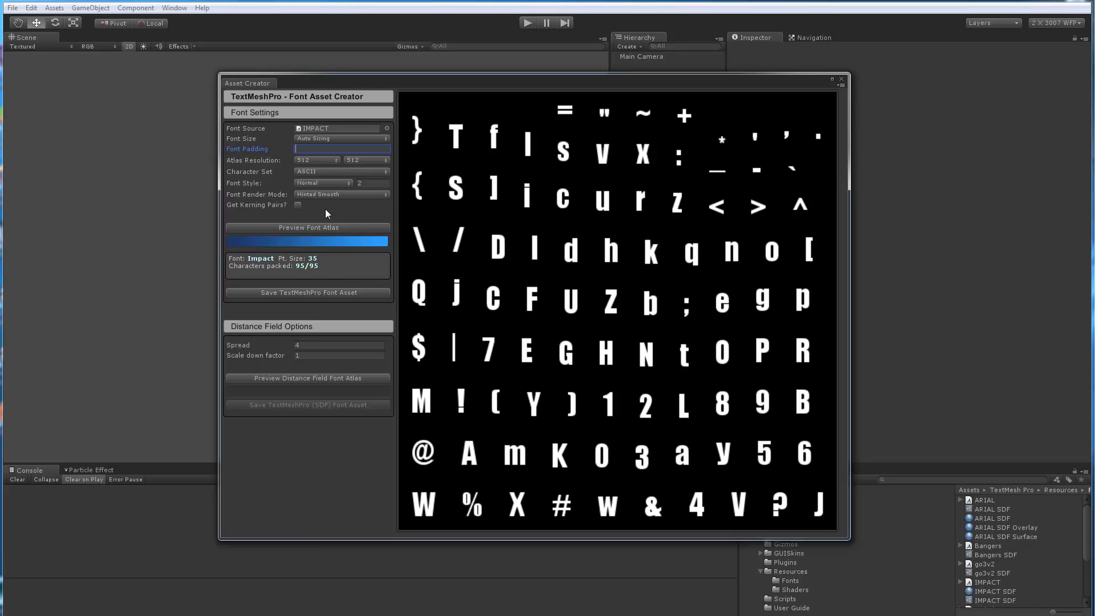
pyautogui.write('10')
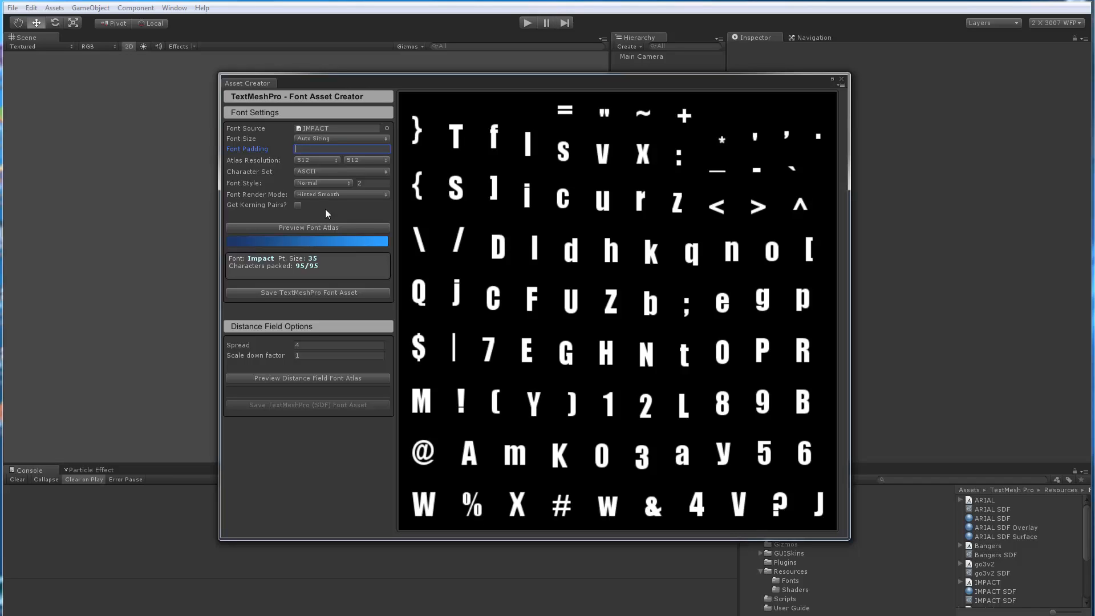
pyautogui.moveTo(350, 217)
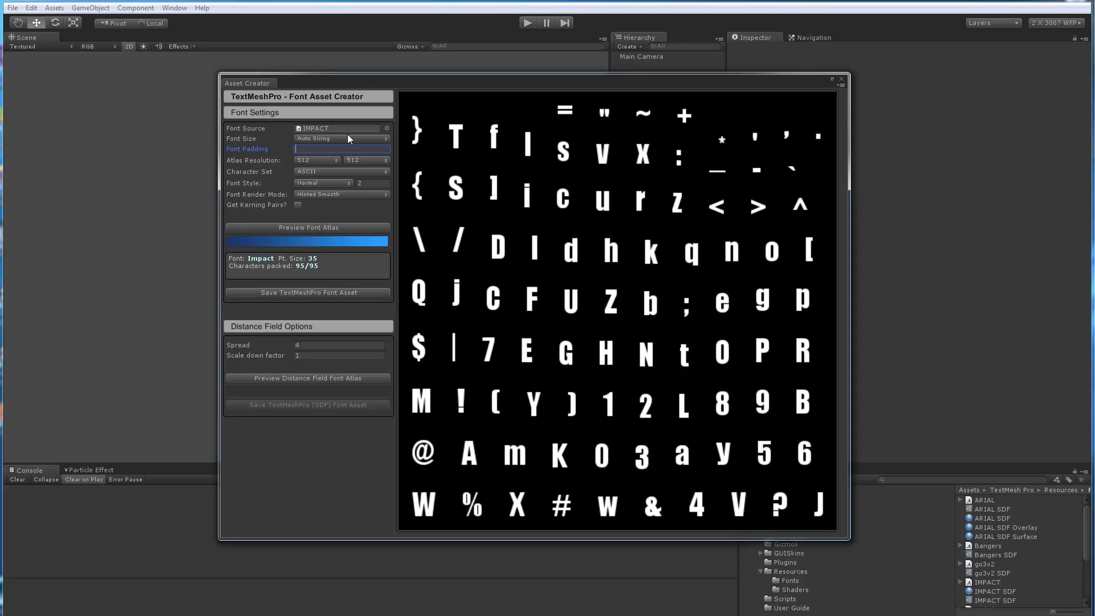
# Enter font padding 5 and regenerate the IMPACT atlas at 76 pt.
pyautogui.write('5')
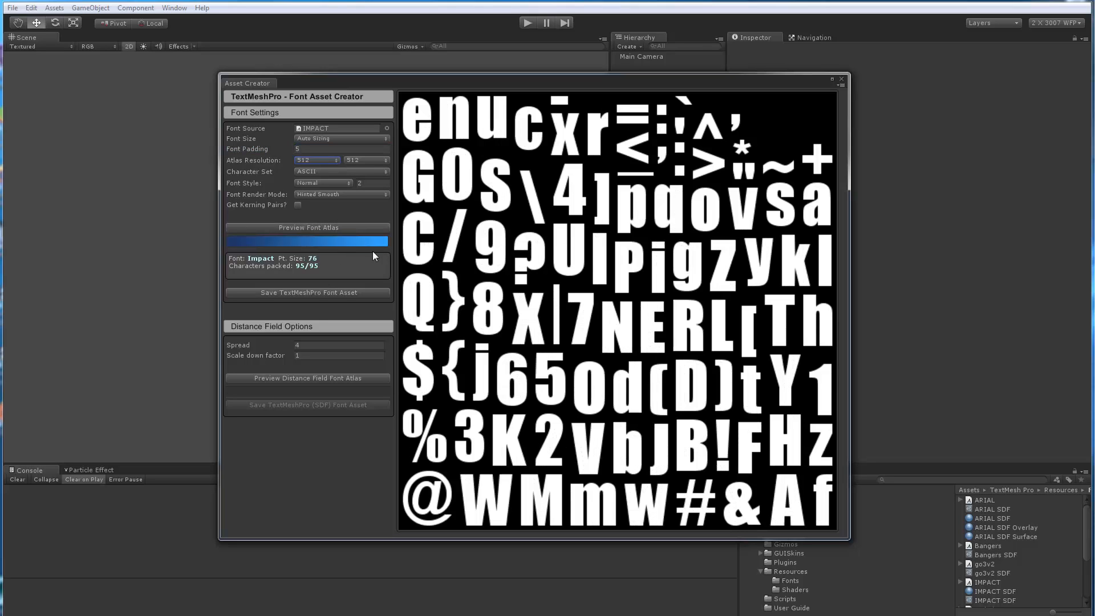
pyautogui.moveTo(244, 164)
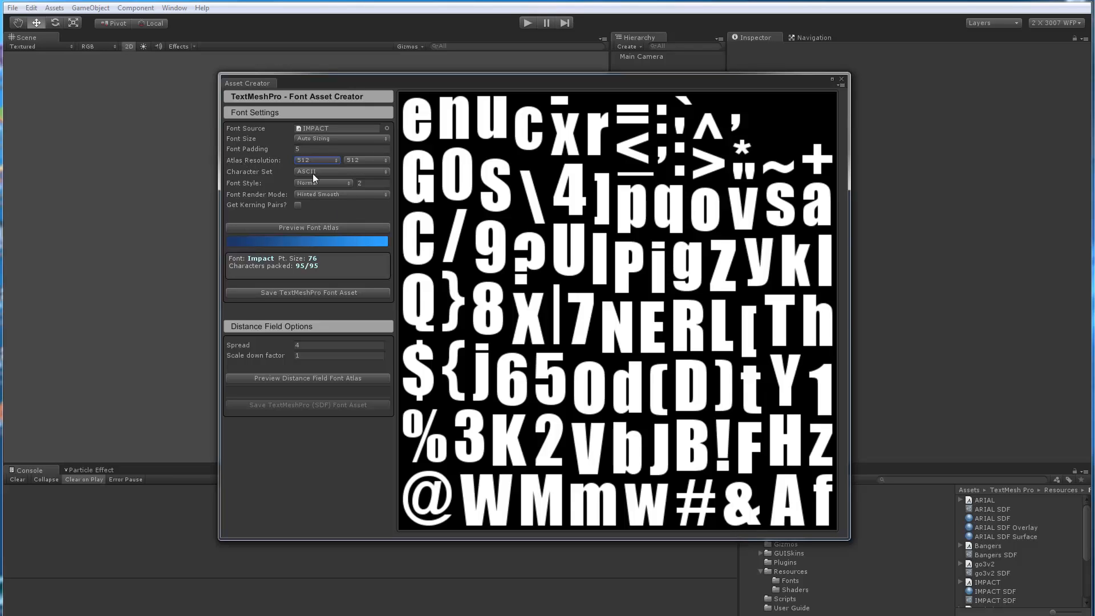
# Preview the IMPACT atlas at 1024 by 1024 (170 pt), then set width and height back to 512.
pyautogui.click(314, 160)
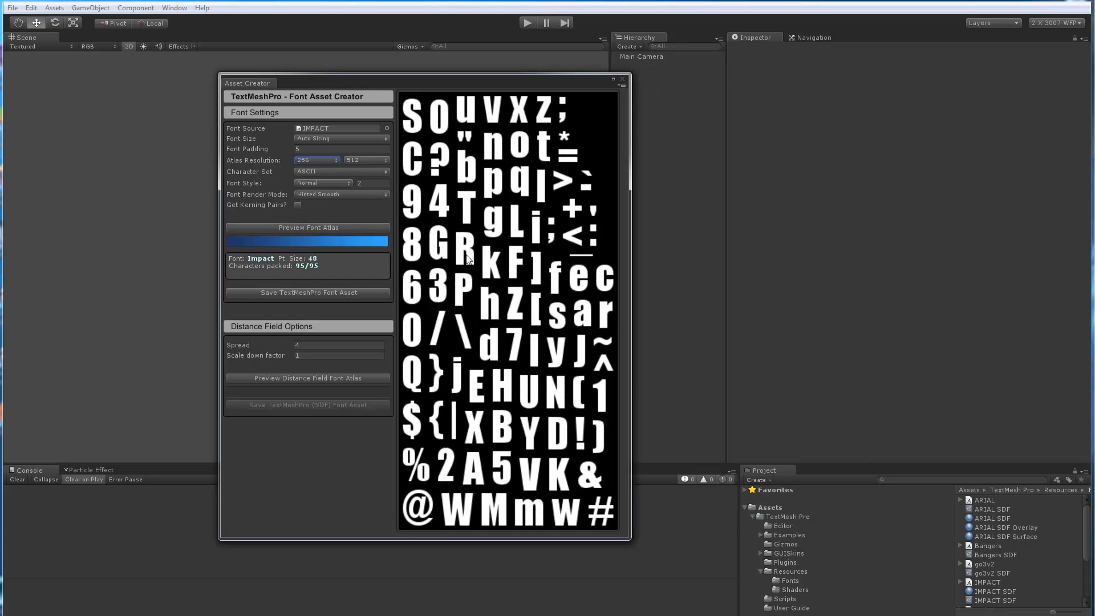
pyautogui.moveTo(598, 151)
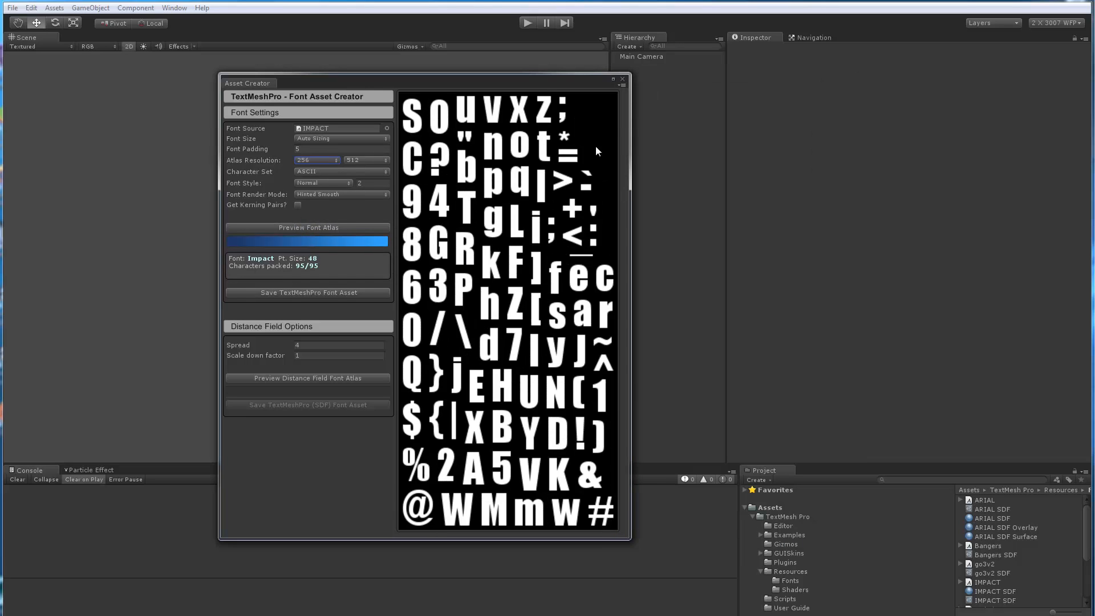
pyautogui.click(316, 160)
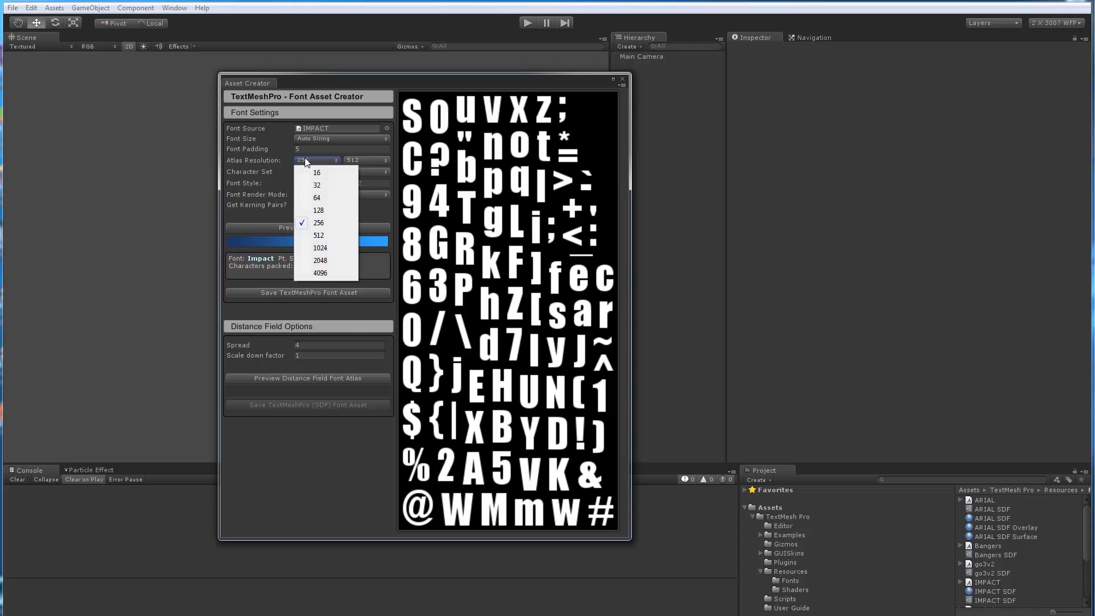
pyautogui.click(318, 235)
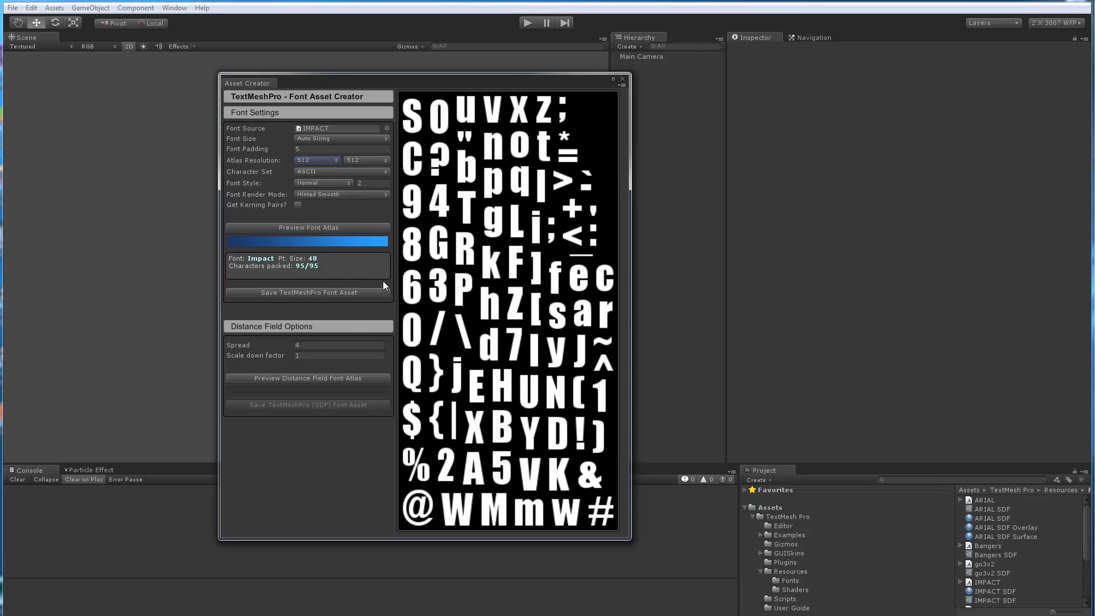
pyautogui.click(315, 160)
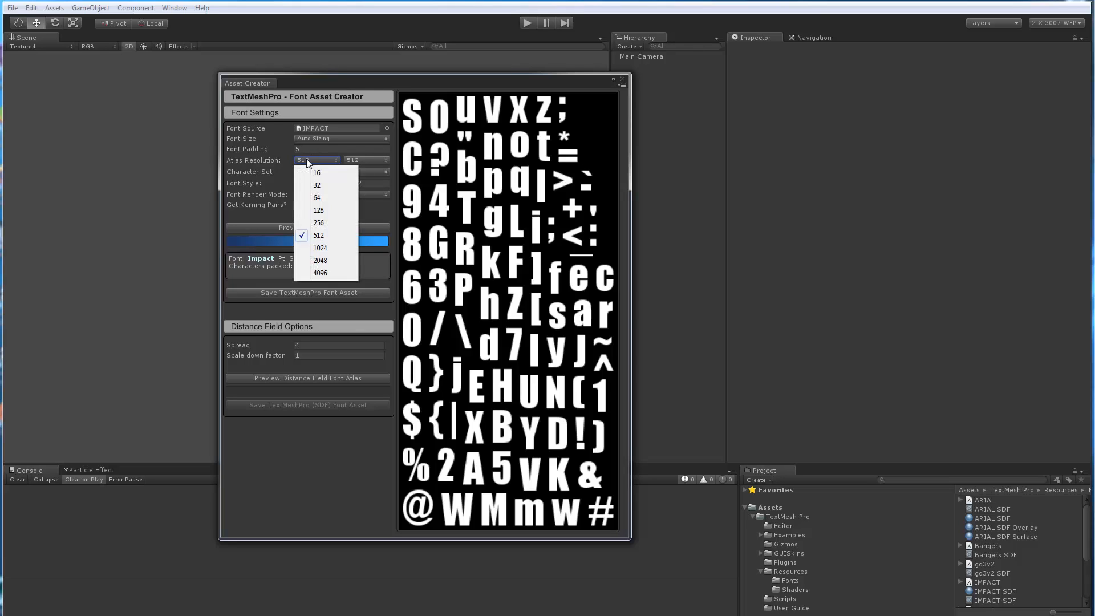
pyautogui.moveTo(318, 248)
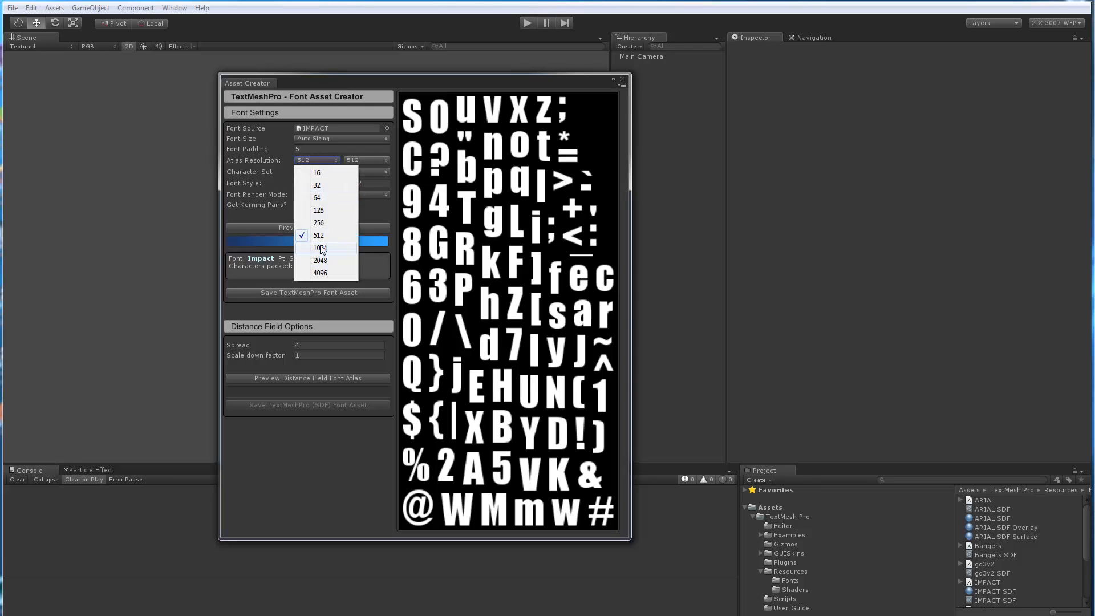
pyautogui.click(319, 247)
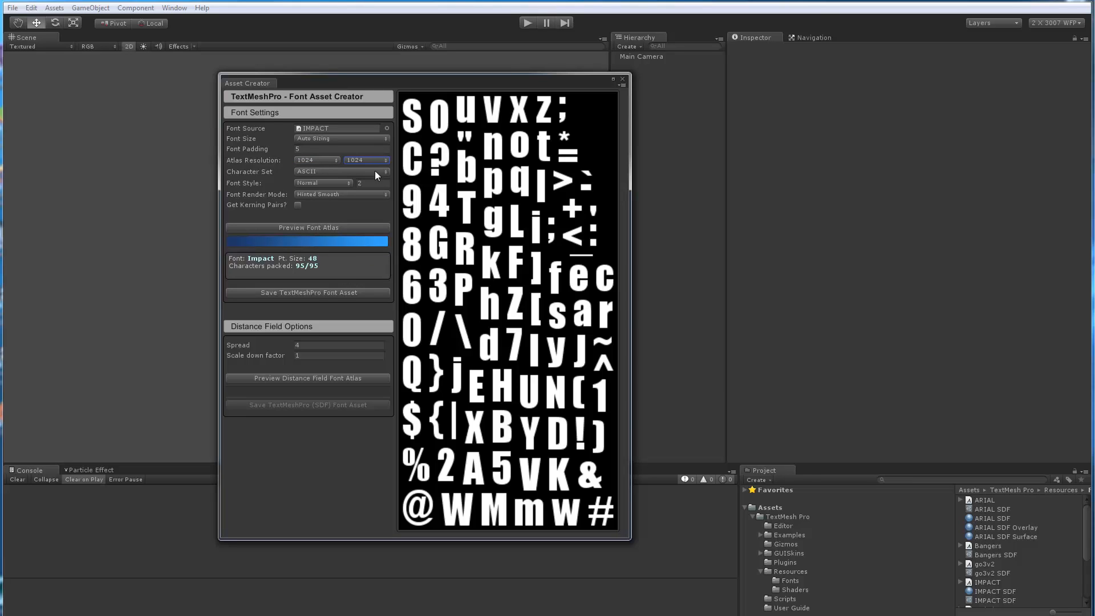
pyautogui.moveTo(297, 230)
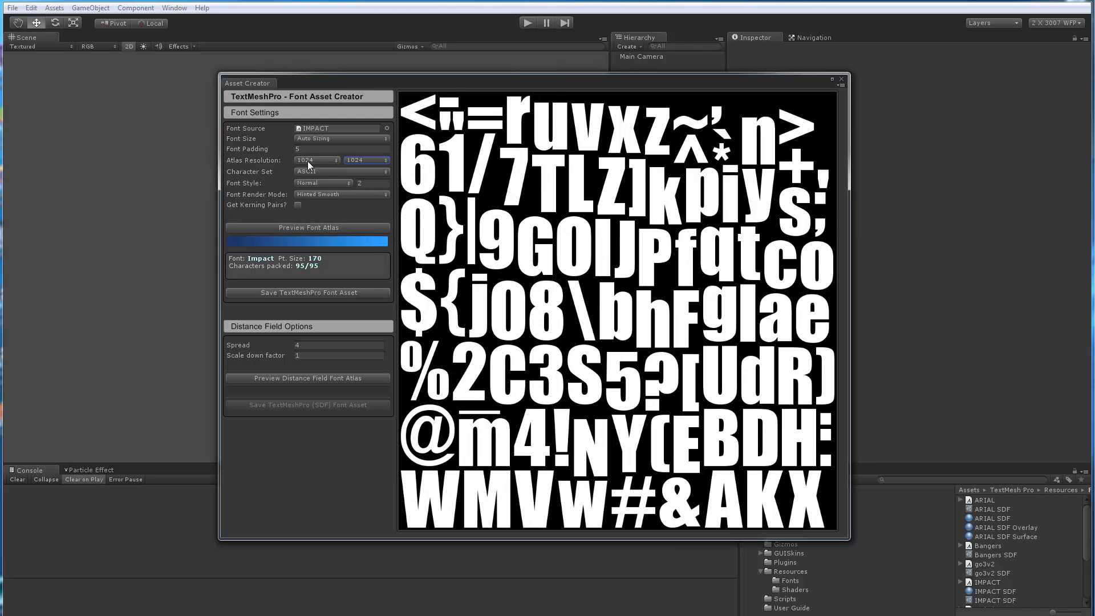
pyautogui.click(336, 160)
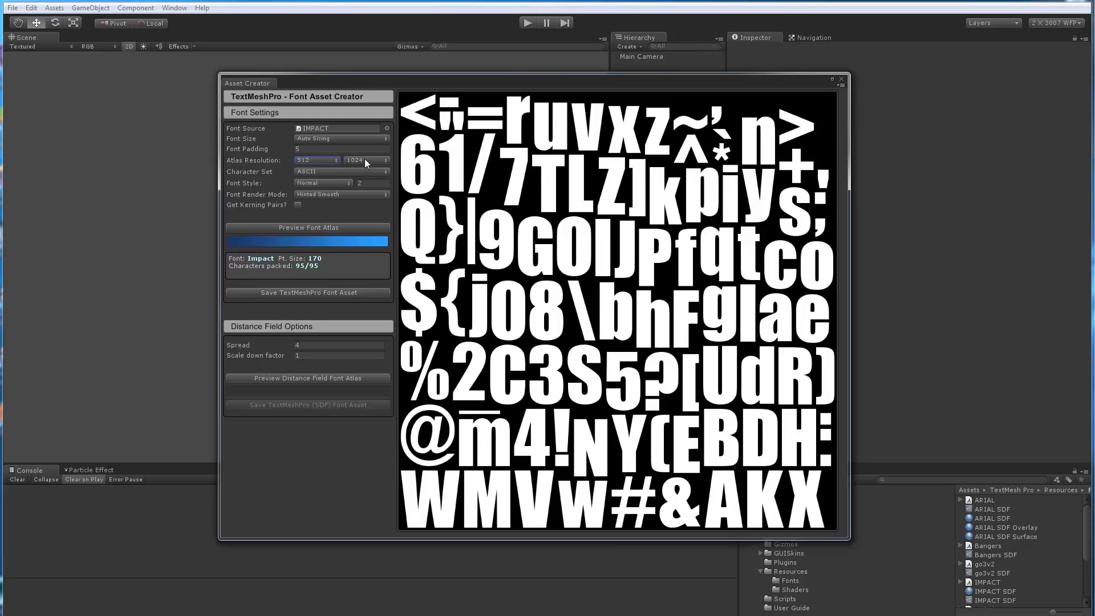
pyautogui.click(365, 160)
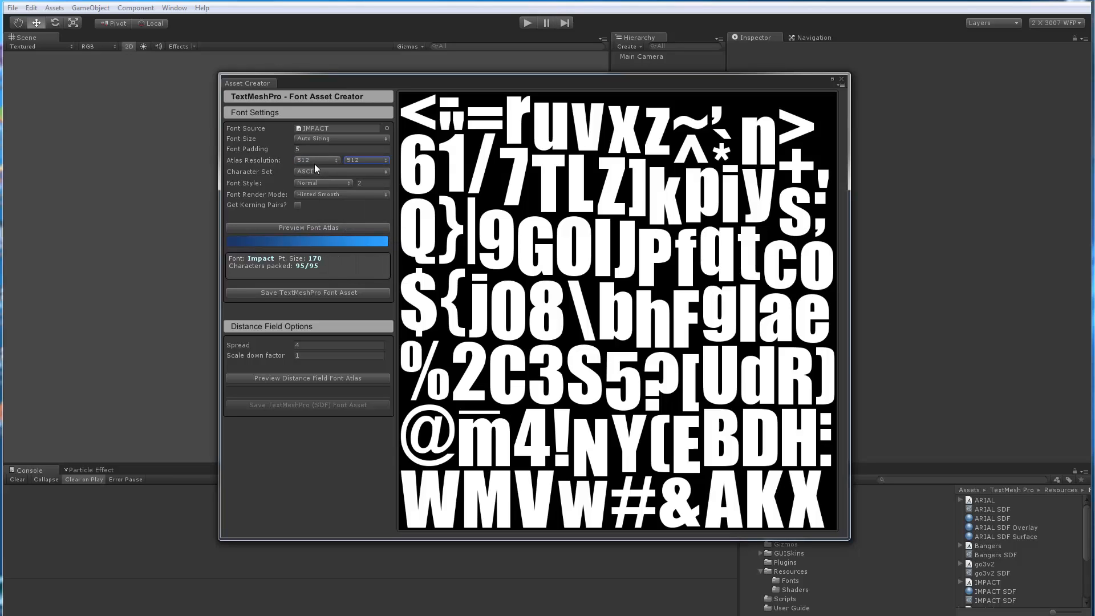
pyautogui.moveTo(316, 162)
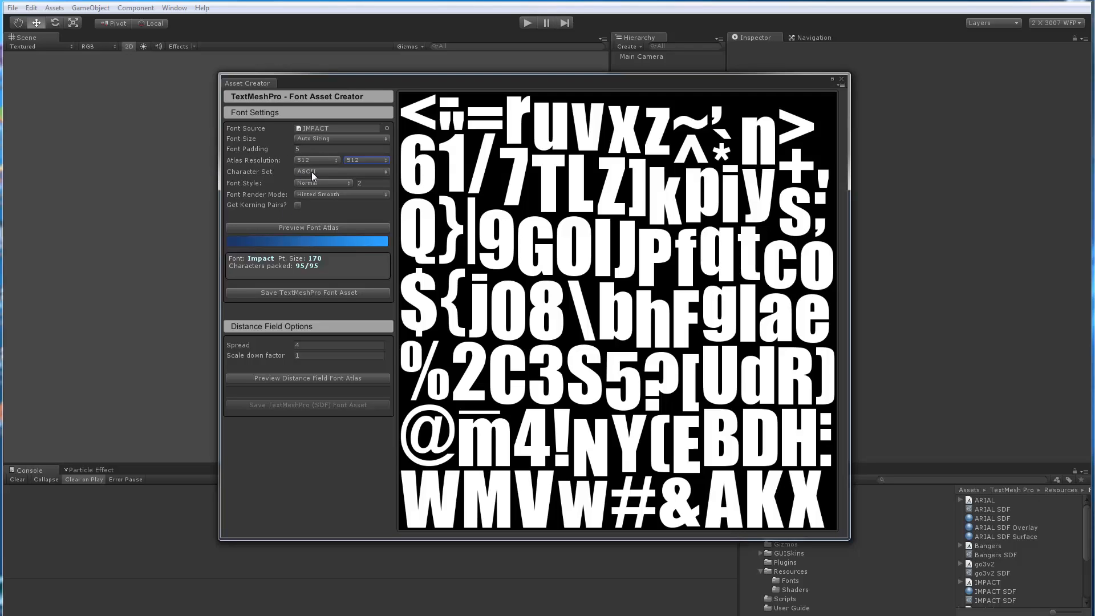
# Preview atlases for ASCII Lowercase, ASCII Uppercase, then Numbers + Symbols (43 characters at 134 pt).
pyautogui.click(341, 172)
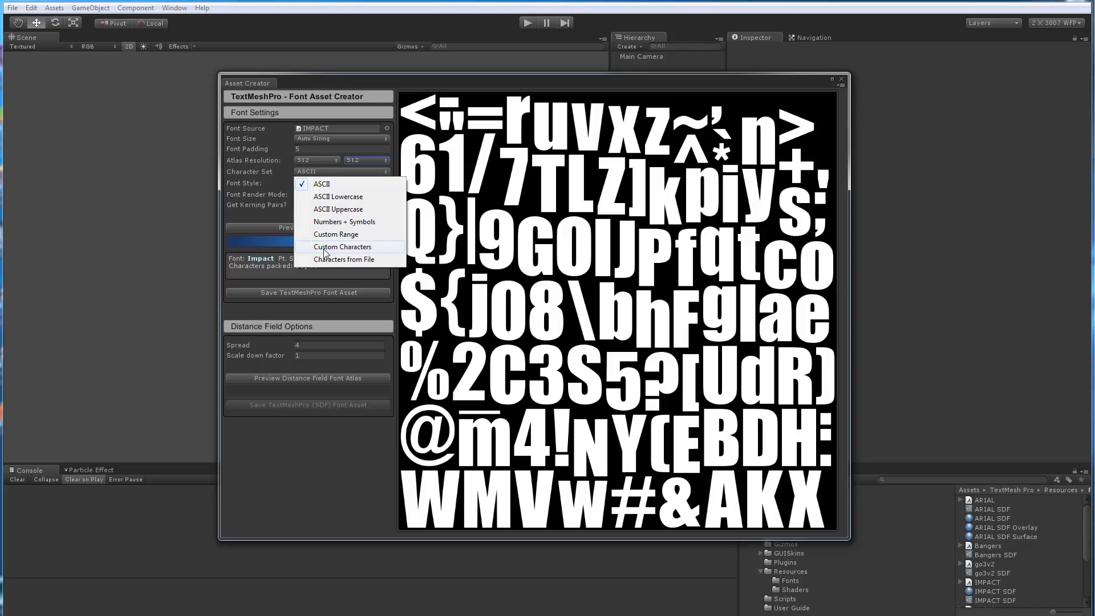
pyautogui.moveTo(321, 184)
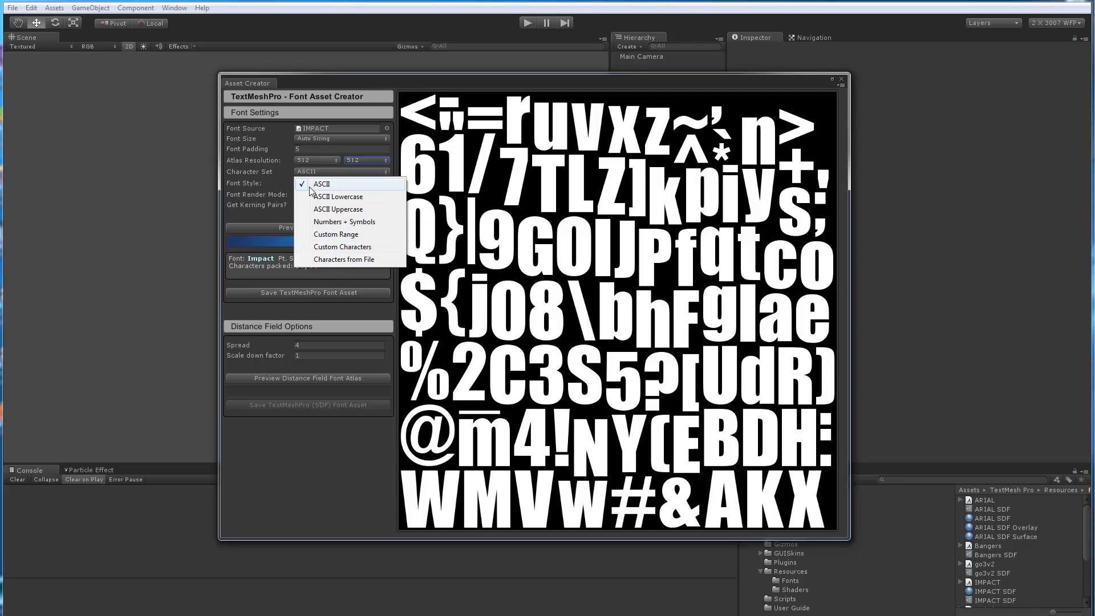
pyautogui.click(337, 196)
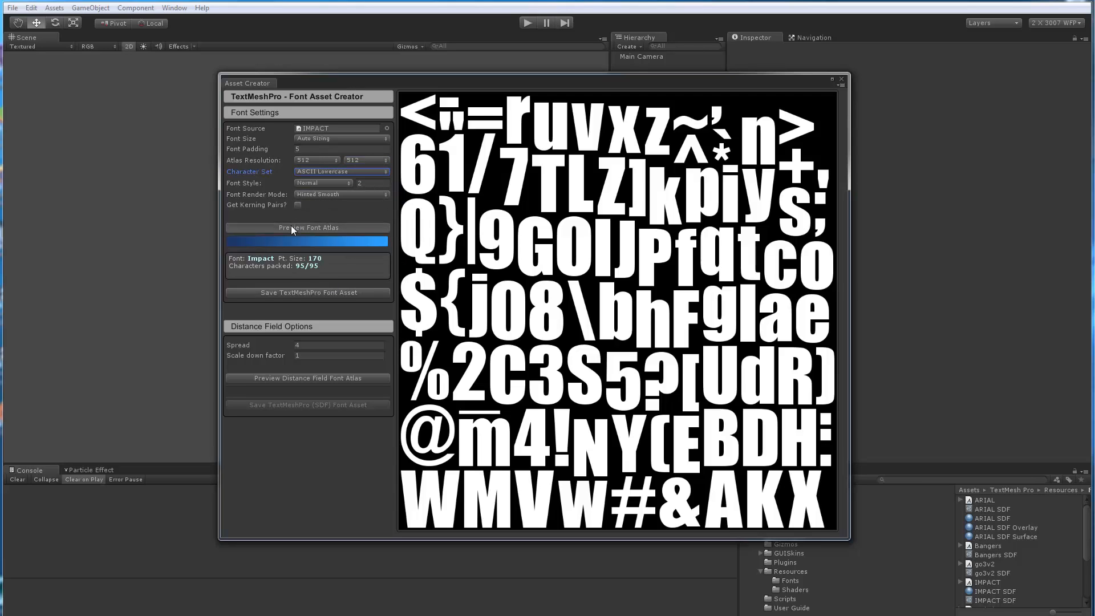
pyautogui.click(341, 171)
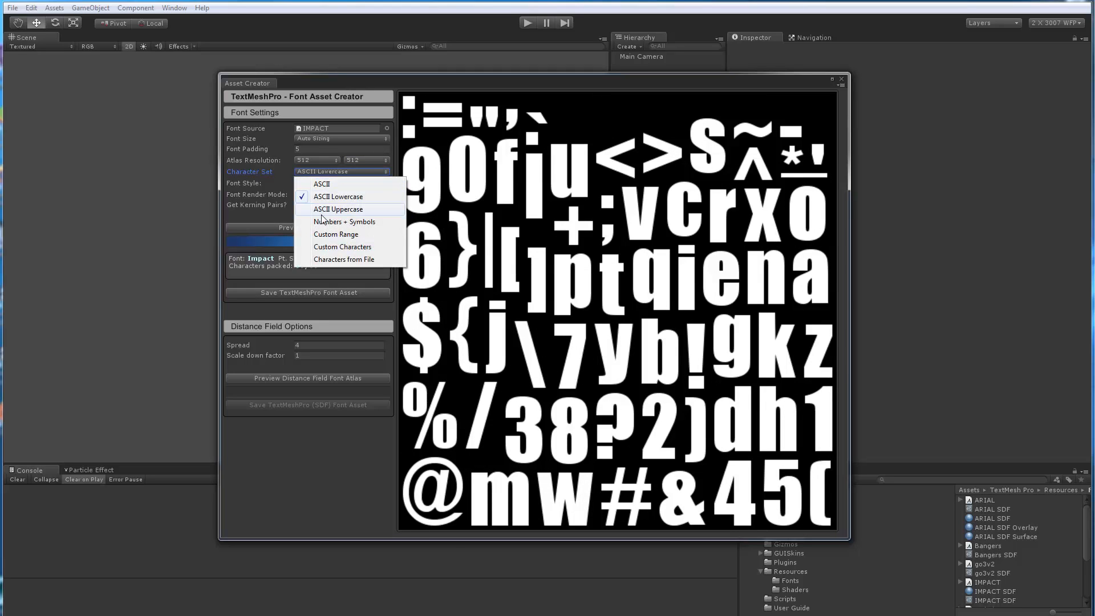
pyautogui.click(338, 208)
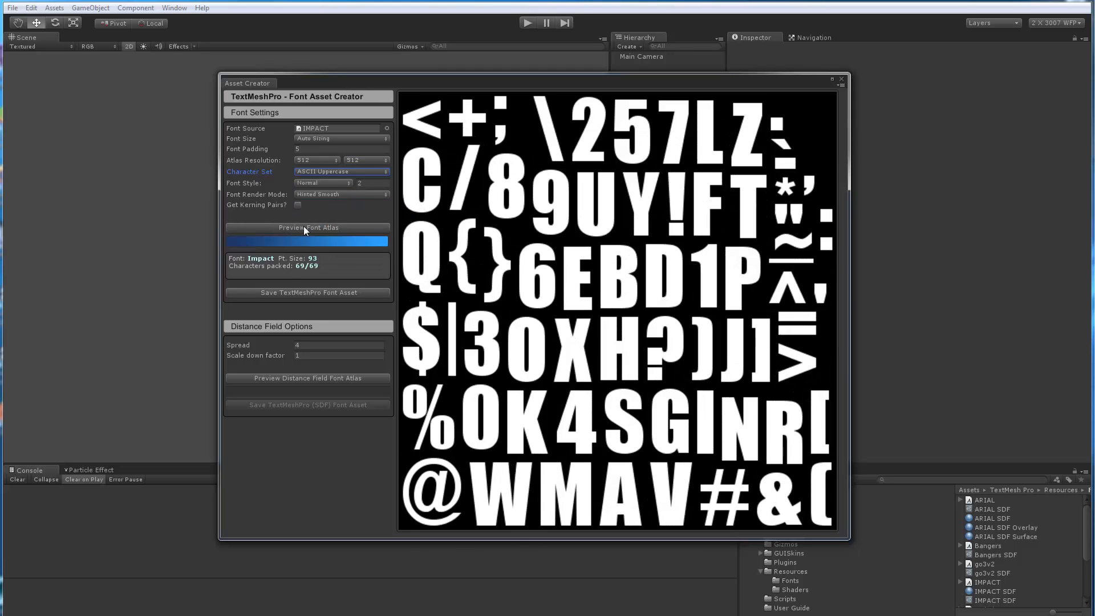
pyautogui.click(341, 172)
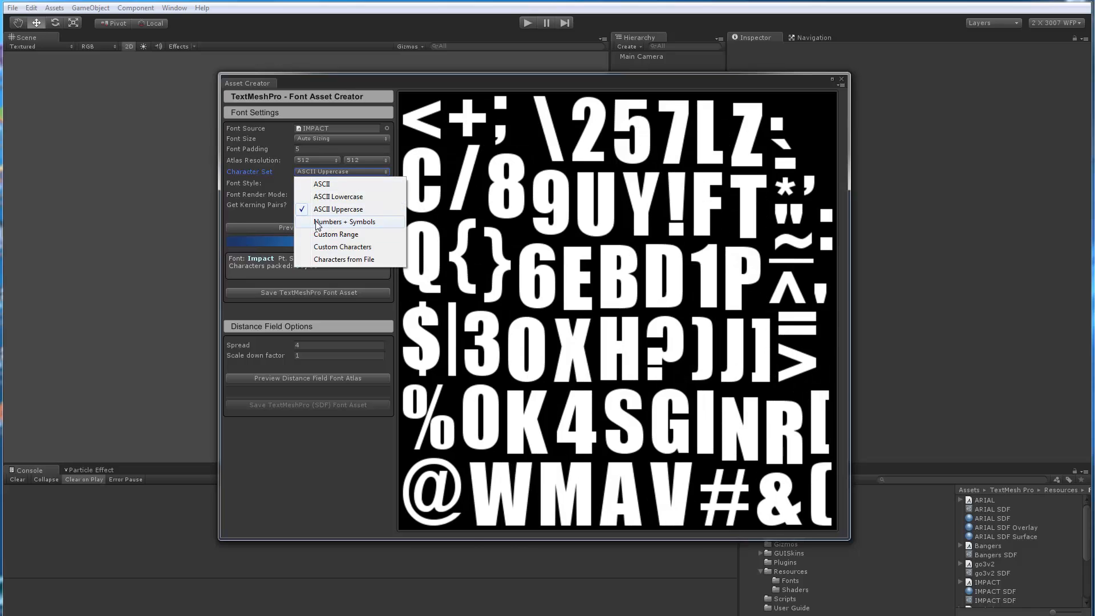
pyautogui.click(344, 221)
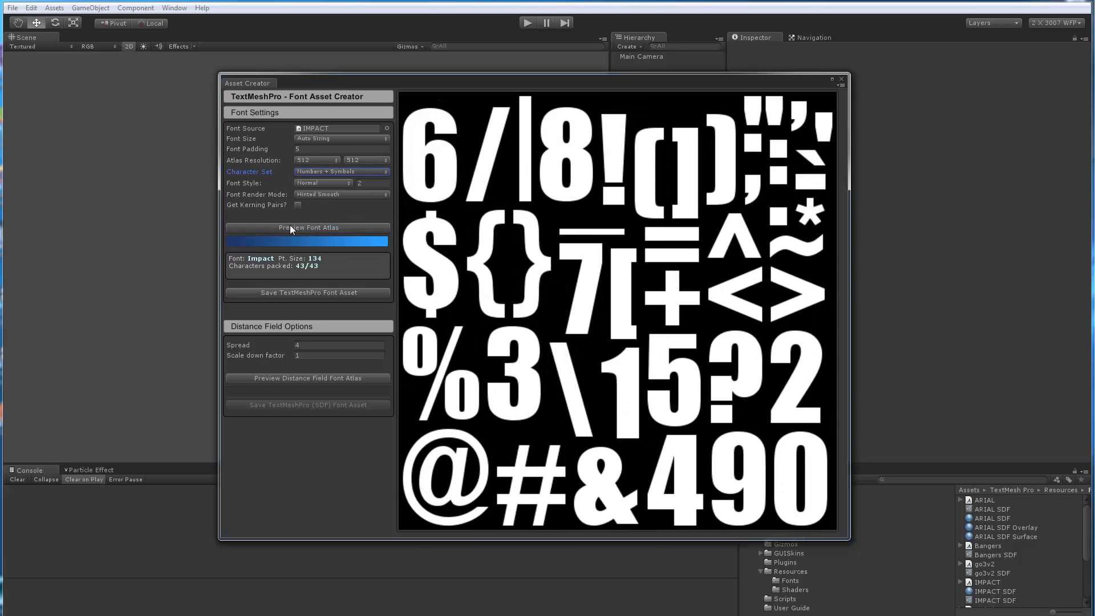
pyautogui.moveTo(494, 239)
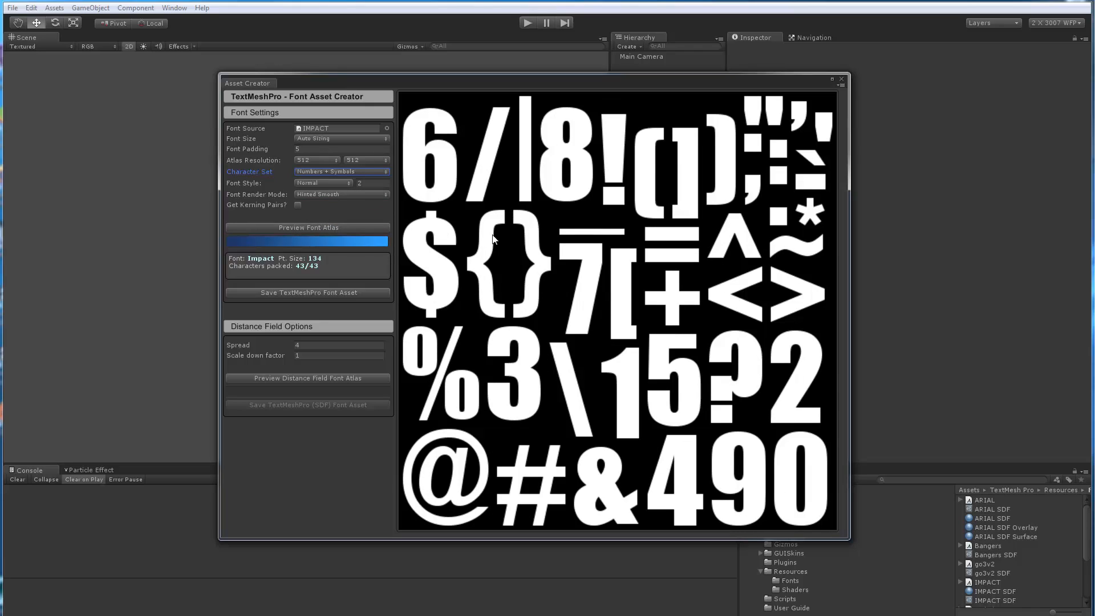
pyautogui.moveTo(583, 276)
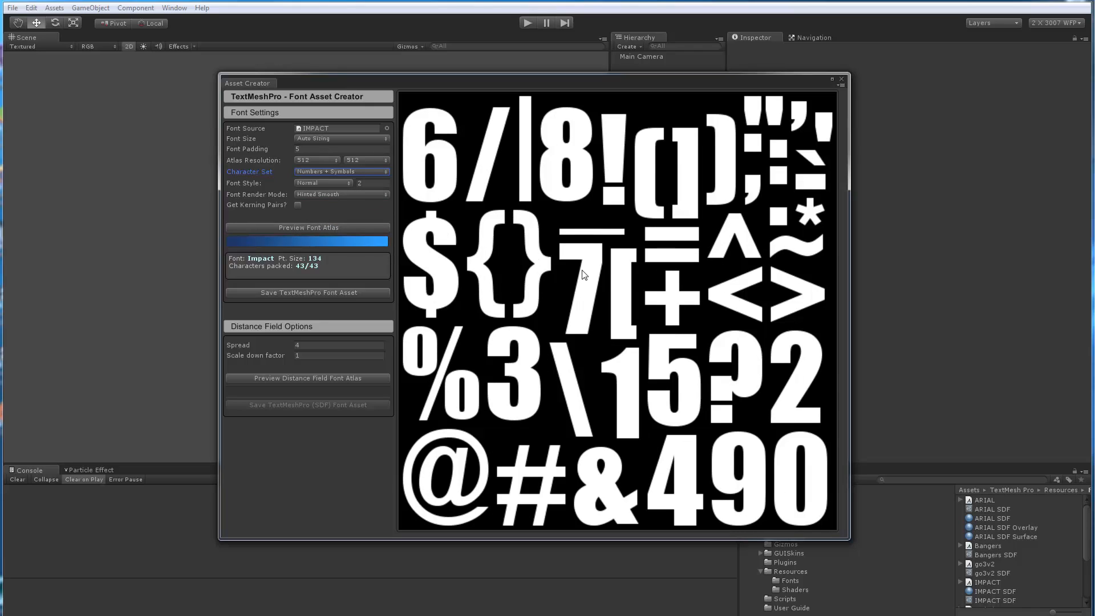
pyautogui.moveTo(595, 271)
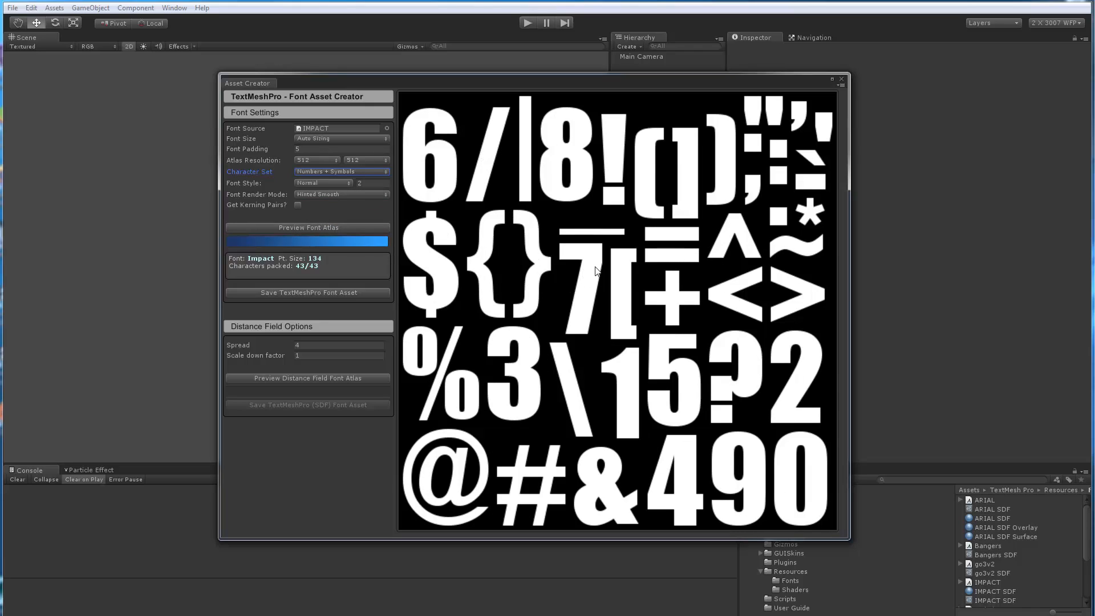
pyautogui.moveTo(311, 268)
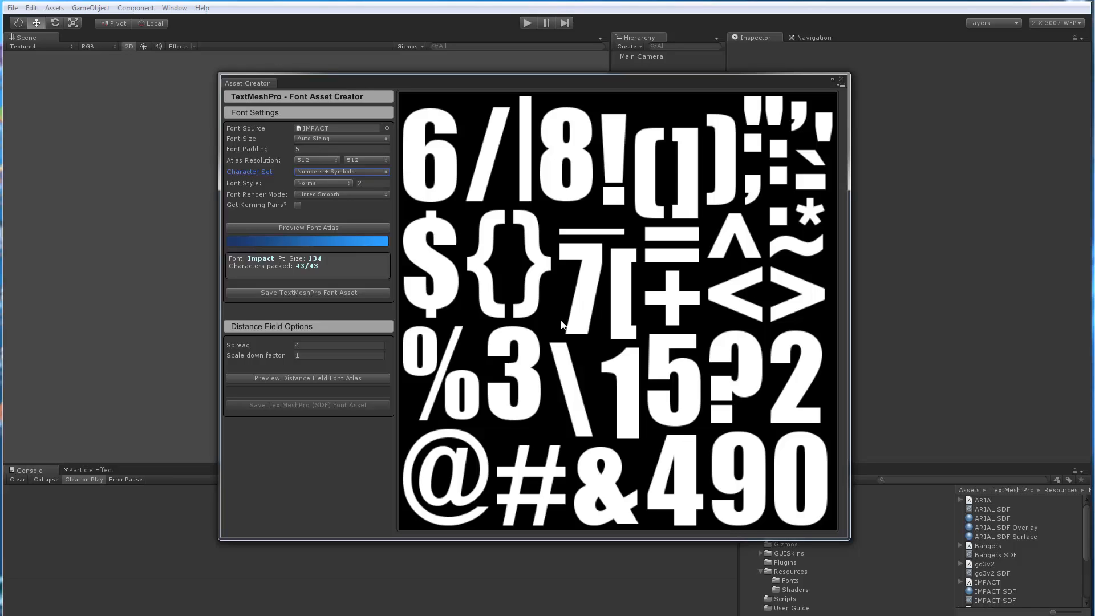
pyautogui.moveTo(581, 324)
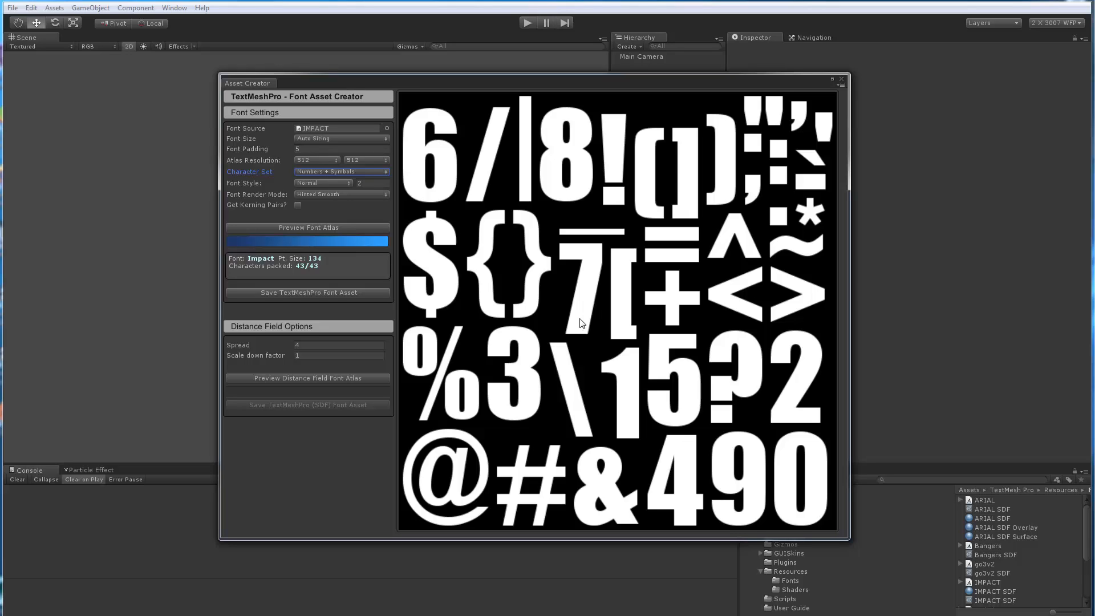
pyautogui.moveTo(594, 320)
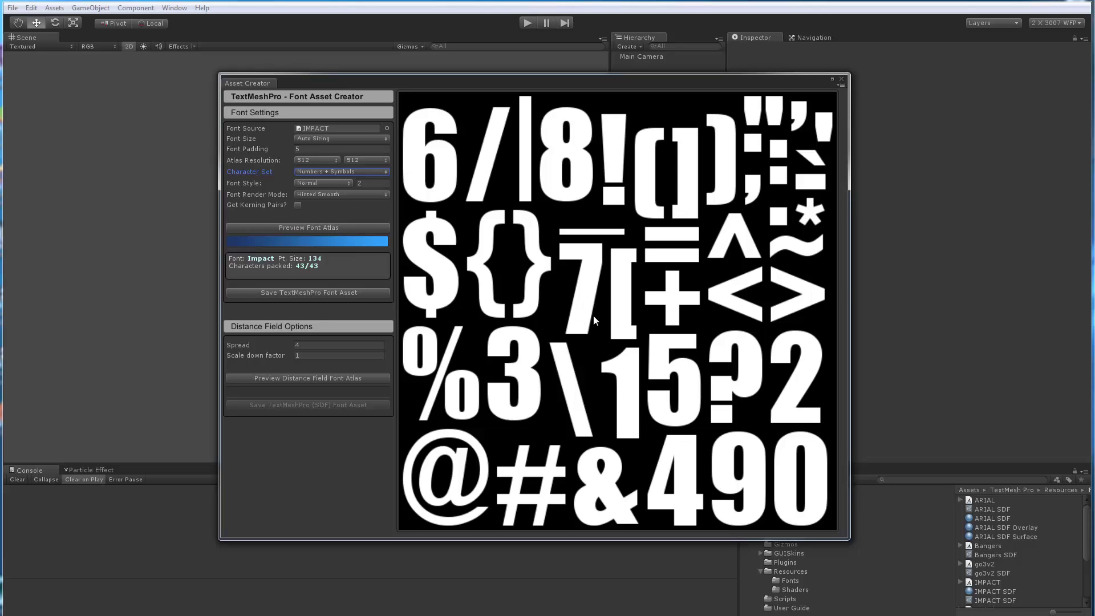
pyautogui.moveTo(262, 272)
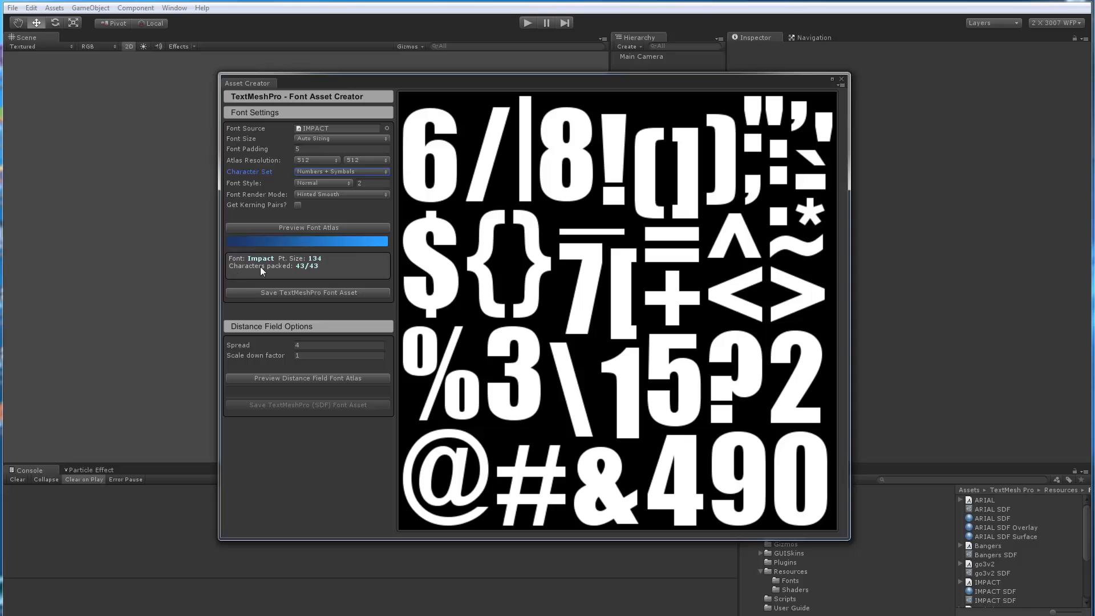
pyautogui.moveTo(287, 266)
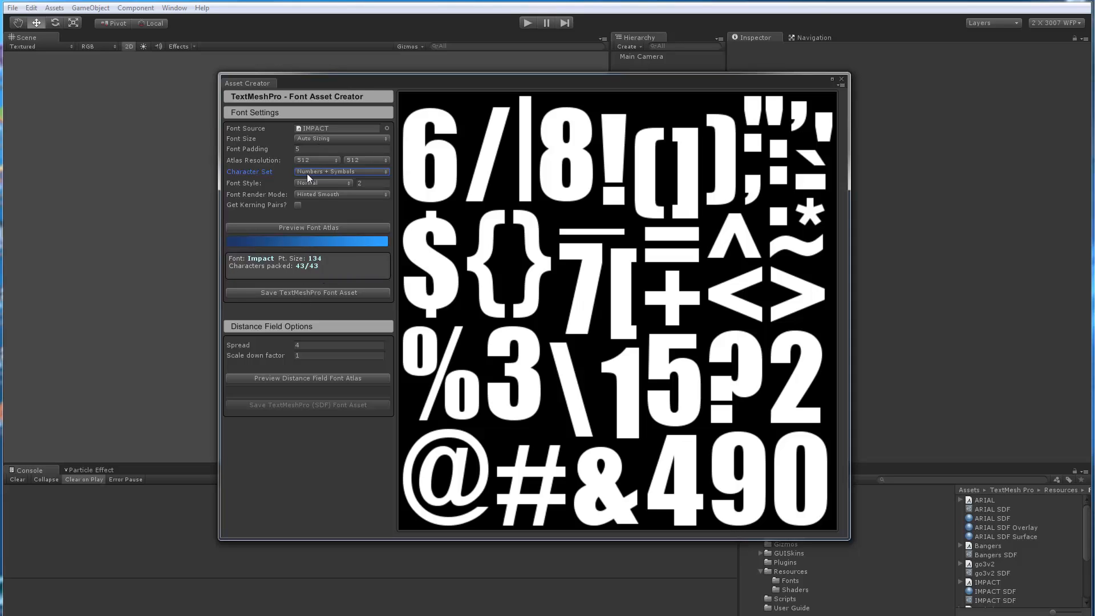
# Preview a Custom Range atlas for codes 65-70, then extend it to 65-70,80-95 (22 characters at 149 pt).
pyautogui.click(341, 171)
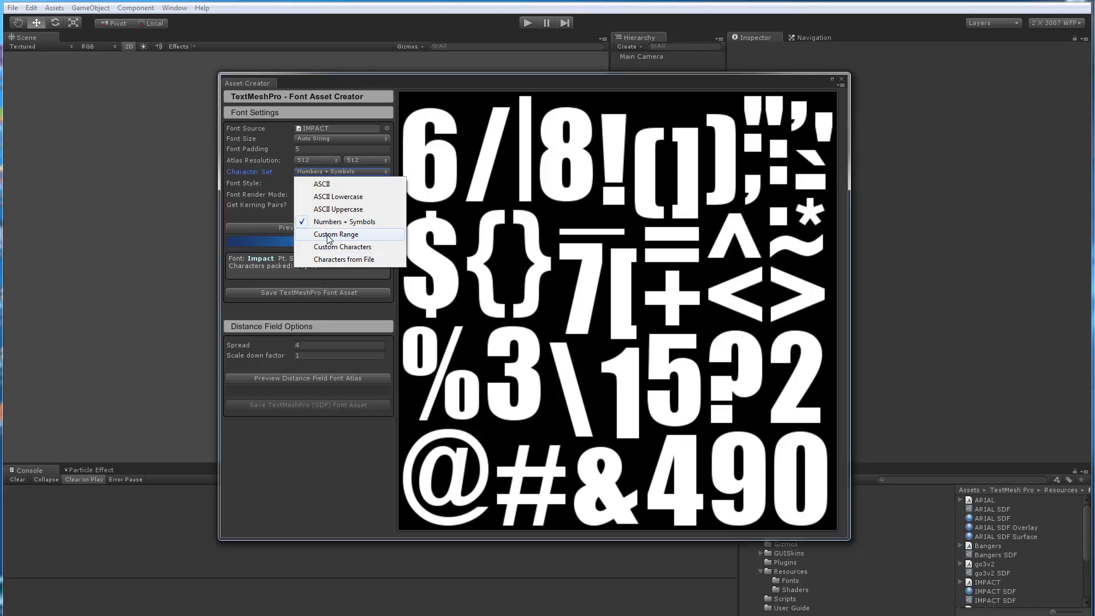
pyautogui.click(335, 234)
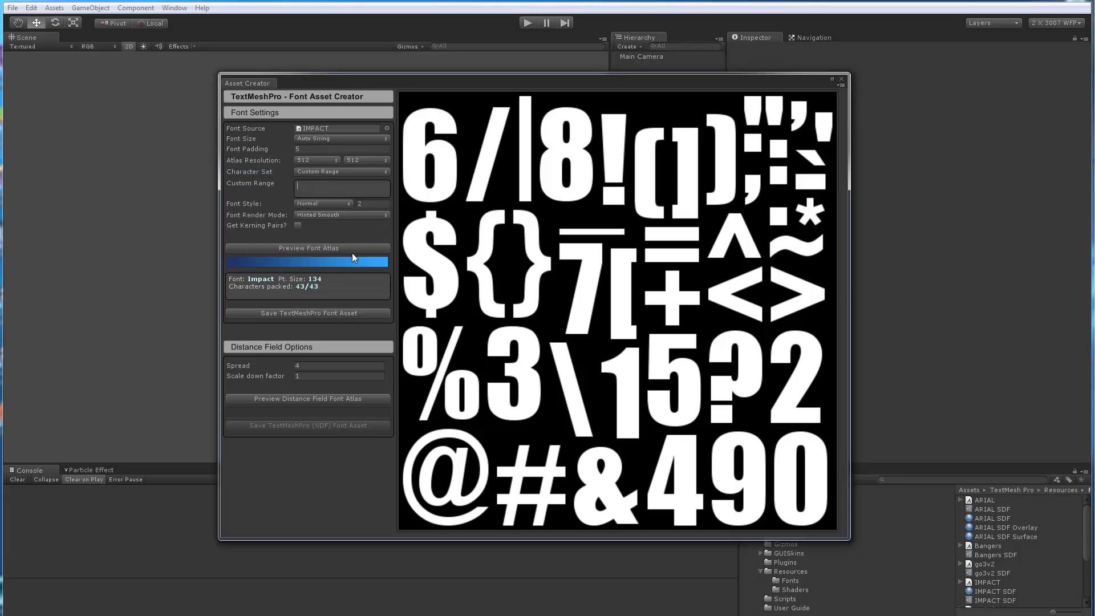
pyautogui.click(340, 188)
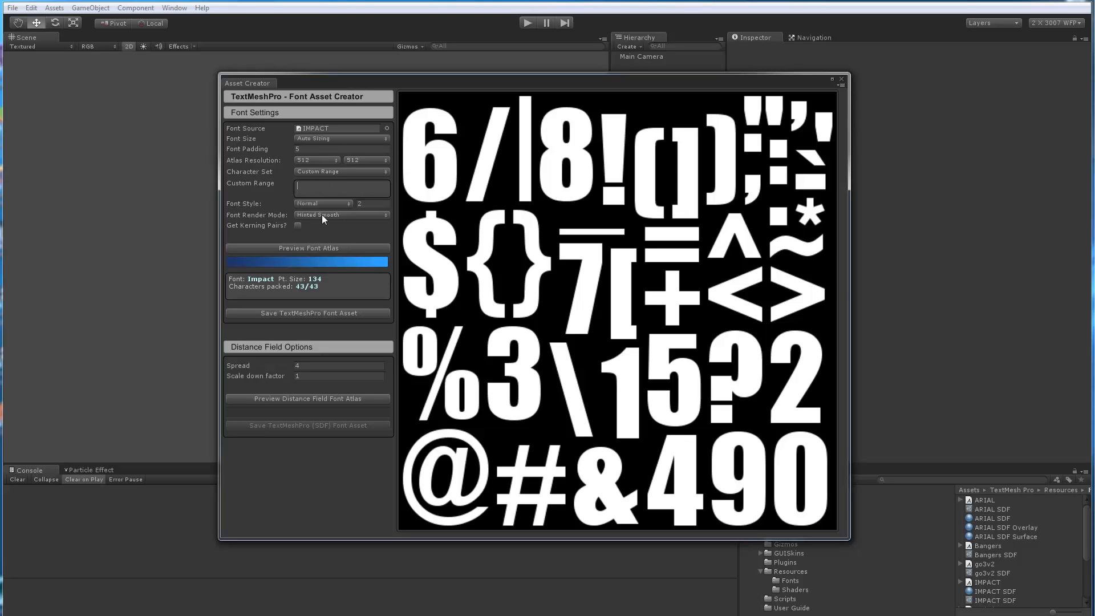
pyautogui.write('65')
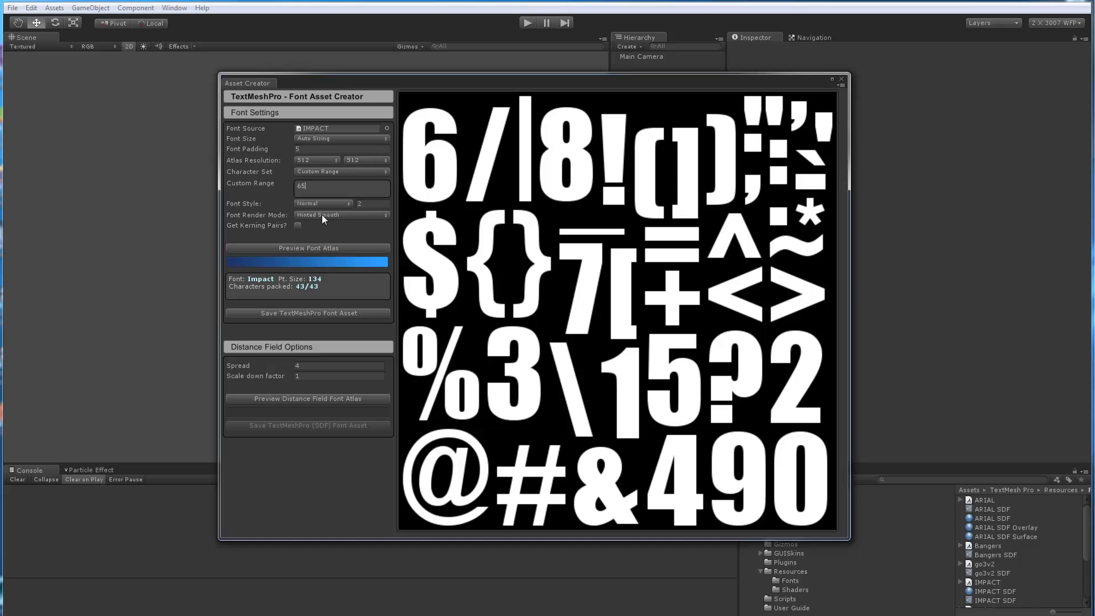
pyautogui.write('-')
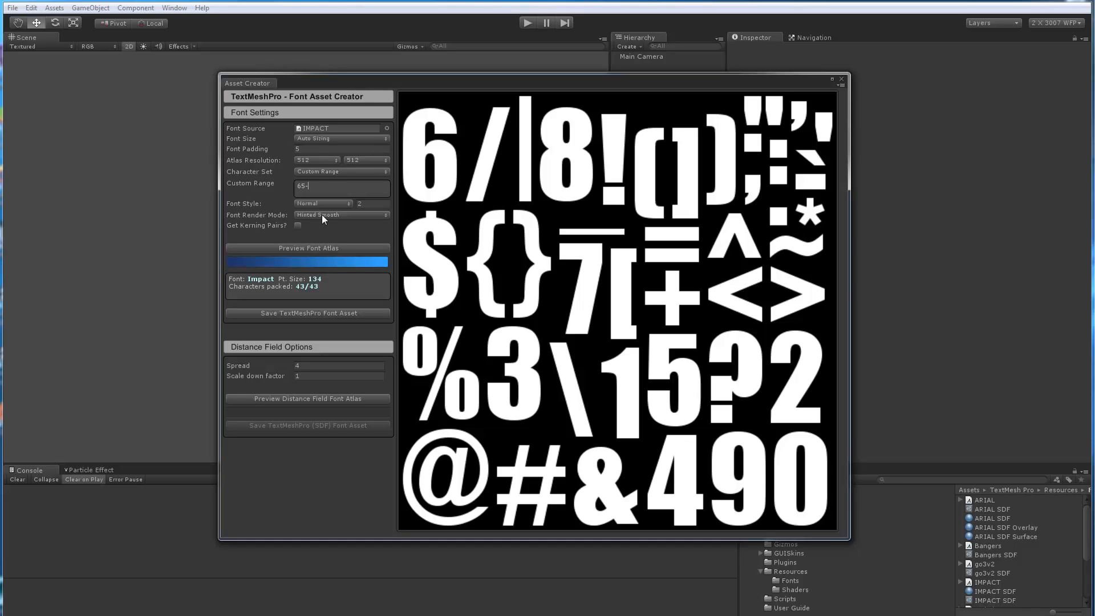
pyautogui.click(308, 248)
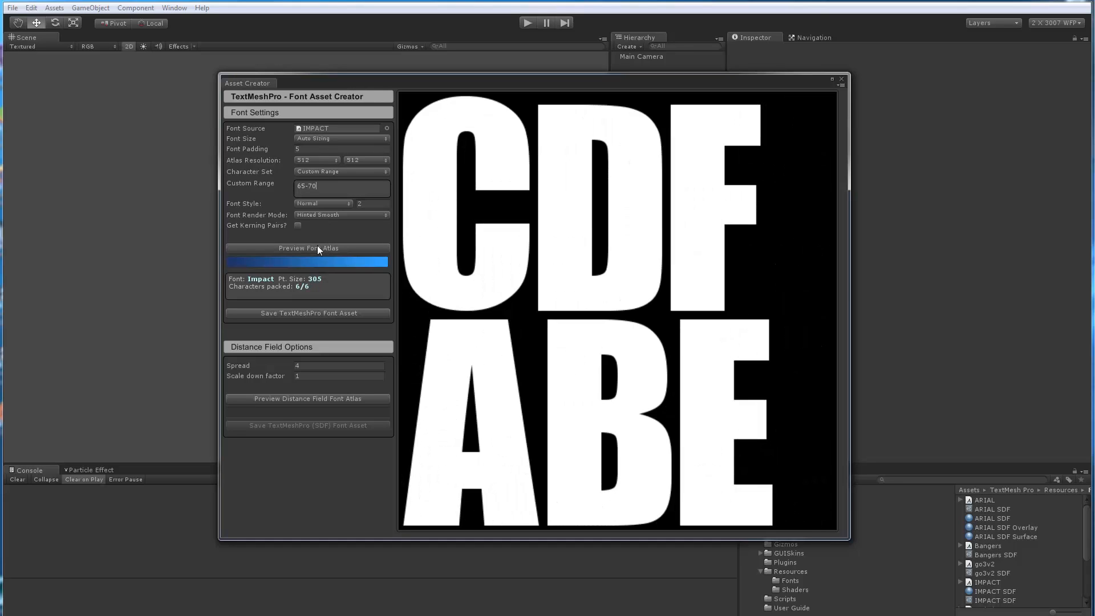
pyautogui.moveTo(601, 412)
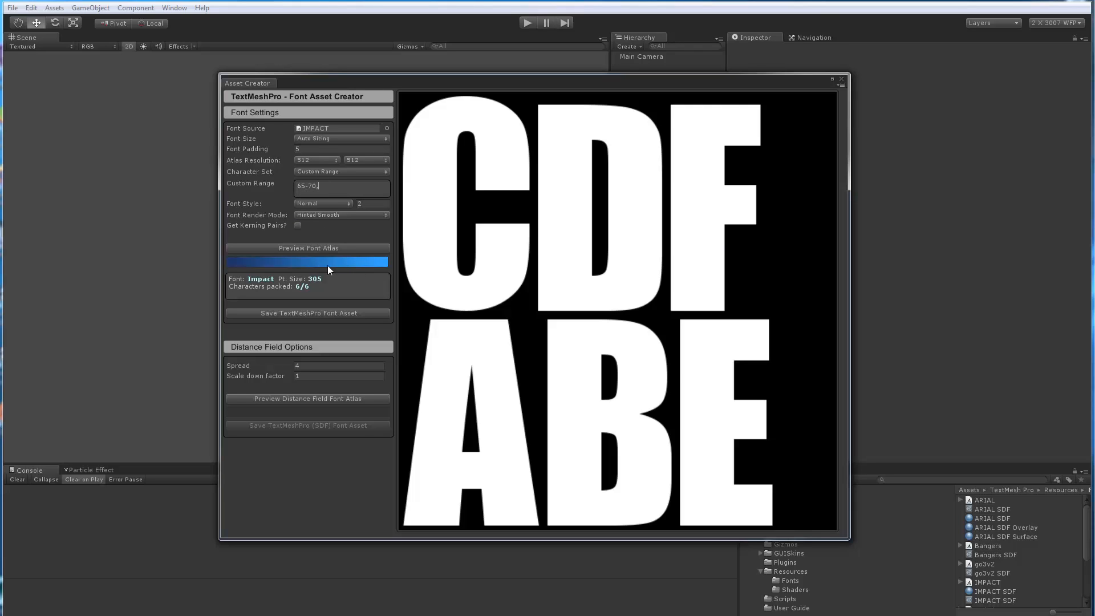
pyautogui.write(',80-95')
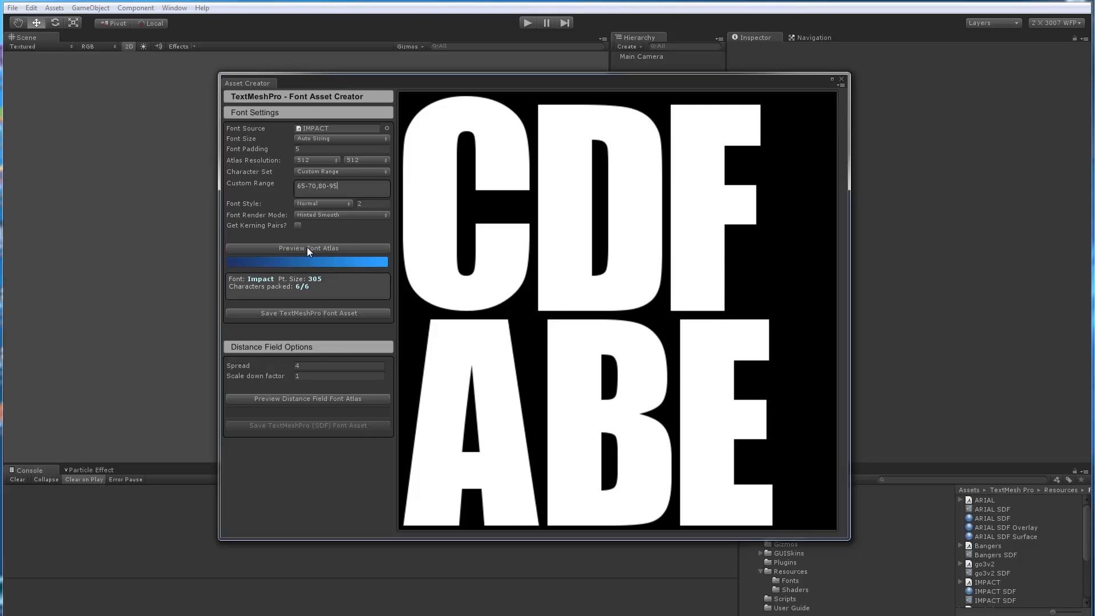
pyautogui.click(308, 248)
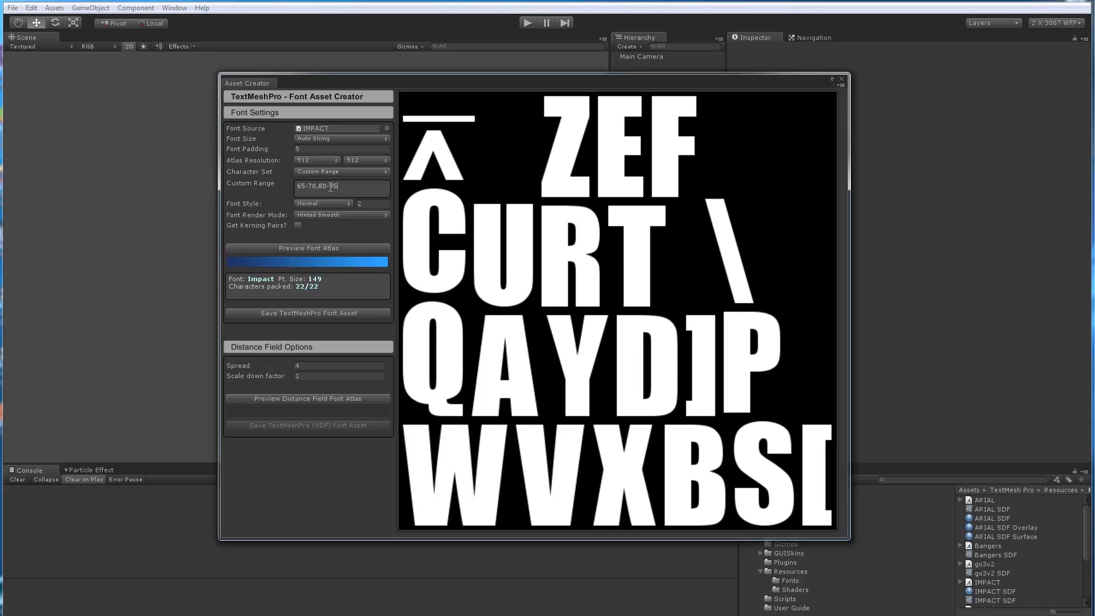
pyautogui.moveTo(279, 196)
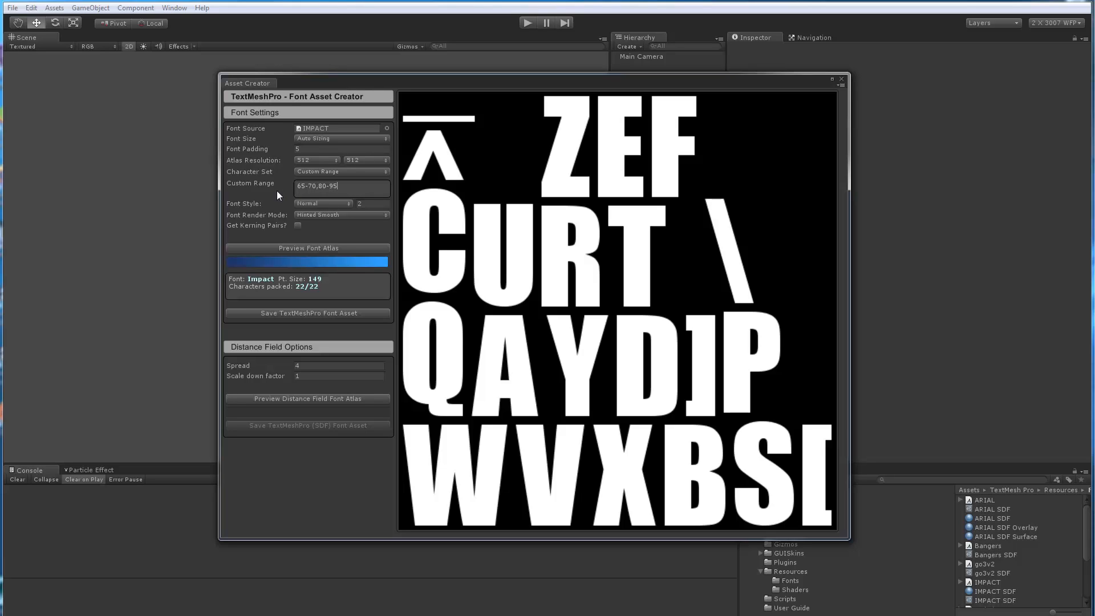
pyautogui.moveTo(314, 177)
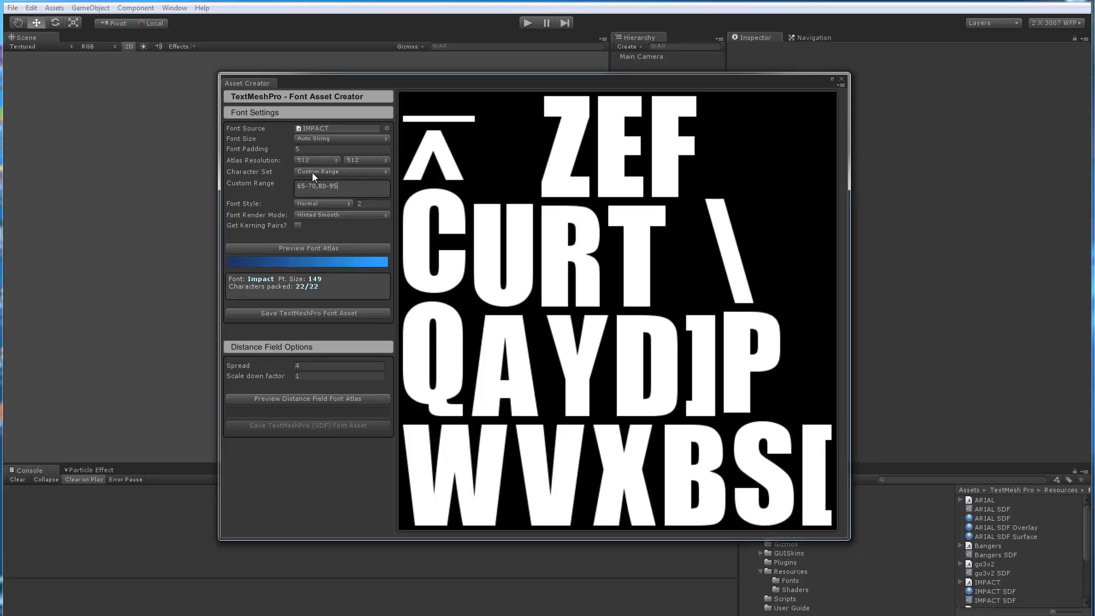
# Preview a Custom Characters atlas of 'abcABC' (6 characters at 311 pt), then switch to Characters from File.
pyautogui.click(340, 172)
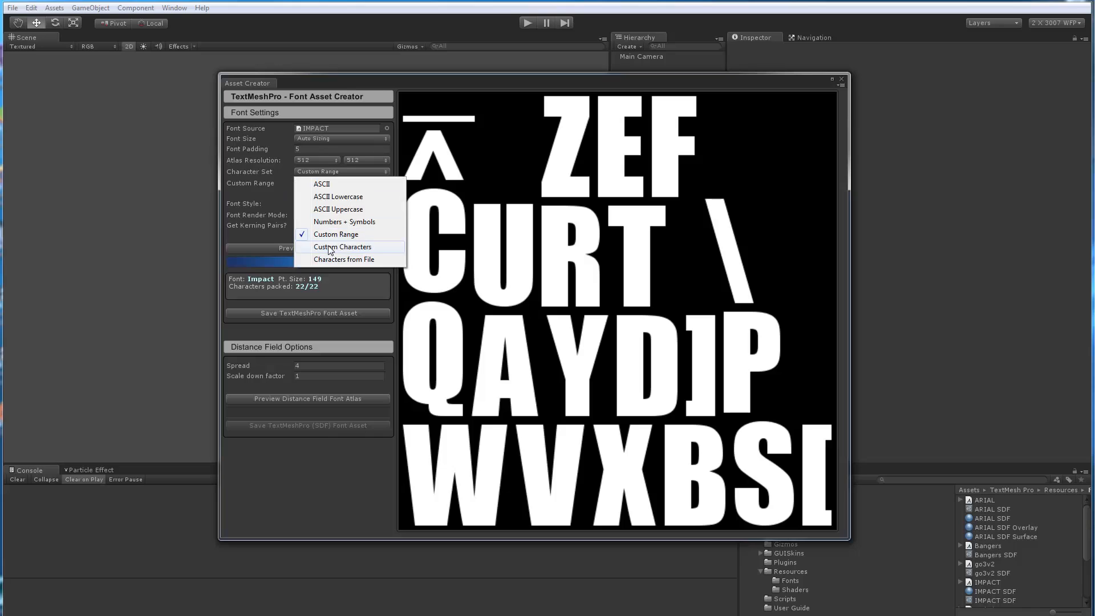
pyautogui.click(341, 247)
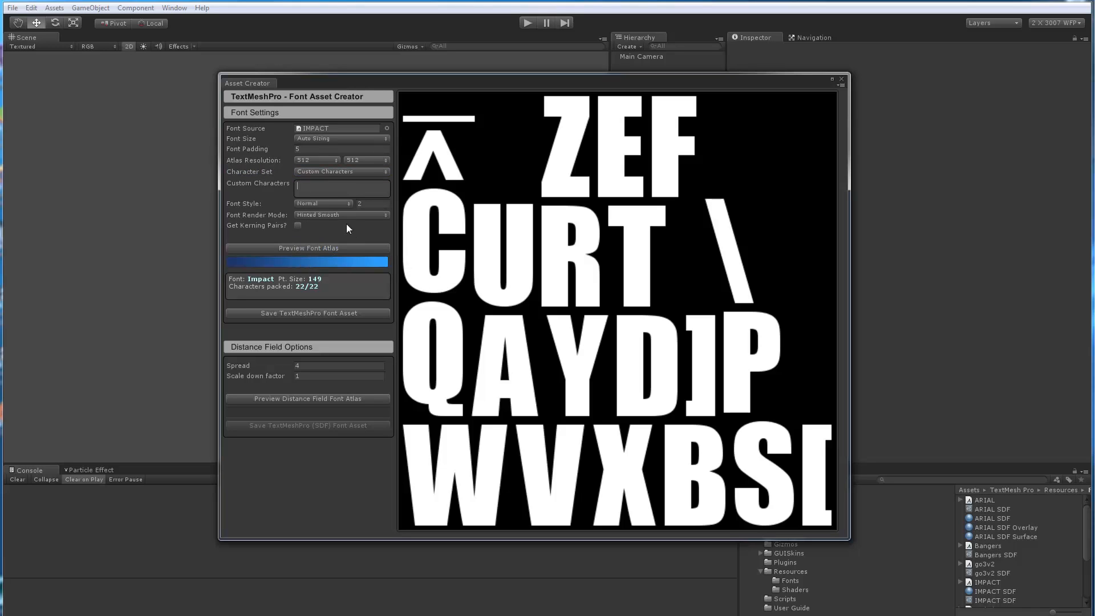
pyautogui.moveTo(329, 177)
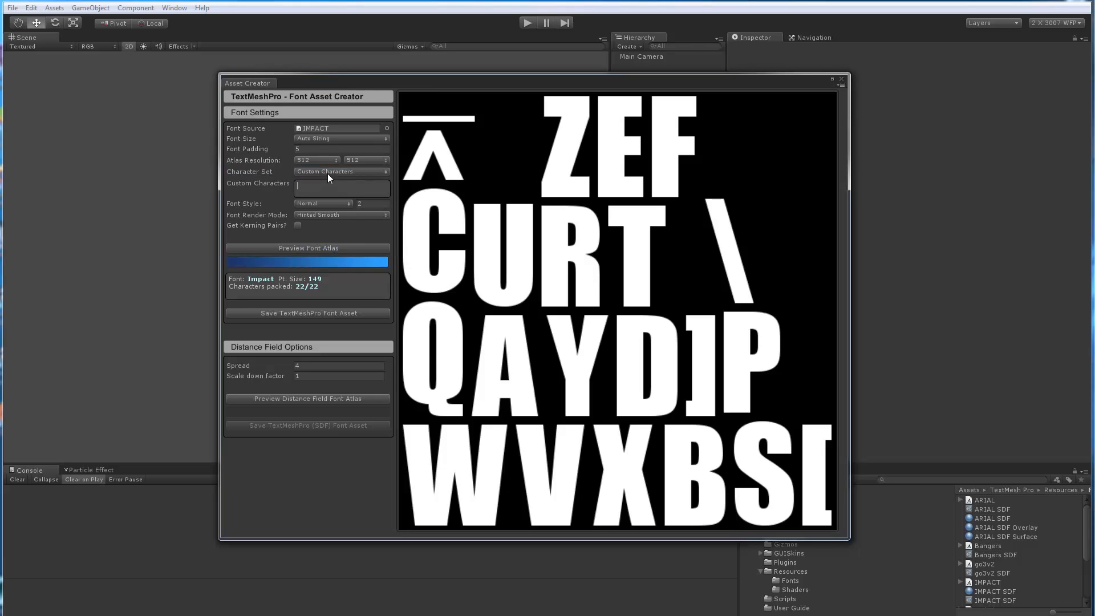
pyautogui.write('abcA')
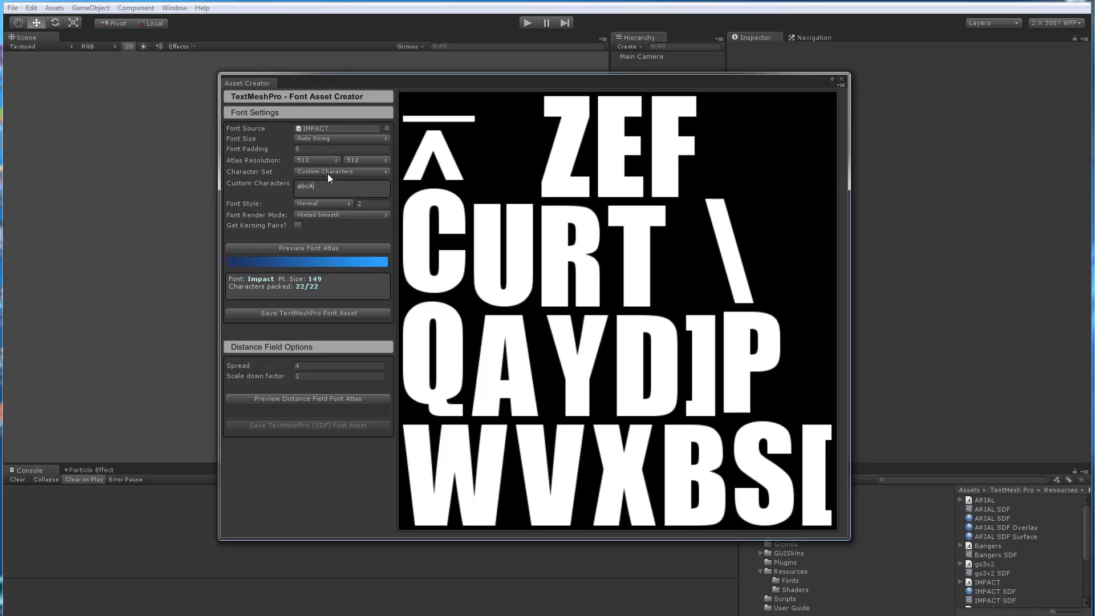
pyautogui.write('BC')
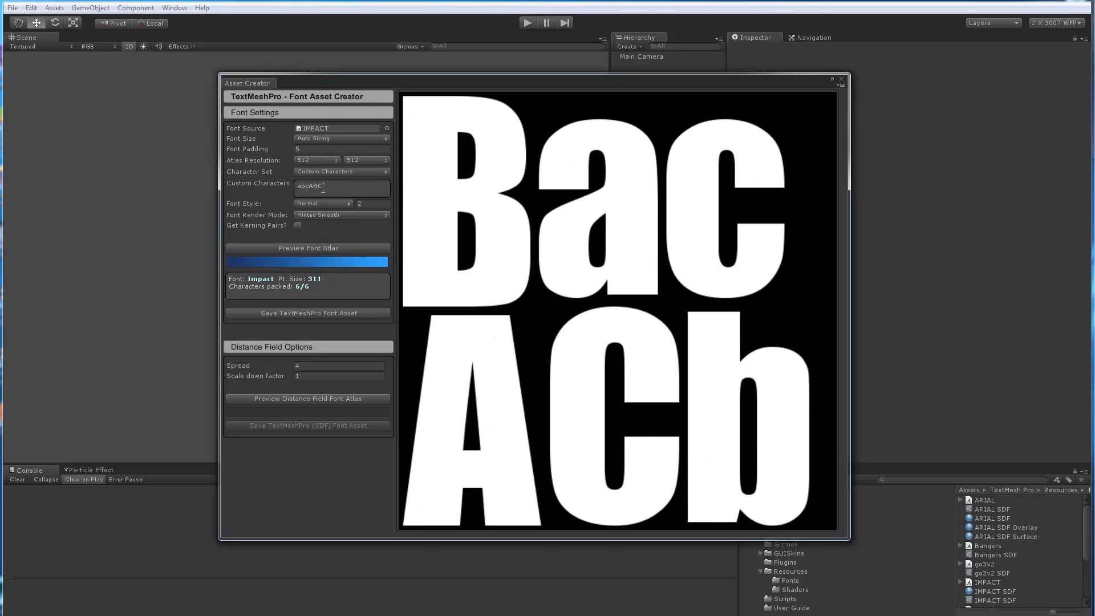
pyautogui.click(322, 186)
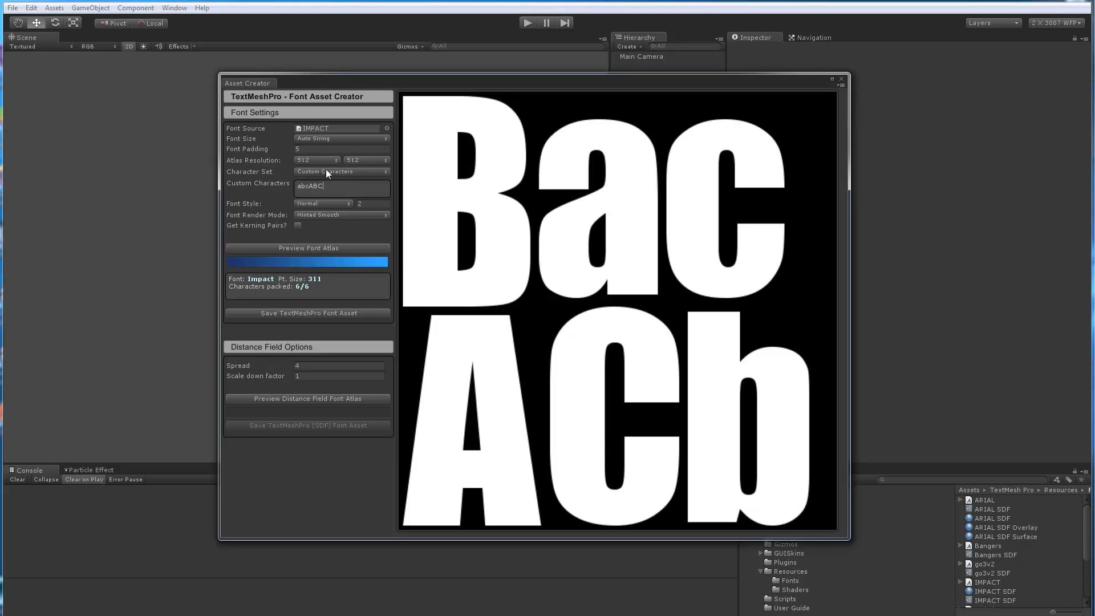
pyautogui.click(341, 172)
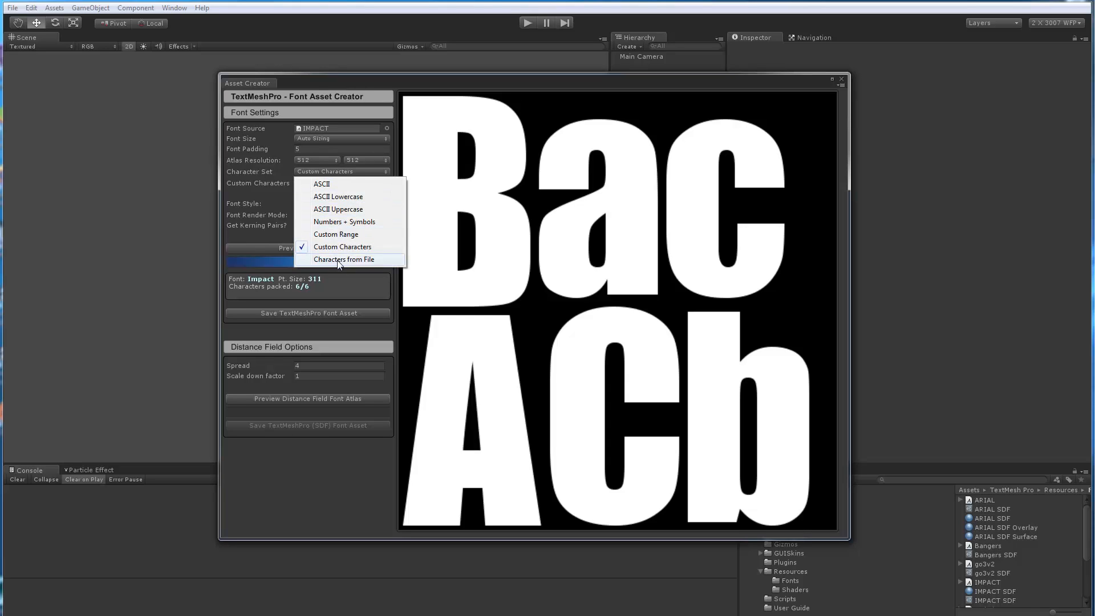
pyautogui.click(343, 259)
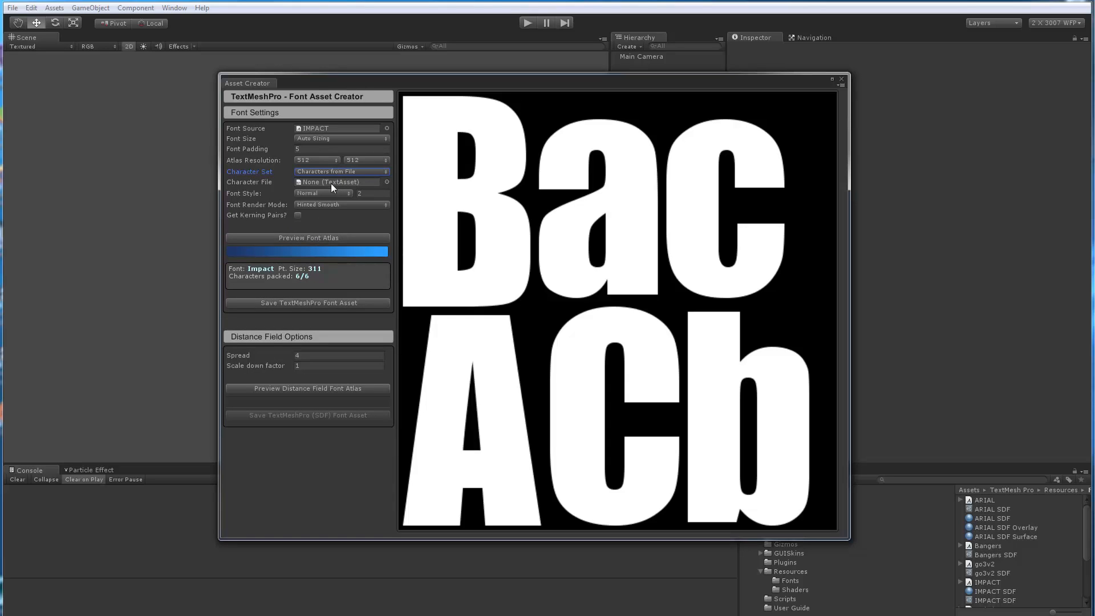
# Use the Character List text asset as the Character File for the Impact atlas.
pyautogui.click(387, 182)
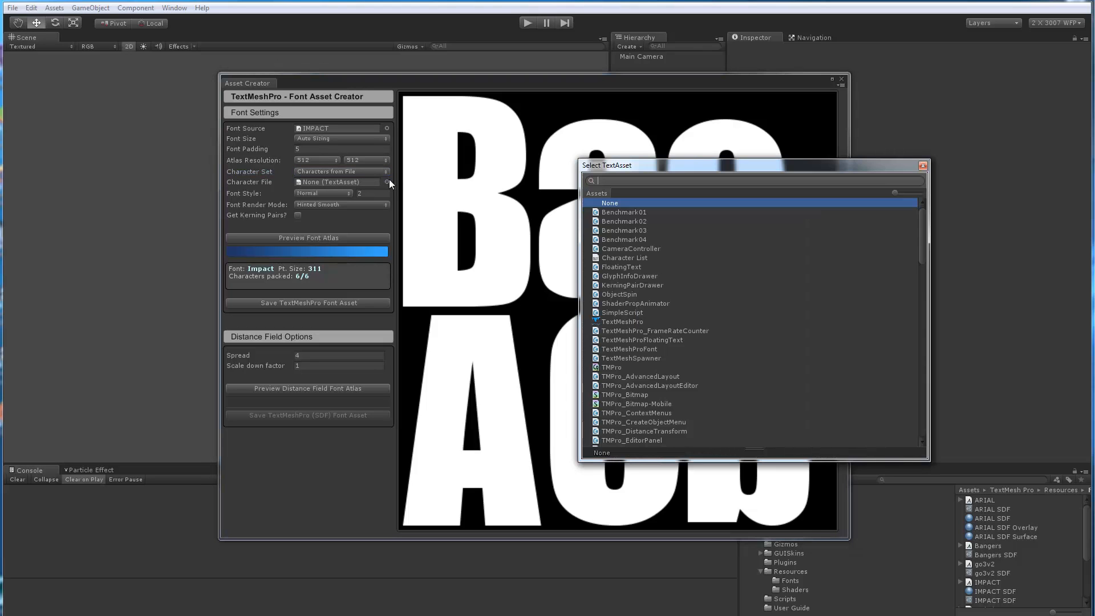
pyautogui.moveTo(921, 231)
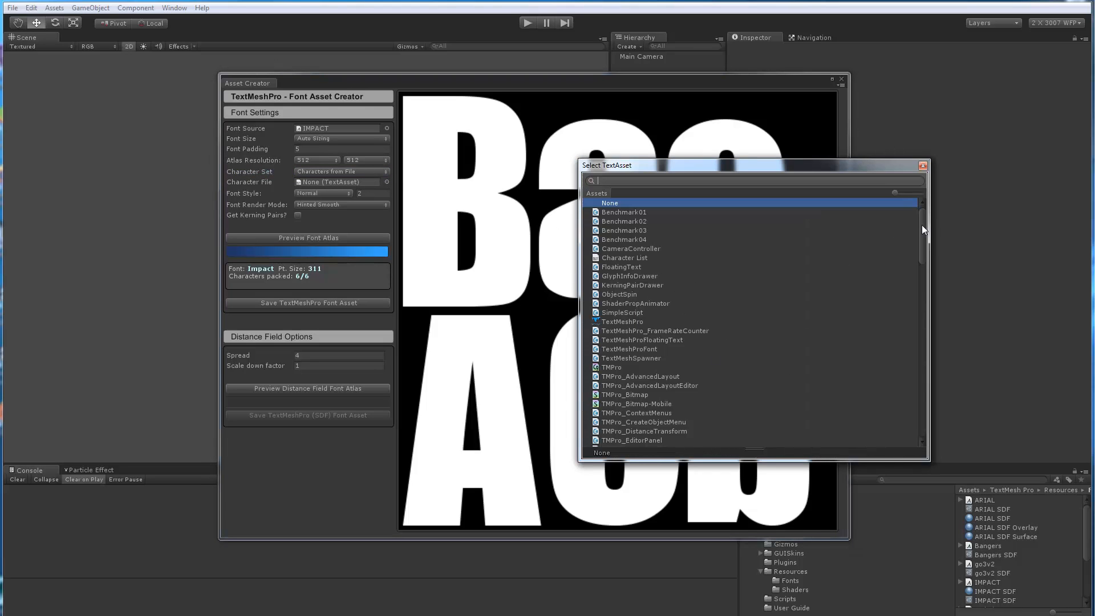
pyautogui.scroll(-3)
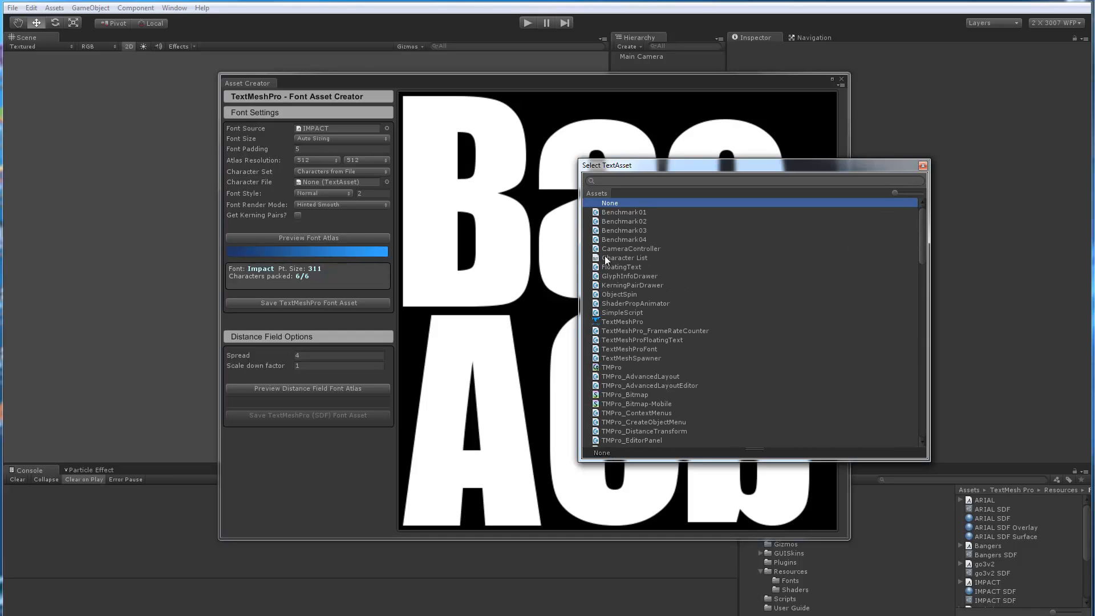
pyautogui.click(624, 257)
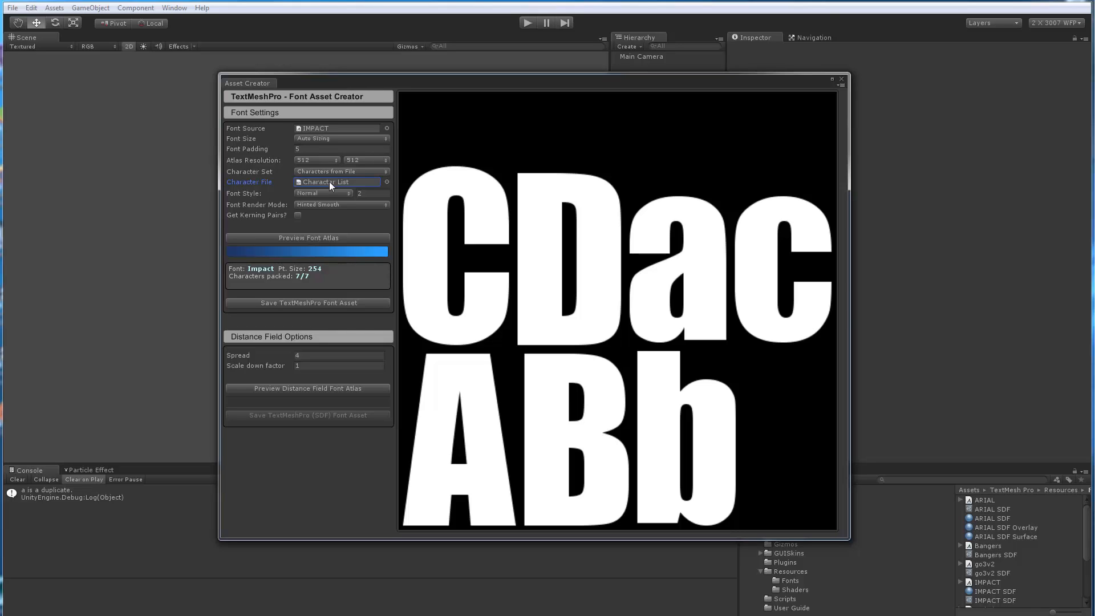
pyautogui.moveTo(361, 182)
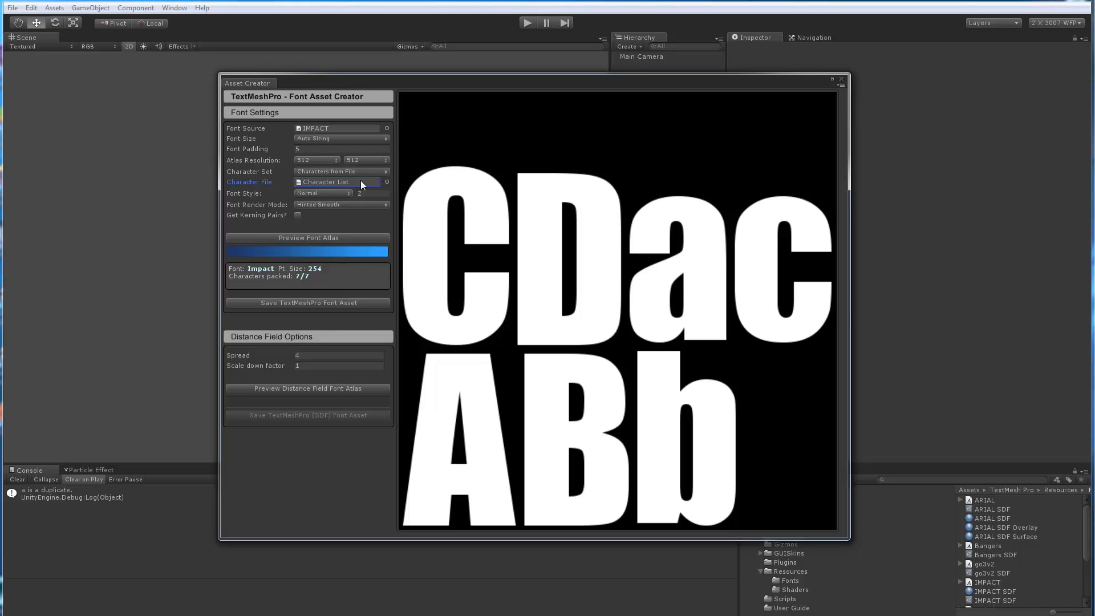
# Switch the Impact atlas back to the full ASCII character set.
pyautogui.click(340, 171)
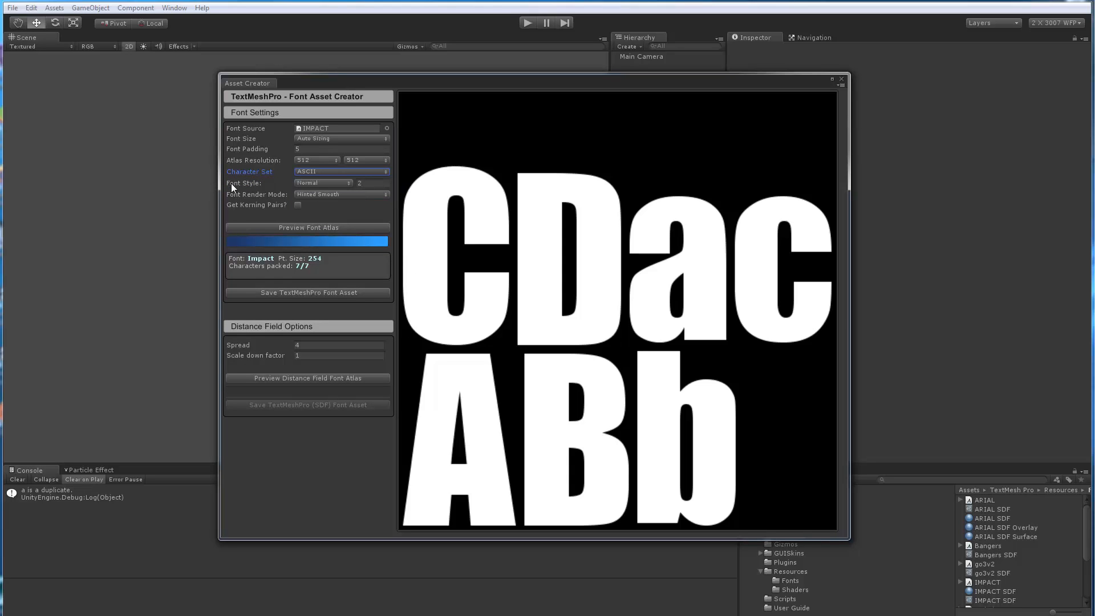
pyautogui.click(308, 228)
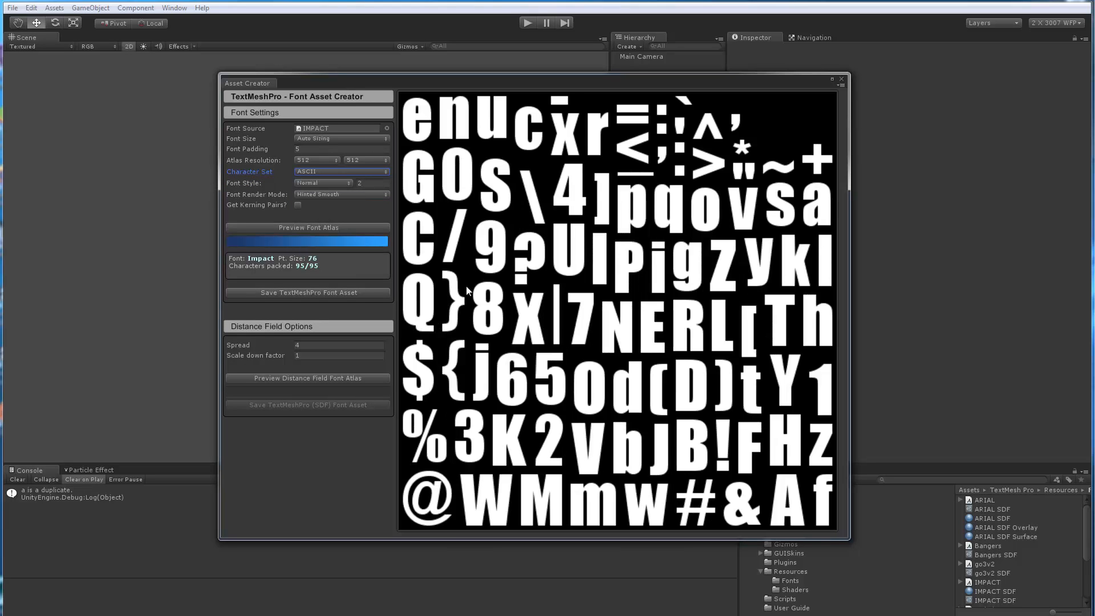
pyautogui.moveTo(311, 188)
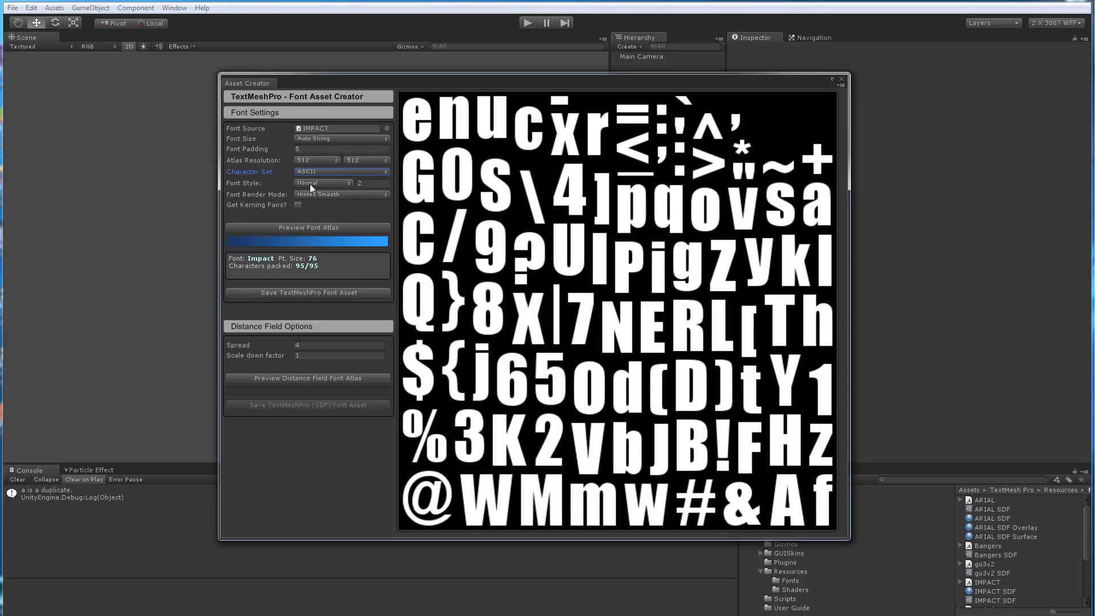
pyautogui.moveTo(341, 184)
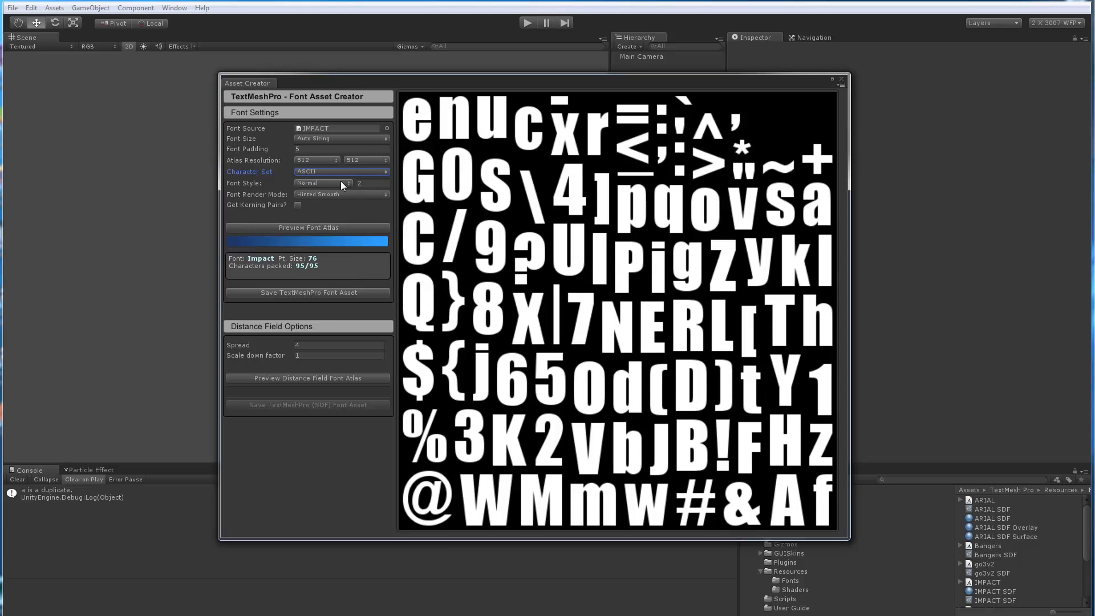
# Preview the glyphs in Bold, then Italic, then Bold_Italic font style.
pyautogui.click(323, 183)
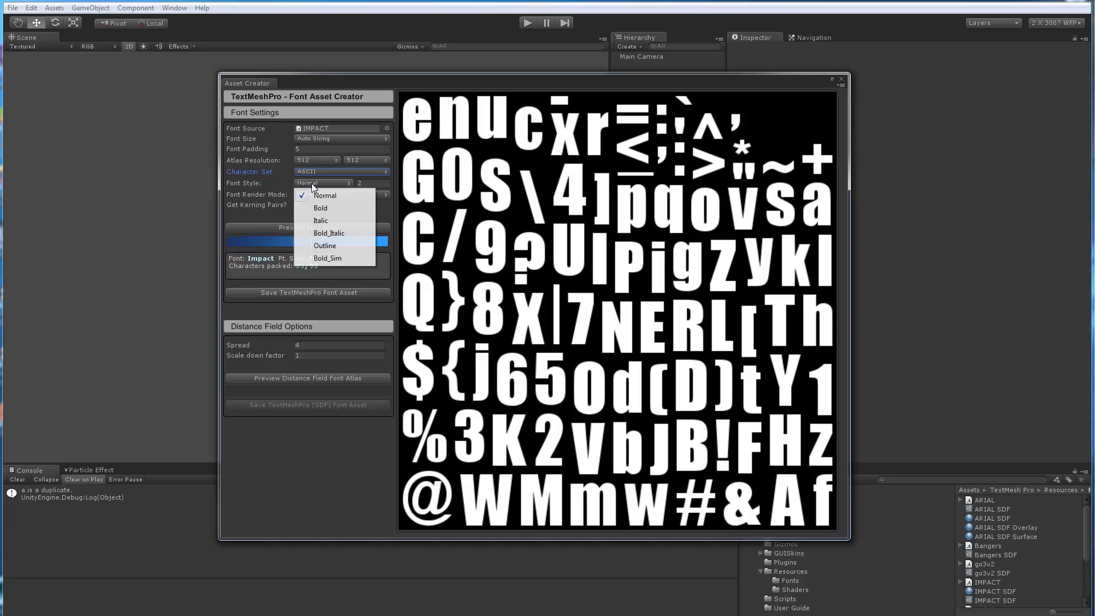
pyautogui.click(321, 208)
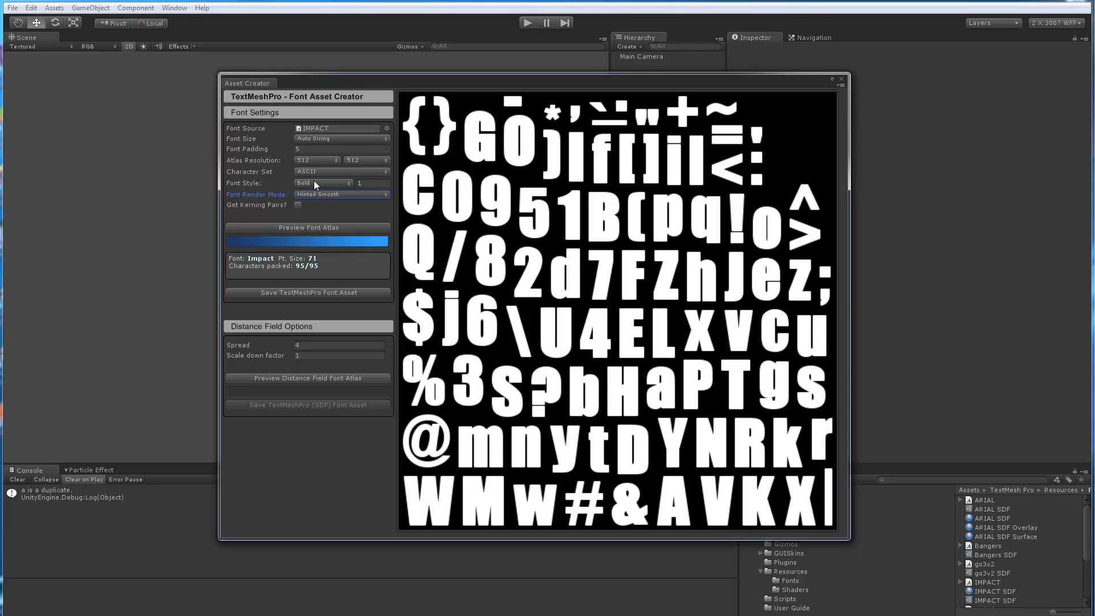
pyautogui.click(321, 183)
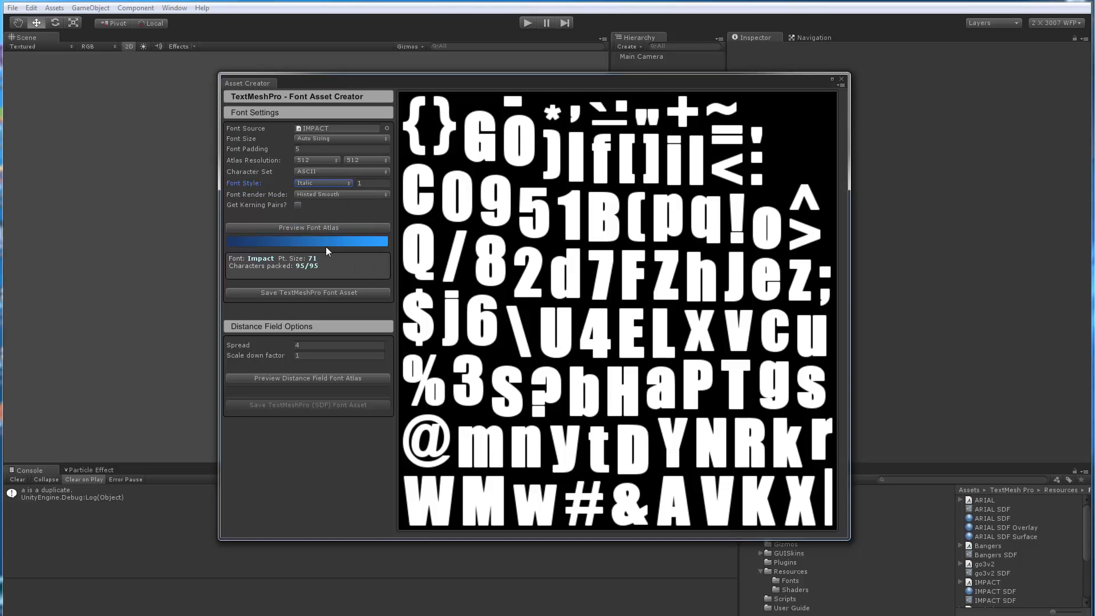
pyautogui.click(323, 182)
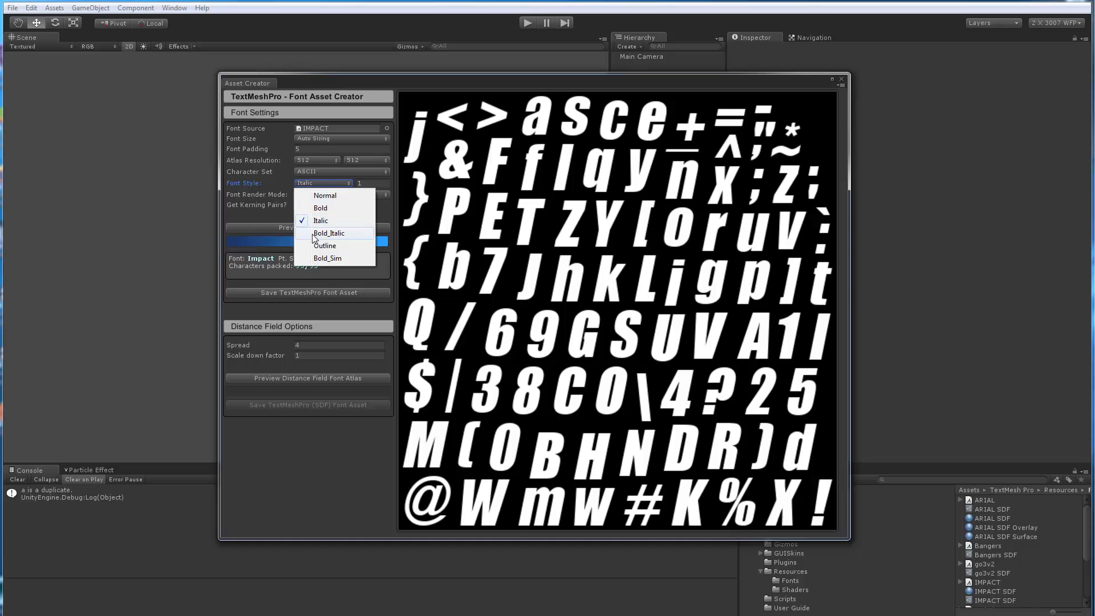
pyautogui.click(328, 232)
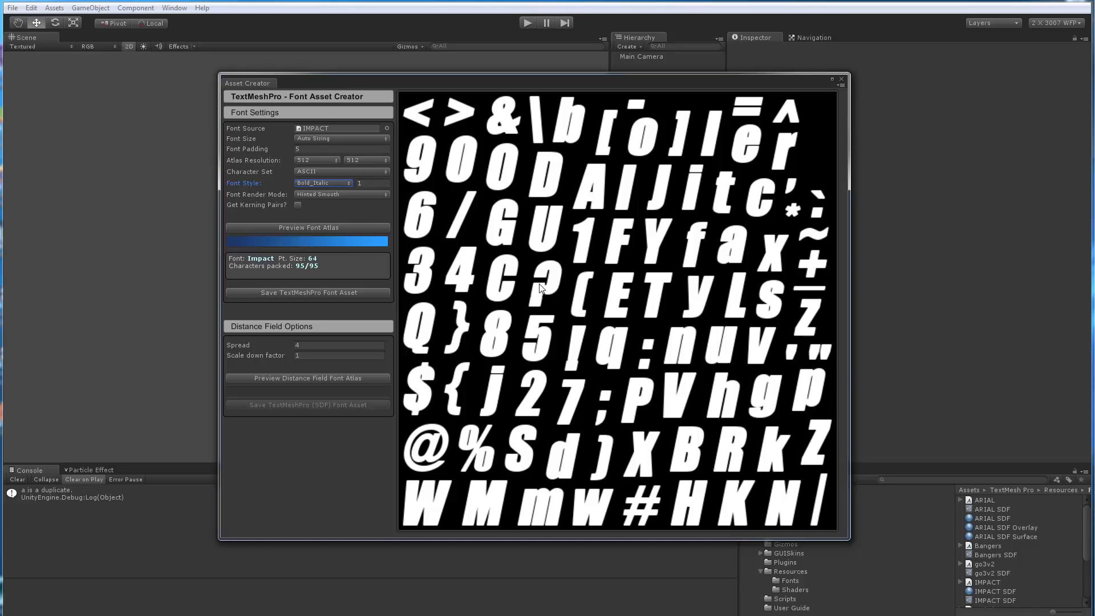
pyautogui.moveTo(533, 282)
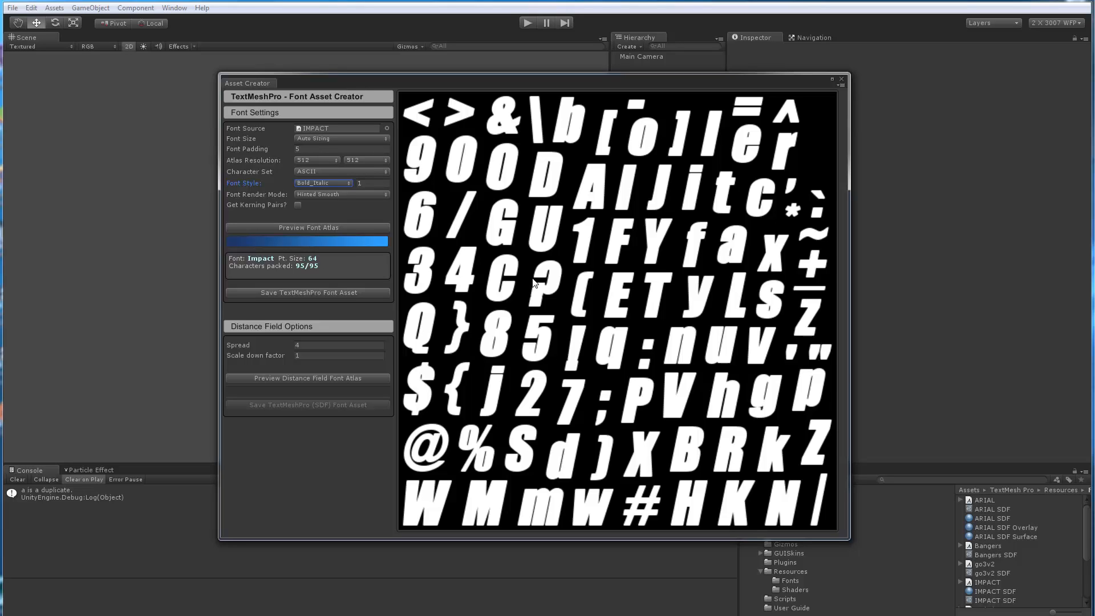
pyautogui.moveTo(566, 329)
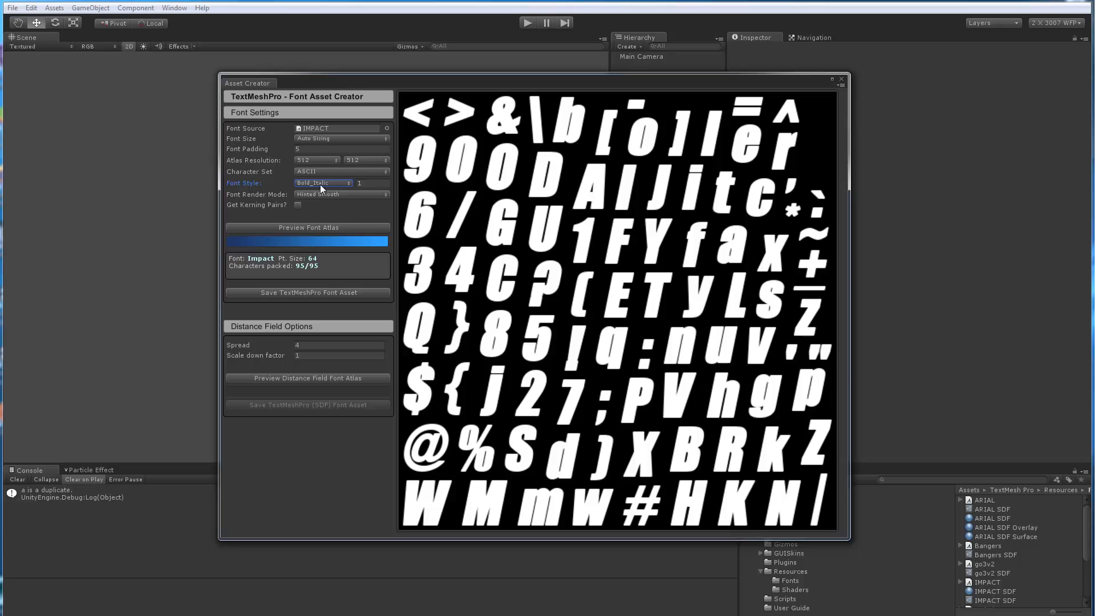
# Preview Impact in Outline style with thickness 2, then return the style to Normal.
pyautogui.click(323, 183)
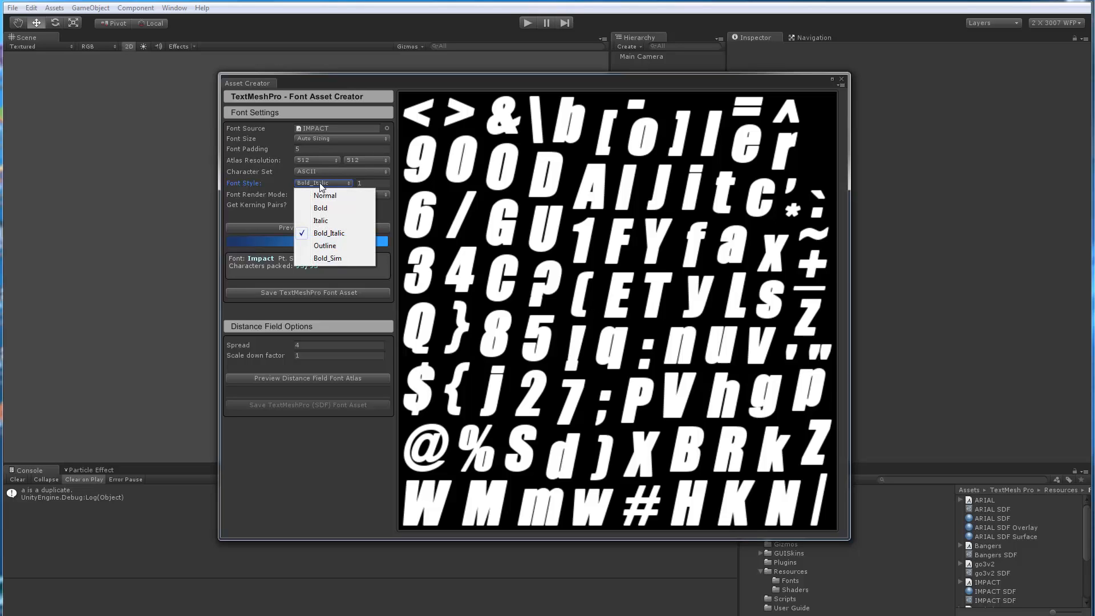
pyautogui.moveTo(329, 237)
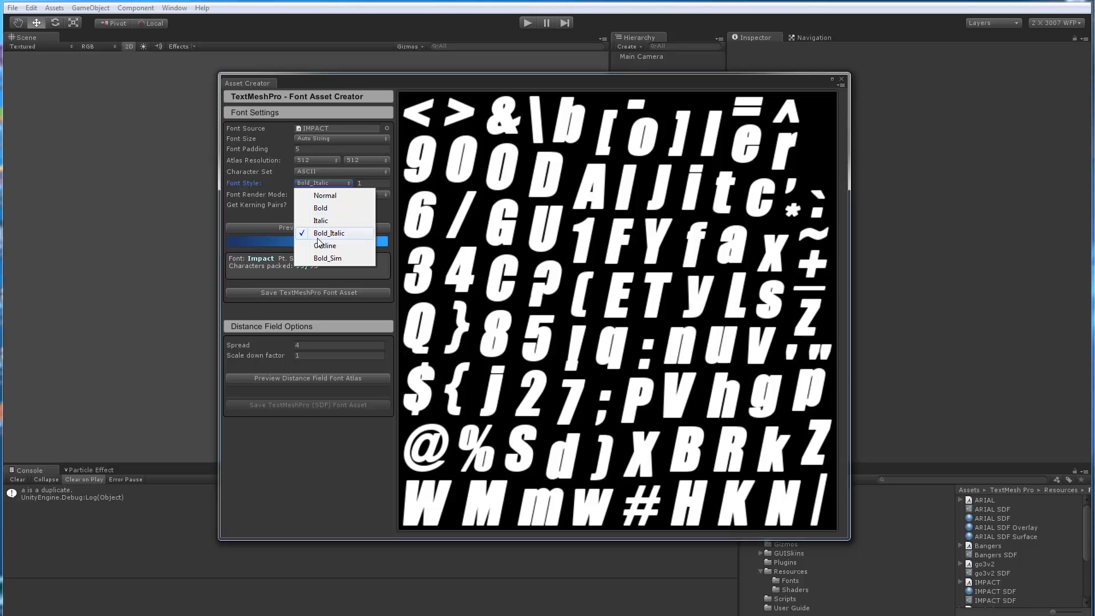
pyautogui.click(325, 245)
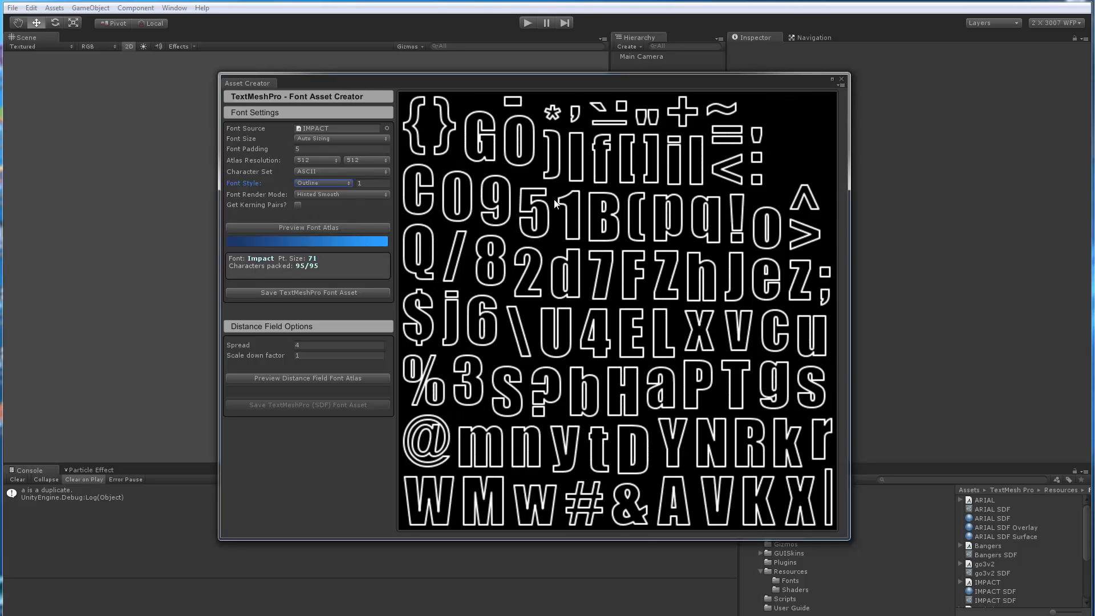
pyautogui.moveTo(524, 351)
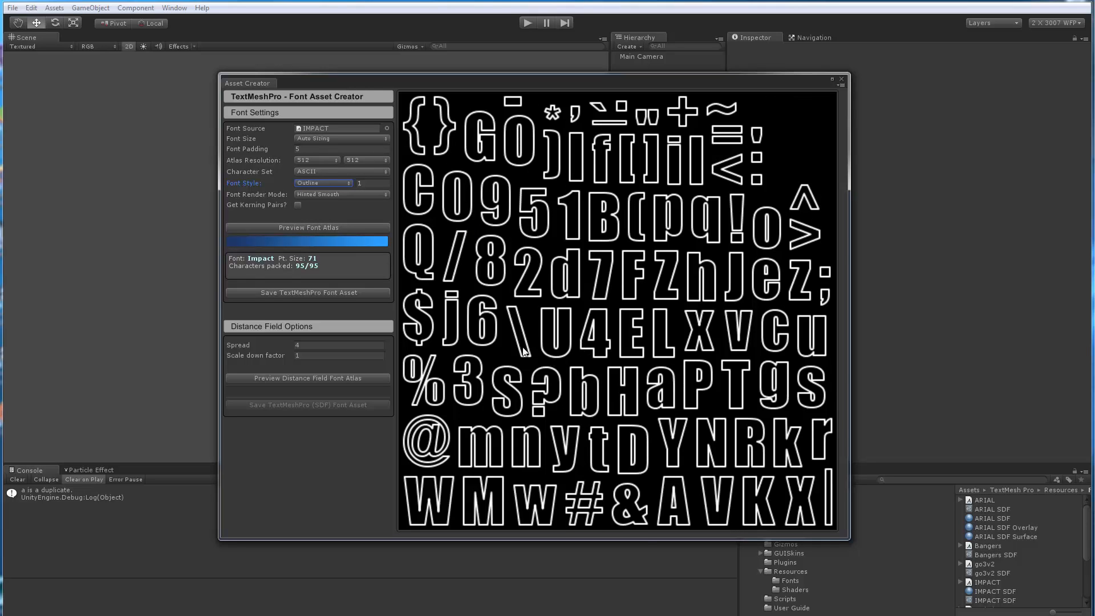
pyautogui.click(371, 183)
pyautogui.write('2')
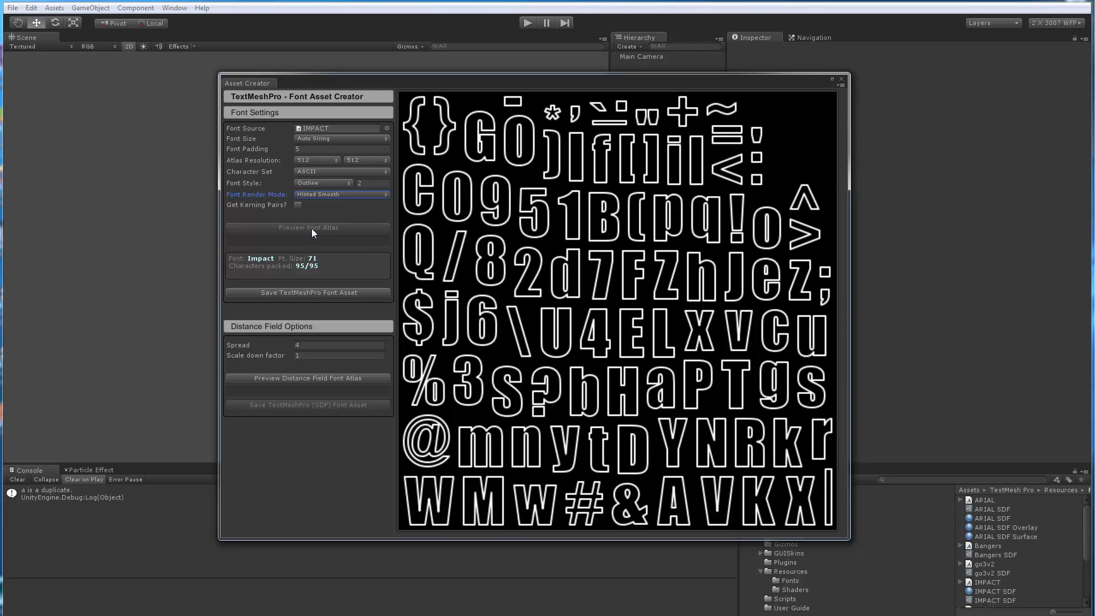
pyautogui.click(321, 183)
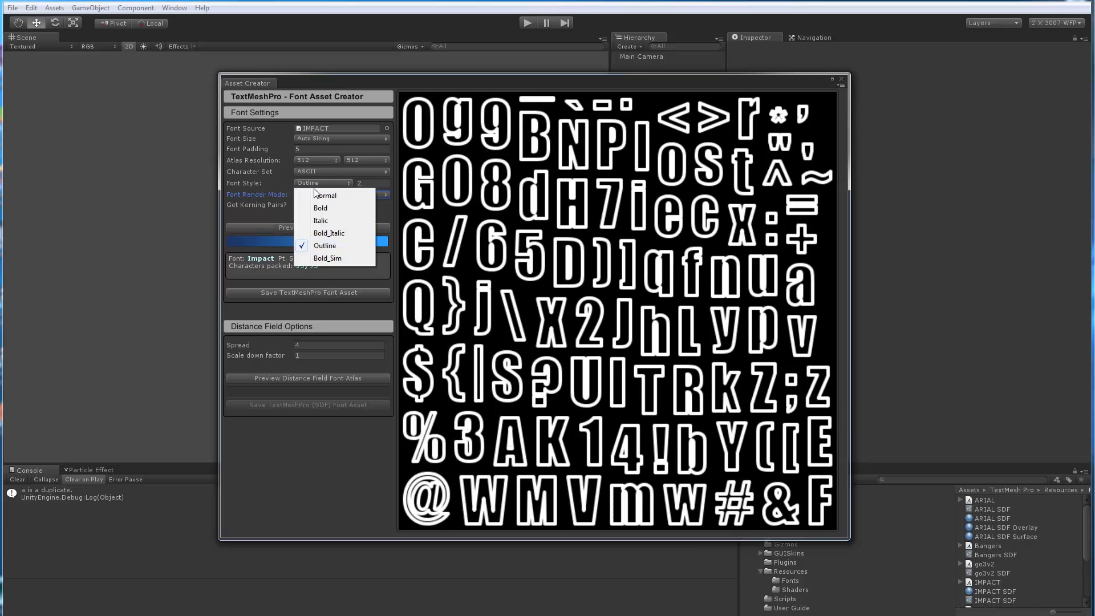
pyautogui.click(324, 195)
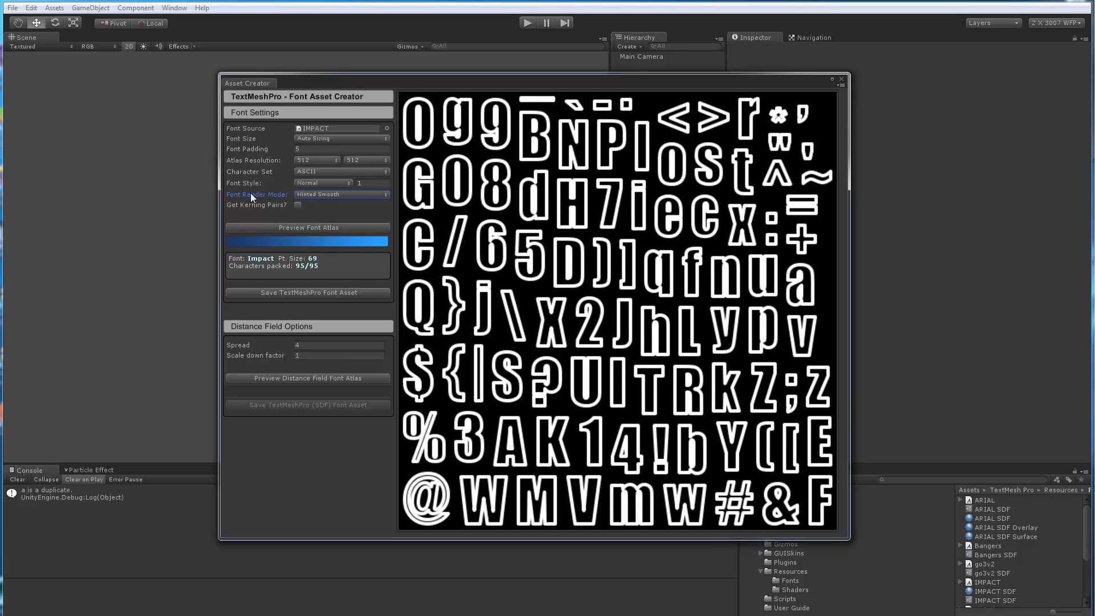
# Regenerate the Impact atlas under Smooth, Raster Hinted and Raster render modes.
pyautogui.click(308, 228)
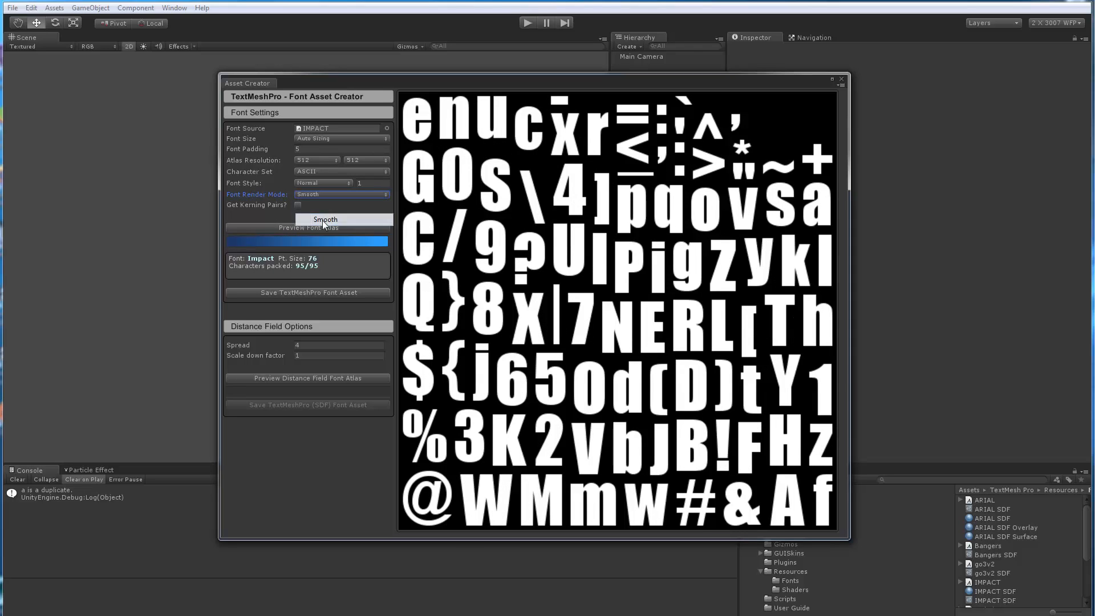
pyautogui.click(325, 219)
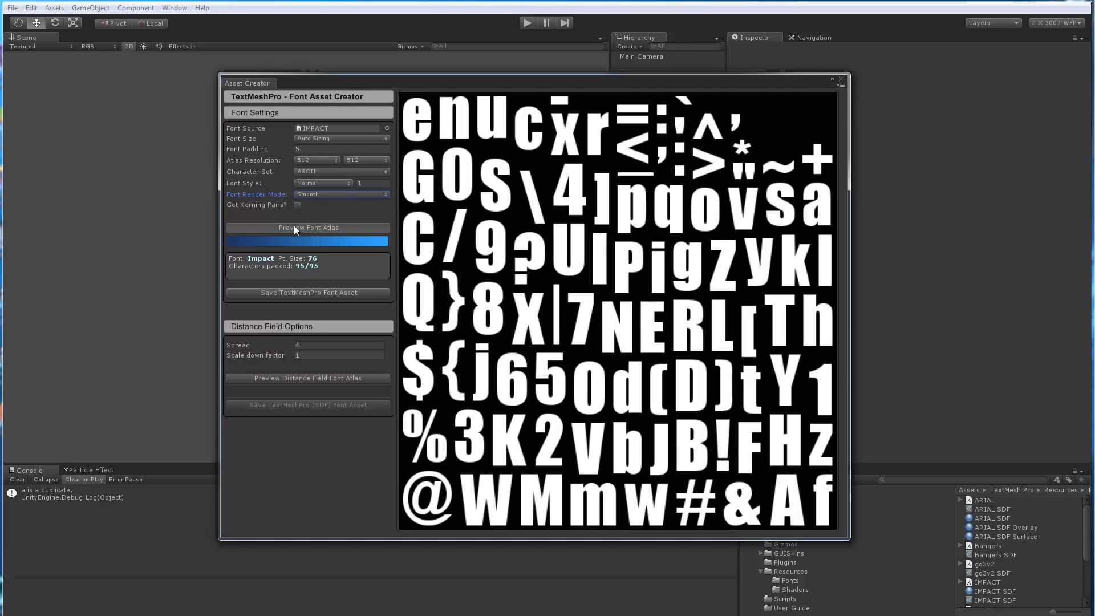
pyautogui.click(342, 194)
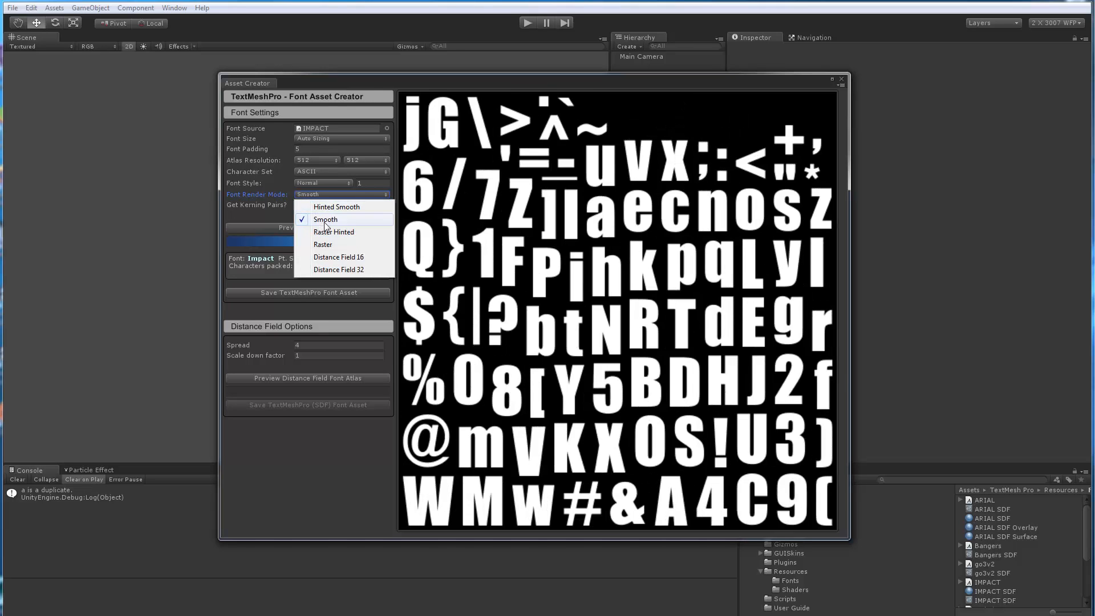
pyautogui.click(333, 231)
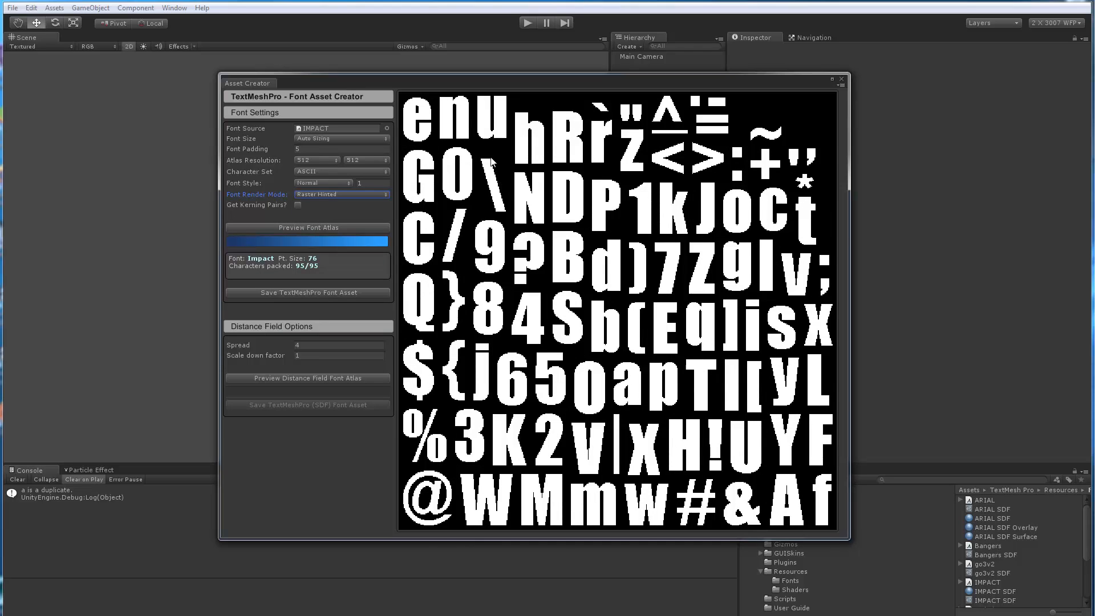
pyautogui.moveTo(601, 311)
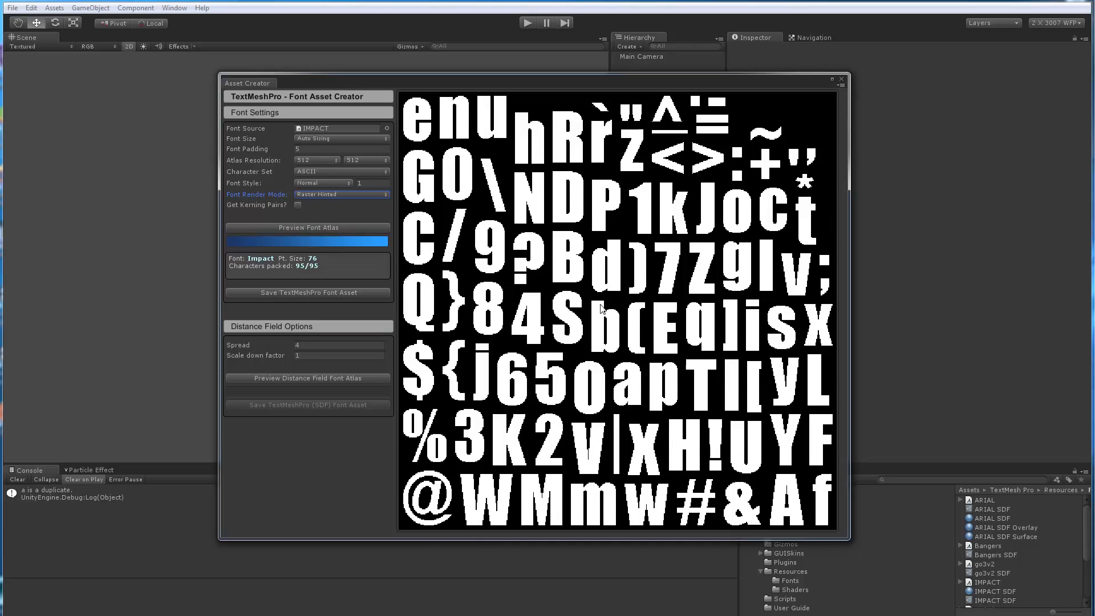
pyautogui.click(342, 195)
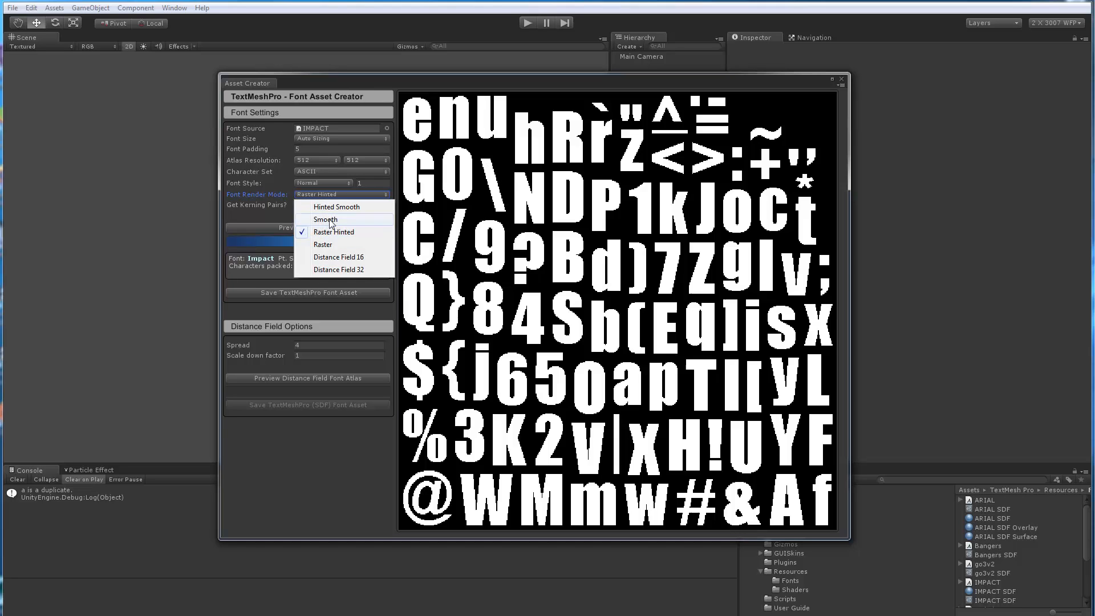
pyautogui.click(322, 244)
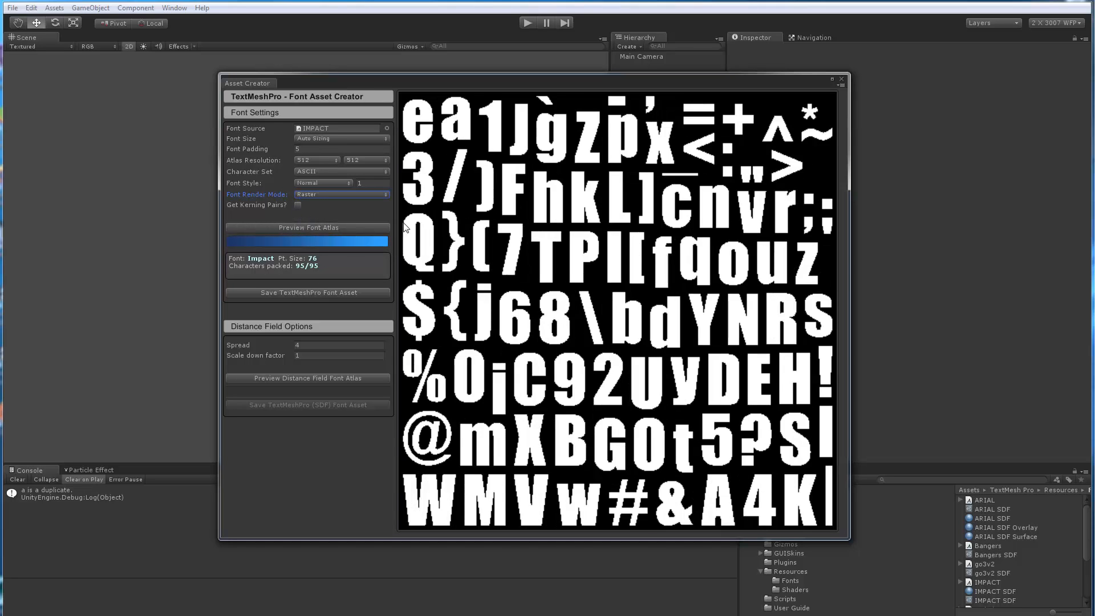
pyautogui.moveTo(327, 201)
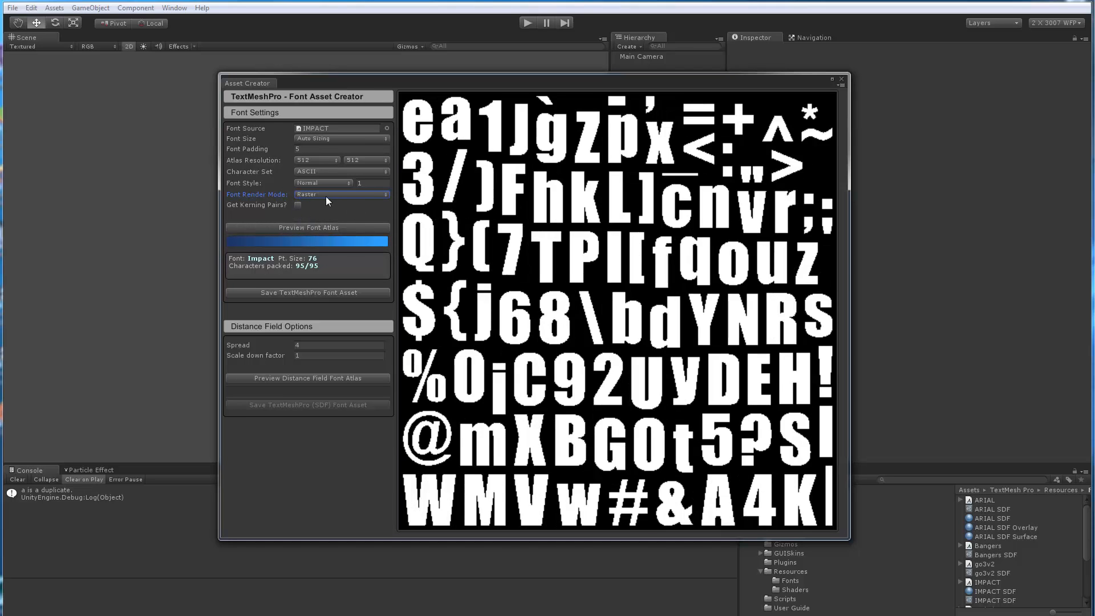
# Set the Font Render Mode to Distance Field 16.
pyautogui.click(341, 194)
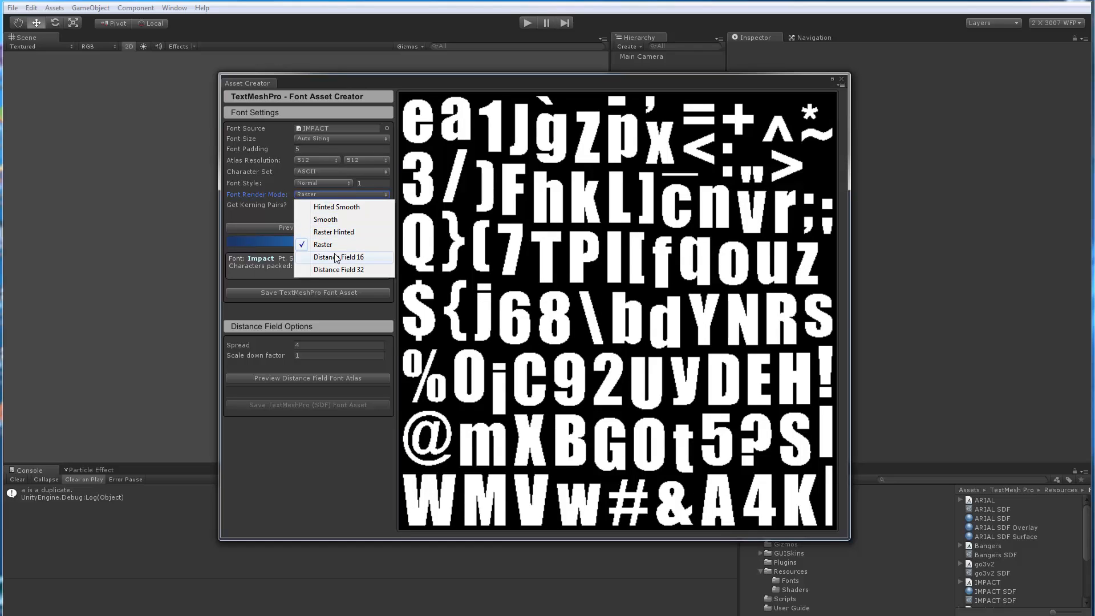
pyautogui.click(338, 257)
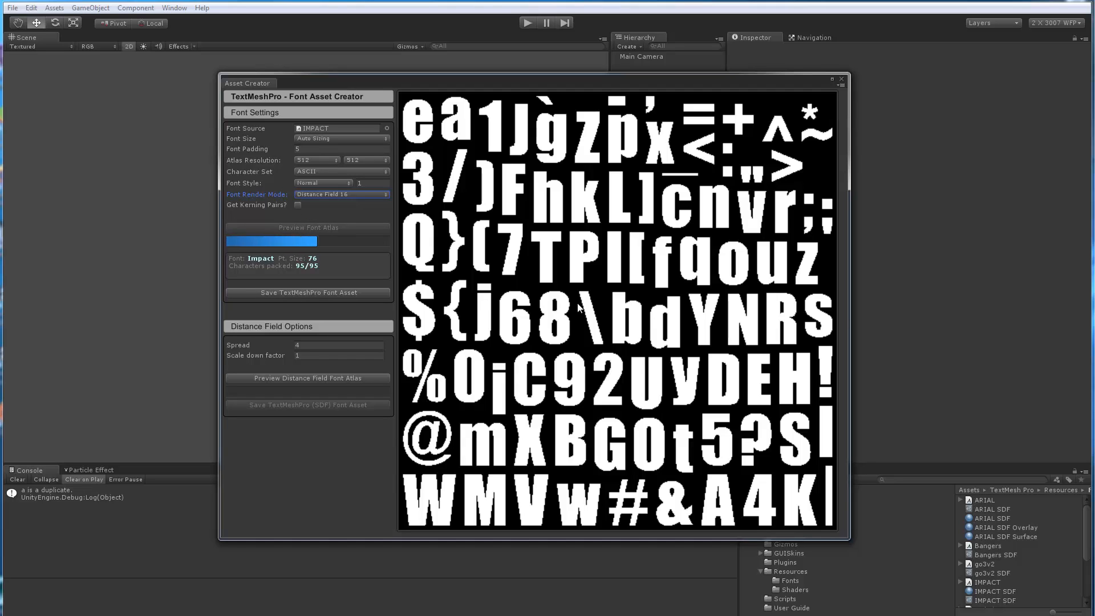
# Let the Distance Field 16 preview finish packing 95 of 95 characters at 73 pt.
pyautogui.click(308, 378)
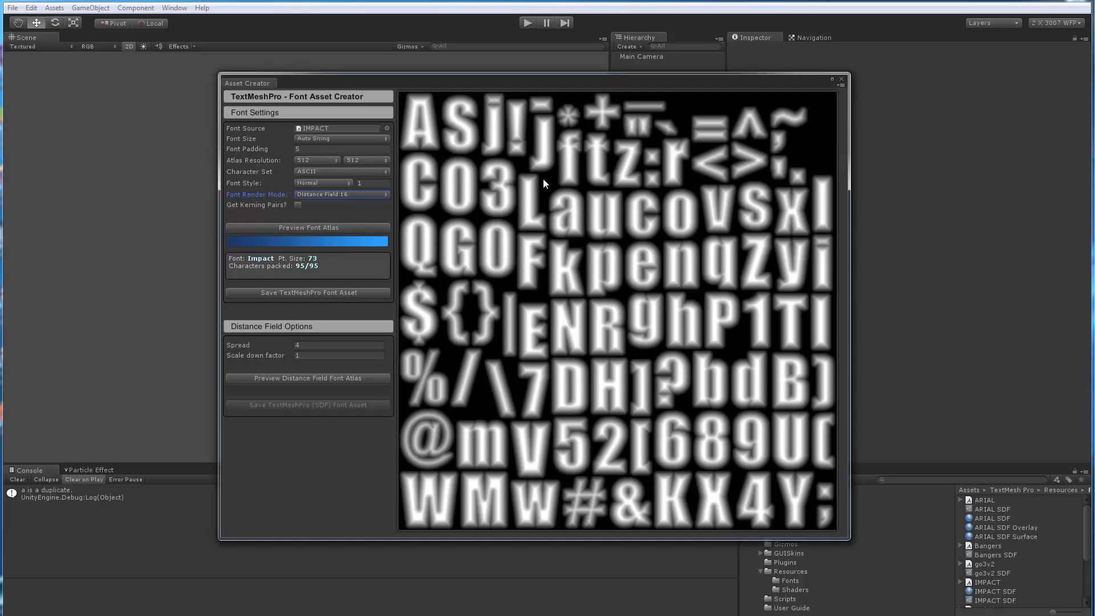
pyautogui.moveTo(519, 185)
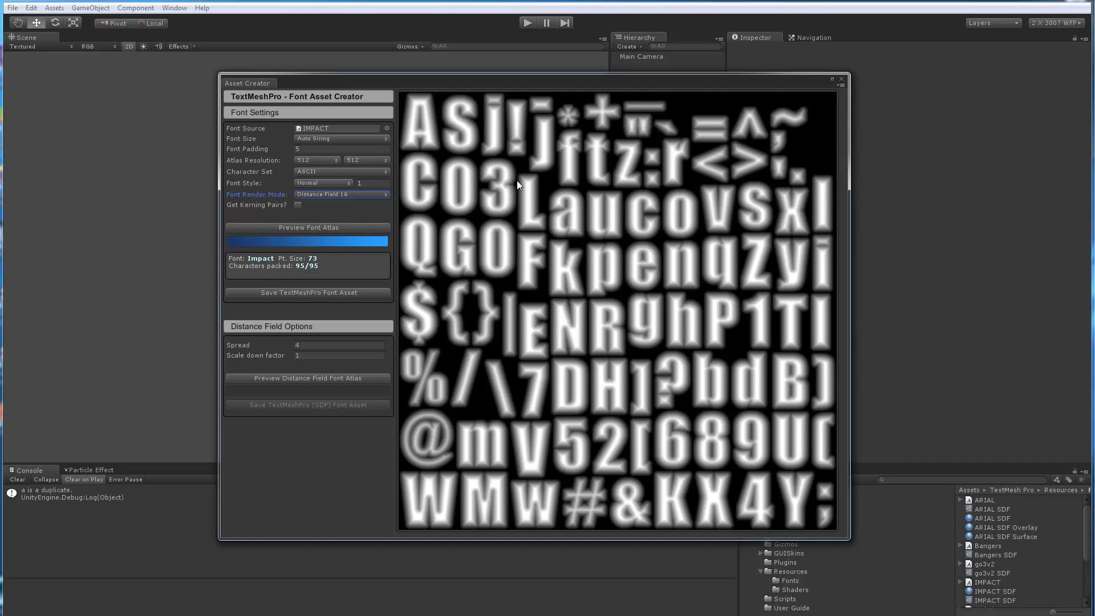
pyautogui.moveTo(517, 230)
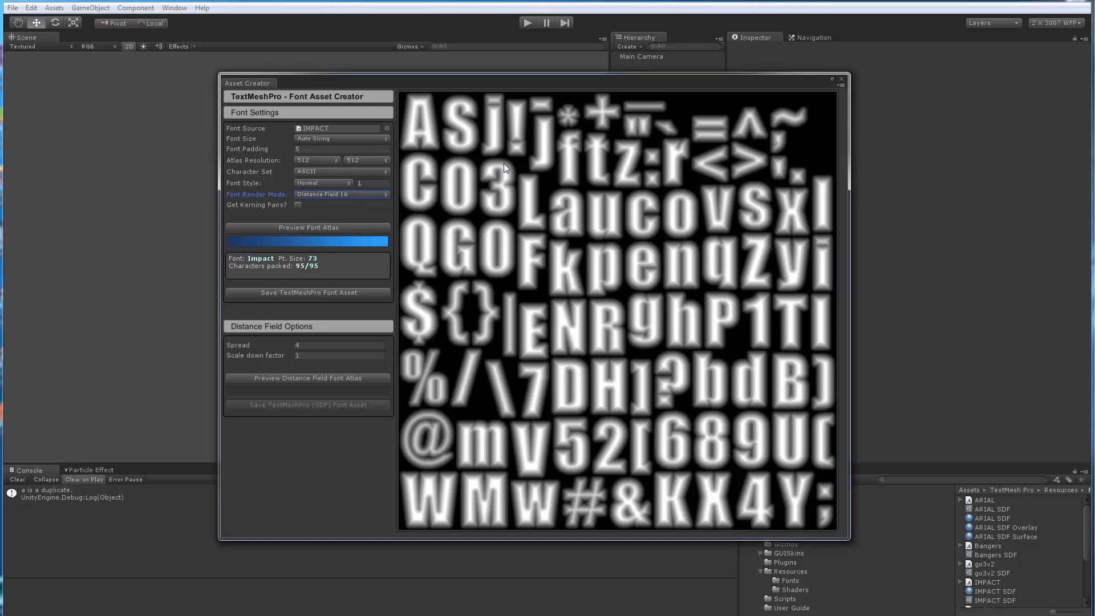
pyautogui.moveTo(510, 221)
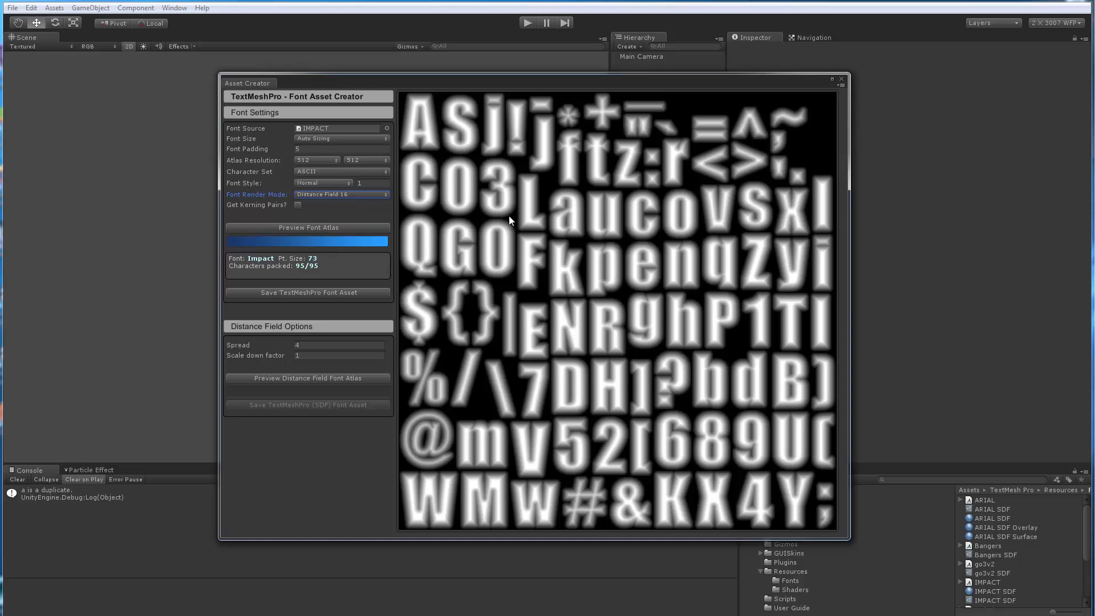
pyautogui.moveTo(520, 191)
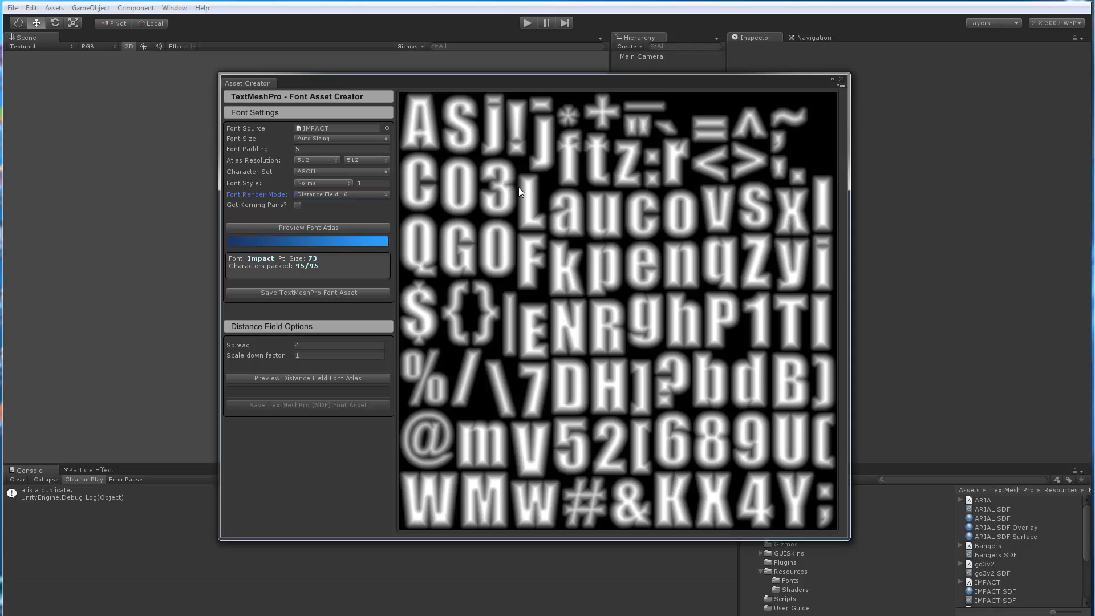
pyautogui.moveTo(525, 207)
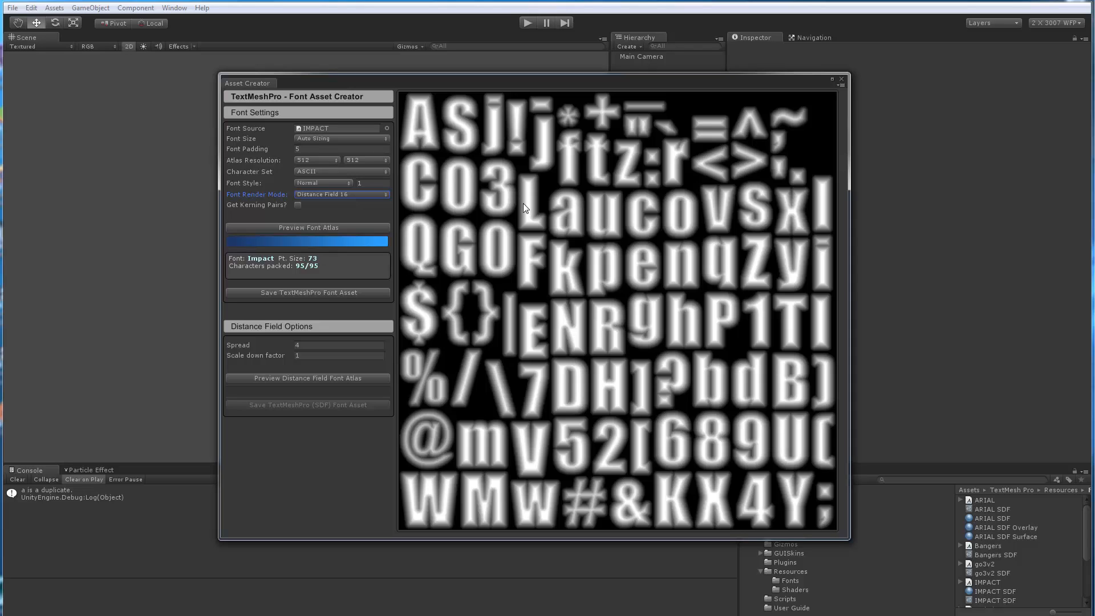
pyautogui.moveTo(529, 208)
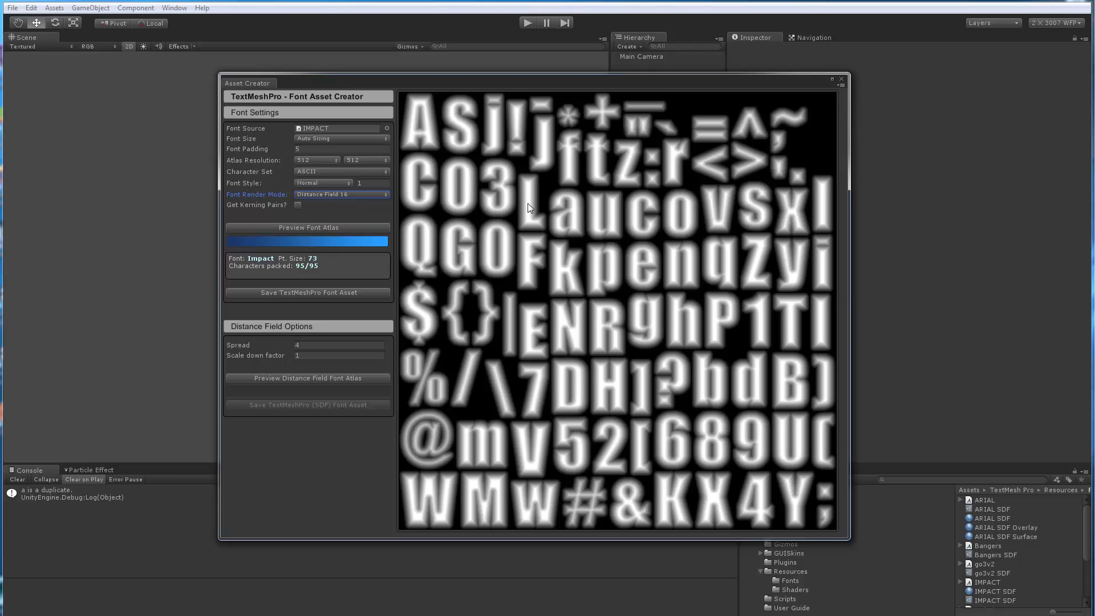
pyautogui.moveTo(650, 187)
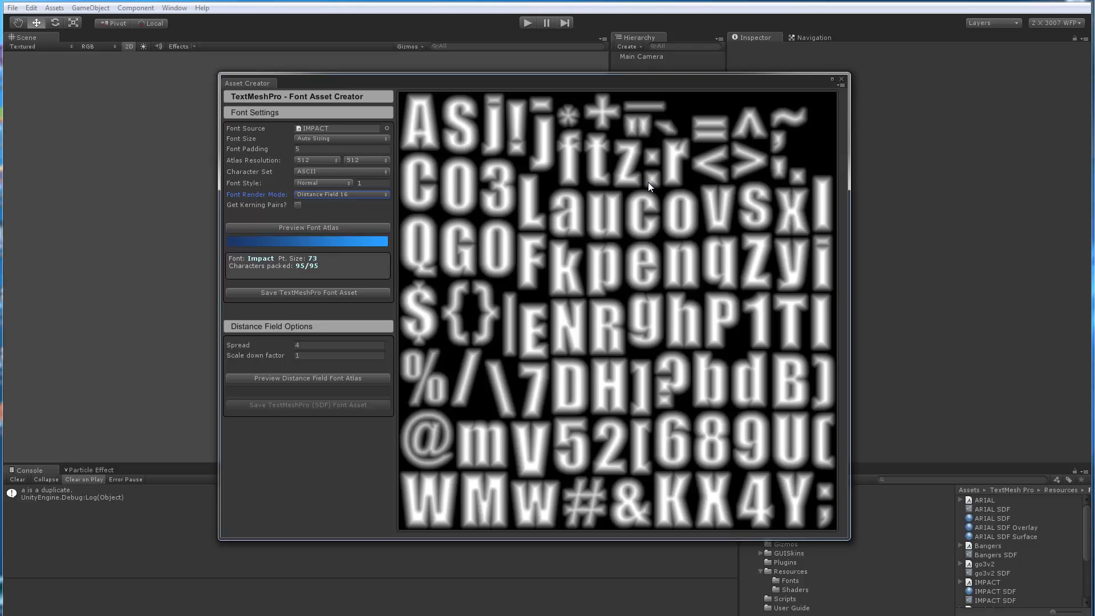
pyautogui.moveTo(568, 239)
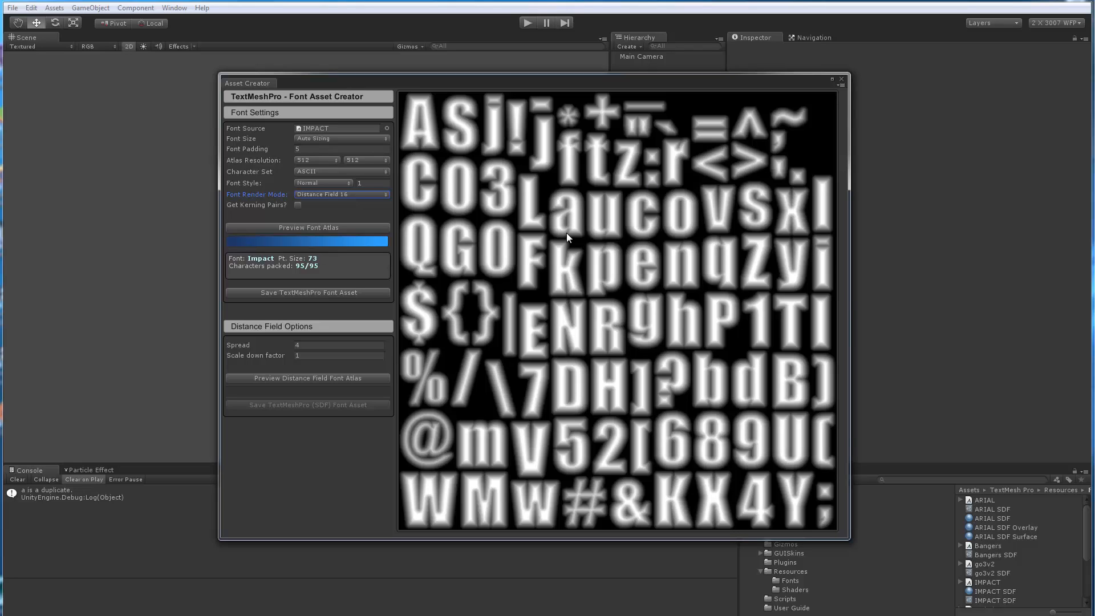
pyautogui.moveTo(516, 218)
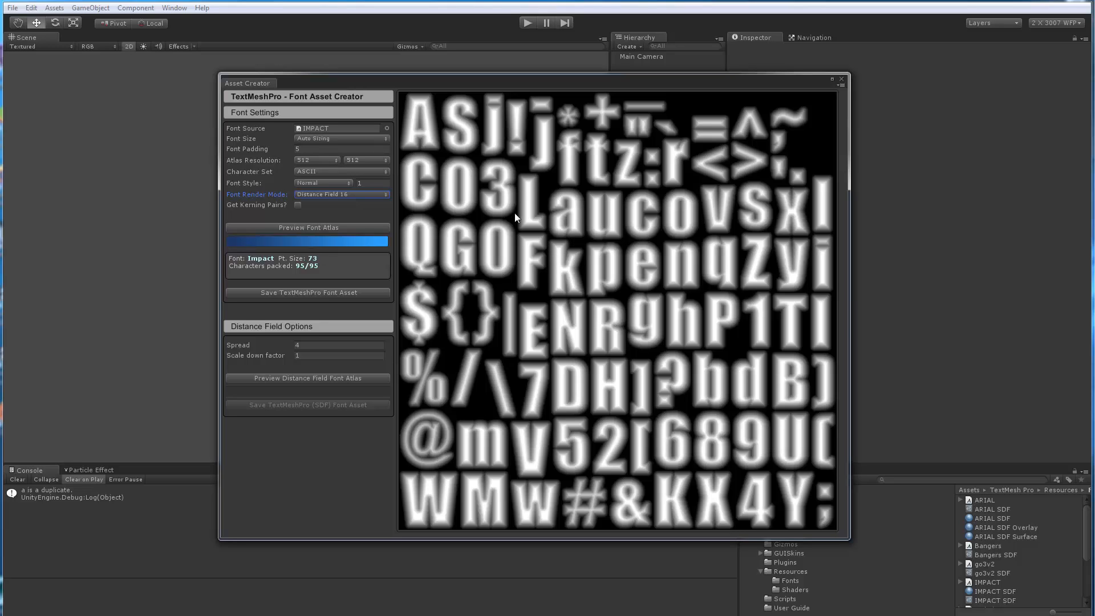
pyautogui.moveTo(524, 202)
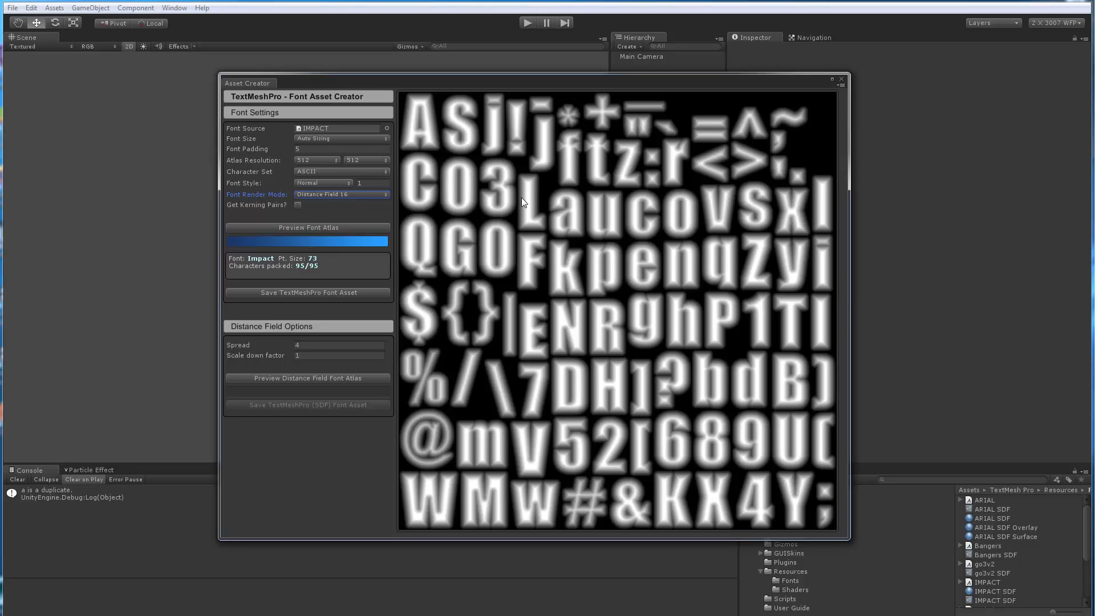
pyautogui.moveTo(323, 203)
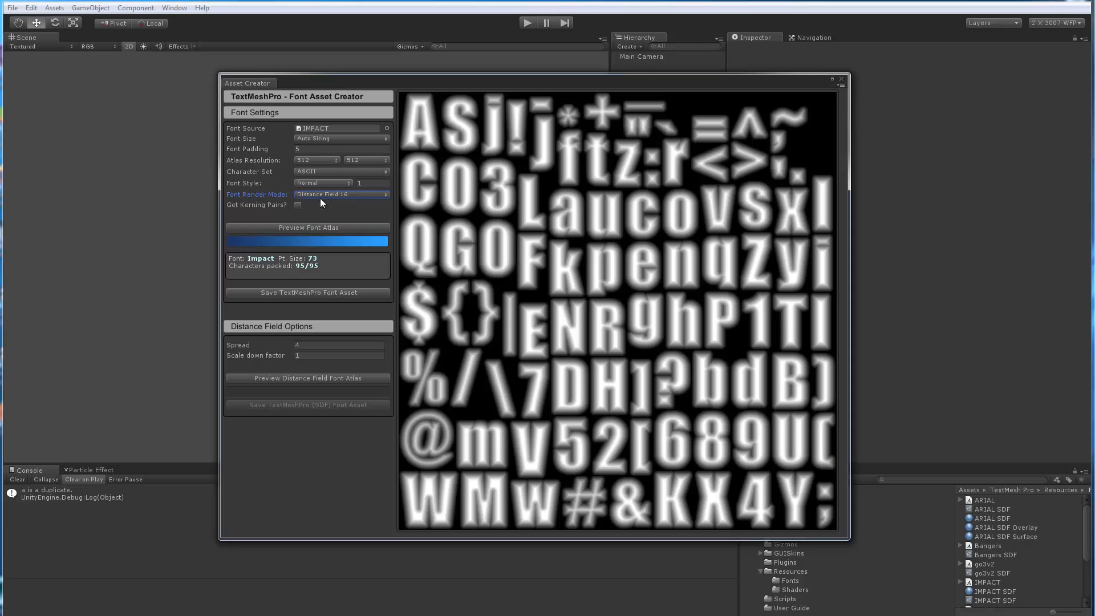
pyautogui.moveTo(343, 196)
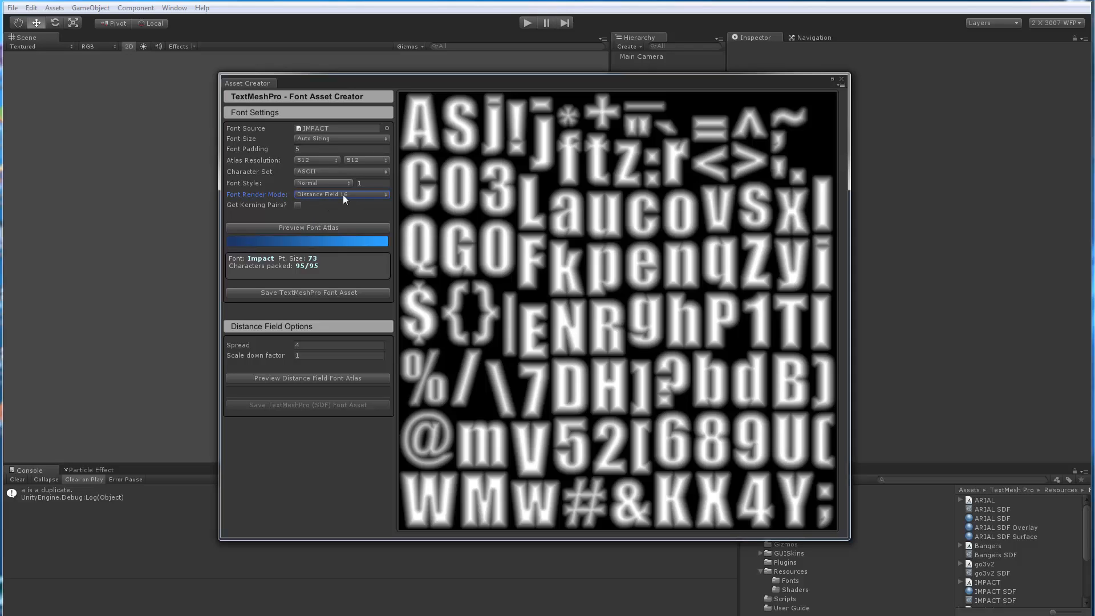
pyautogui.moveTo(308, 267)
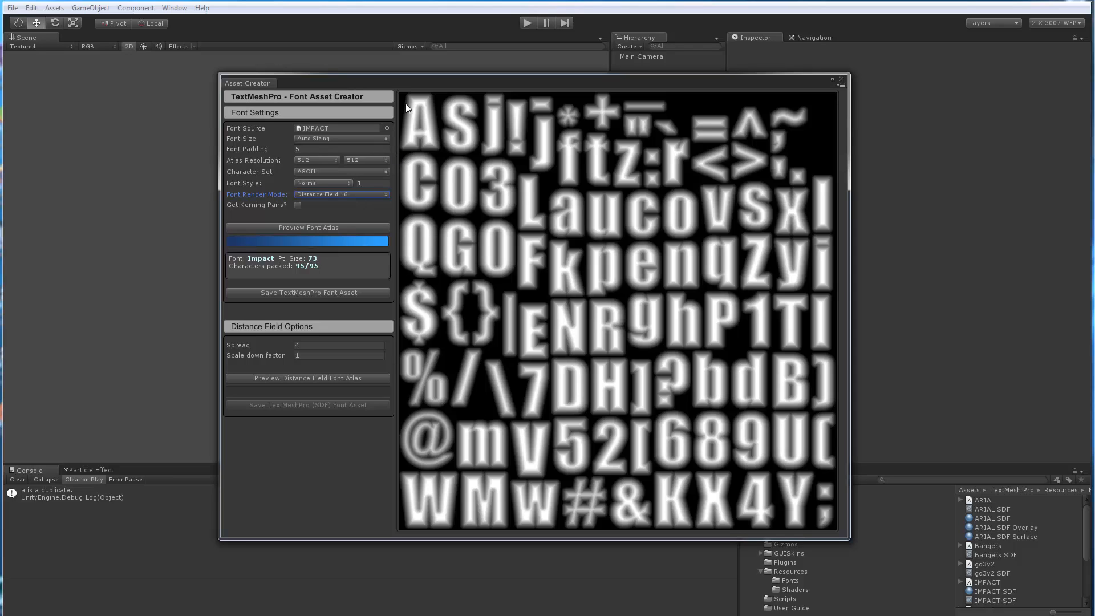
pyautogui.moveTo(442, 88)
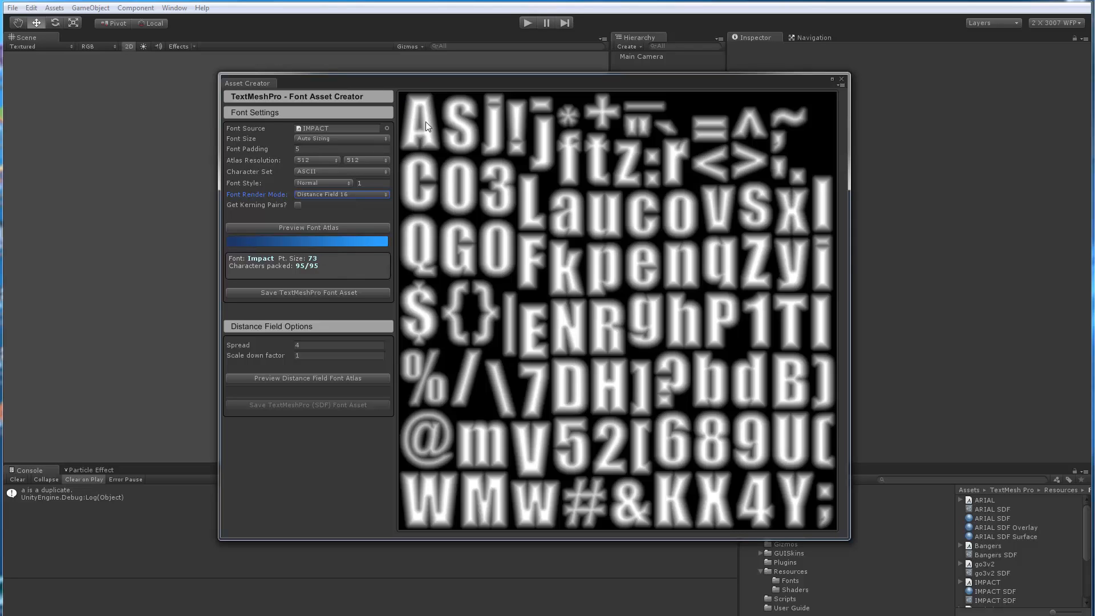
pyautogui.moveTo(415, 123)
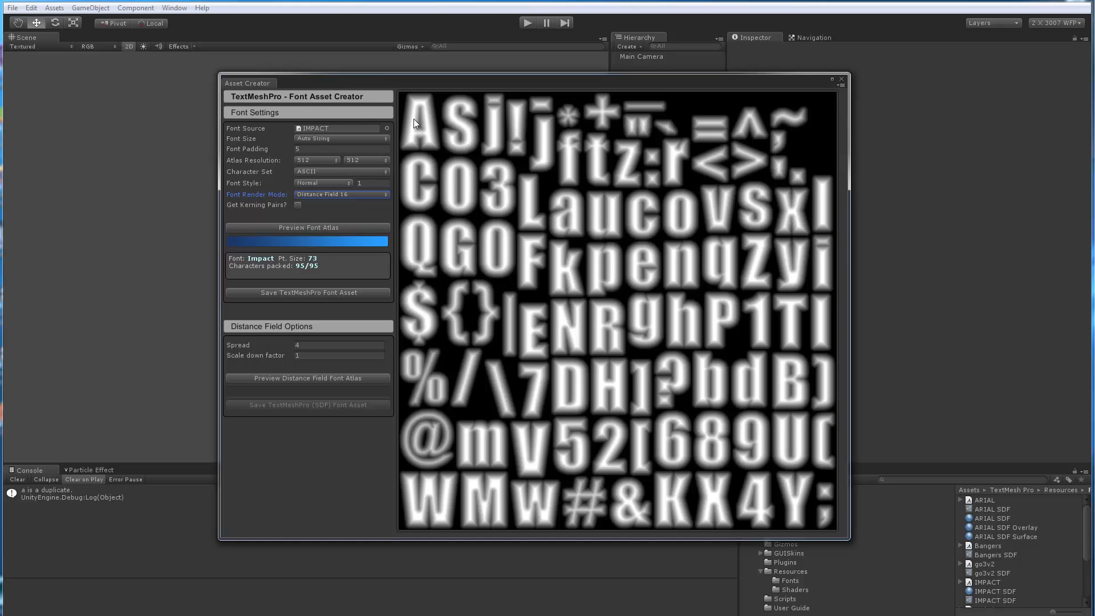
pyautogui.click(340, 194)
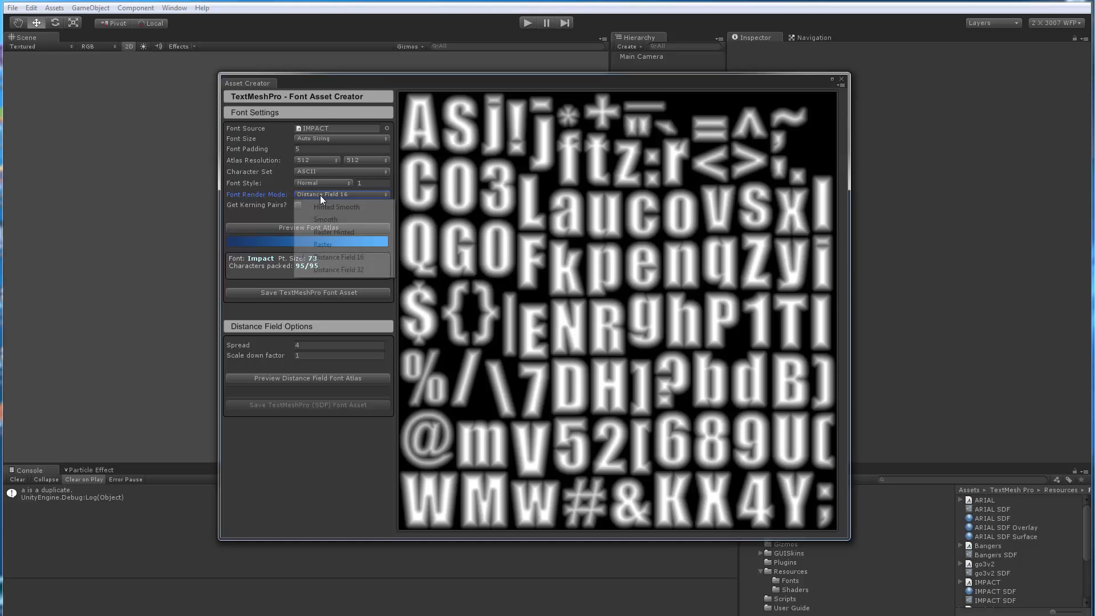
# Regenerate the Impact atlas preview in Distance Field 32 render mode.
pyautogui.click(338, 270)
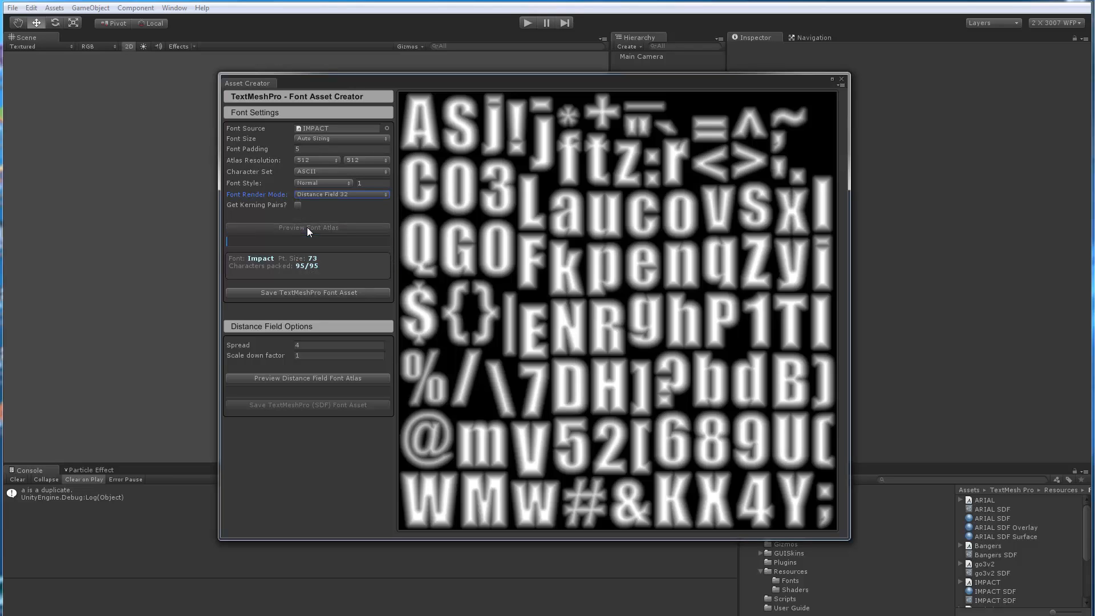
pyautogui.click(308, 227)
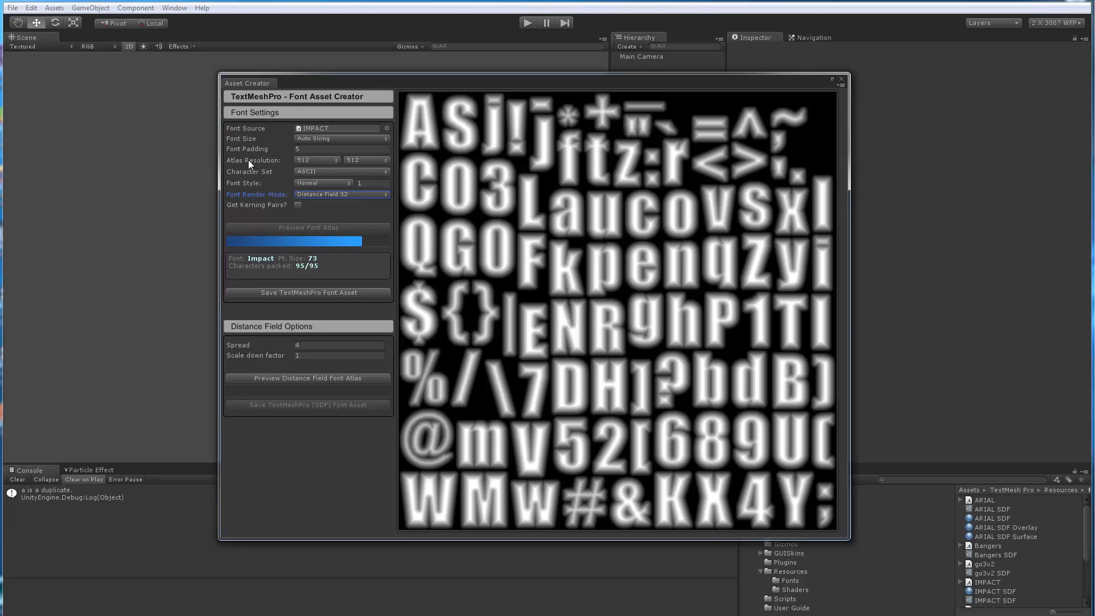
pyautogui.click(308, 228)
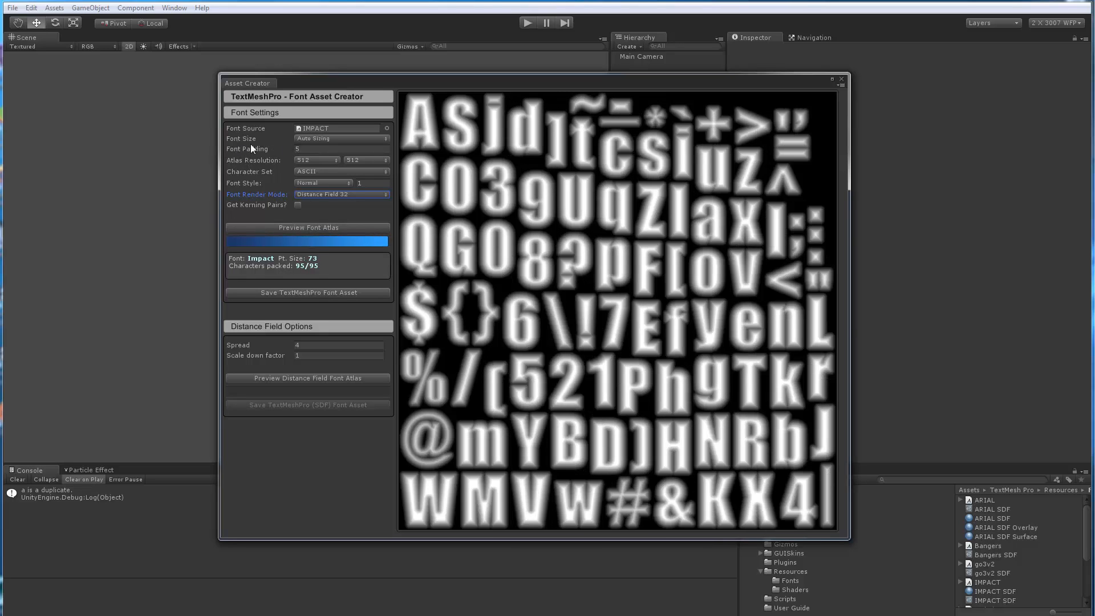
pyautogui.moveTo(487, 171)
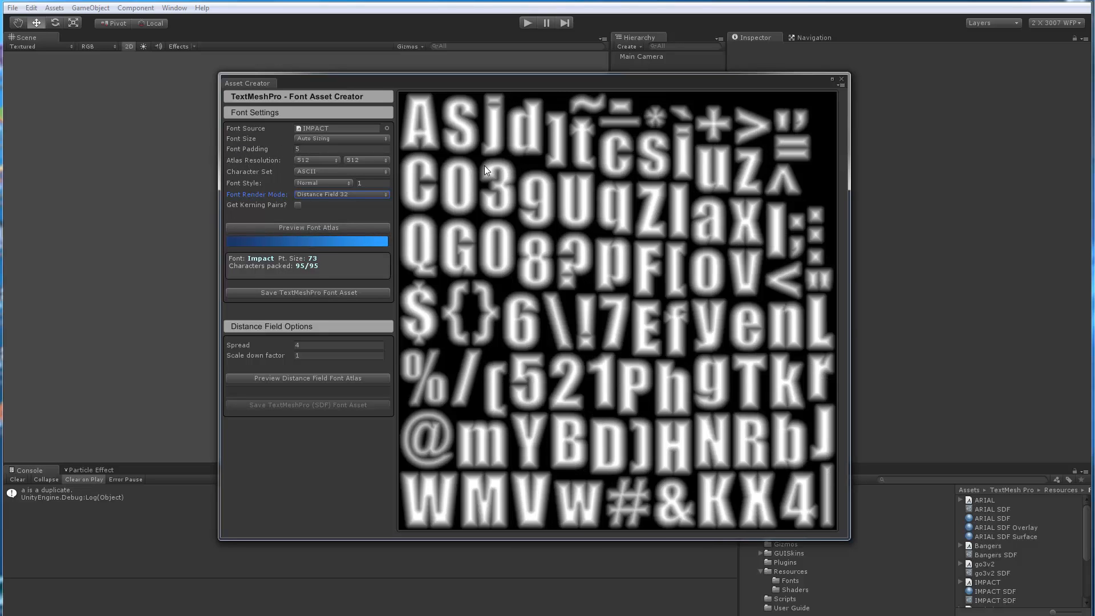
pyautogui.moveTo(511, 183)
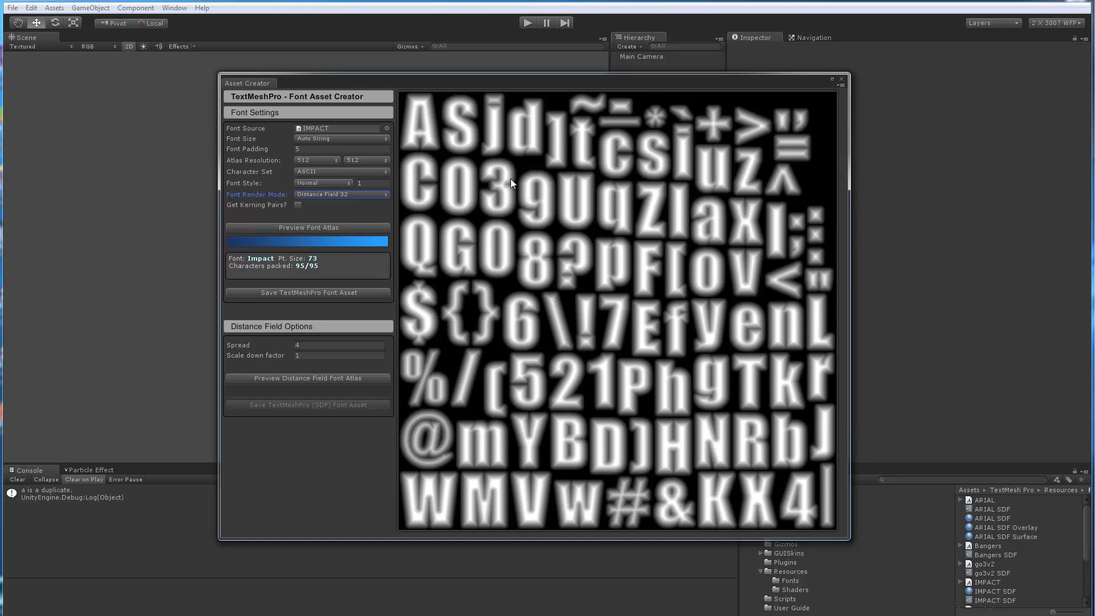
pyautogui.moveTo(490, 181)
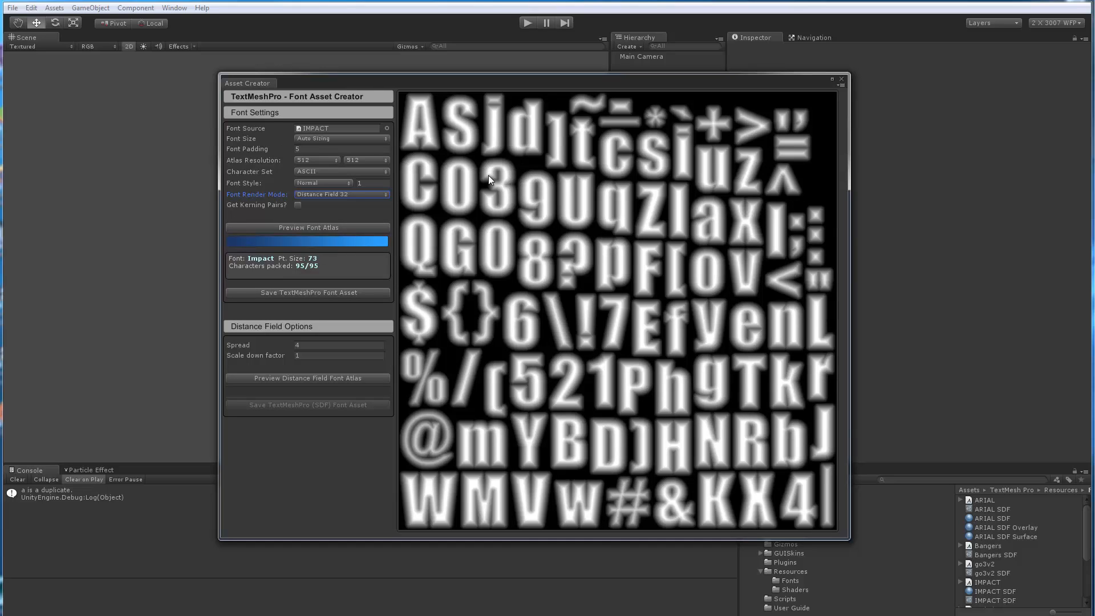
pyautogui.moveTo(549, 181)
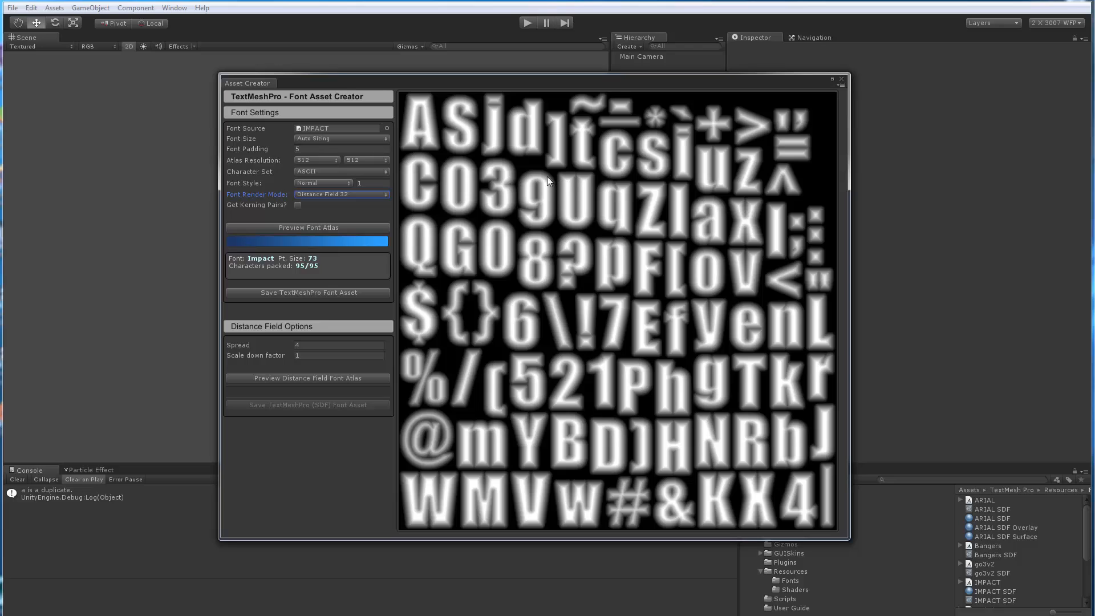
pyautogui.moveTo(313, 160)
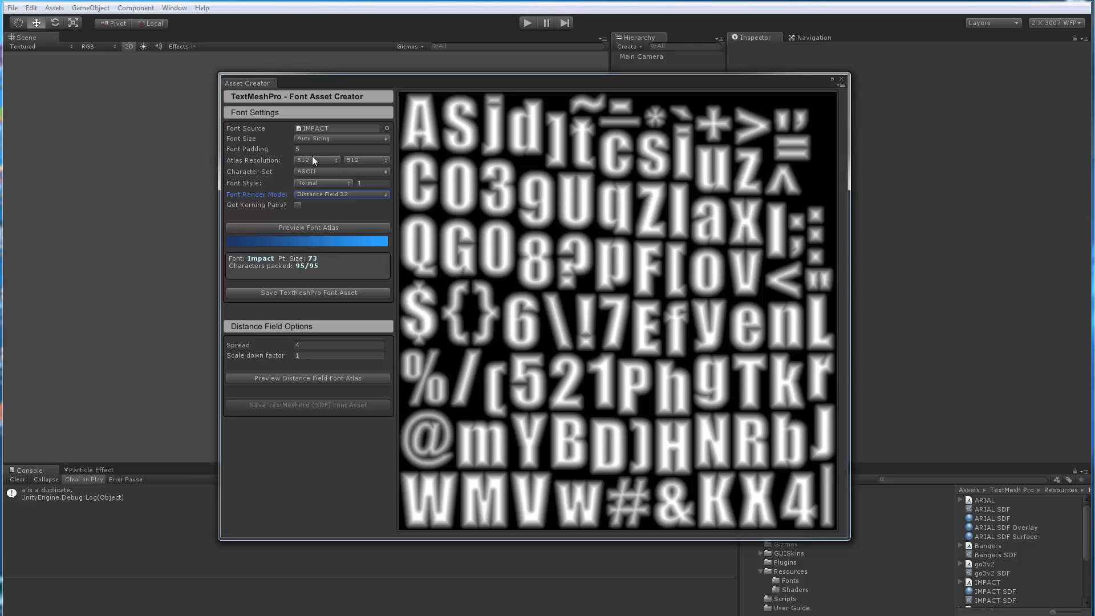
pyautogui.moveTo(310, 143)
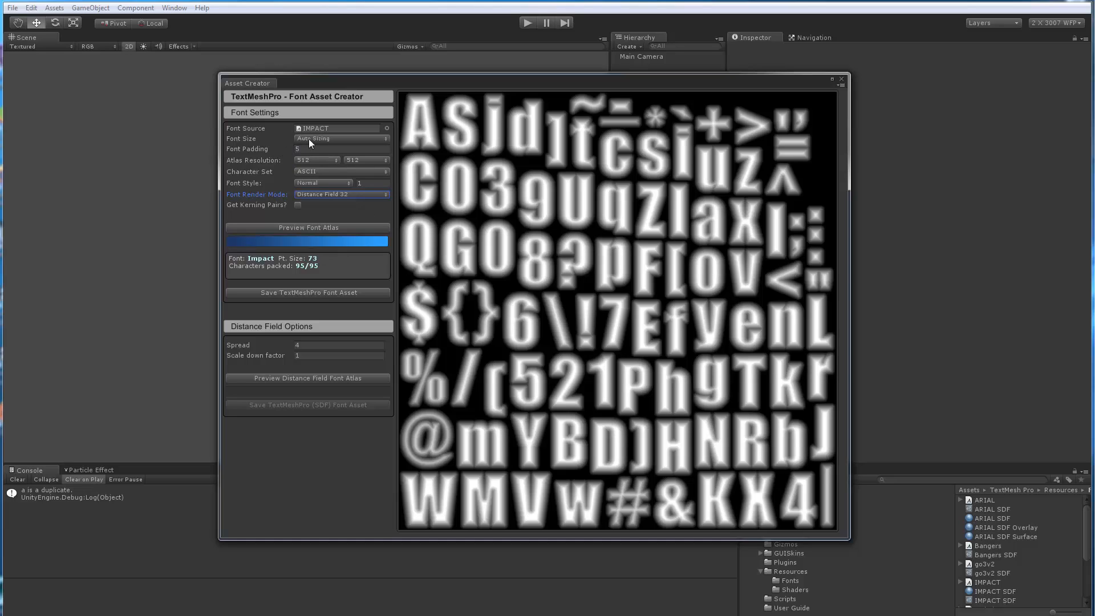
pyautogui.moveTo(285, 157)
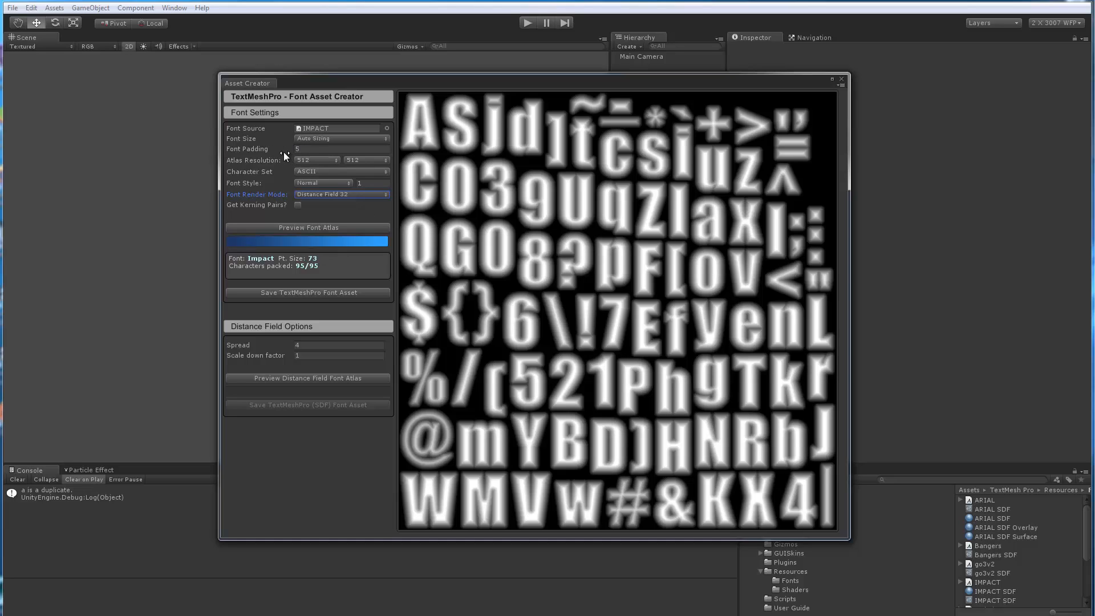
pyautogui.moveTo(284, 152)
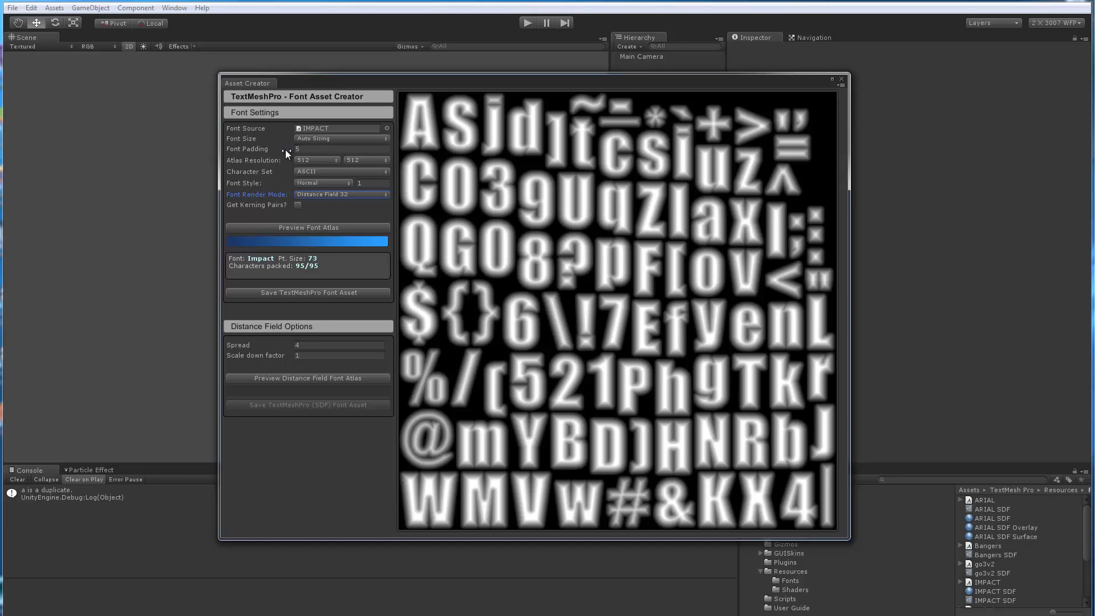
pyautogui.moveTo(284, 165)
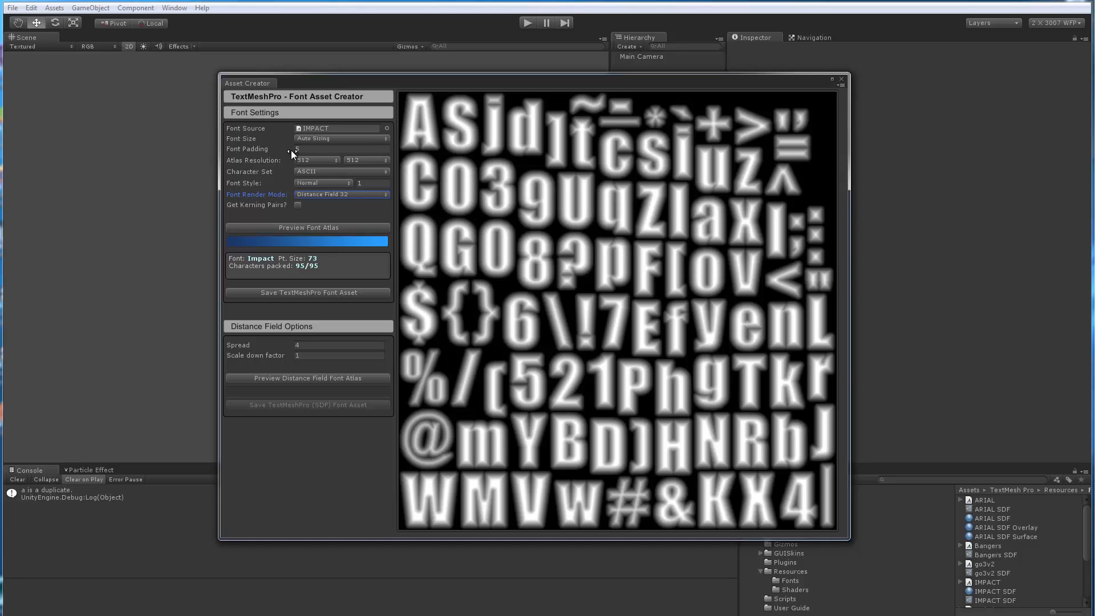
# Switch back to Distance Field 16 and regenerate the Impact atlas preview.
pyautogui.click(341, 194)
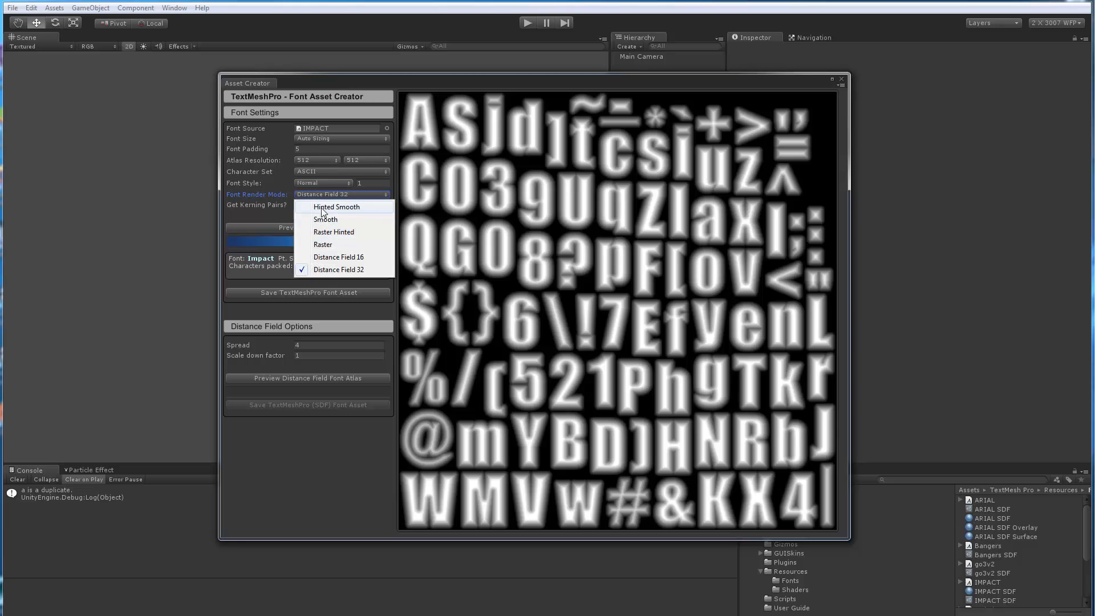
pyautogui.click(339, 256)
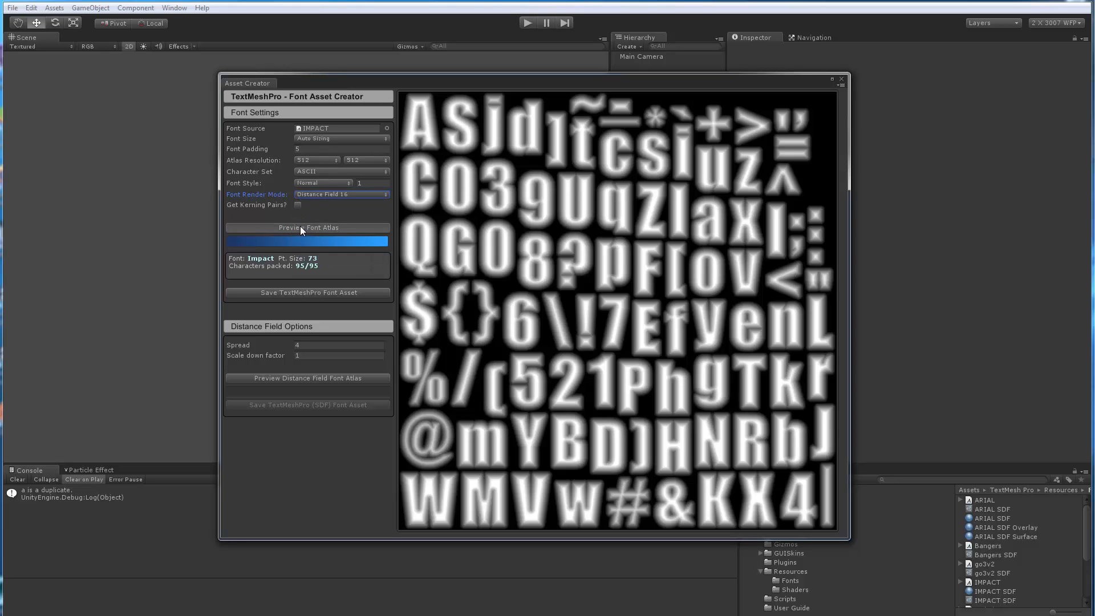
pyautogui.click(308, 228)
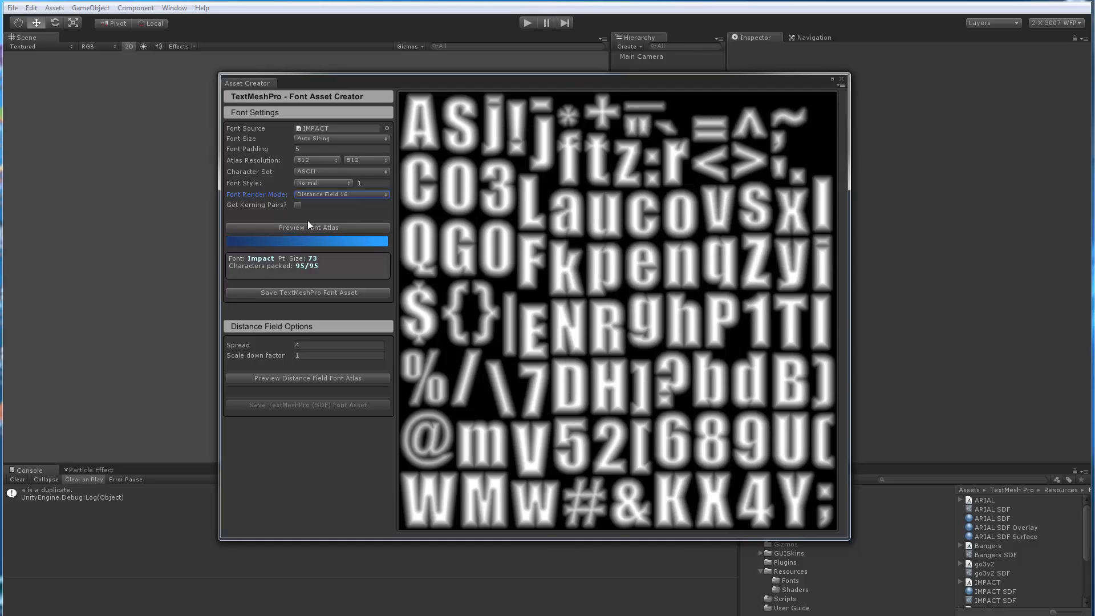
pyautogui.moveTo(833, 97)
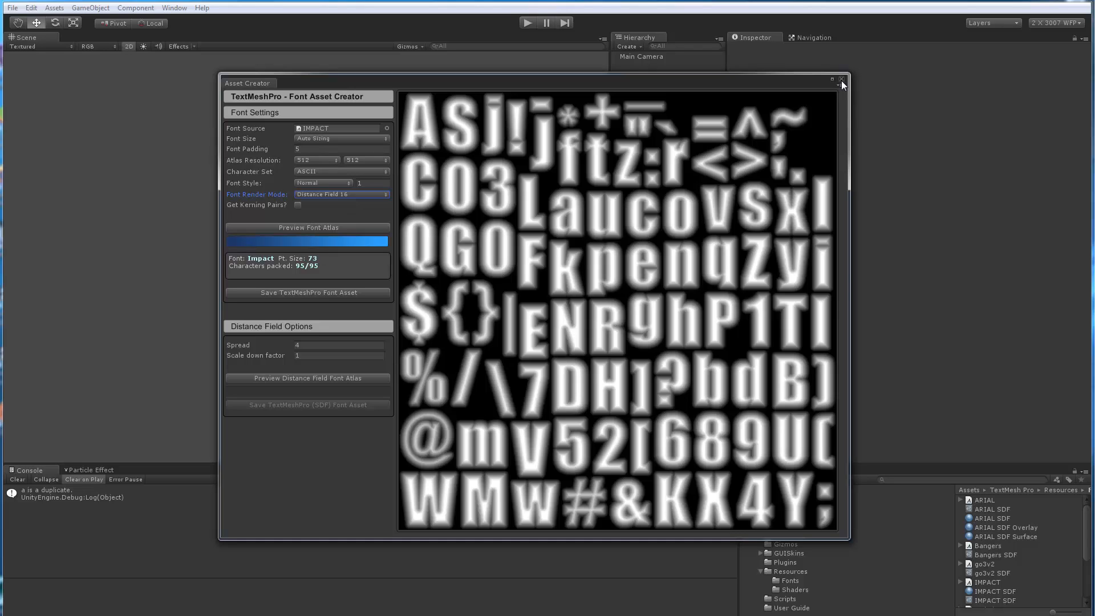
pyautogui.moveTo(508, 234)
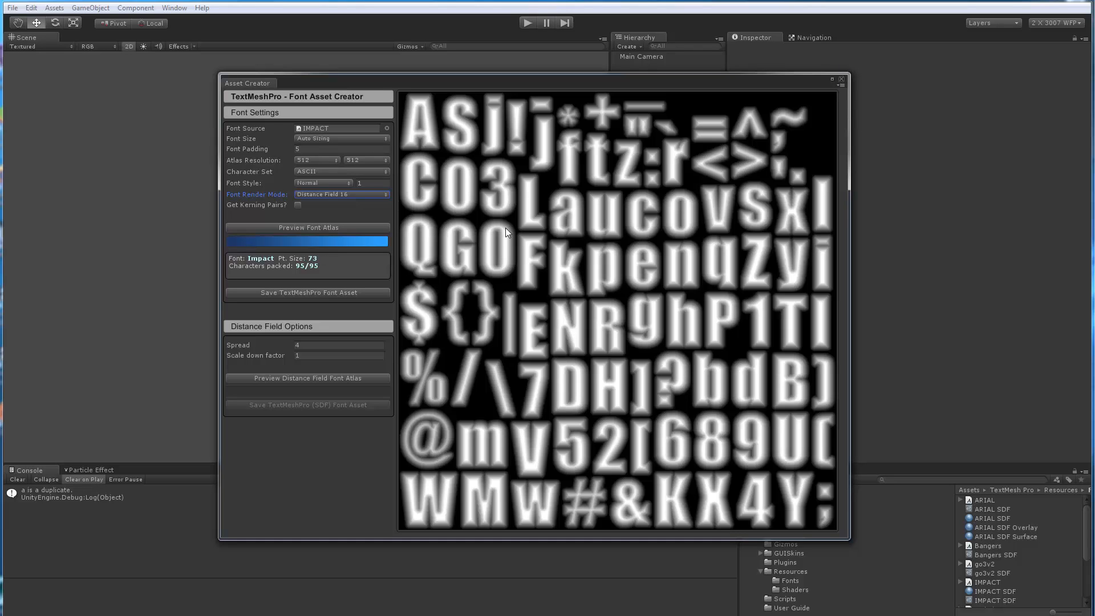
pyautogui.moveTo(487, 306)
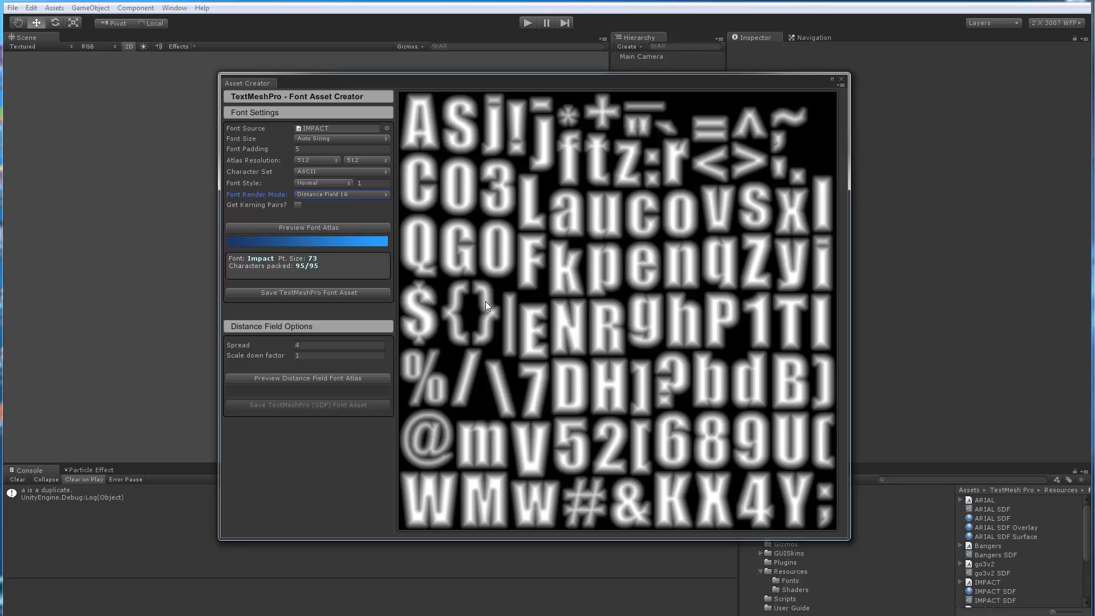
pyautogui.moveTo(324, 221)
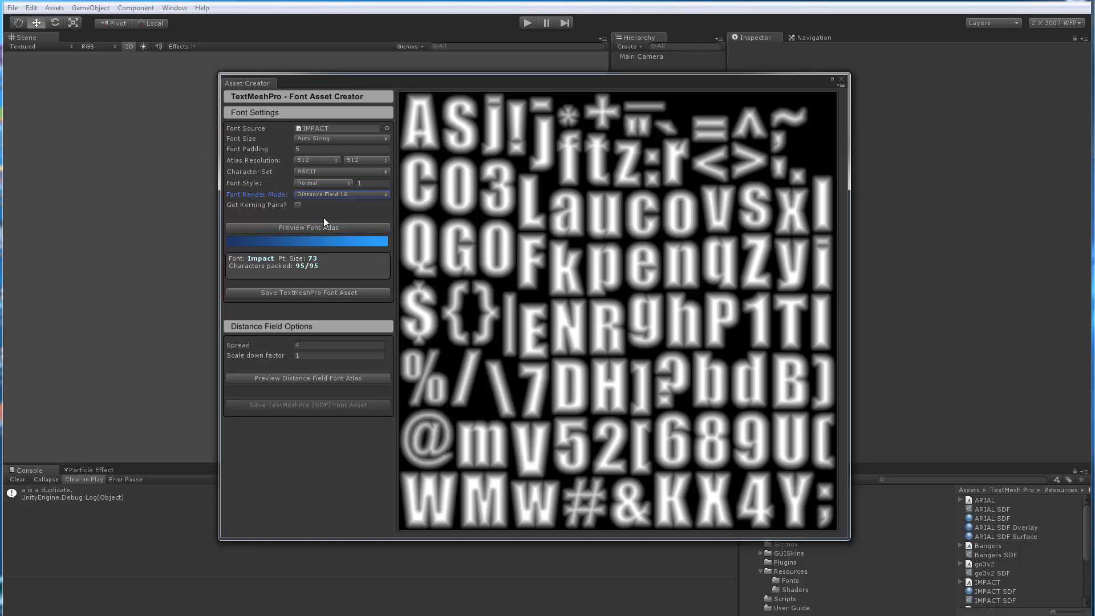
pyautogui.moveTo(327, 219)
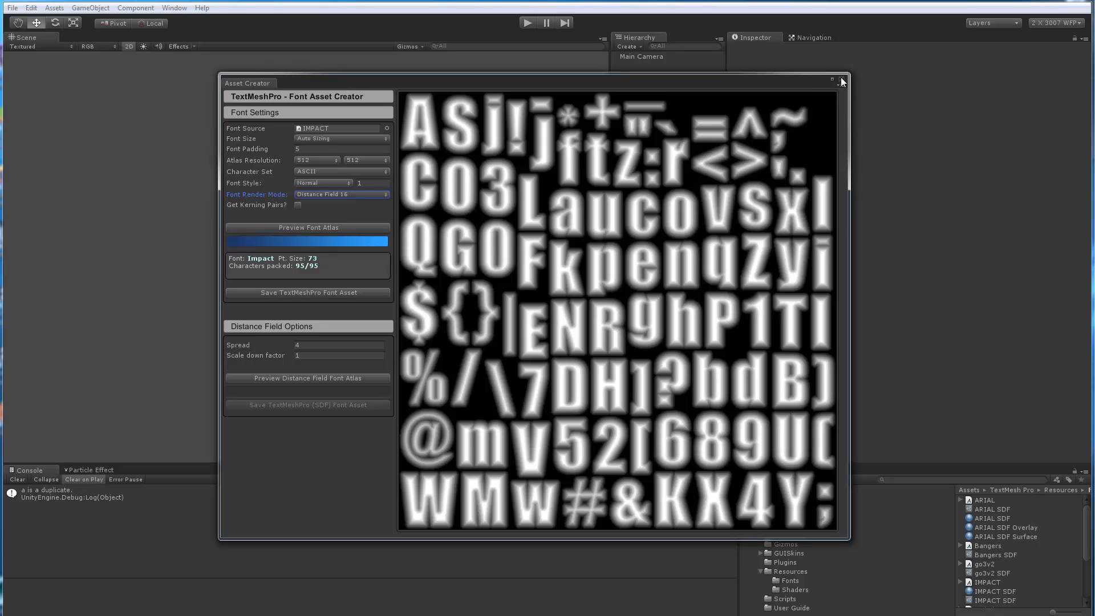
pyautogui.moveTo(401, 238)
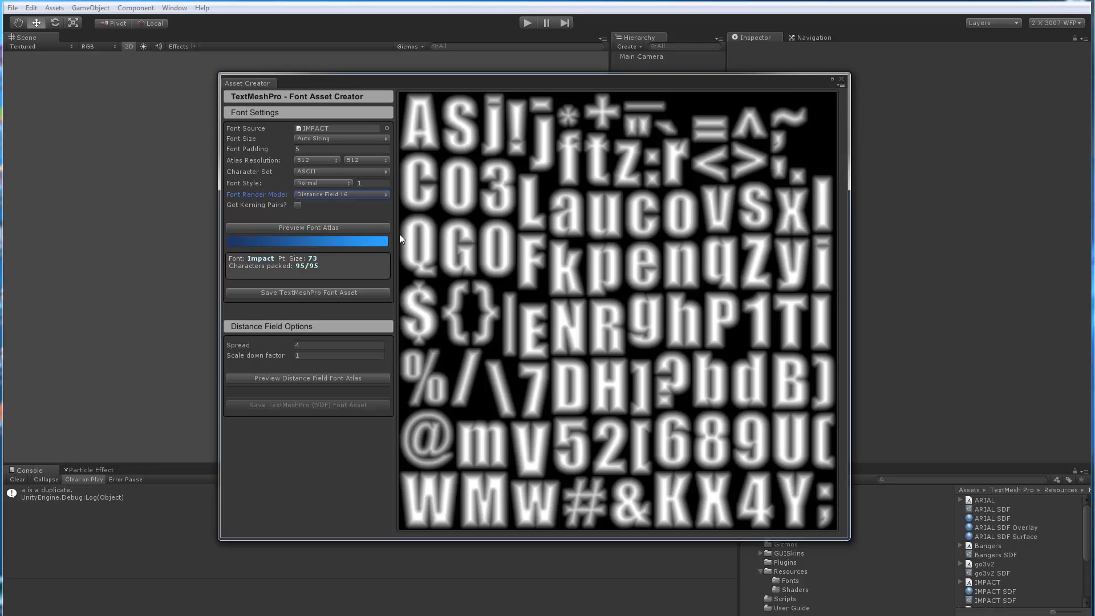
pyautogui.moveTo(303, 228)
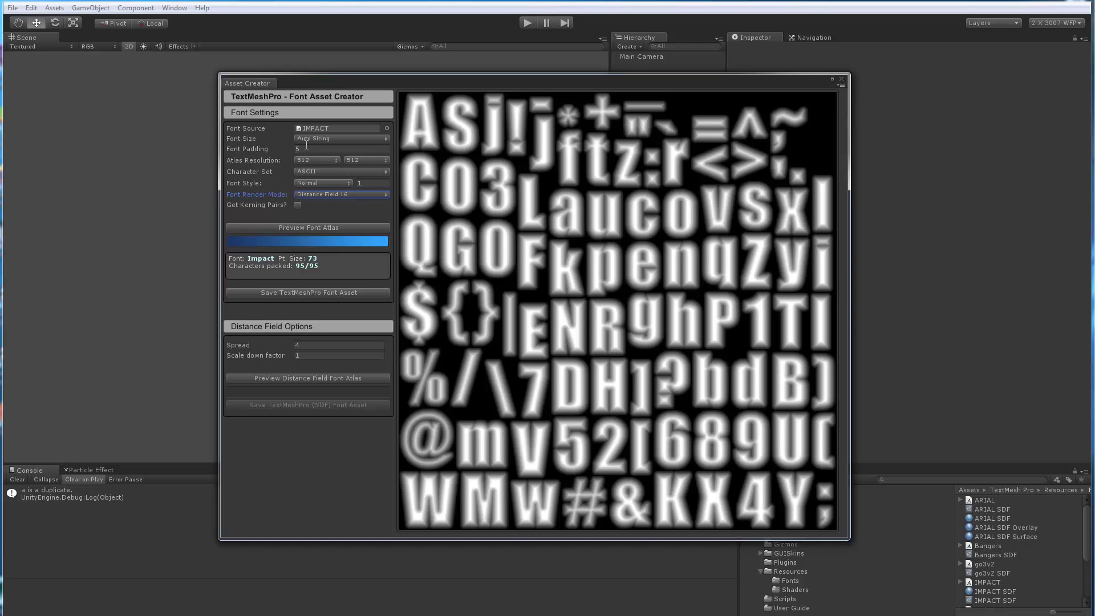
pyautogui.moveTo(470, 320)
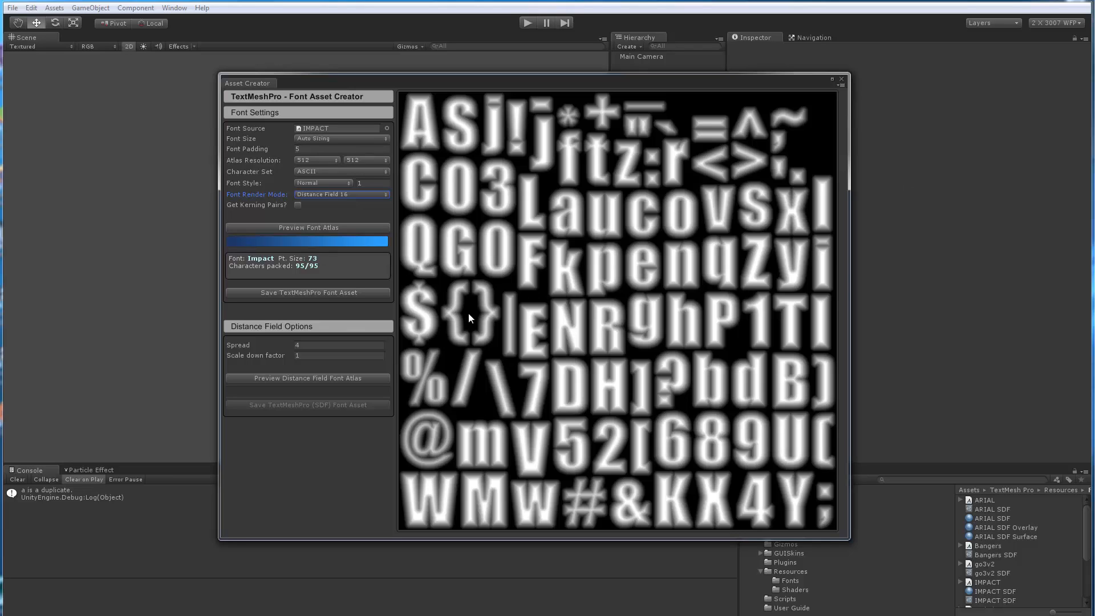
pyautogui.moveTo(450, 338)
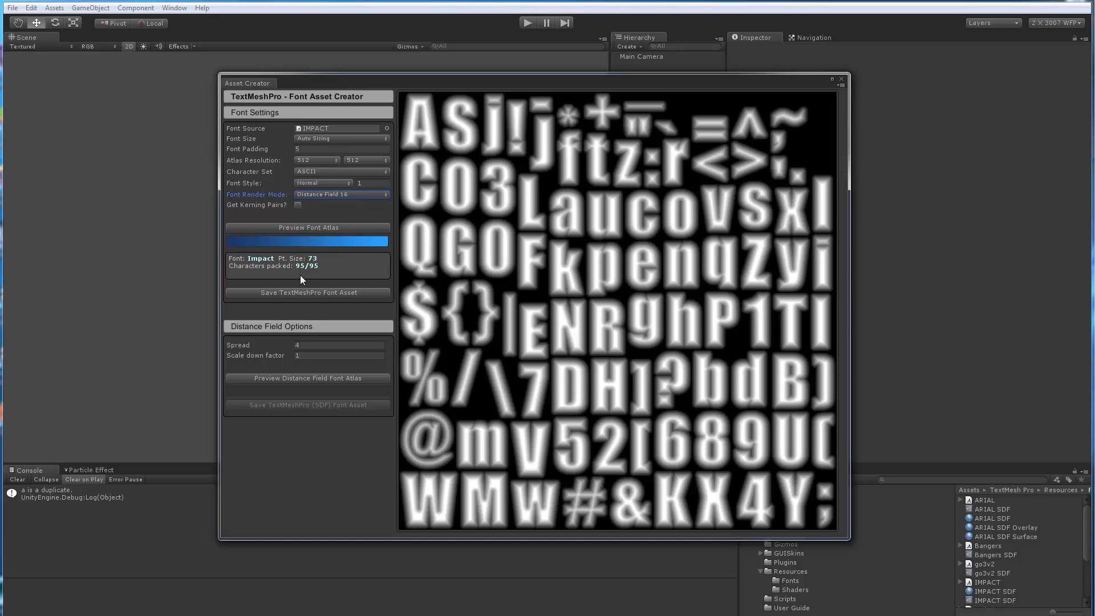
# Regenerate the Impact atlas preview with Hinted Smooth rendering.
pyautogui.click(341, 193)
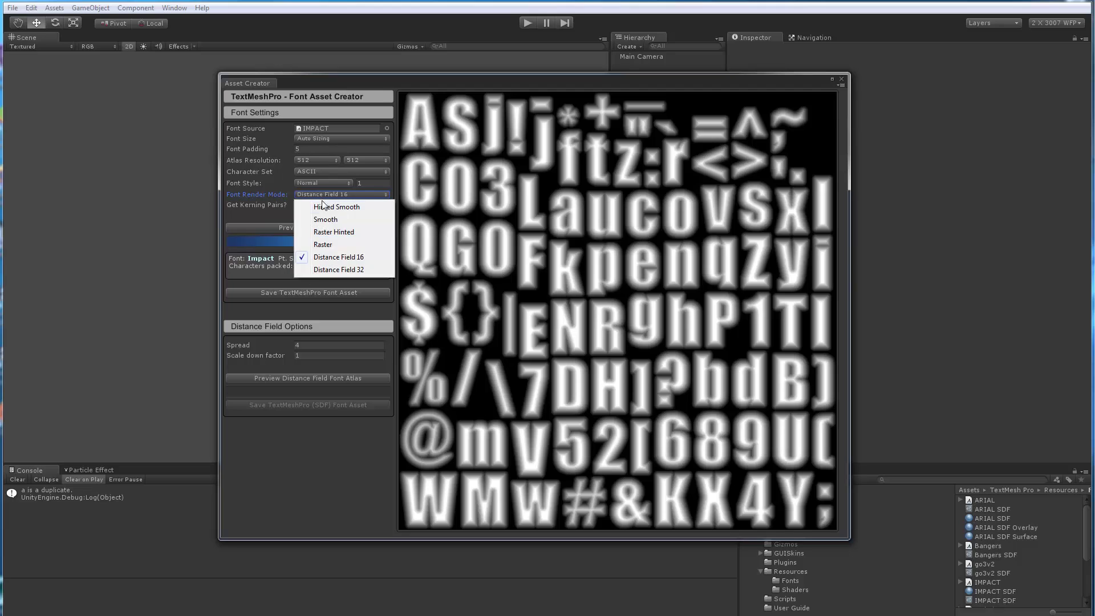
pyautogui.click(337, 207)
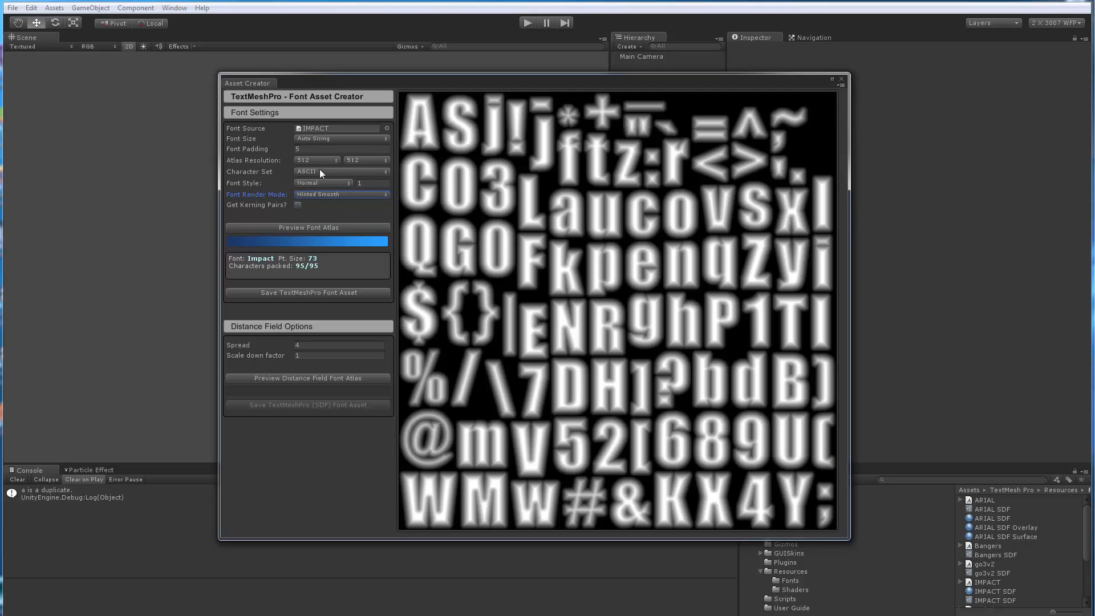
pyautogui.click(308, 228)
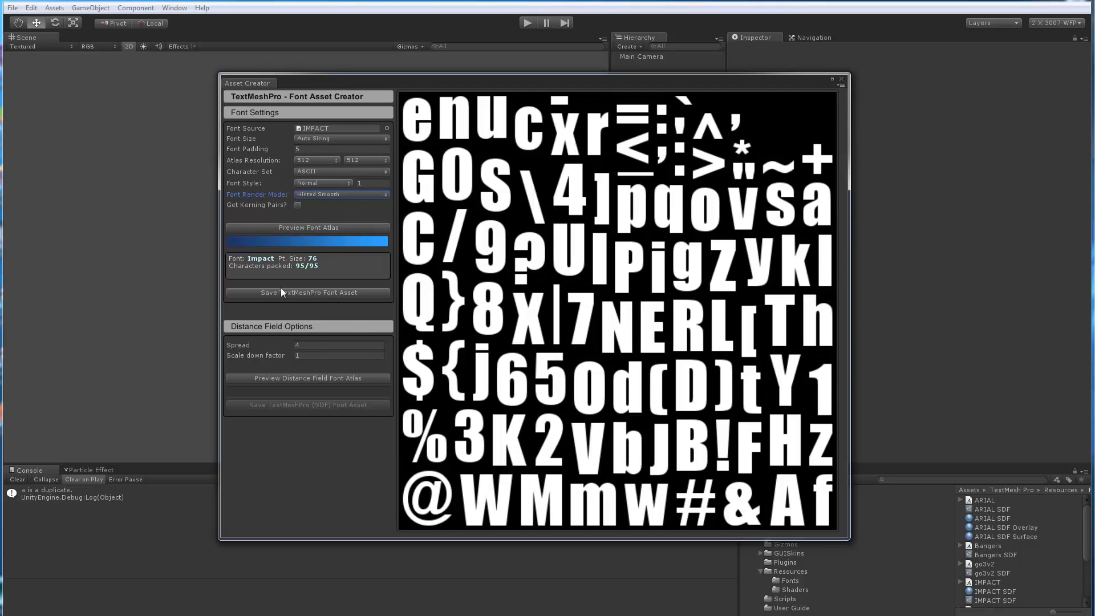
pyautogui.moveTo(314, 273)
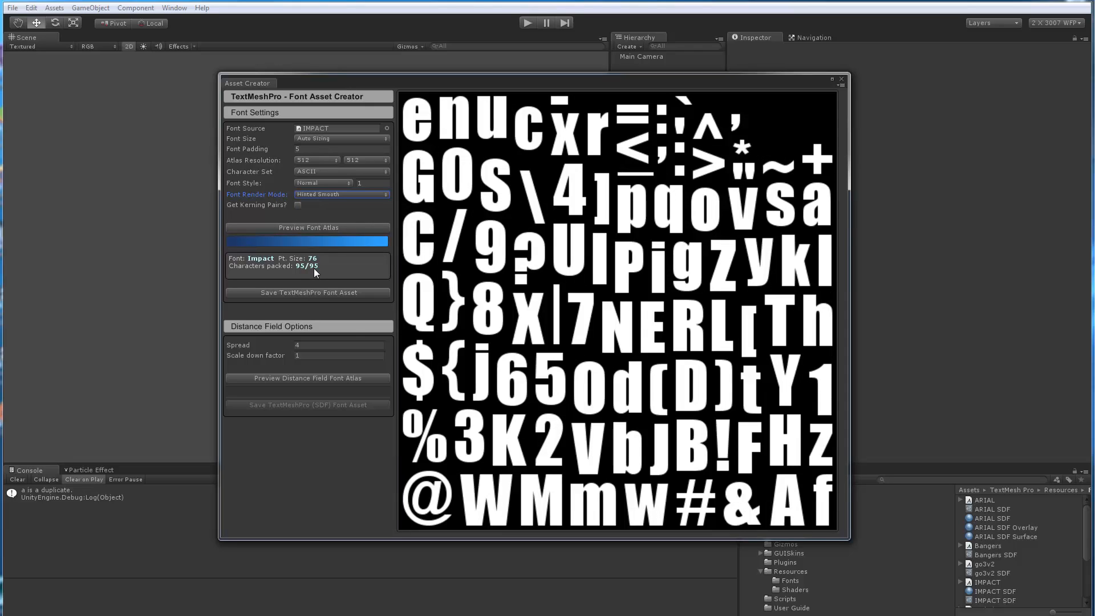
pyautogui.moveTo(308, 140)
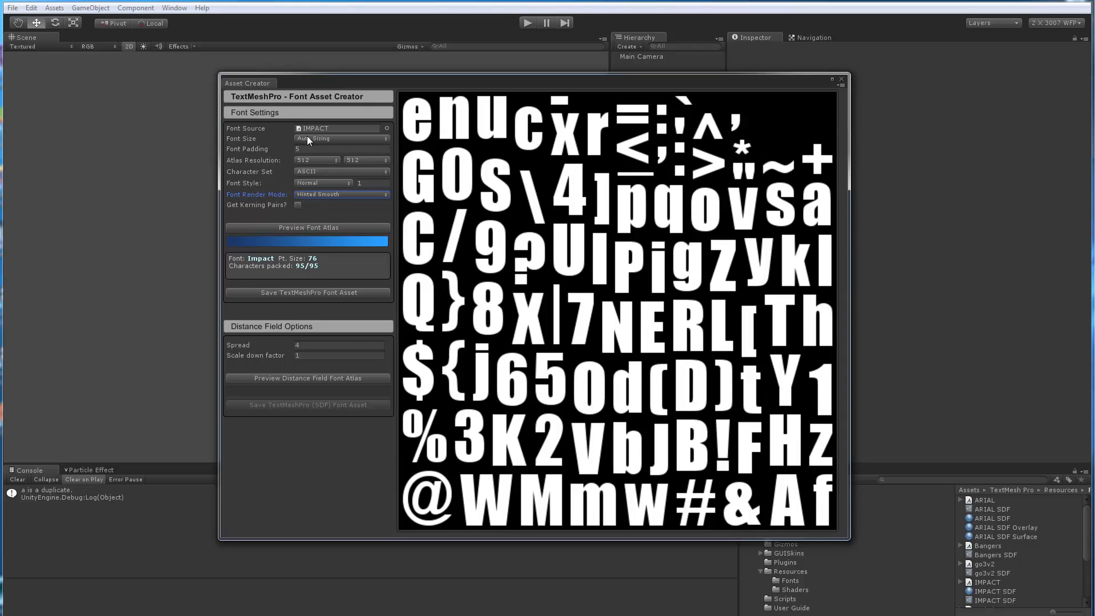
# Set the Font Size to a Custom Size of 80 instead of automatic.
pyautogui.click(340, 139)
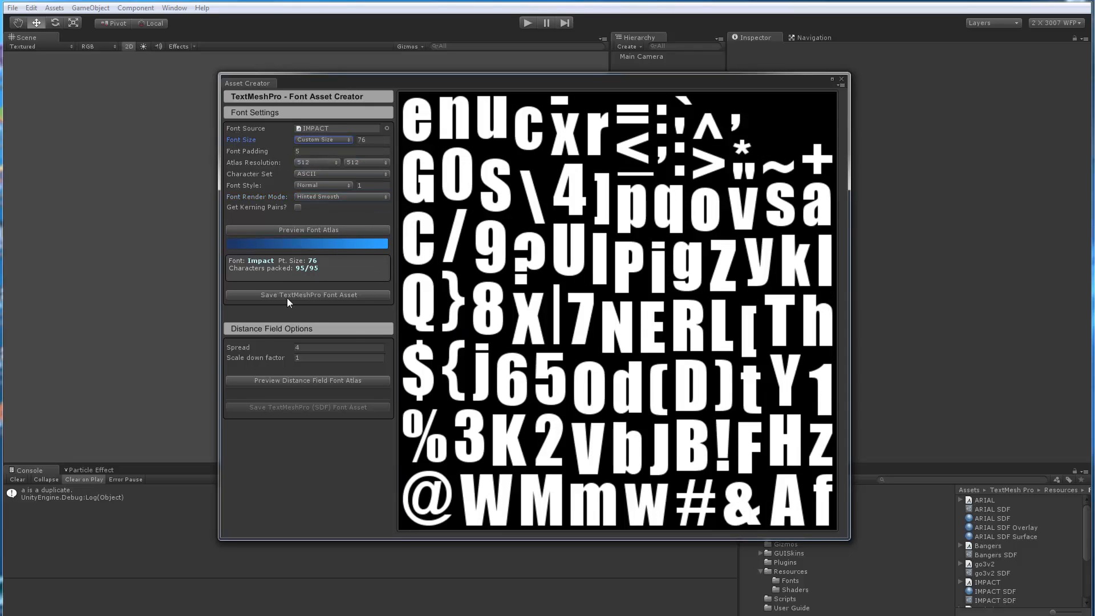
pyautogui.moveTo(309, 174)
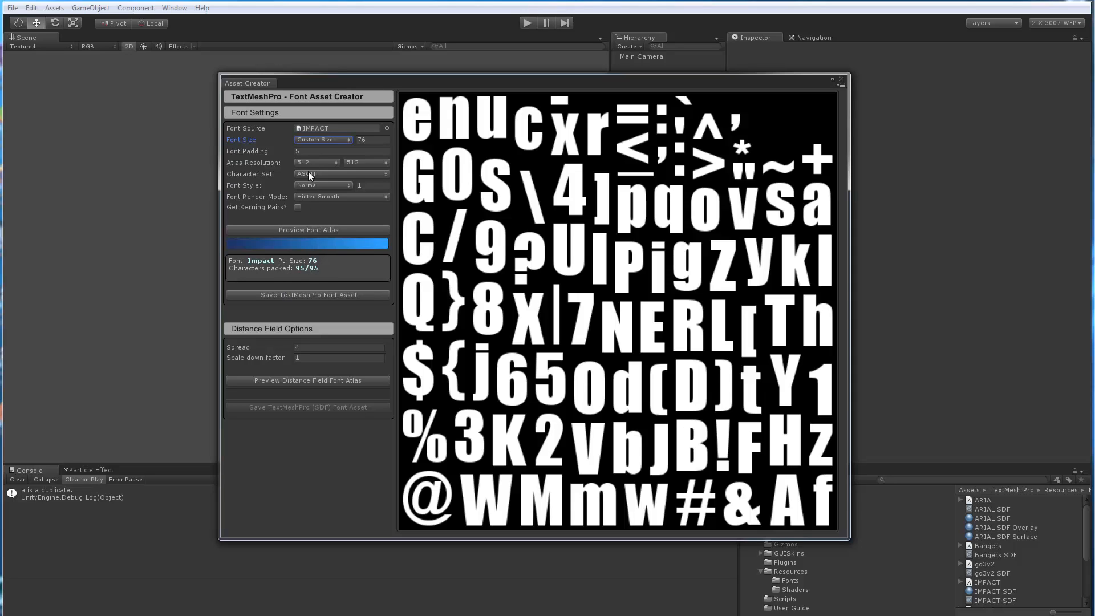
pyautogui.click(369, 140)
pyautogui.write('80')
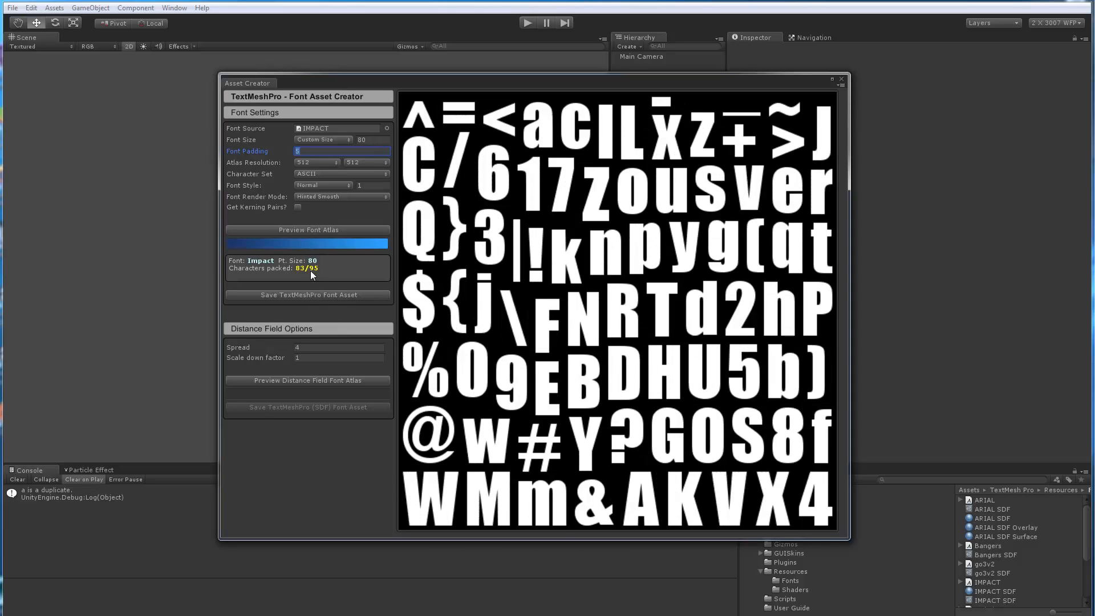
pyautogui.moveTo(302, 274)
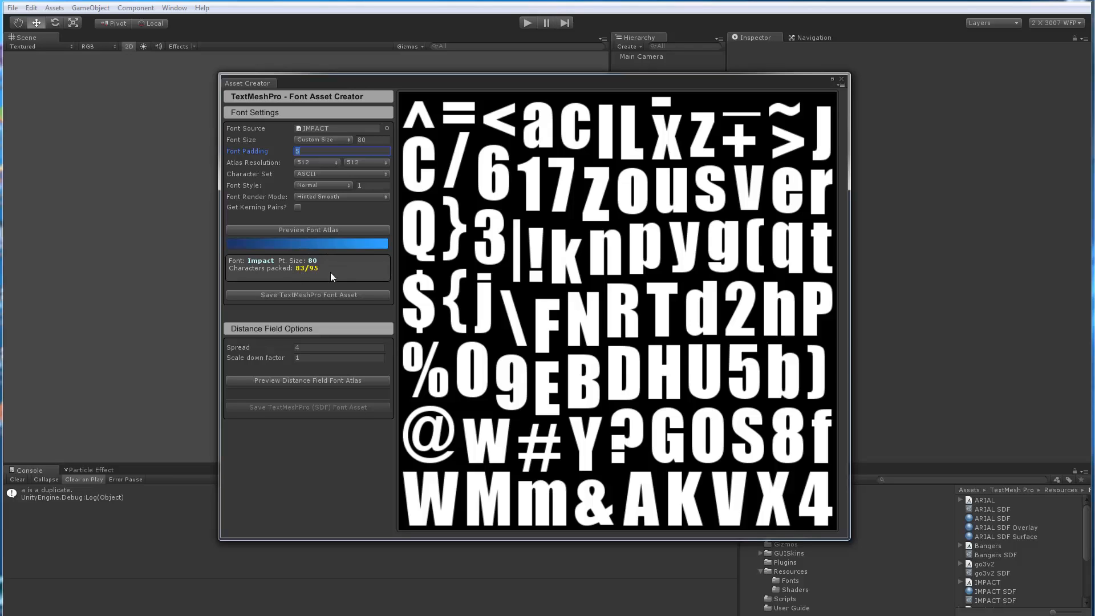
pyautogui.moveTo(374, 141)
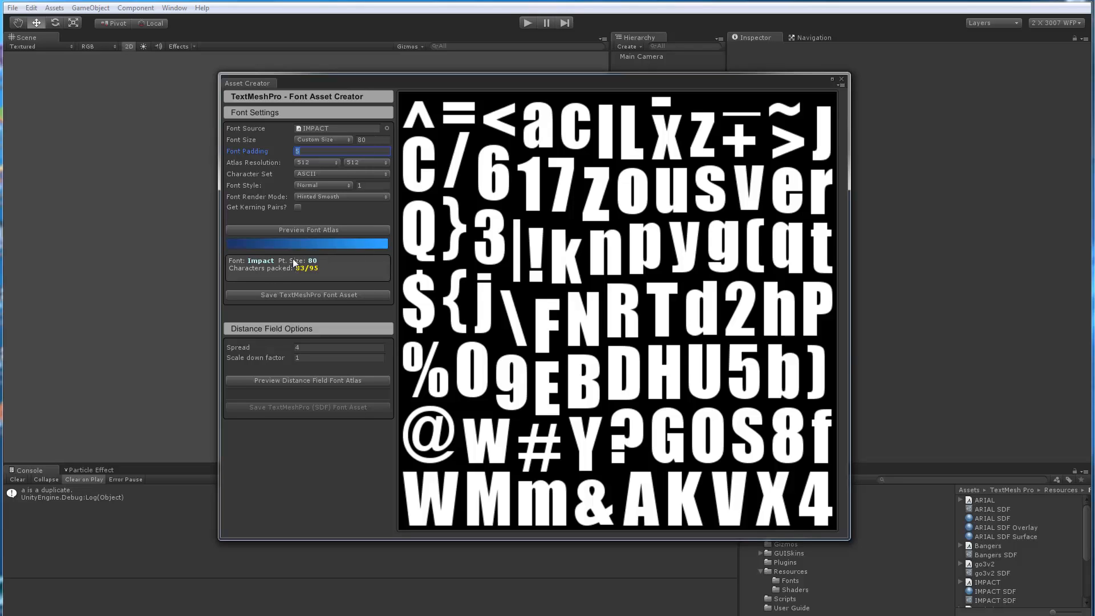
pyautogui.click(386, 128)
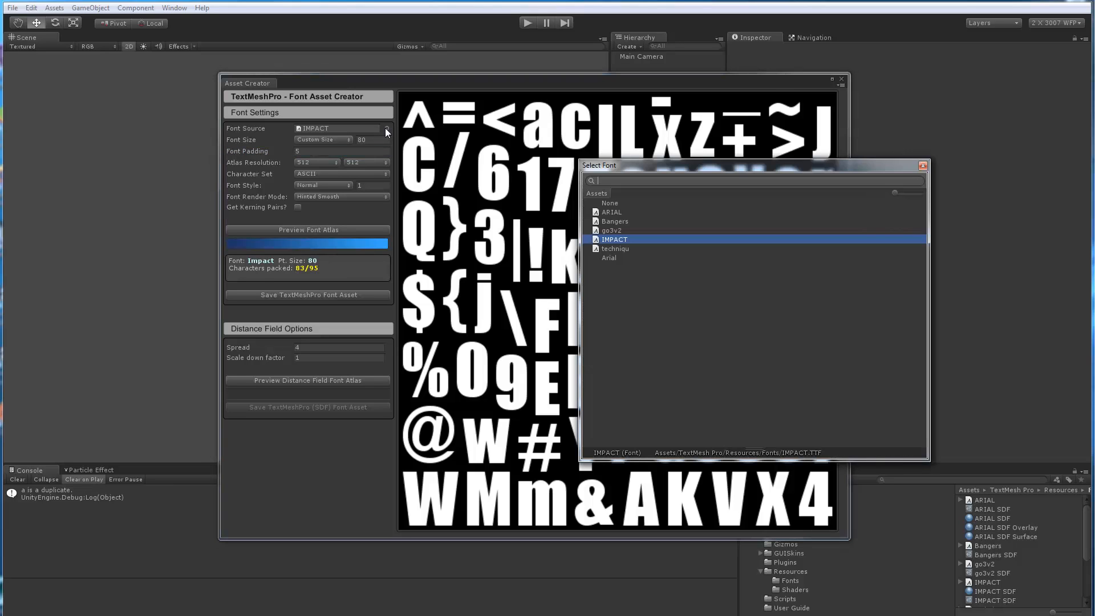
pyautogui.click(611, 230)
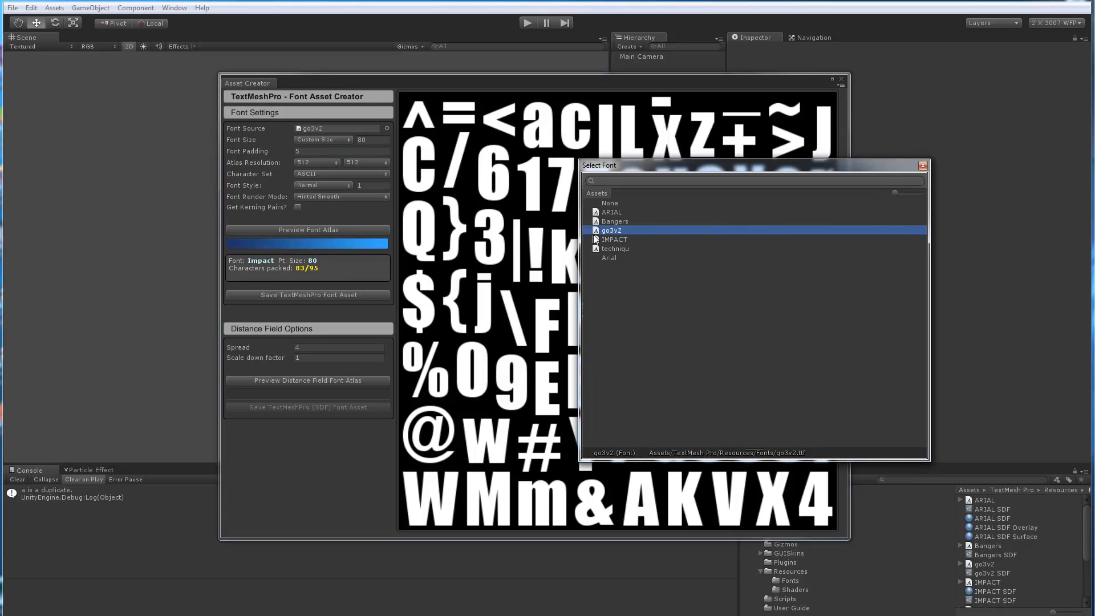
pyautogui.moveTo(630, 233)
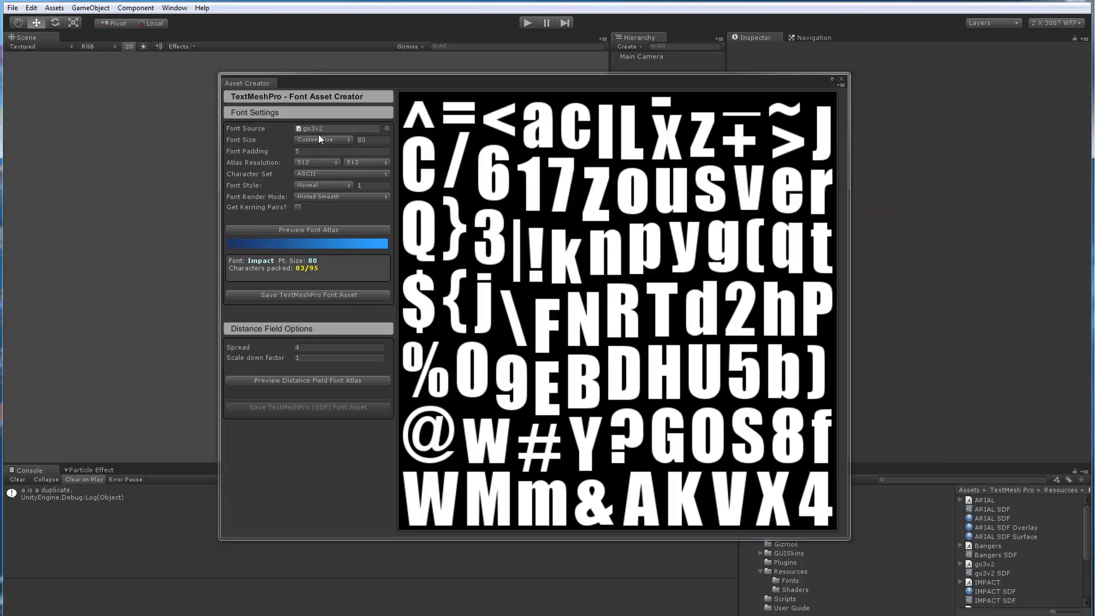
pyautogui.moveTo(364, 149)
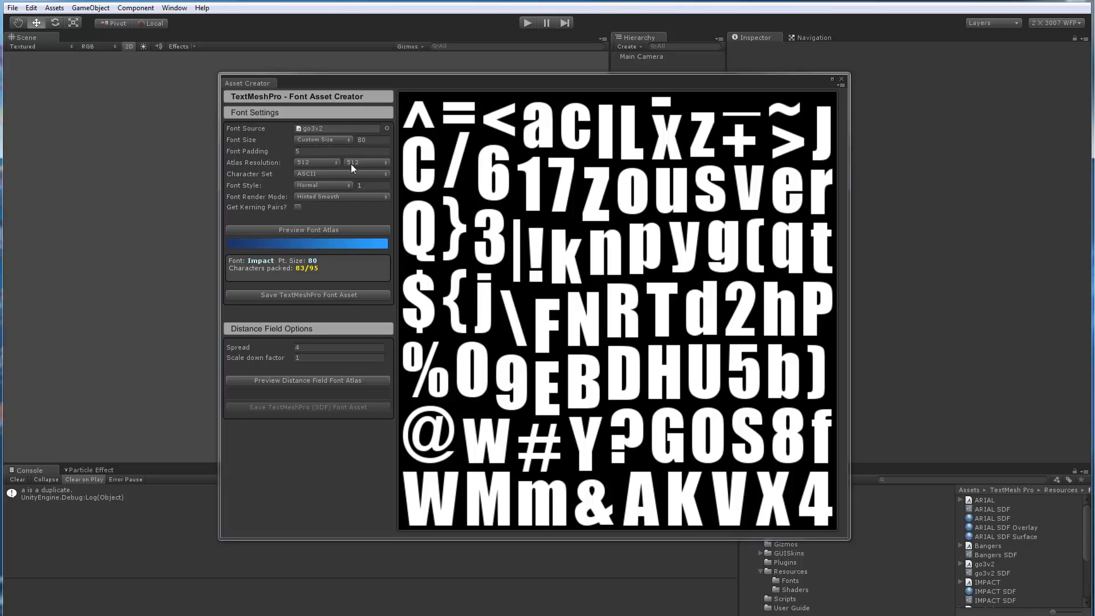
pyautogui.click(324, 139)
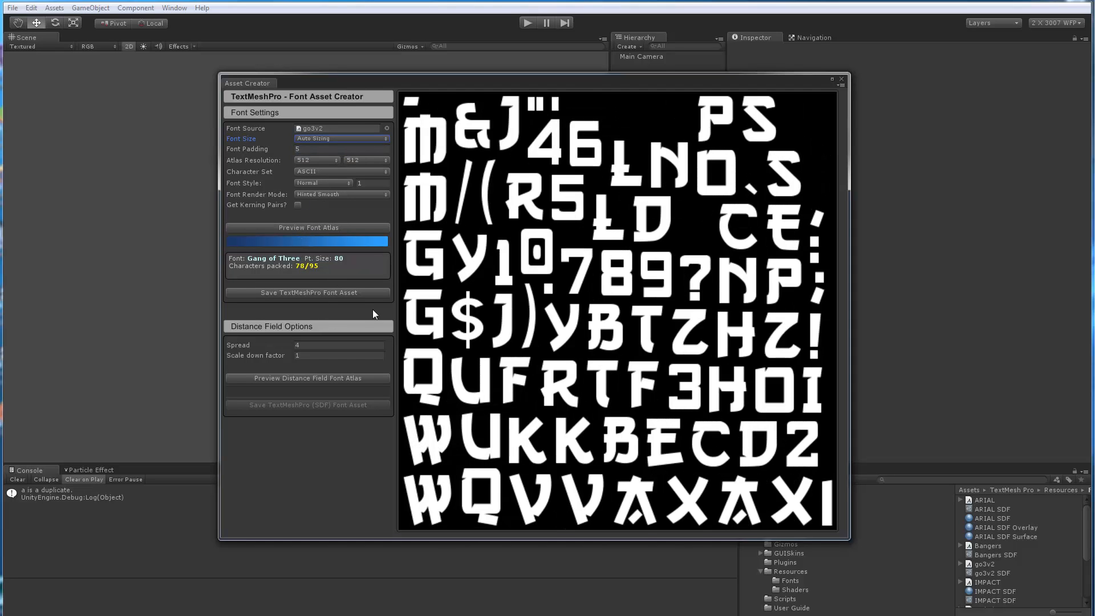
pyautogui.moveTo(280, 280)
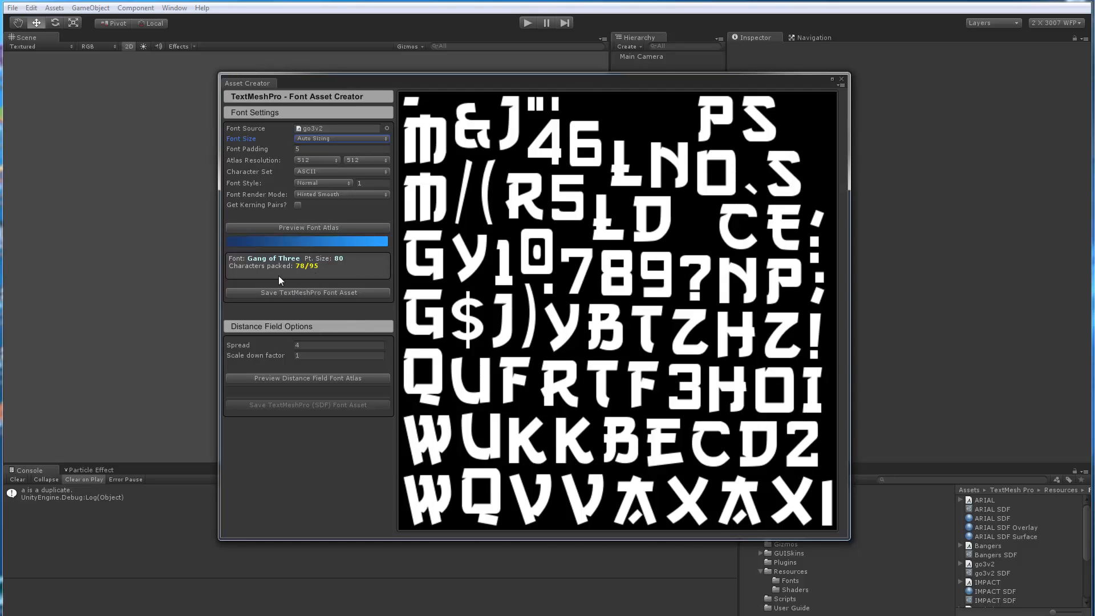
pyautogui.moveTo(526, 295)
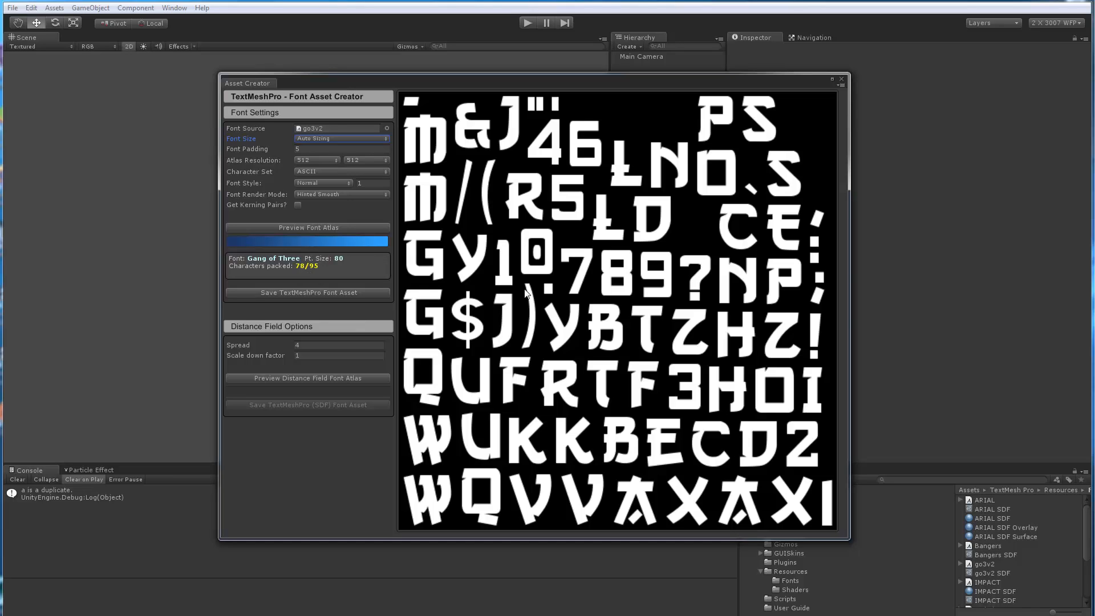
pyautogui.moveTo(597, 105)
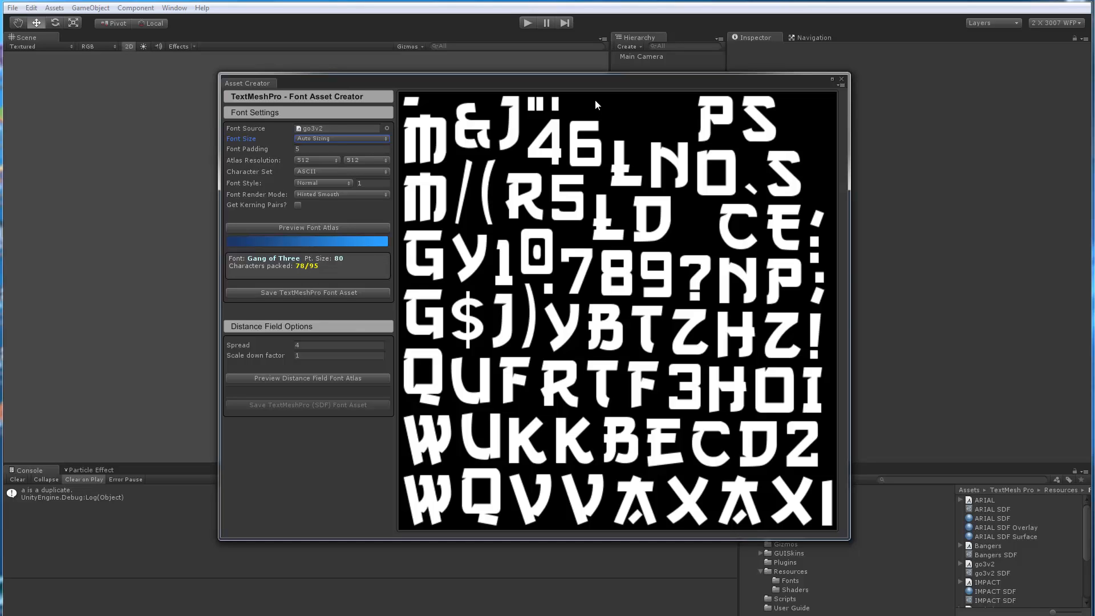
pyautogui.moveTo(659, 123)
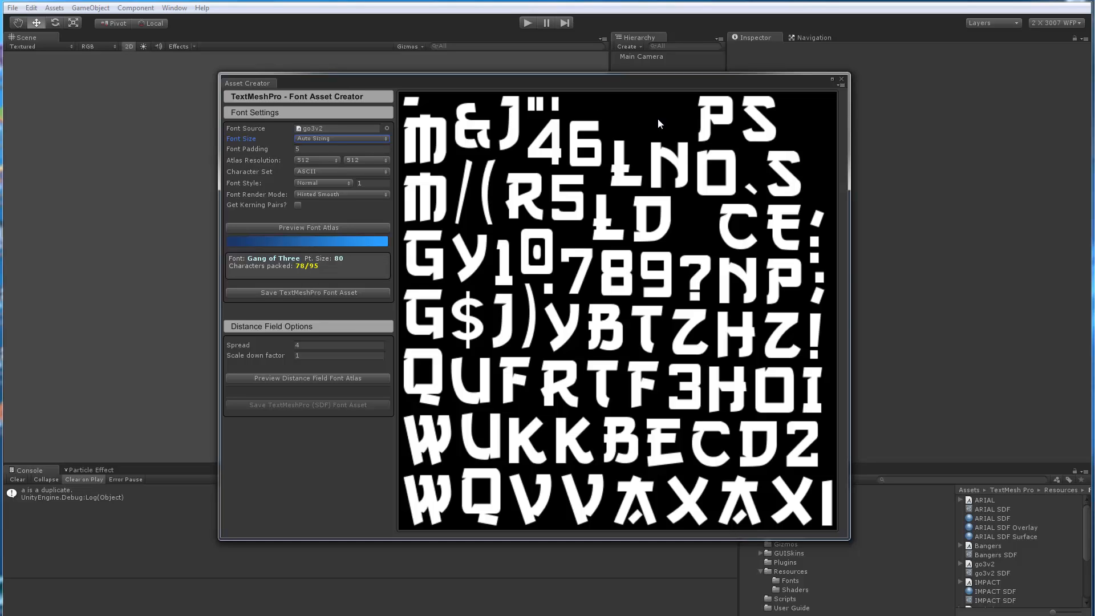
pyautogui.moveTo(314, 254)
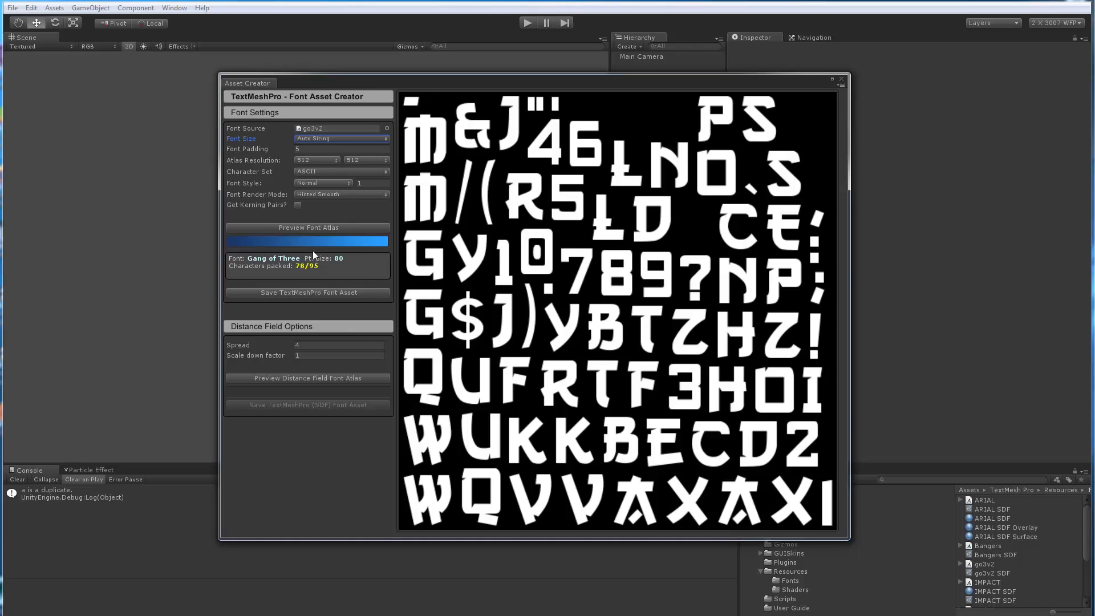
pyautogui.moveTo(248, 290)
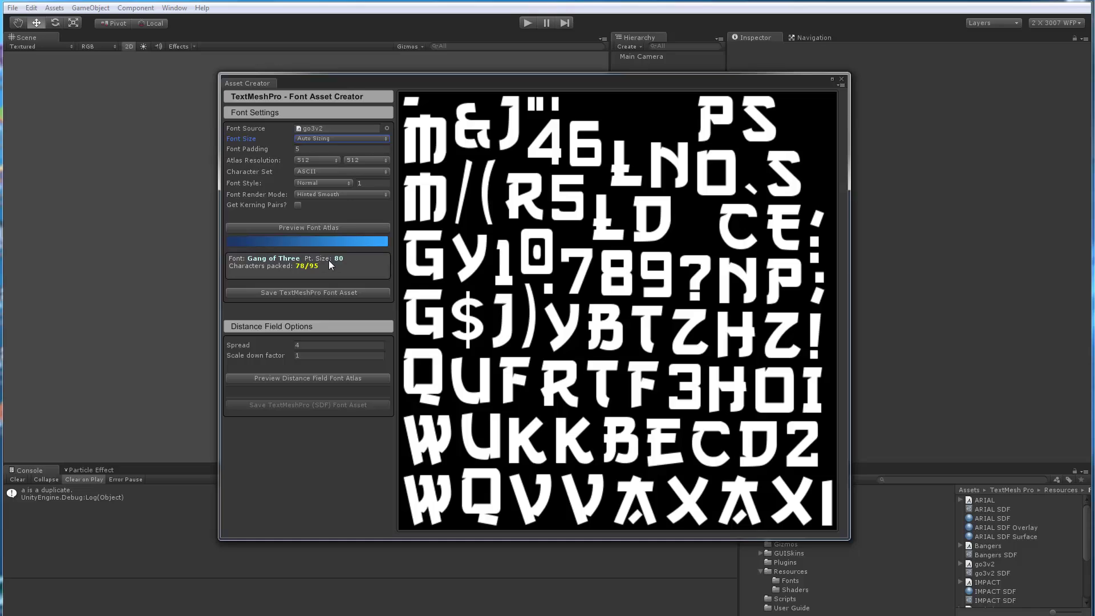
pyautogui.moveTo(240, 217)
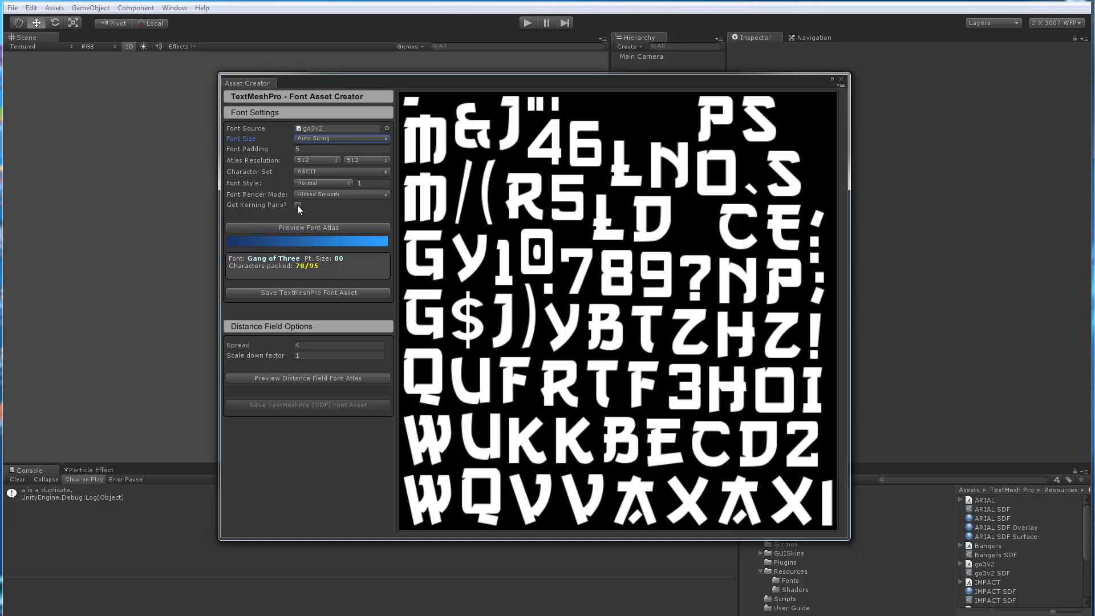
pyautogui.click(298, 205)
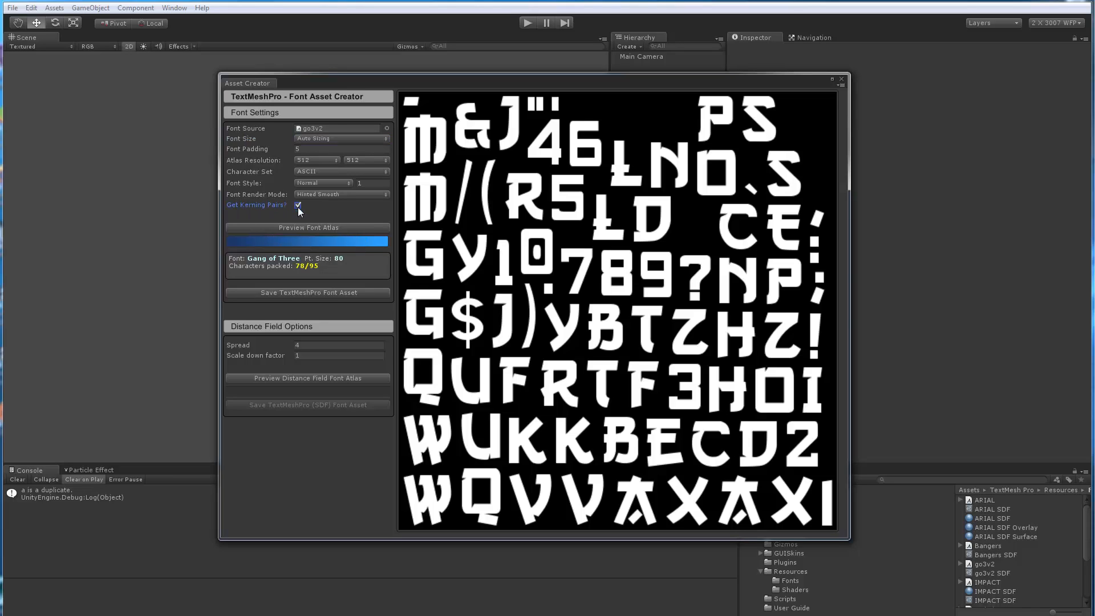
pyautogui.moveTo(536, 299)
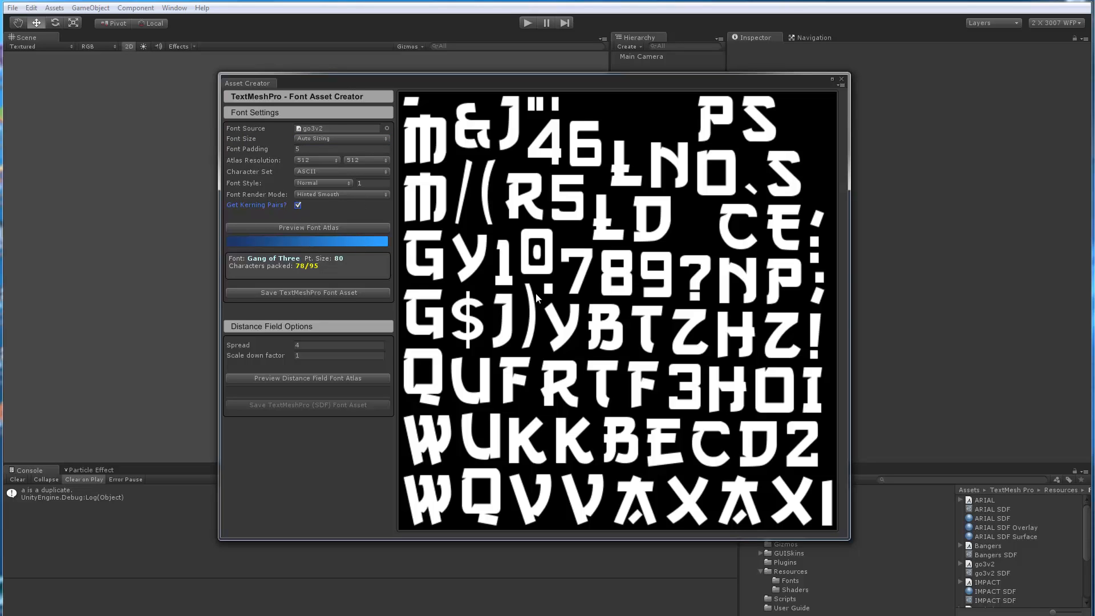
pyautogui.moveTo(265, 216)
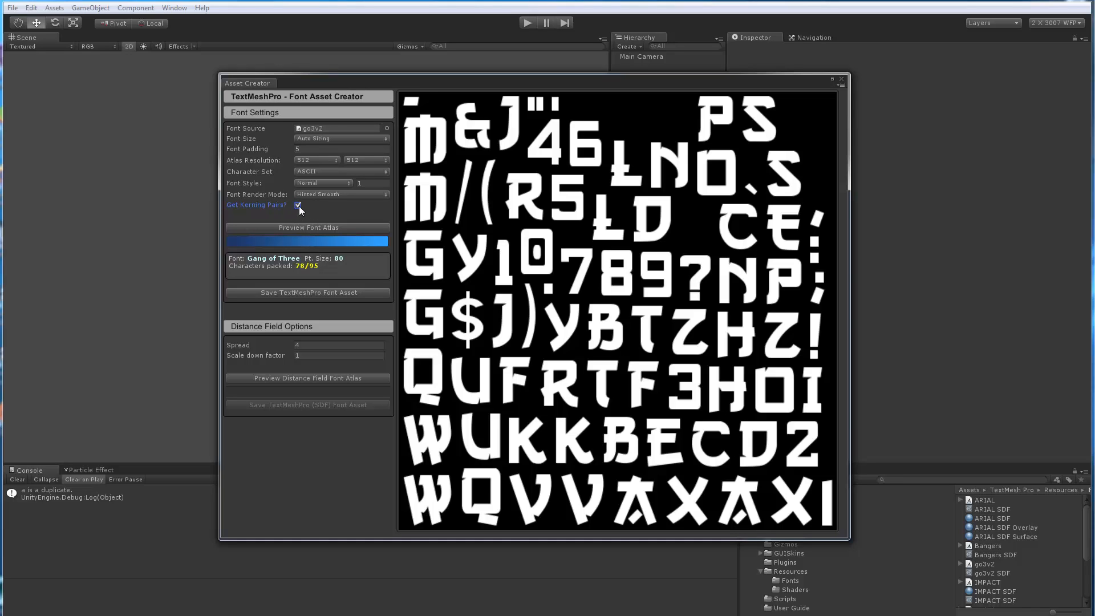
pyautogui.click(298, 205)
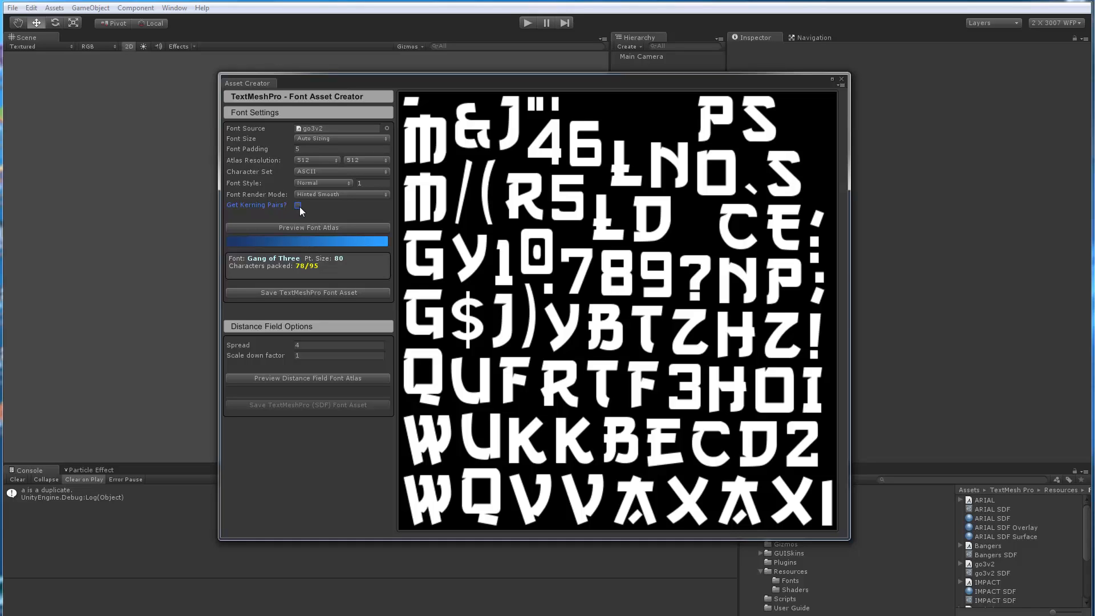
pyautogui.moveTo(347, 216)
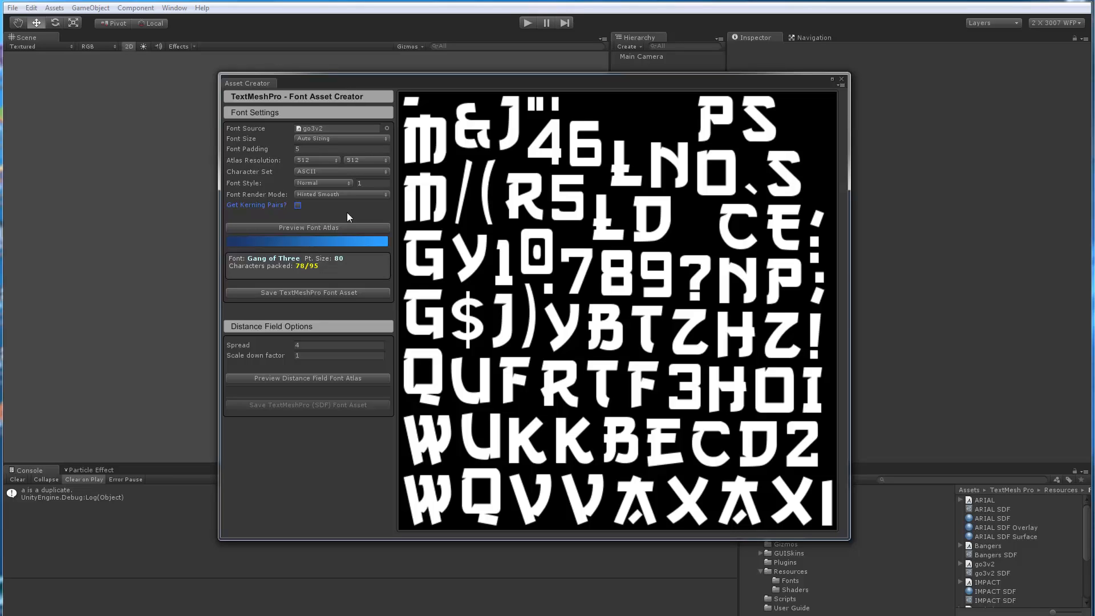
pyautogui.moveTo(306, 214)
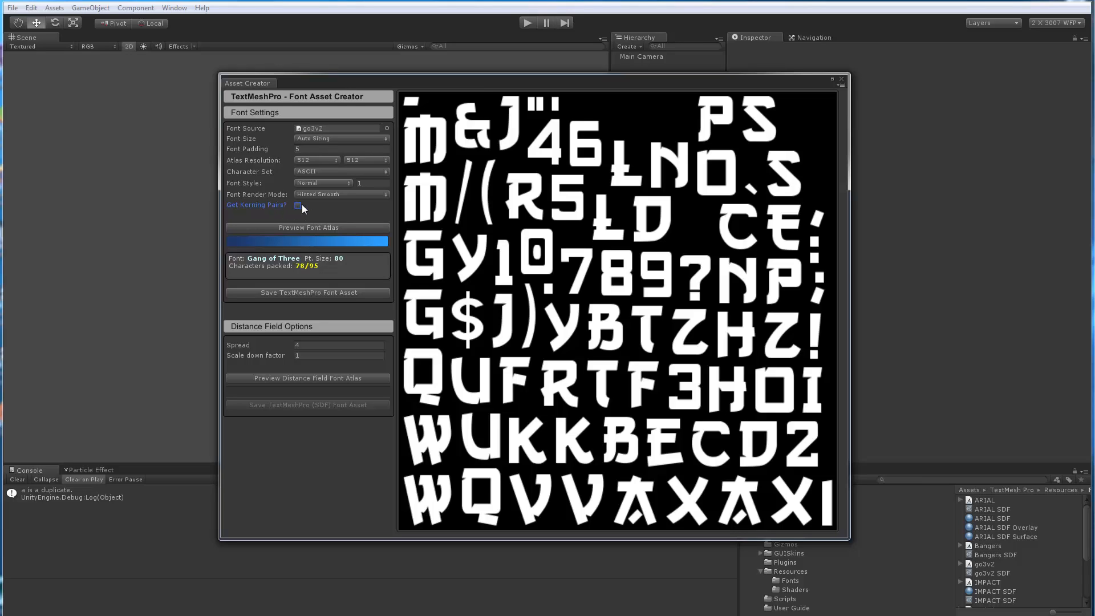
pyautogui.moveTo(832, 81)
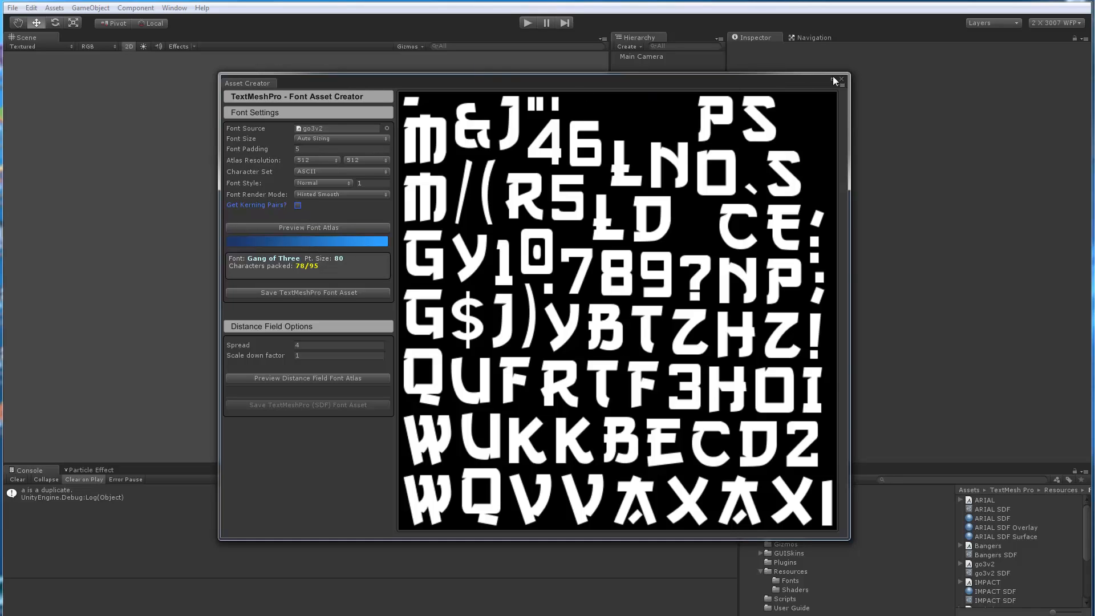
# Close the creator and inspect the ARIAL SDF asset in Resources > Fonts.
pyautogui.click(842, 79)
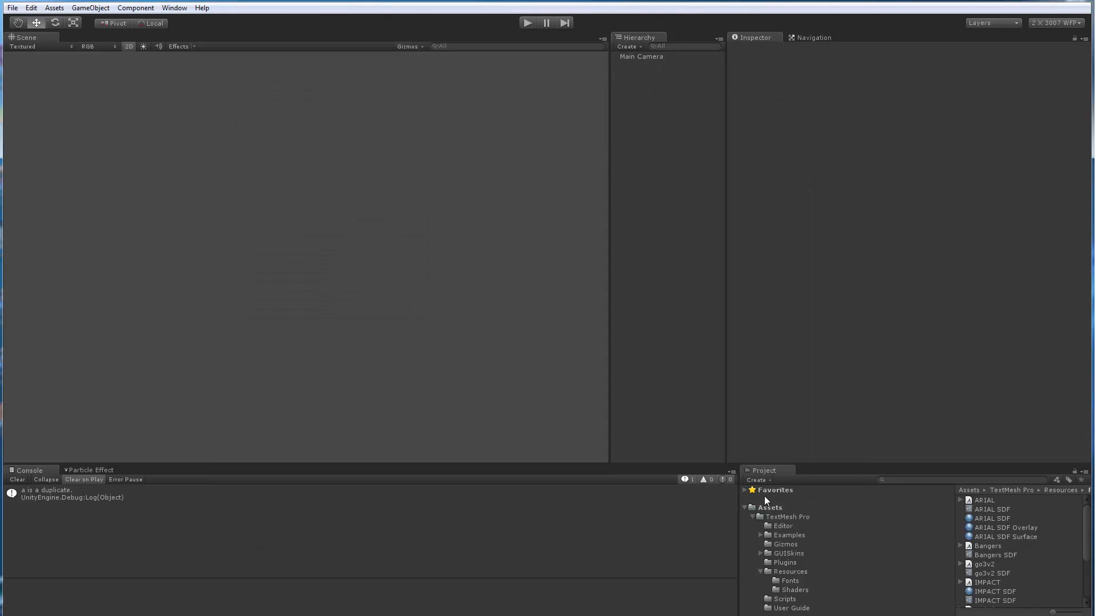
pyautogui.click(787, 579)
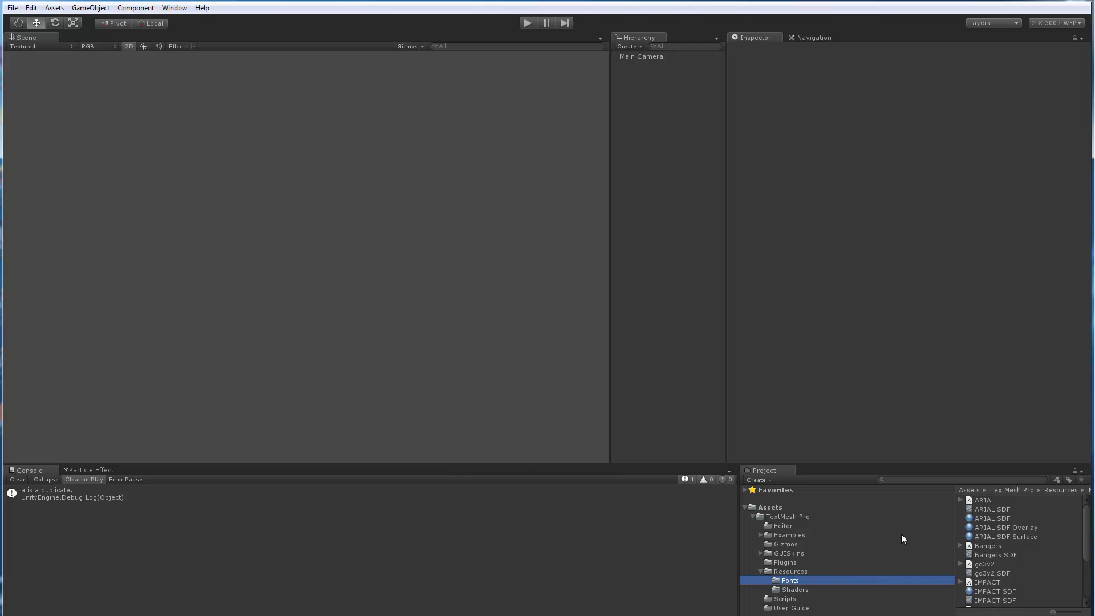
pyautogui.moveTo(793, 584)
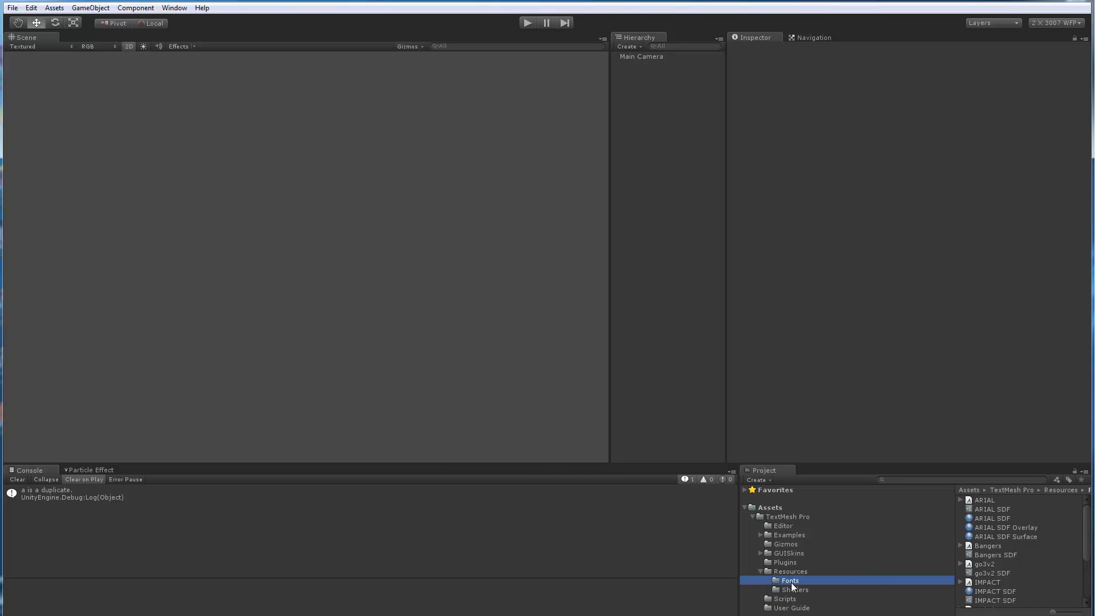
pyautogui.moveTo(990, 519)
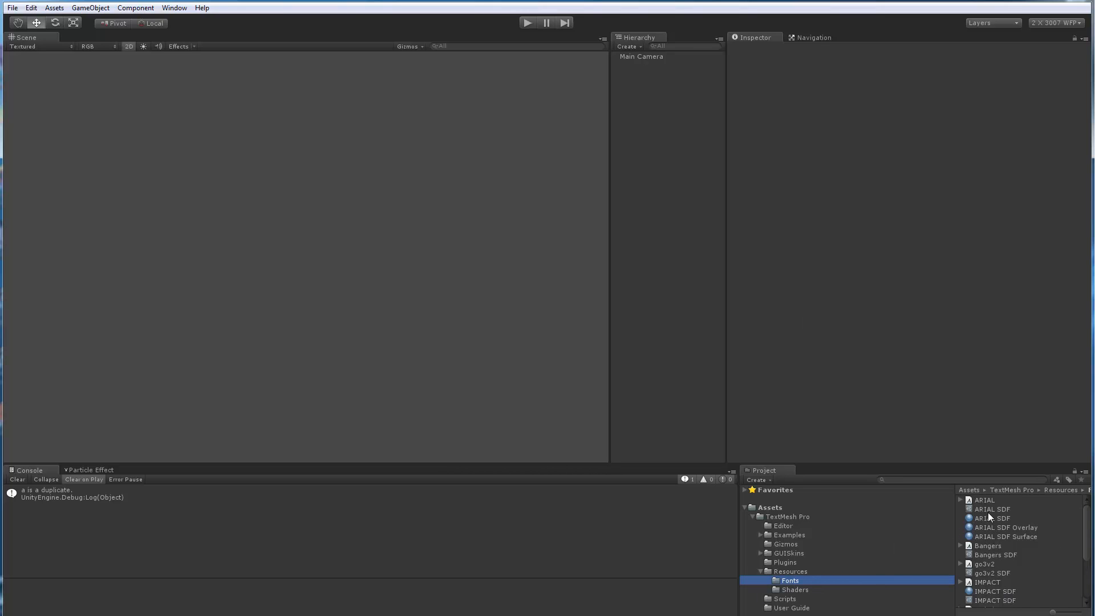
pyautogui.click(992, 508)
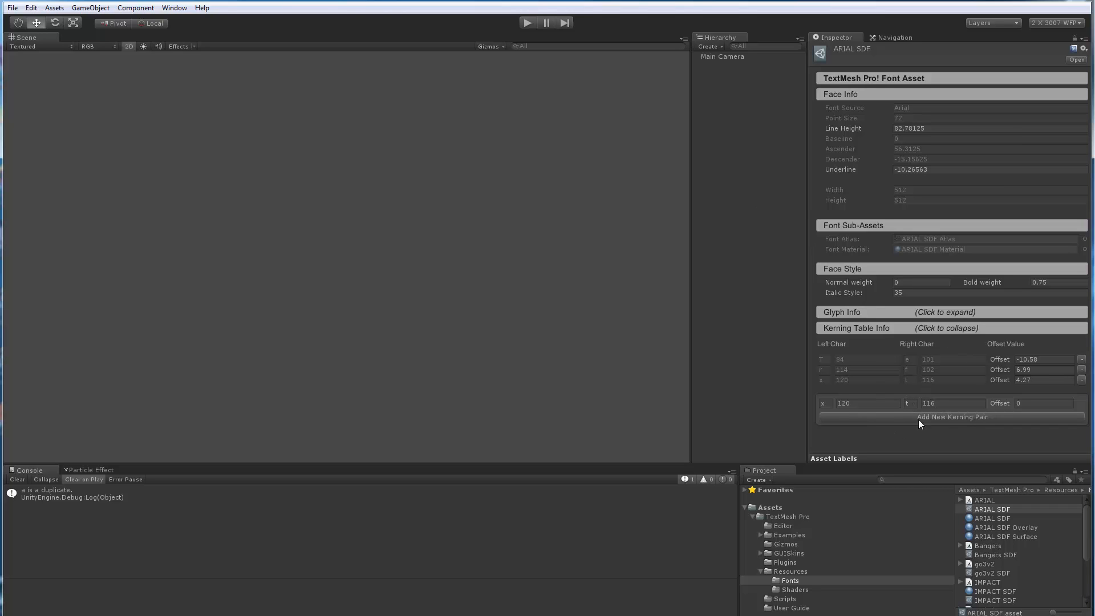
pyautogui.moveTo(919, 381)
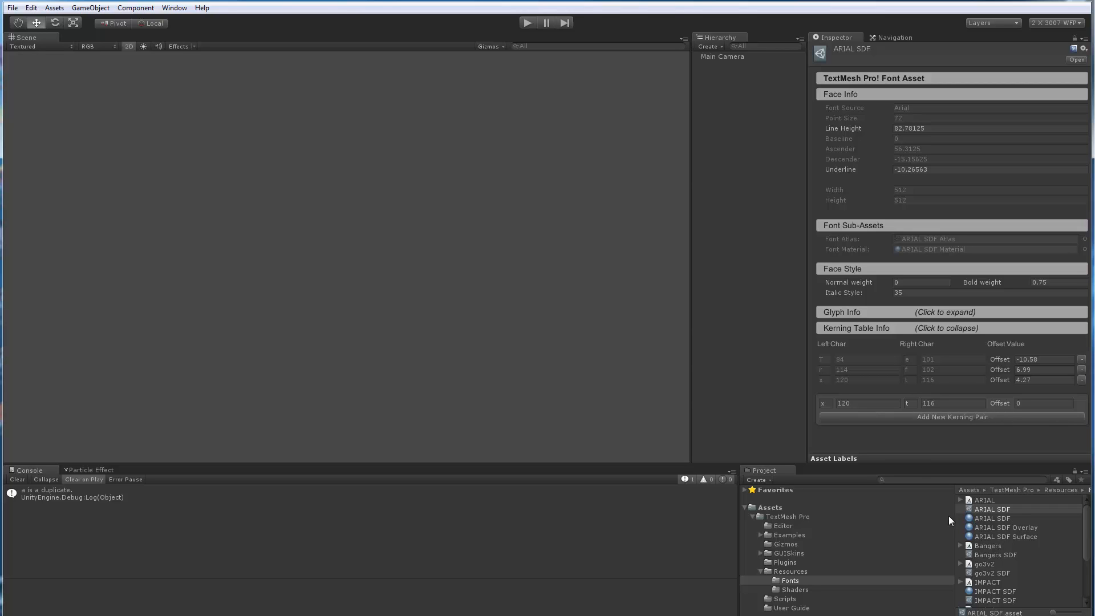
pyautogui.moveTo(988, 518)
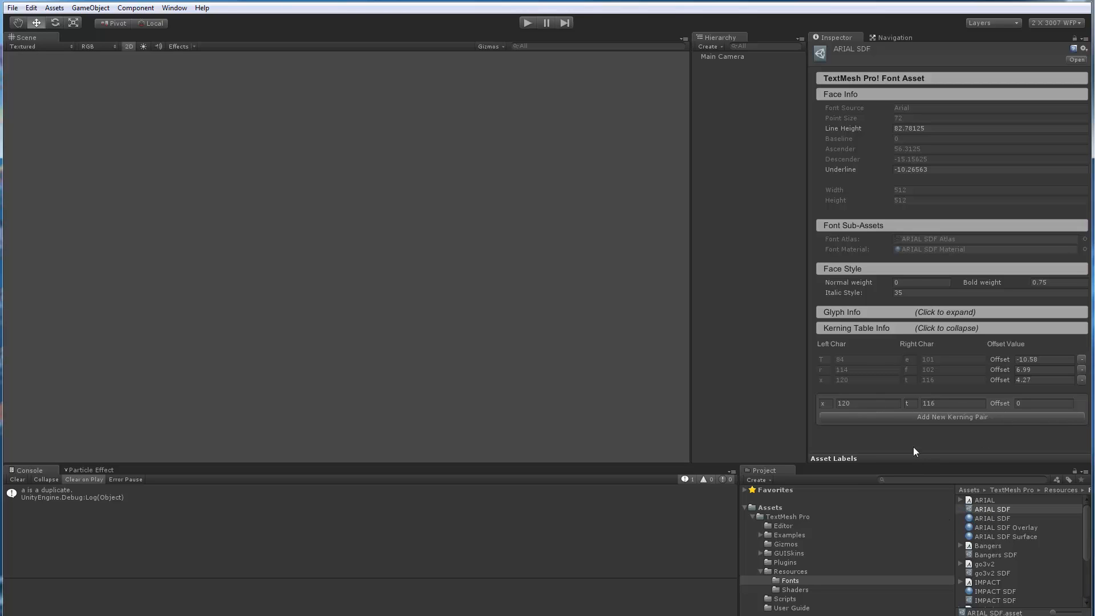
pyautogui.moveTo(916, 416)
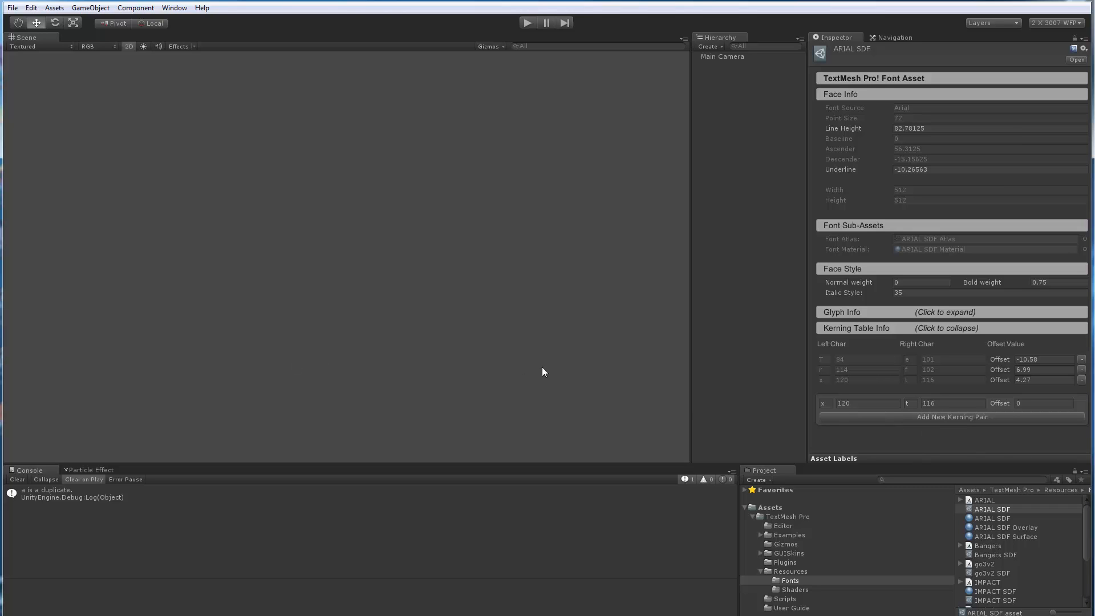
pyautogui.moveTo(939, 369)
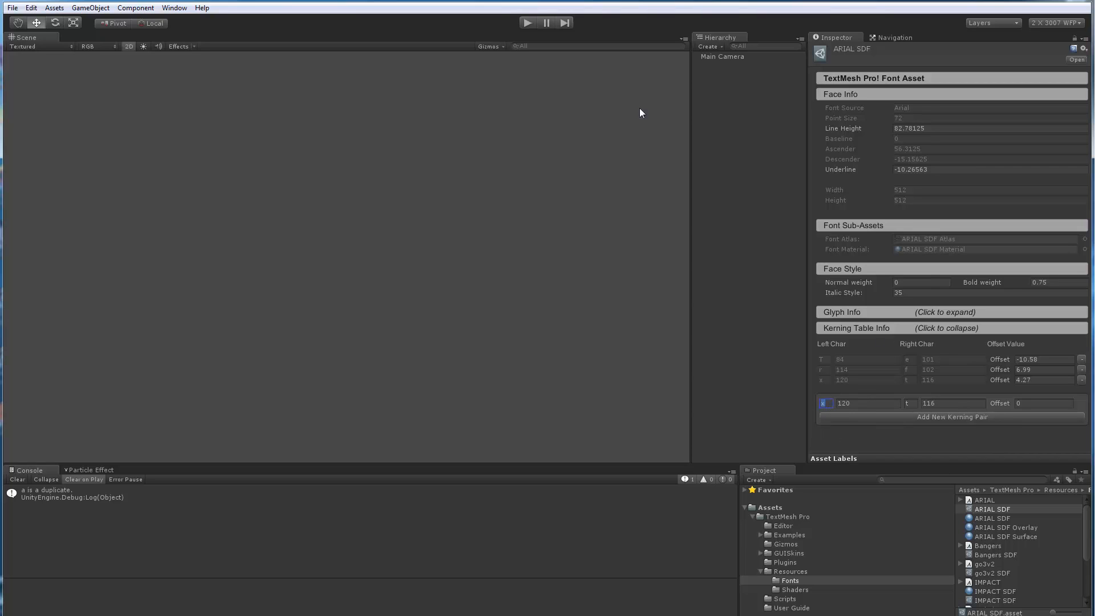
# Create a TextMeshPro 'Hello World!' text object in the scene.
pyautogui.click(178, 8)
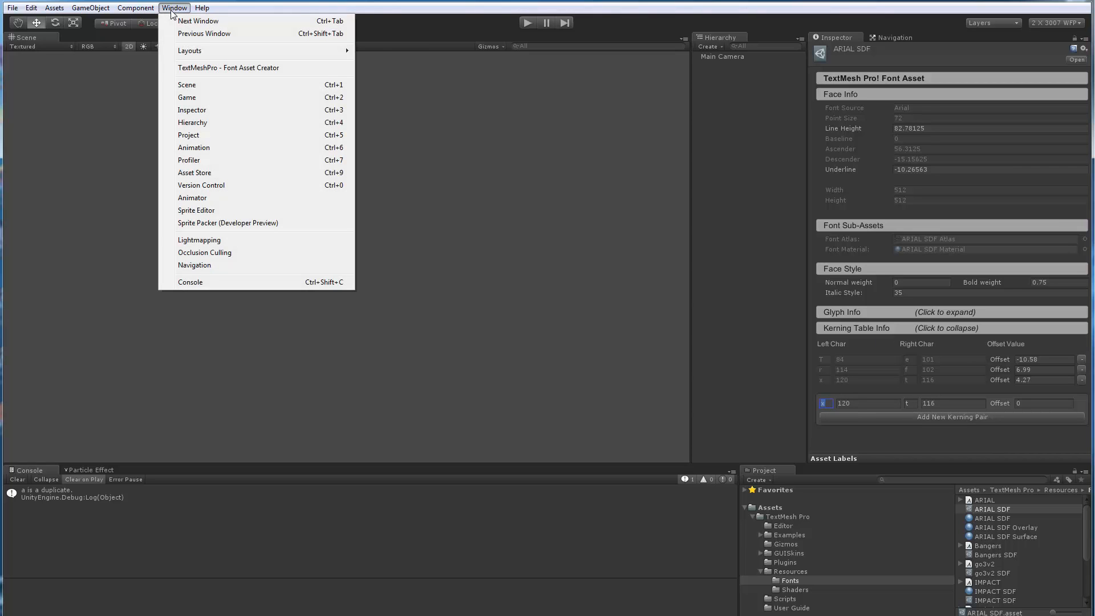
pyautogui.click(228, 67)
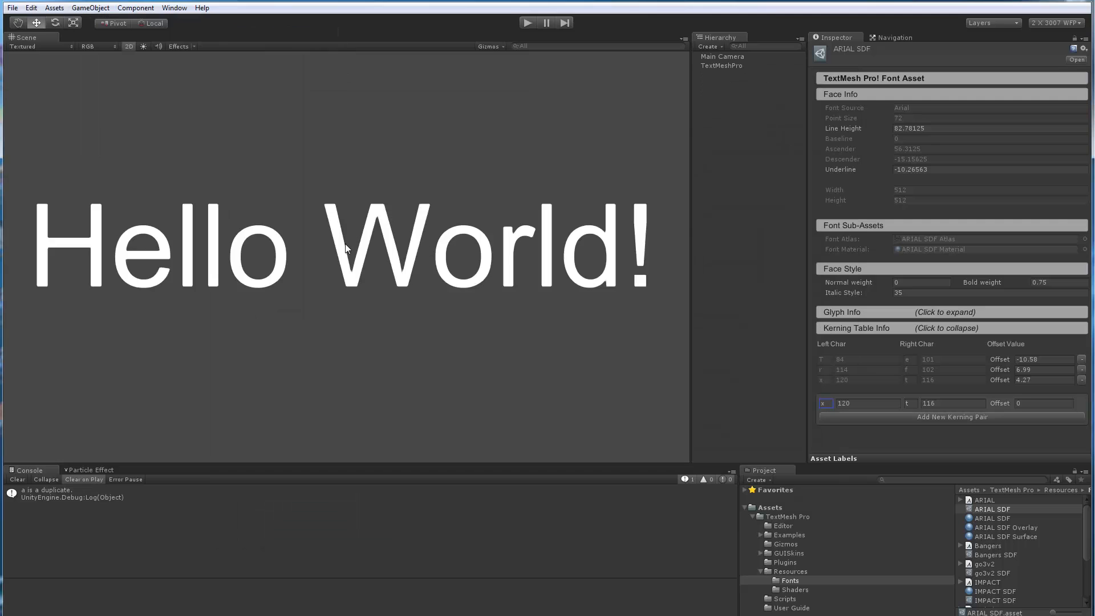
pyautogui.moveTo(230, 284)
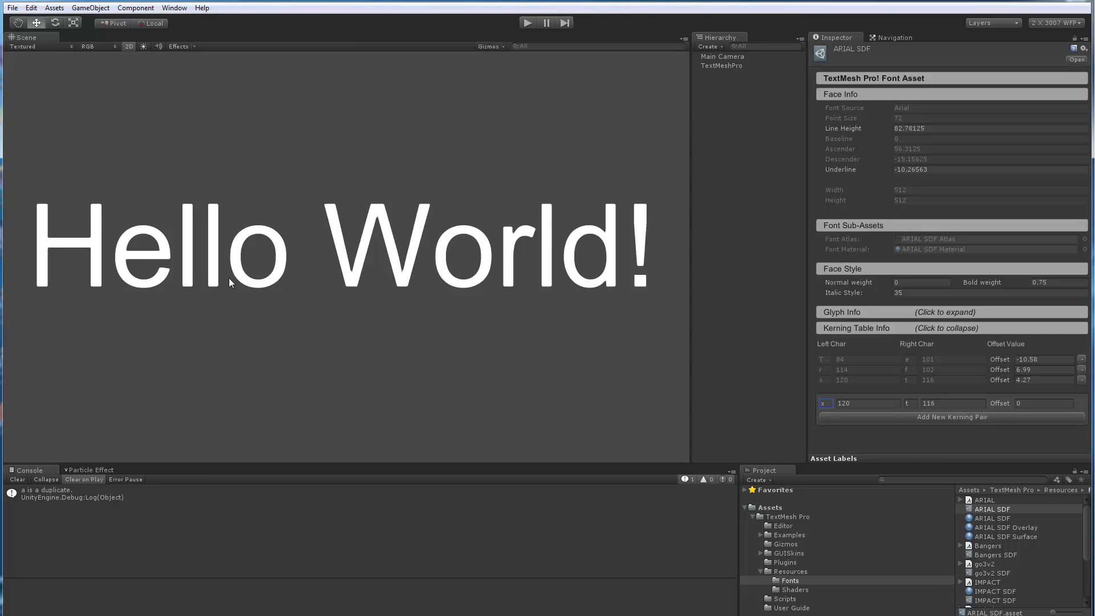
pyautogui.moveTo(264, 338)
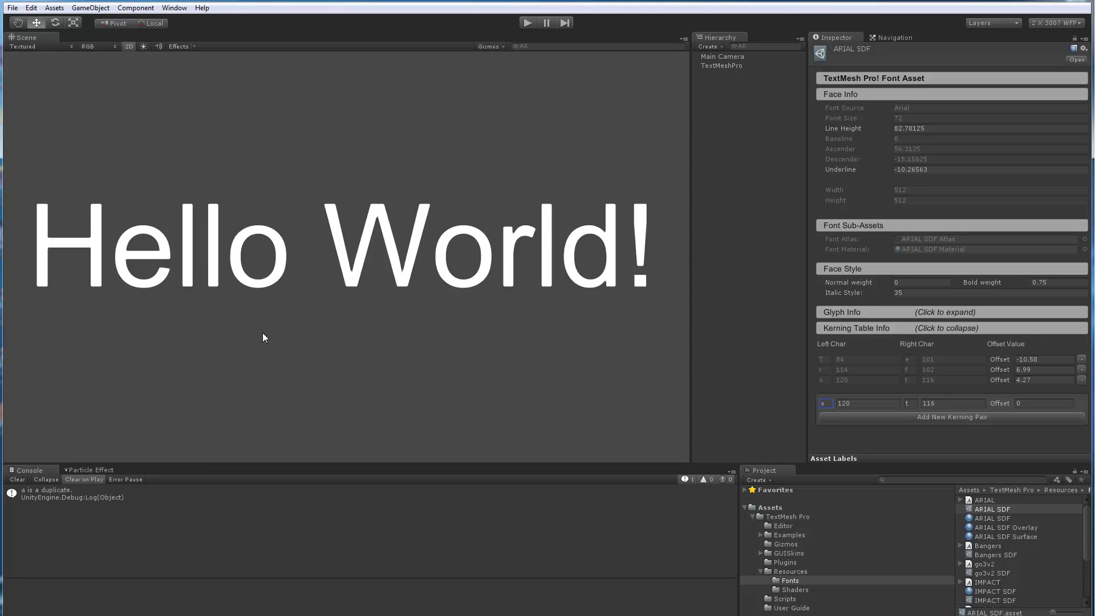
pyautogui.moveTo(477, 271)
pyautogui.write('o')
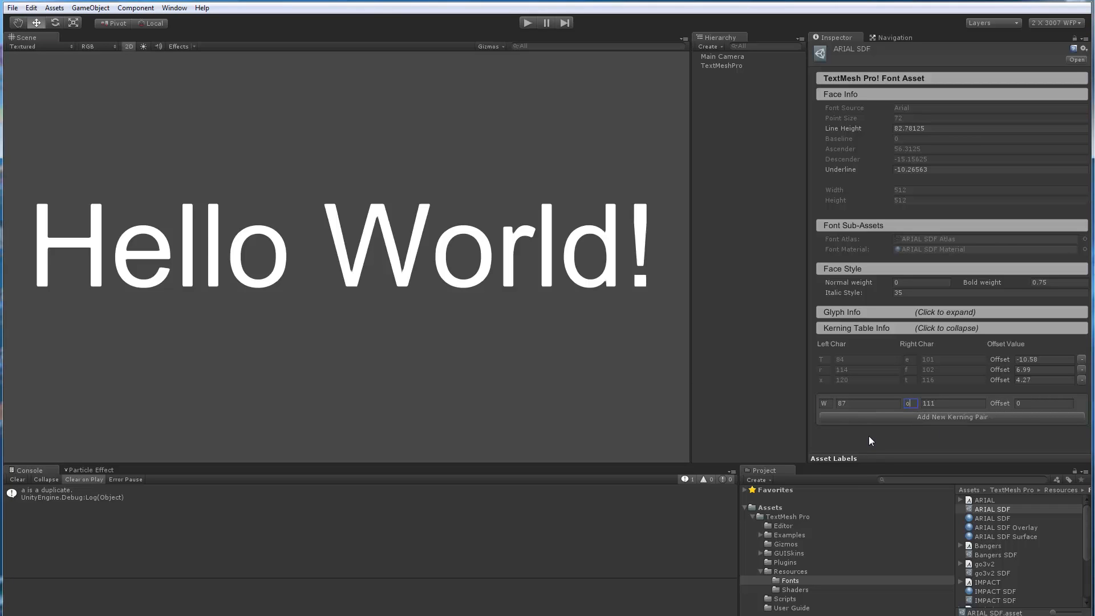
# Add a W–o kerning pair to ARIAL SDF with offset 1.28.
pyautogui.click(952, 417)
pyautogui.write('-0.58')
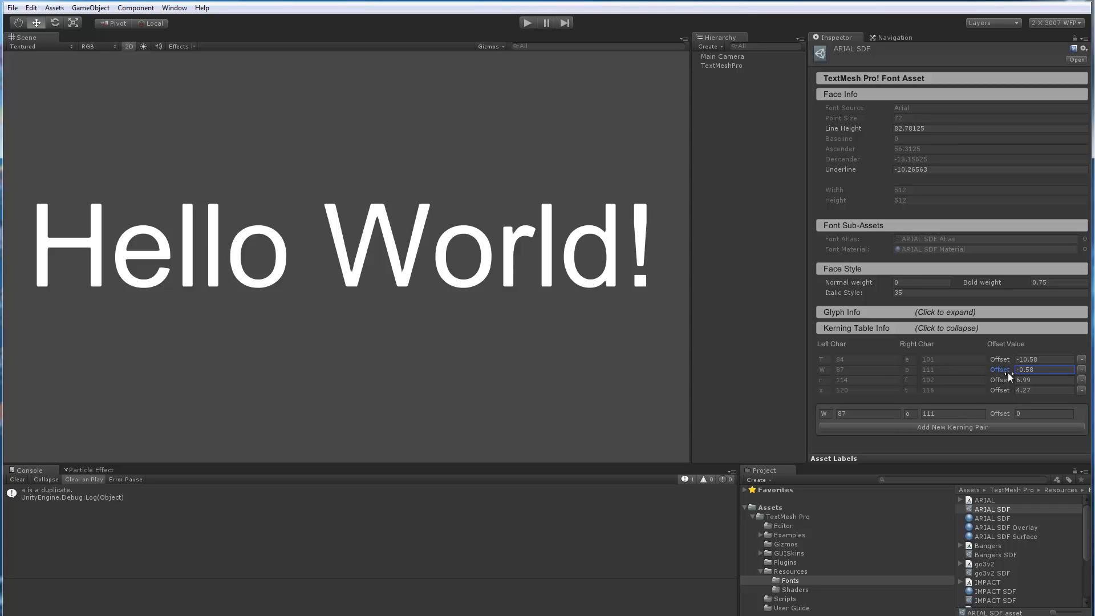
pyautogui.click(720, 66)
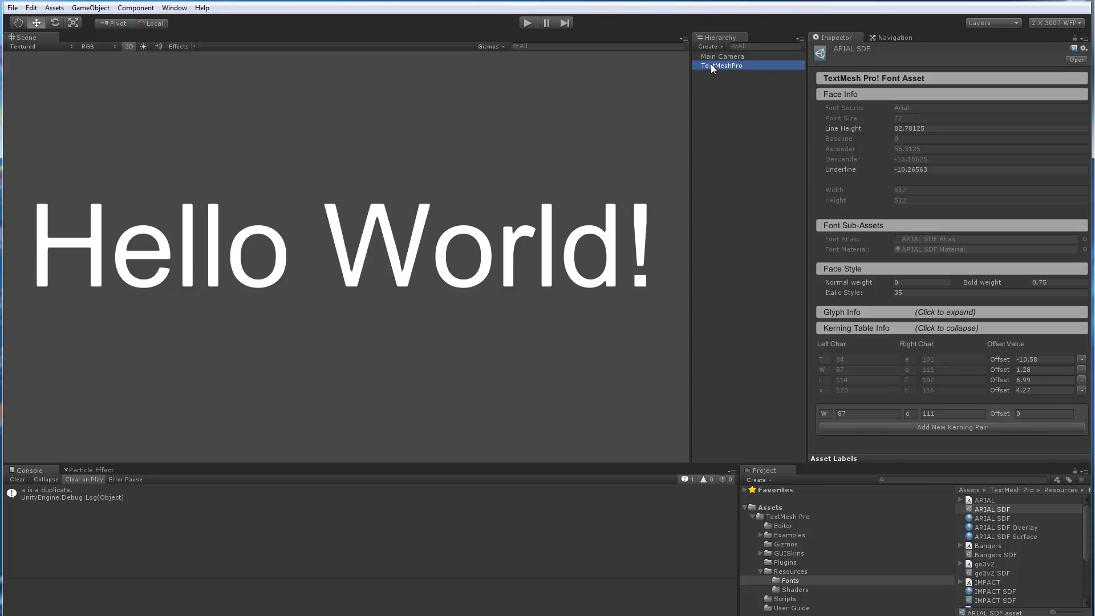
pyautogui.click(722, 65)
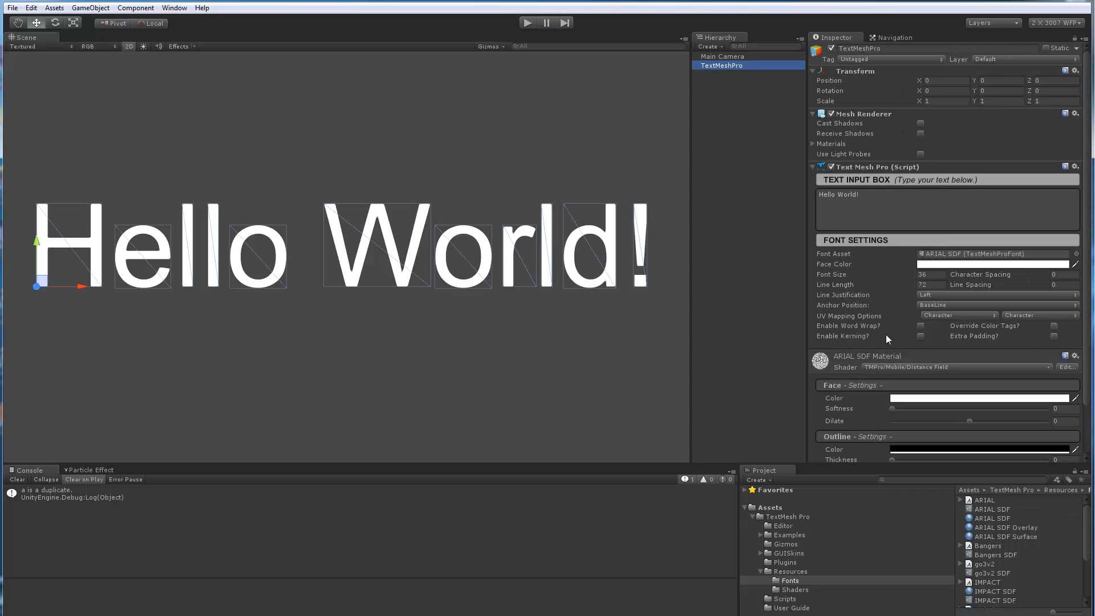
pyautogui.click(920, 336)
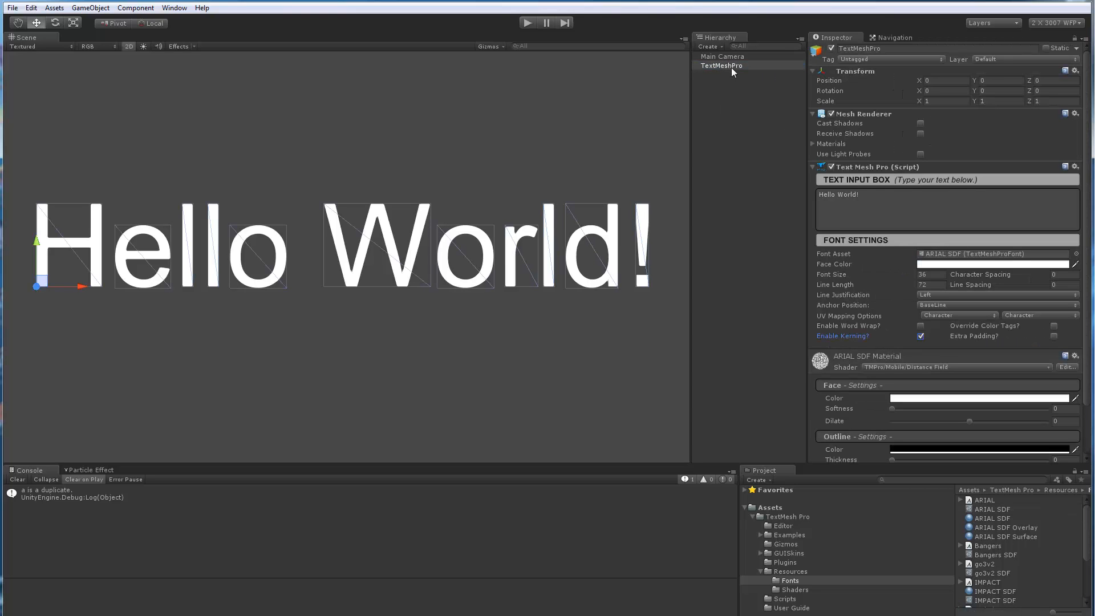
pyautogui.click(991, 509)
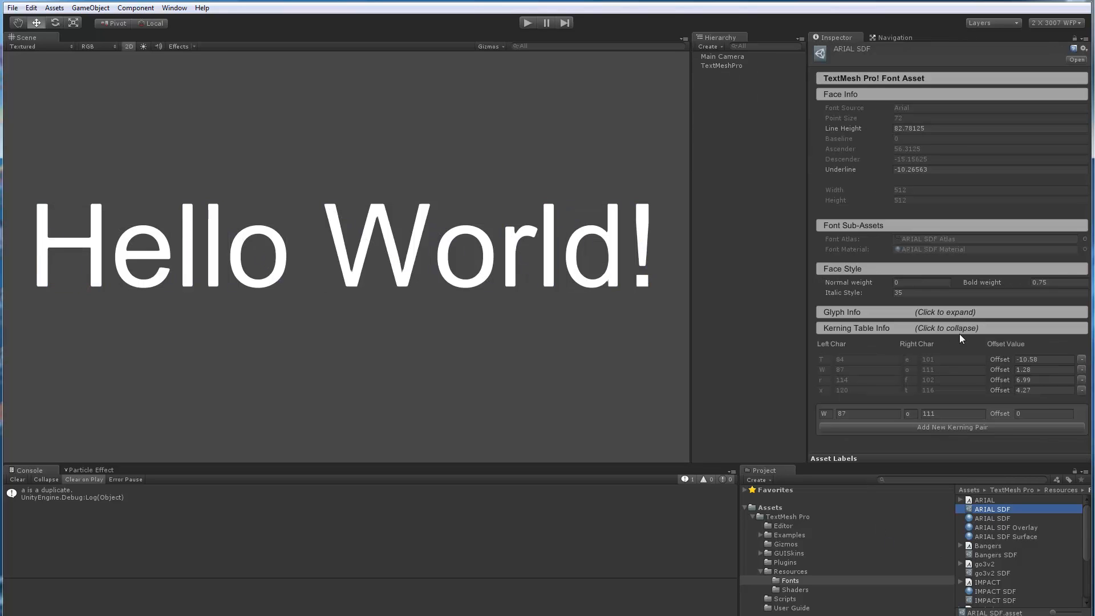
pyautogui.moveTo(1003, 371)
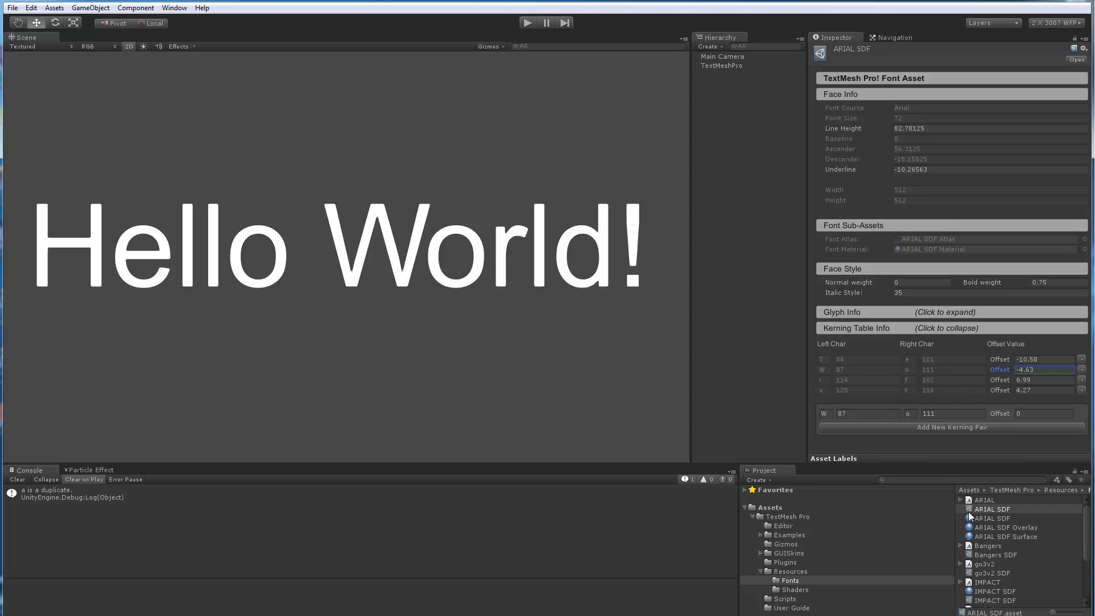
pyautogui.moveTo(1006, 521)
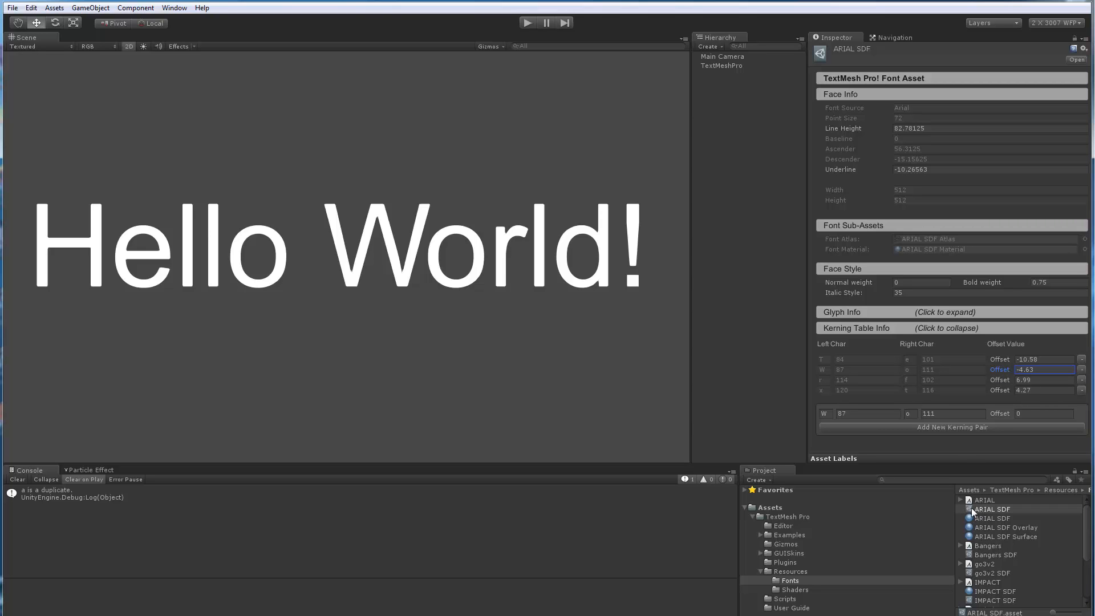
pyautogui.moveTo(981, 509)
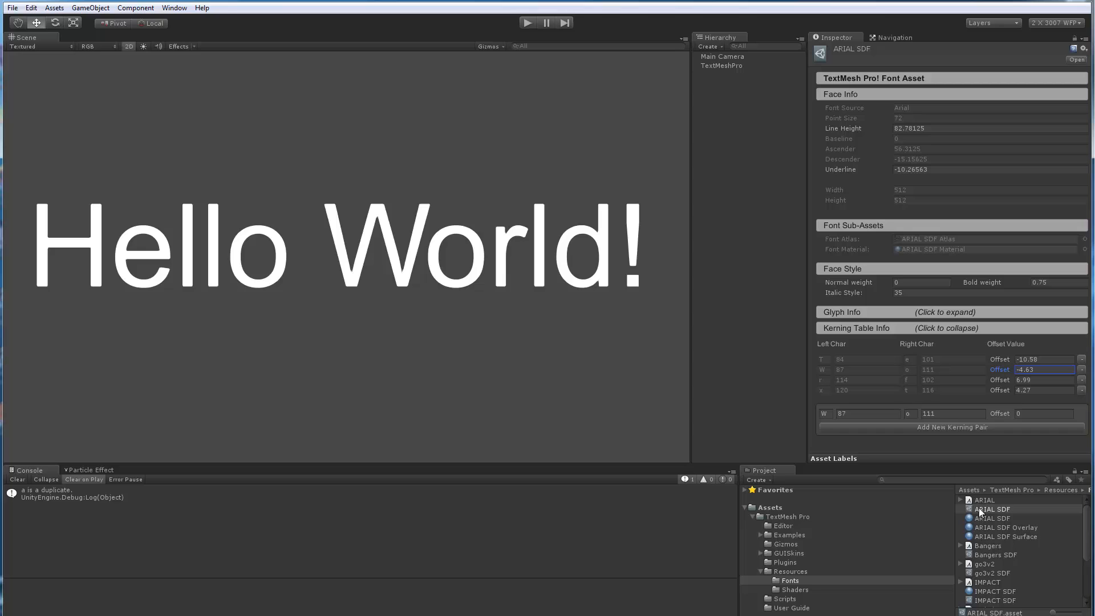
pyautogui.moveTo(995, 517)
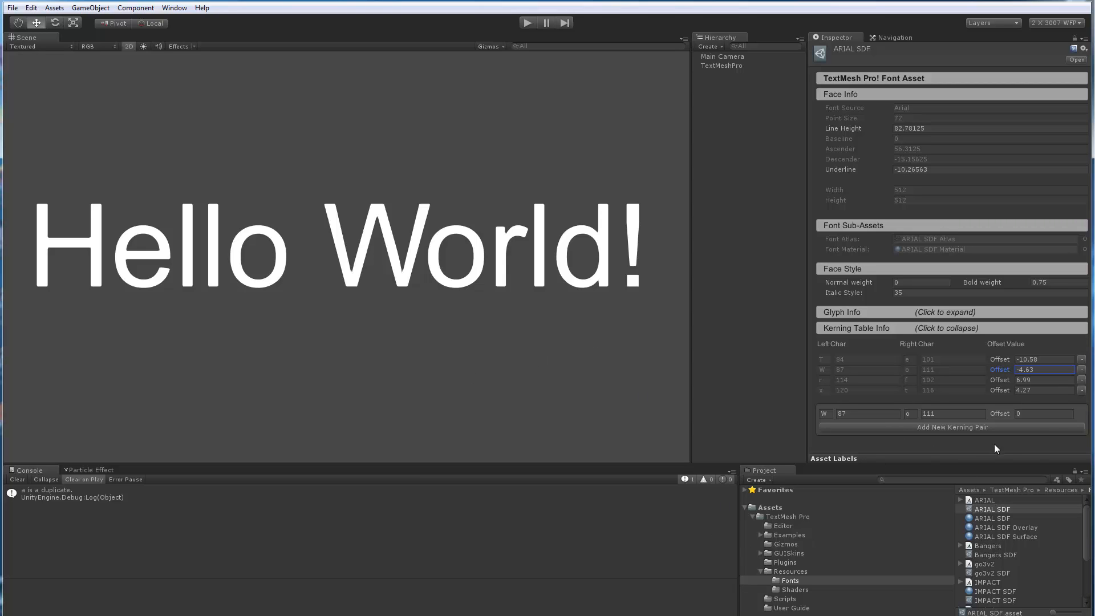
# Launch the Font Asset Creator, pick Bangers as source and preview its atlas (95 of 95 chars, 71 pt) without saving.
pyautogui.click(174, 7)
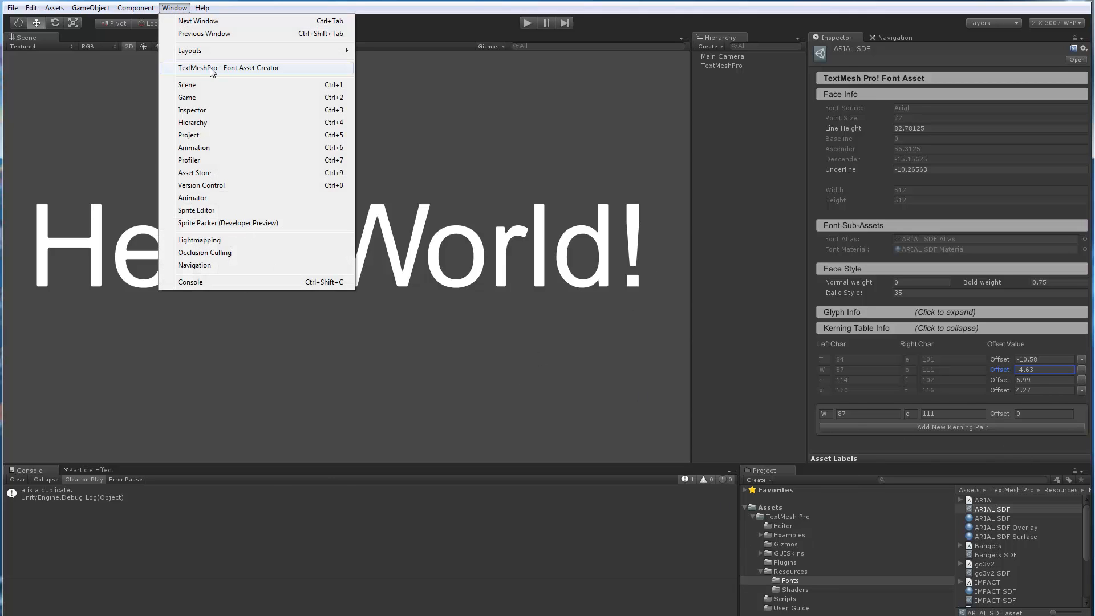
pyautogui.click(228, 68)
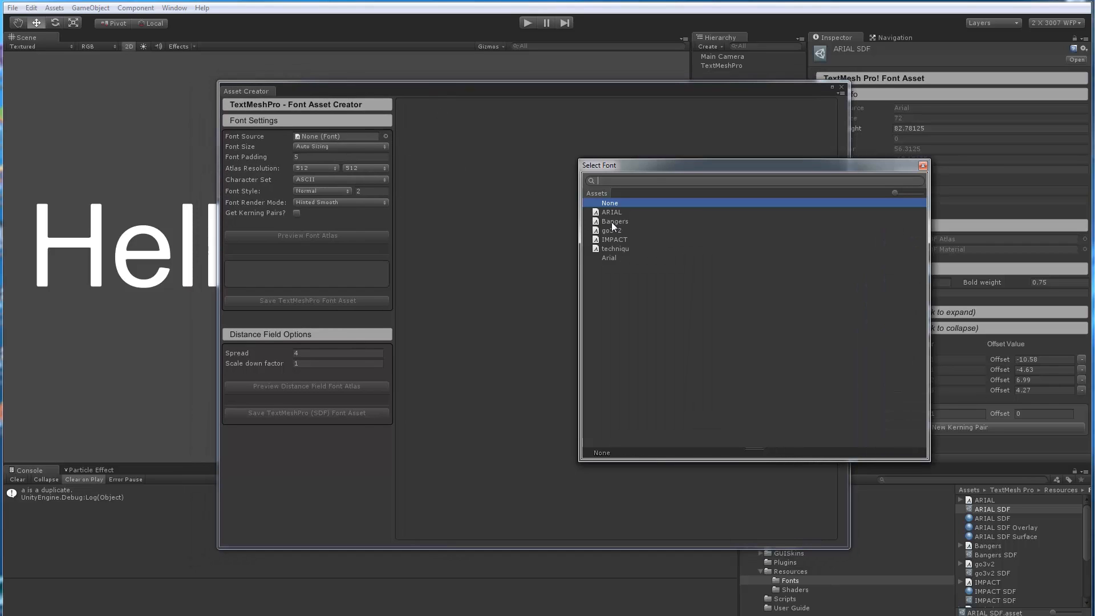
pyautogui.click(614, 220)
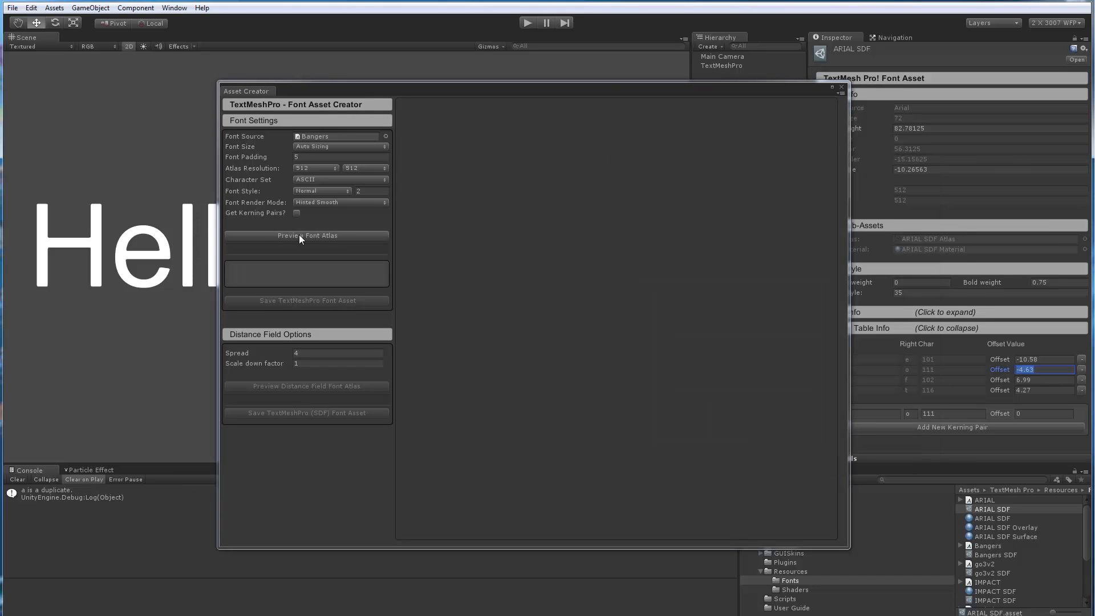
pyautogui.click(307, 235)
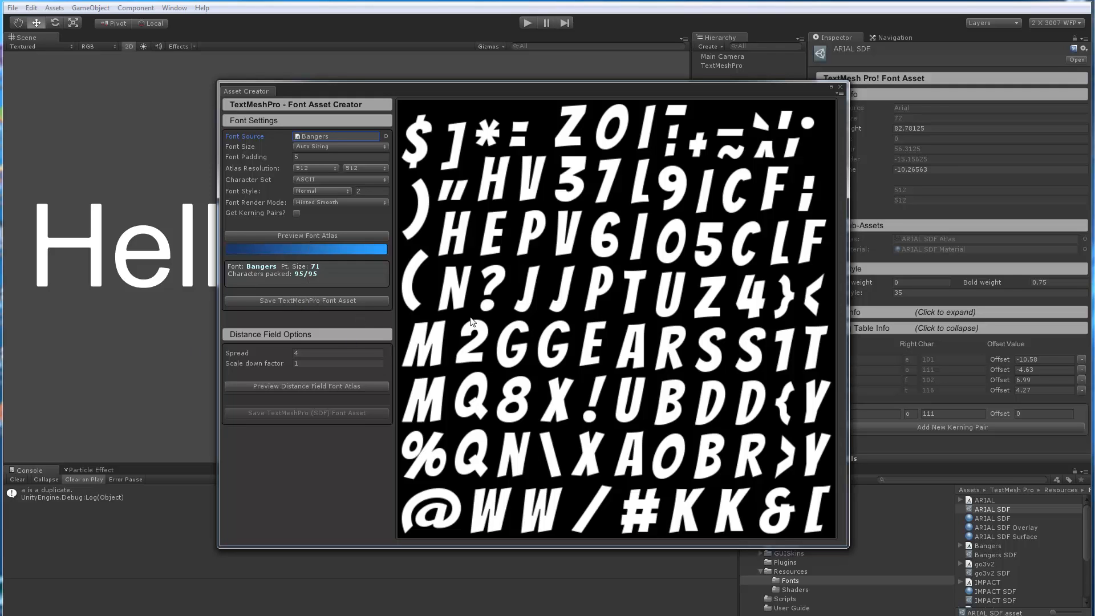
pyautogui.moveTo(373, 329)
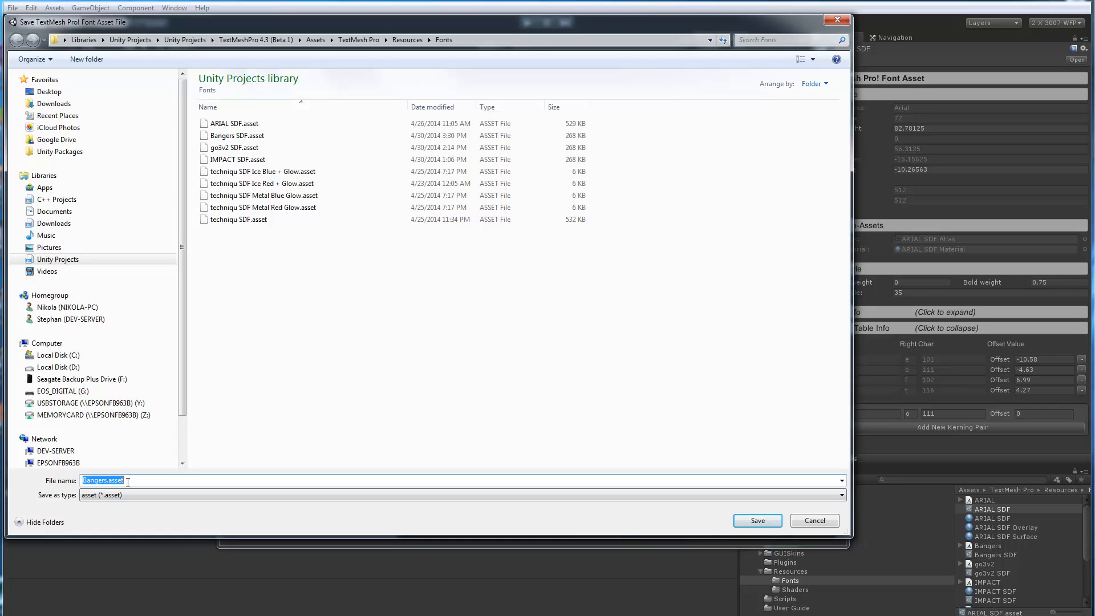
pyautogui.click(758, 521)
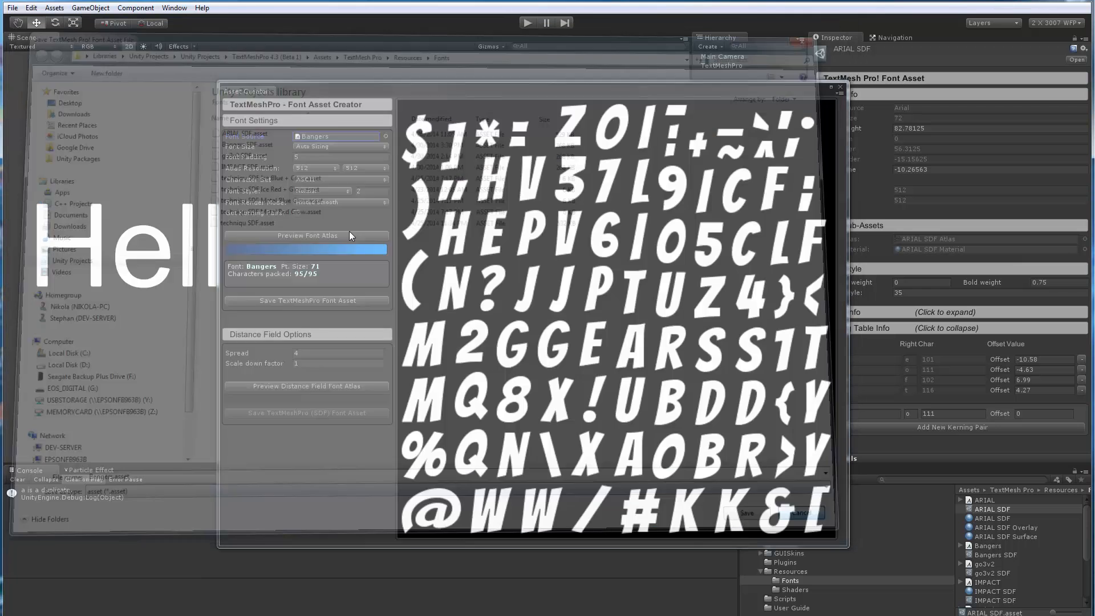
# Switch render mode to Distance Field 16 and preview the soft-edged Bangers atlas, cancelling the save.
pyautogui.click(339, 202)
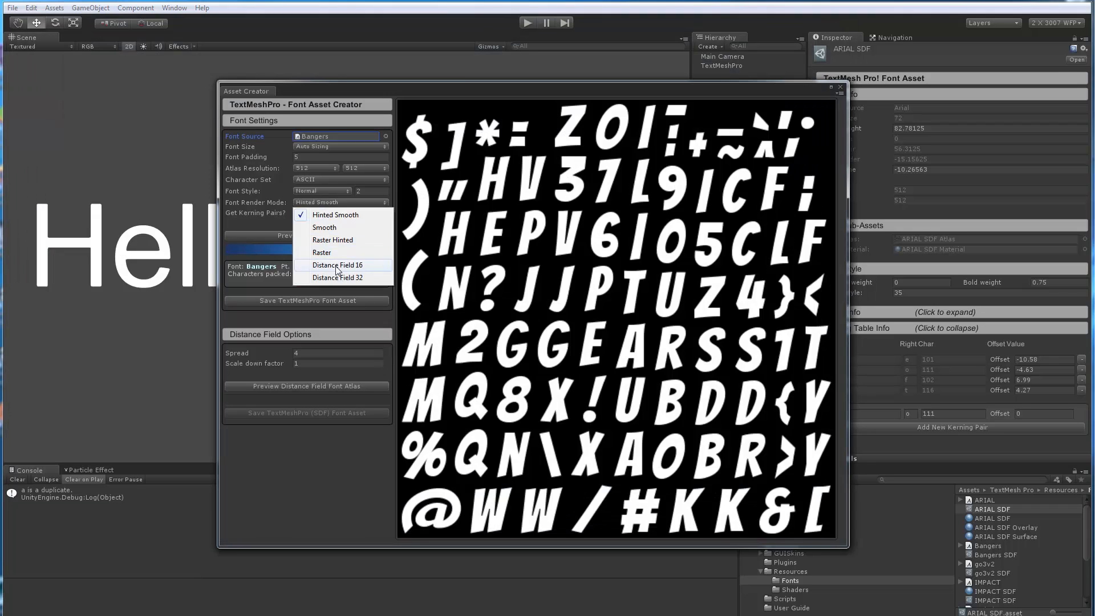
pyautogui.click(336, 265)
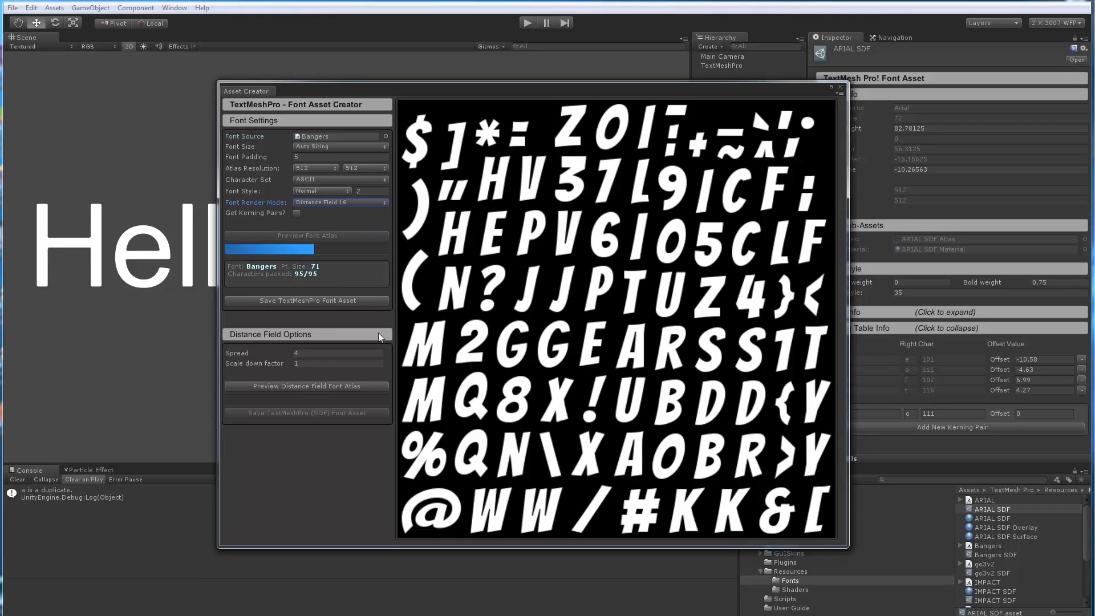
pyautogui.click(306, 386)
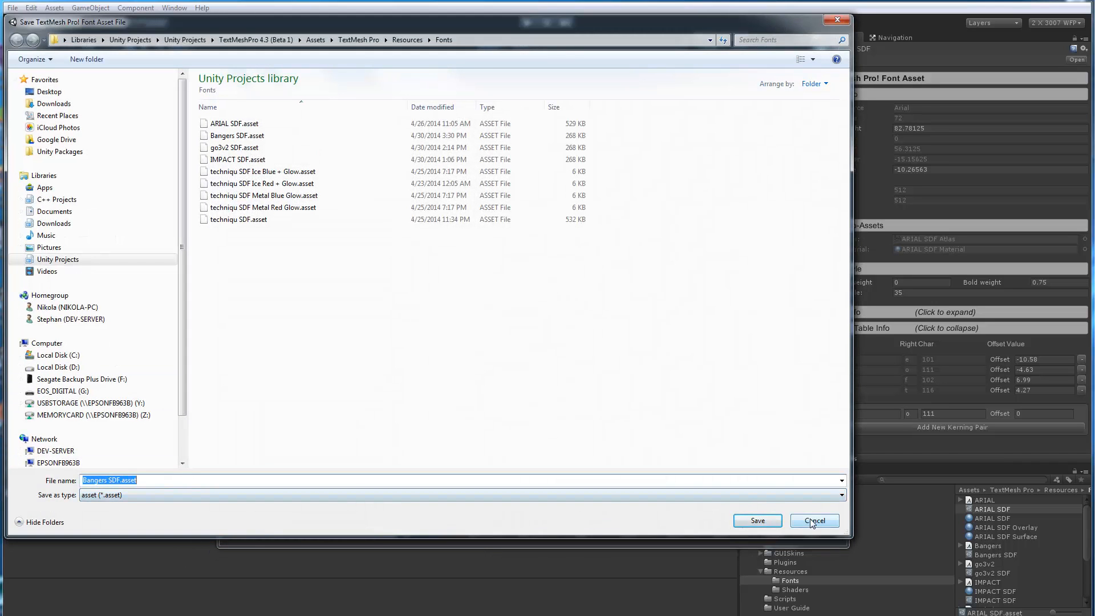
pyautogui.click(814, 520)
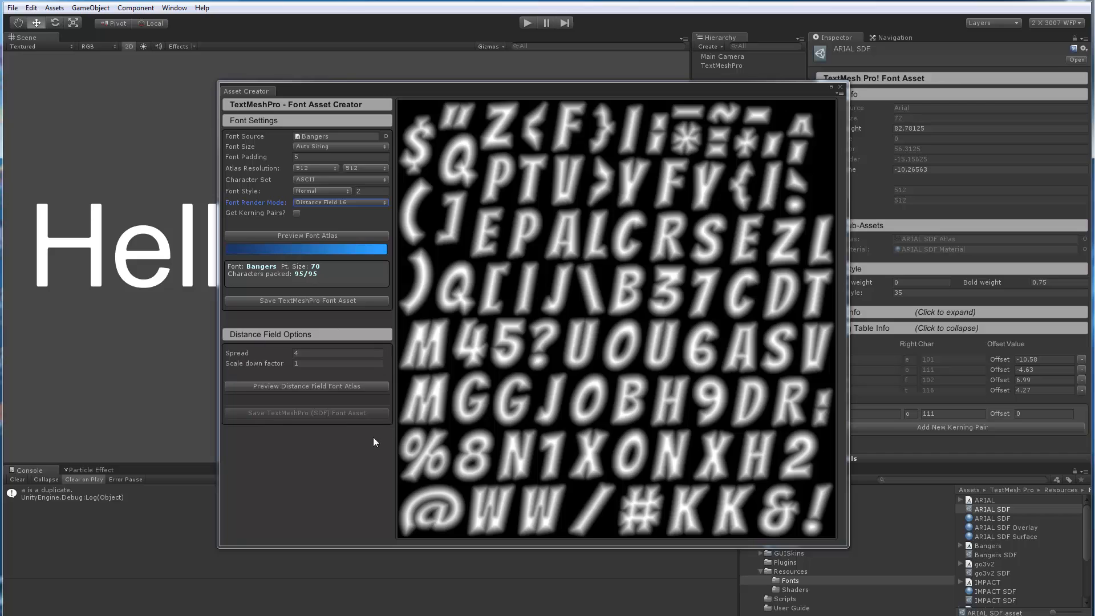
pyautogui.moveTo(283, 365)
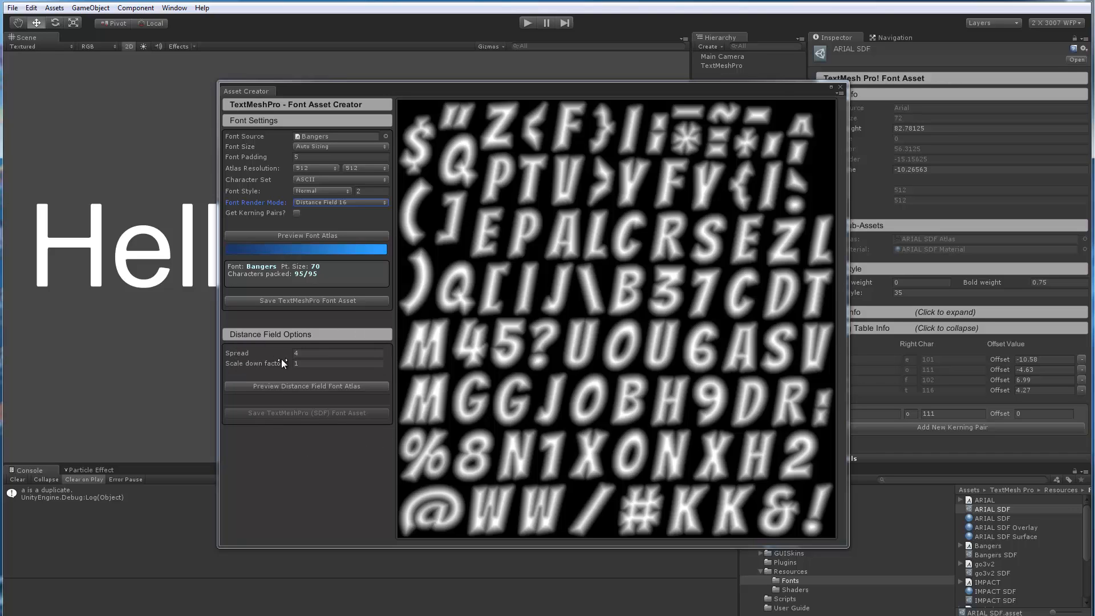
pyautogui.moveTo(275, 352)
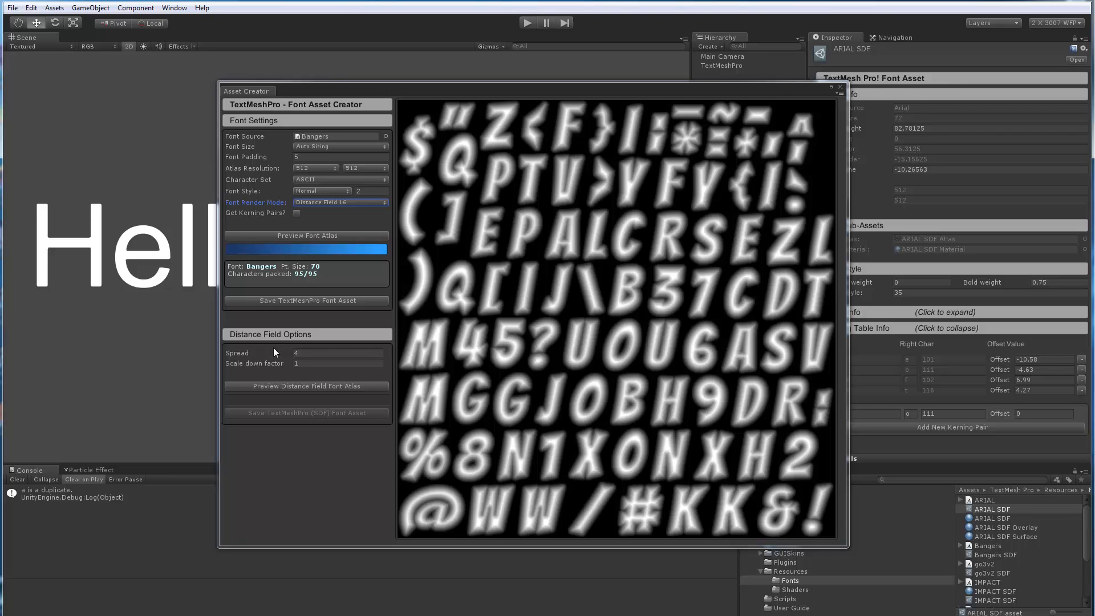
pyautogui.moveTo(292, 409)
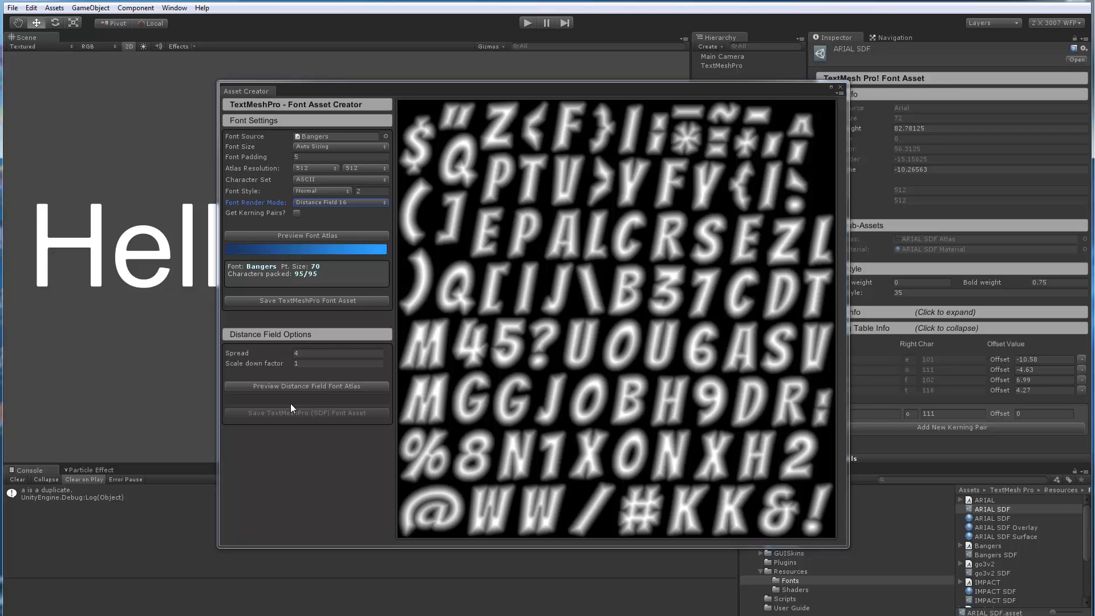
pyautogui.moveTo(522, 376)
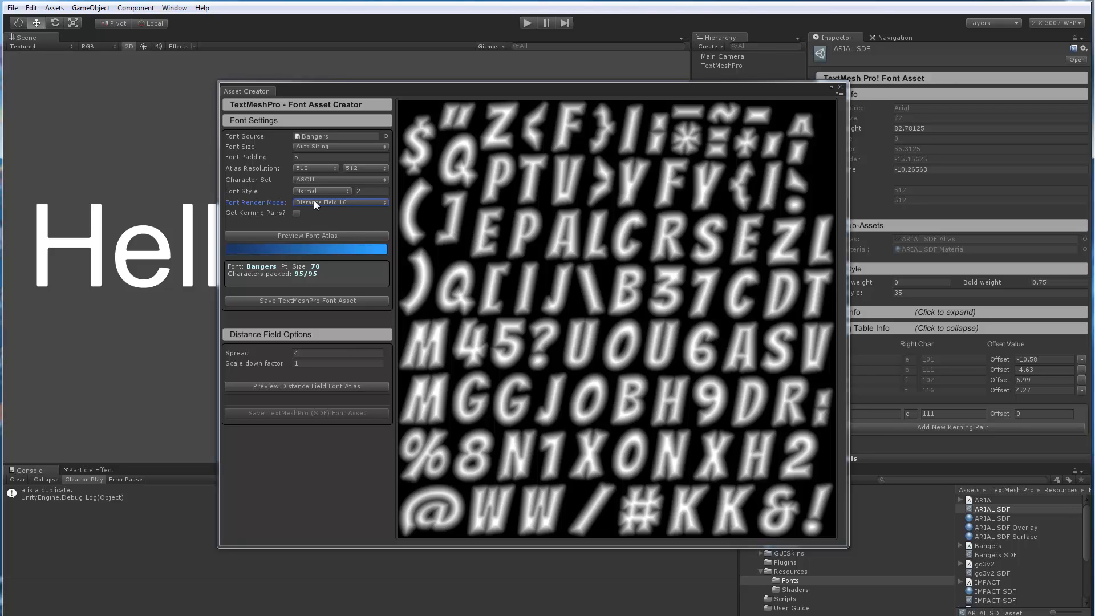
# Return the render mode to Hinted Smooth and preview the Bangers atlas again at 71 pt.
pyautogui.click(340, 202)
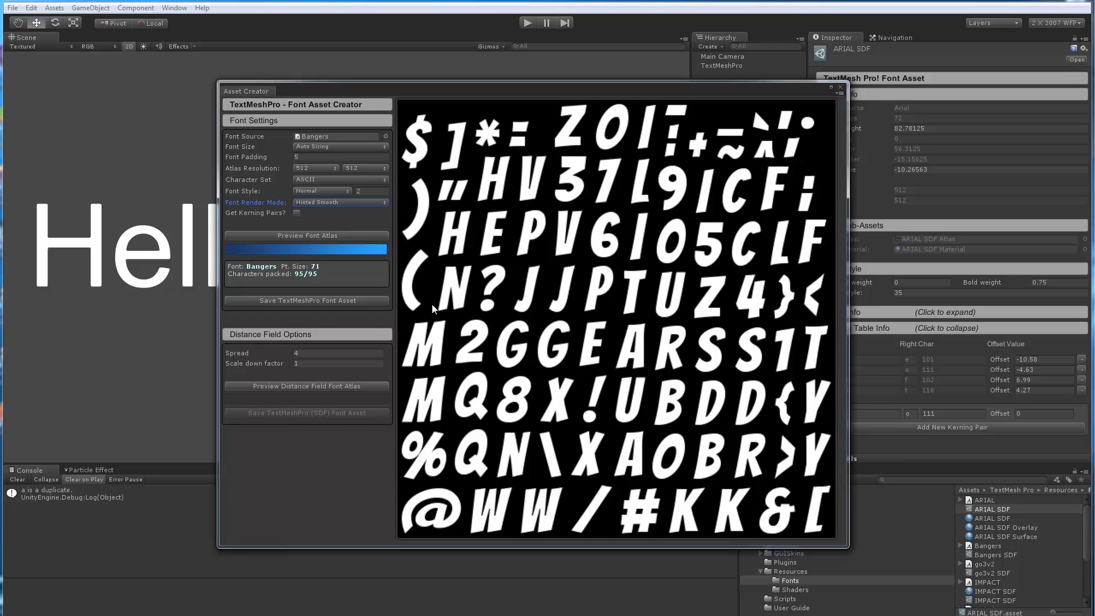
pyautogui.moveTo(304, 389)
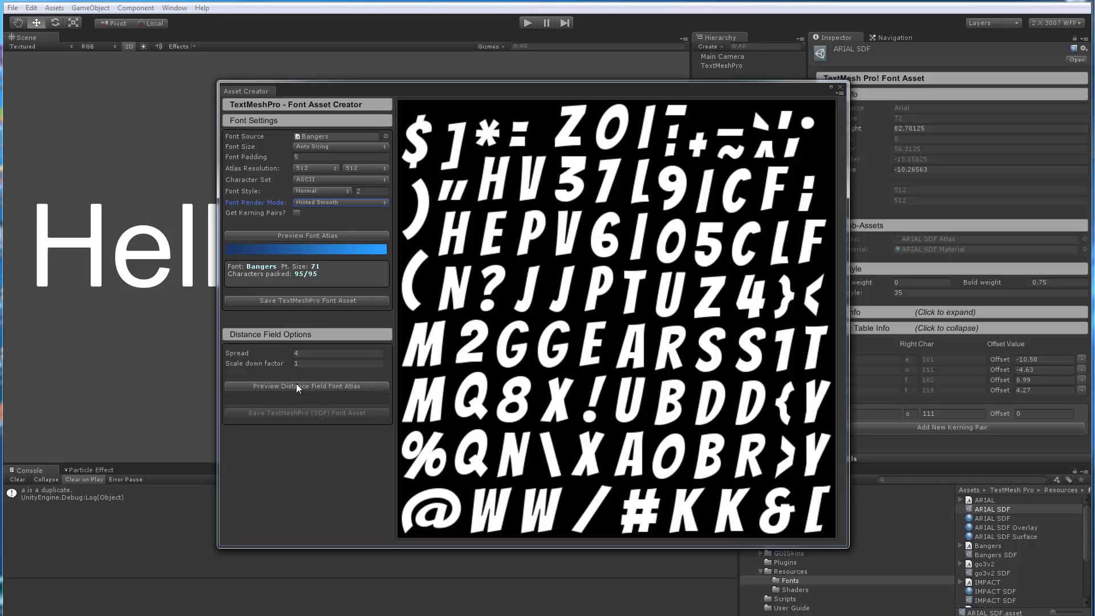
pyautogui.moveTo(282, 360)
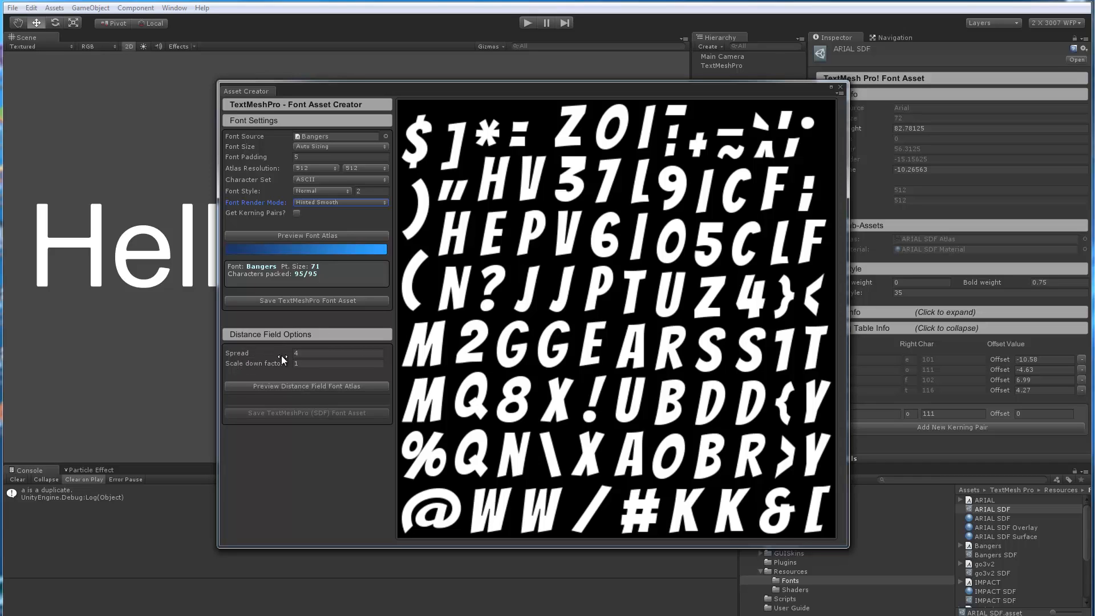
pyautogui.moveTo(286, 364)
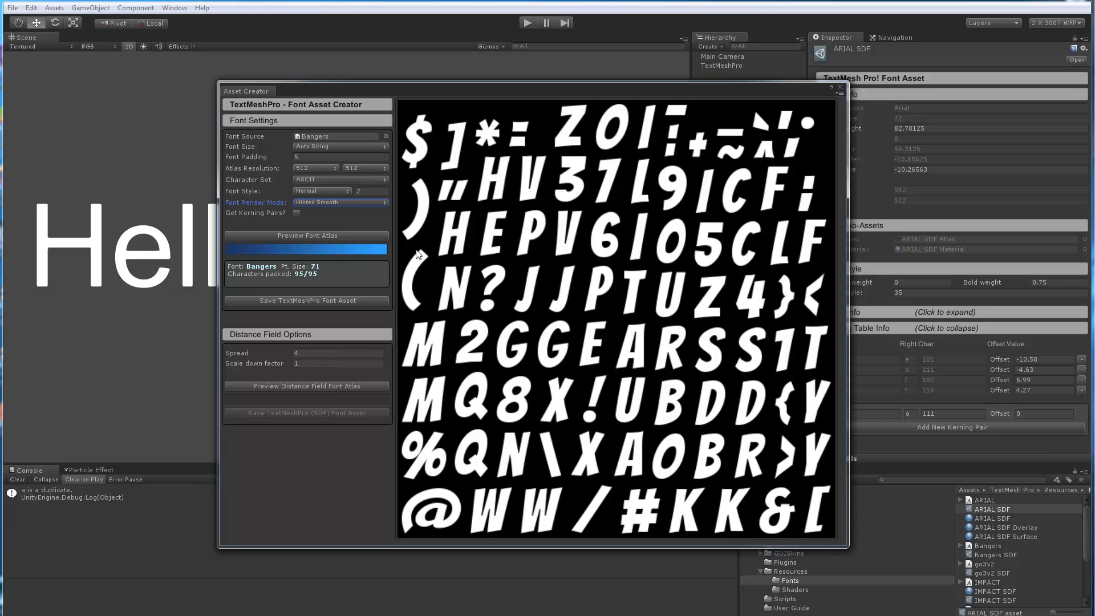
pyautogui.moveTo(504, 336)
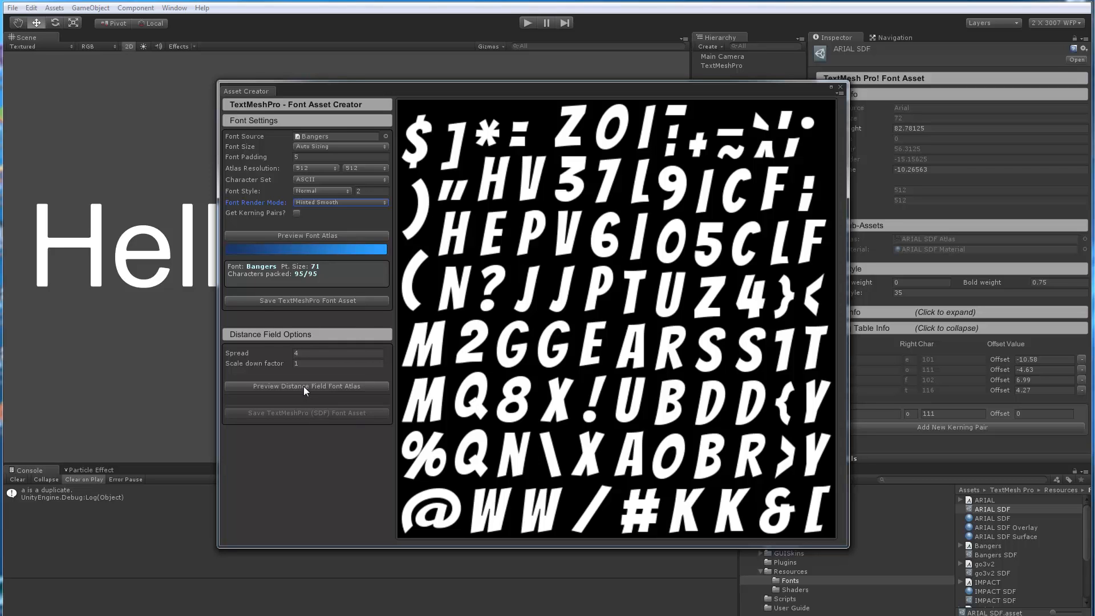
# Run legacy distance field processing on the atlas with spread 4 and scale-down factor 1.
pyautogui.click(306, 386)
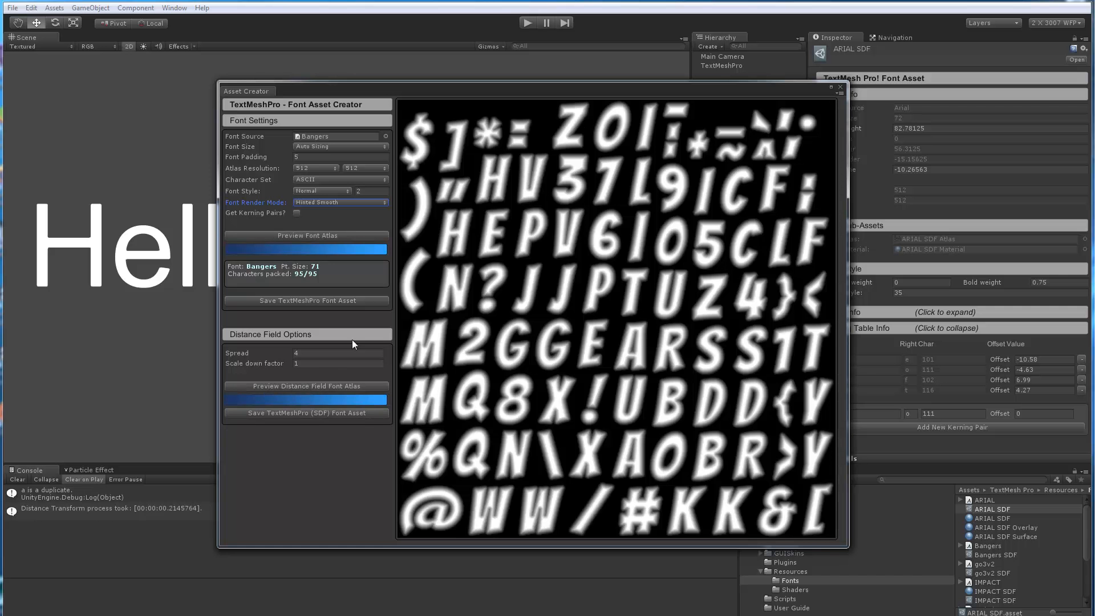
pyautogui.moveTo(519, 409)
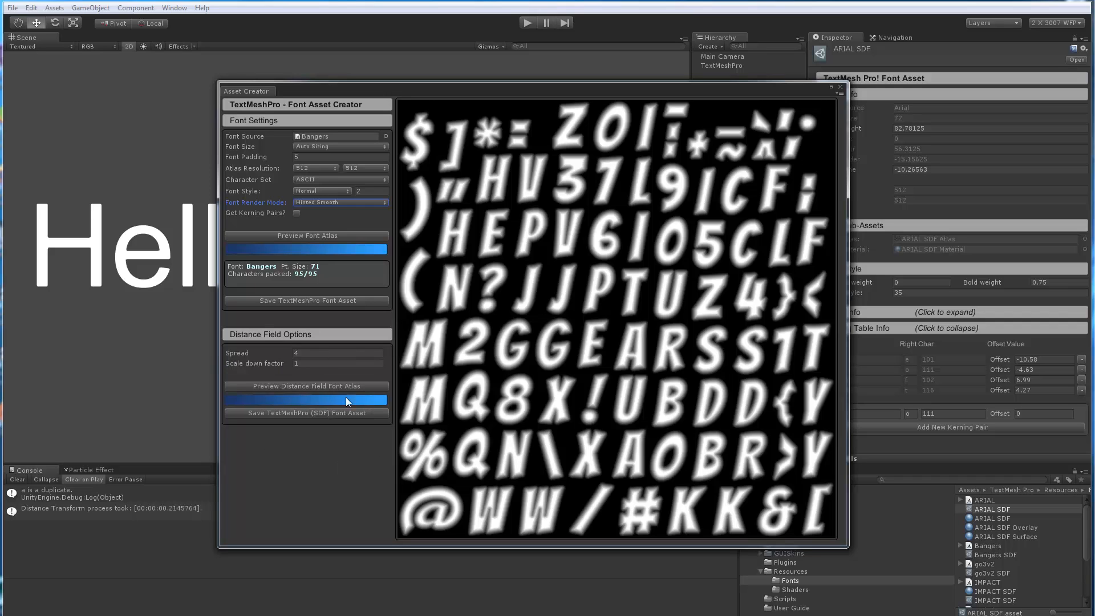
pyautogui.moveTo(397, 396)
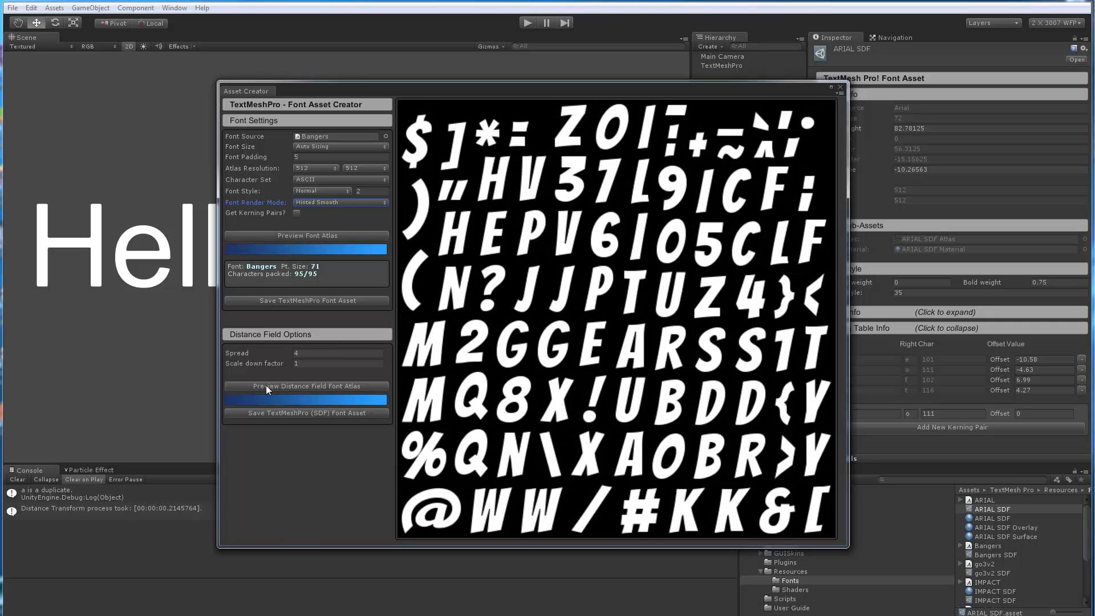
pyautogui.click(306, 386)
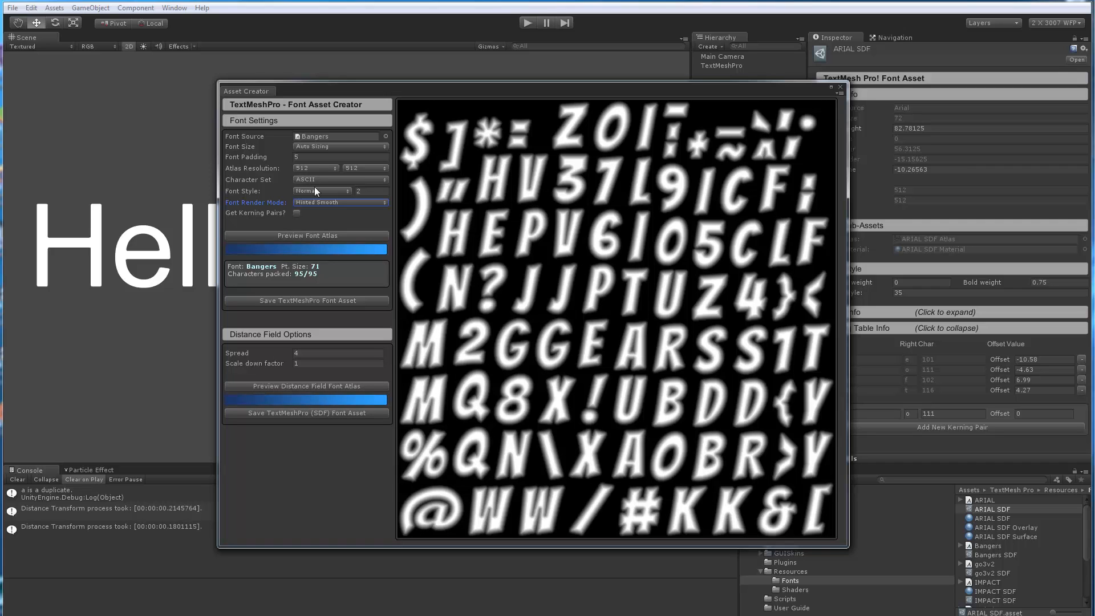
pyautogui.click(340, 202)
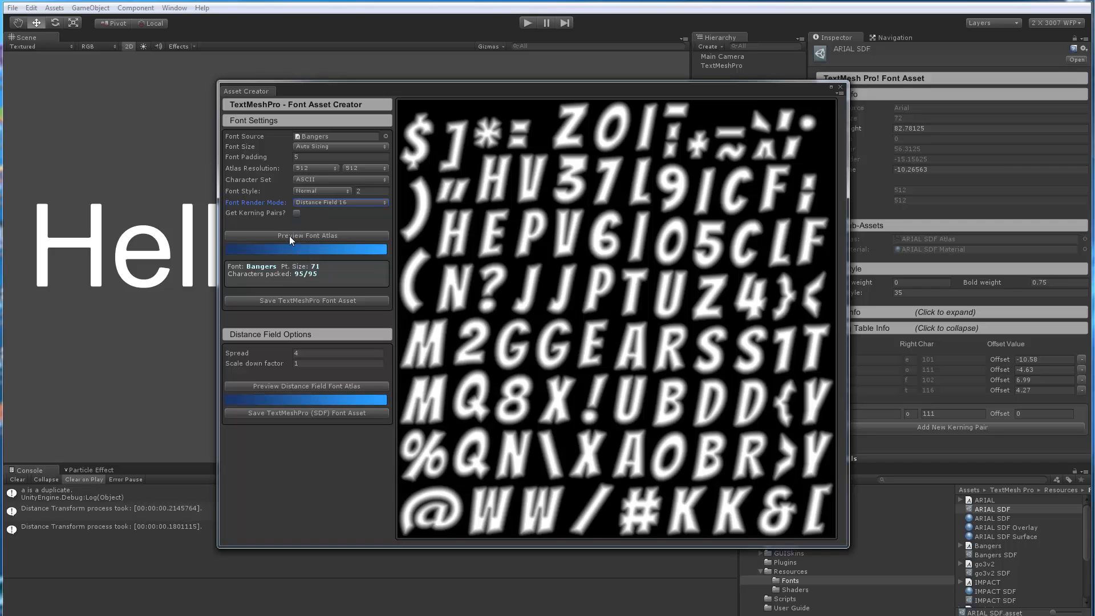
pyautogui.click(307, 235)
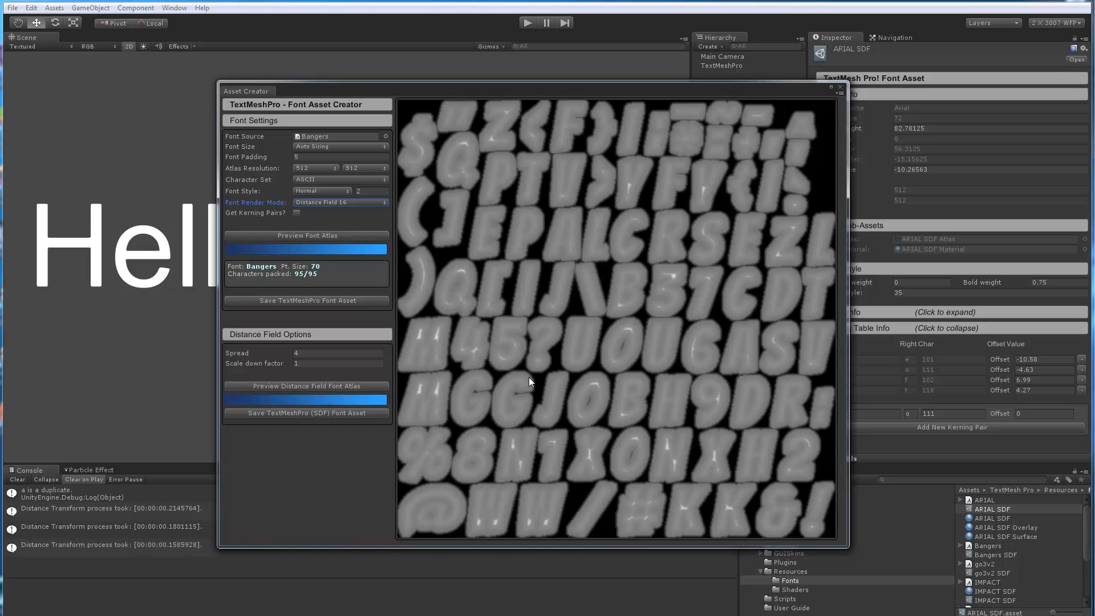
pyautogui.moveTo(581, 333)
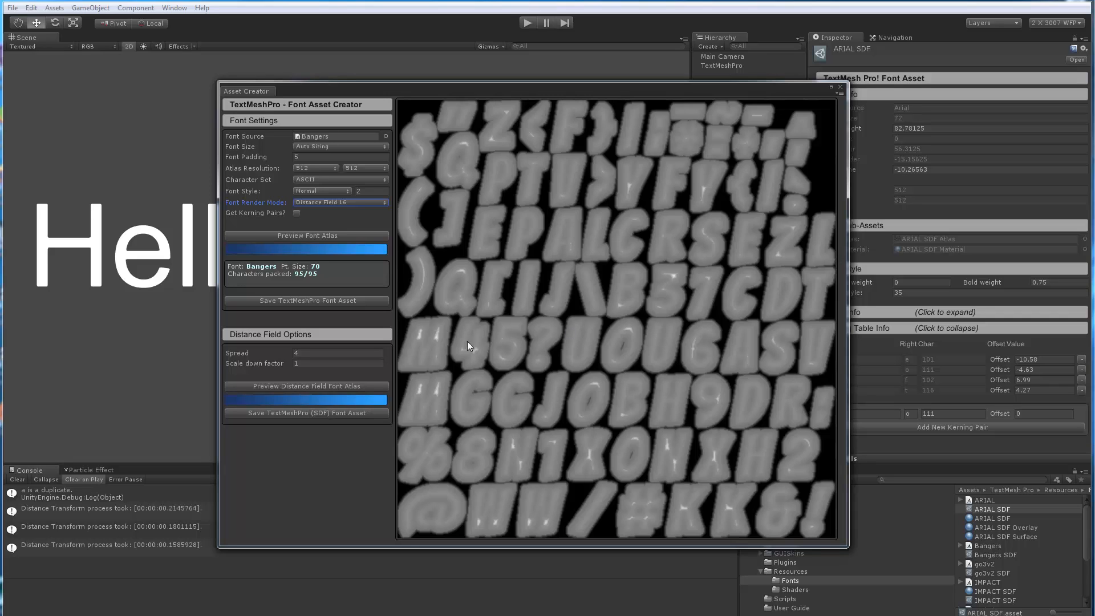
pyautogui.moveTo(601, 291)
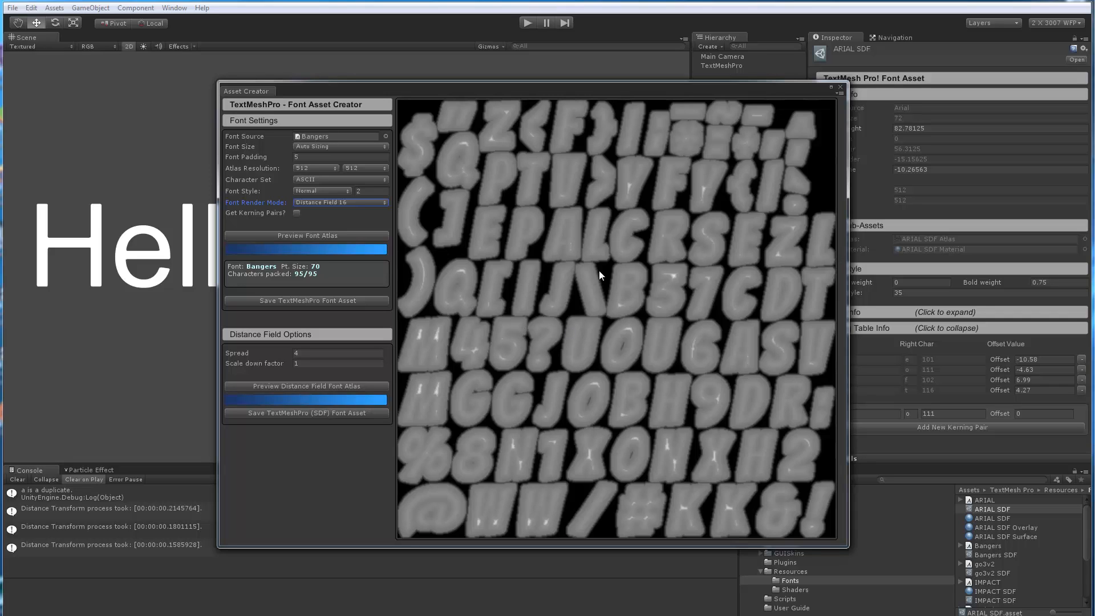
pyautogui.moveTo(604, 360)
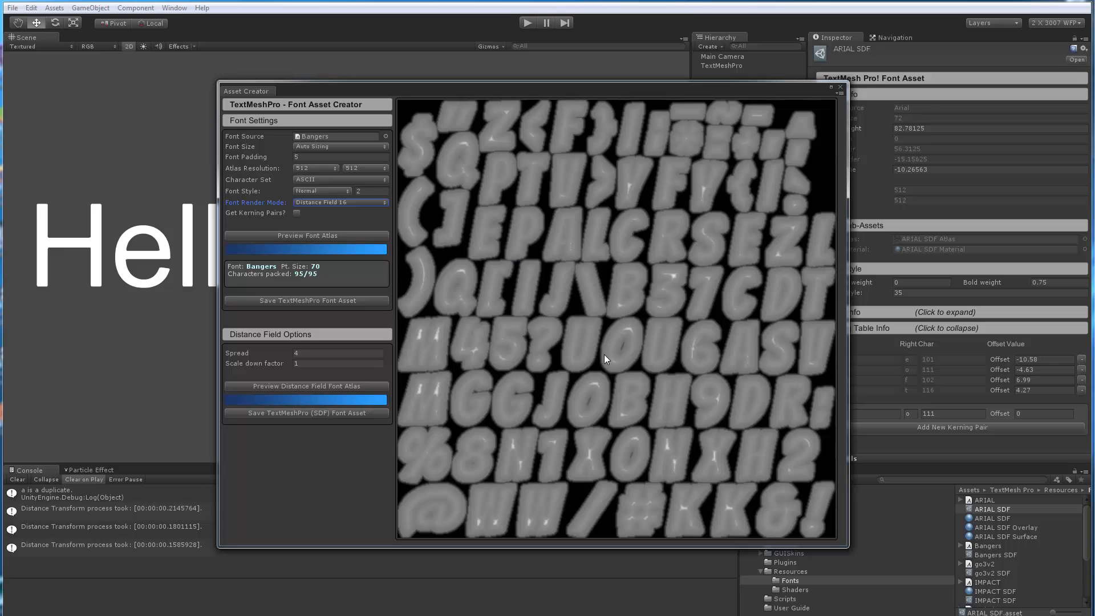
pyautogui.moveTo(322, 207)
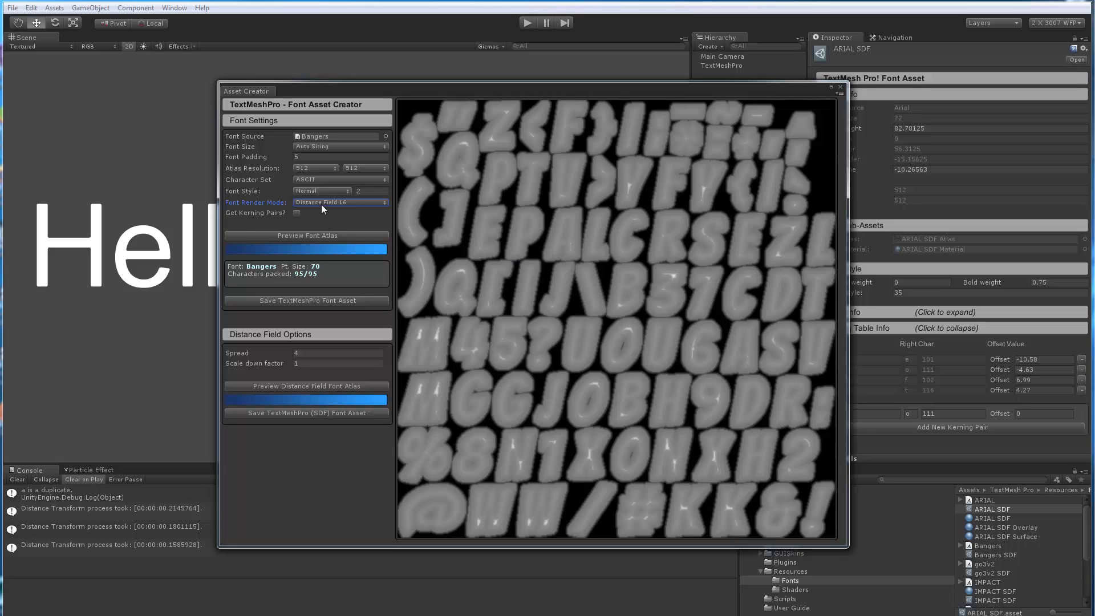
pyautogui.moveTo(276, 346)
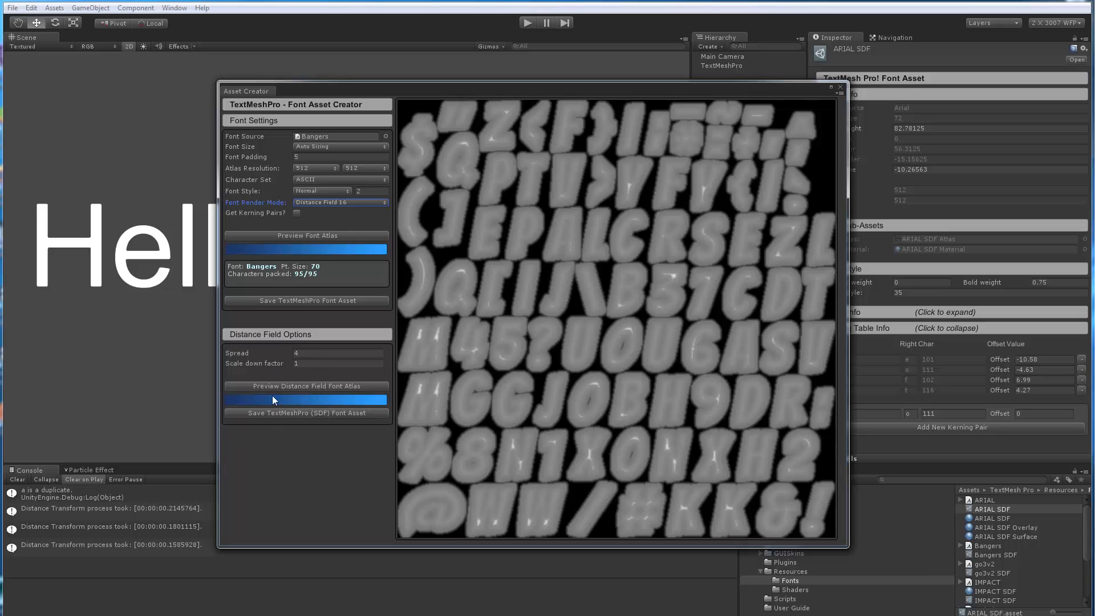
pyautogui.moveTo(555, 316)
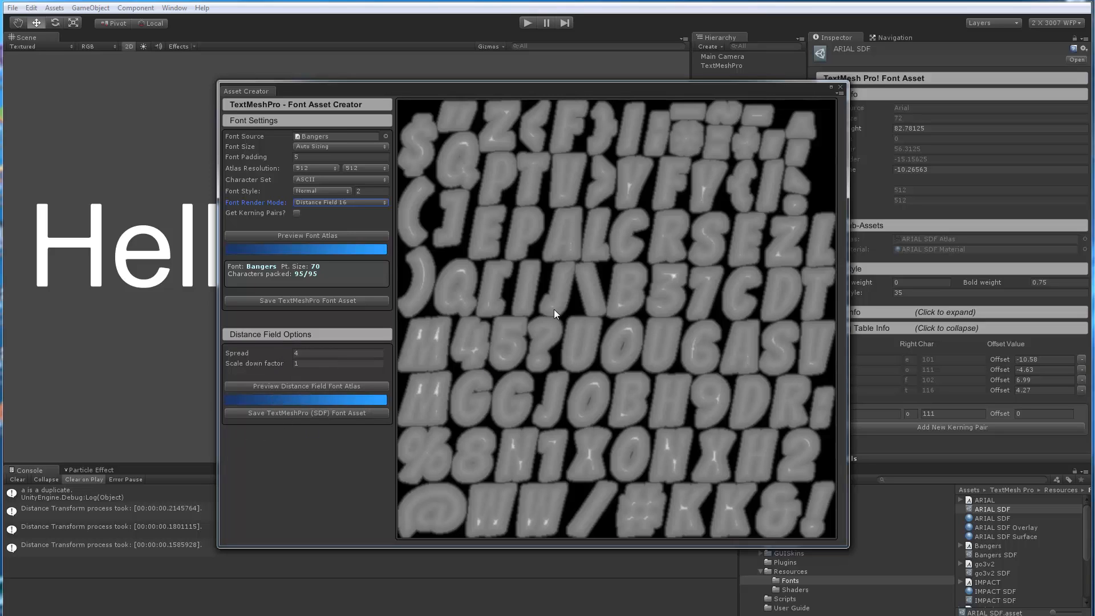
pyautogui.moveTo(505, 327)
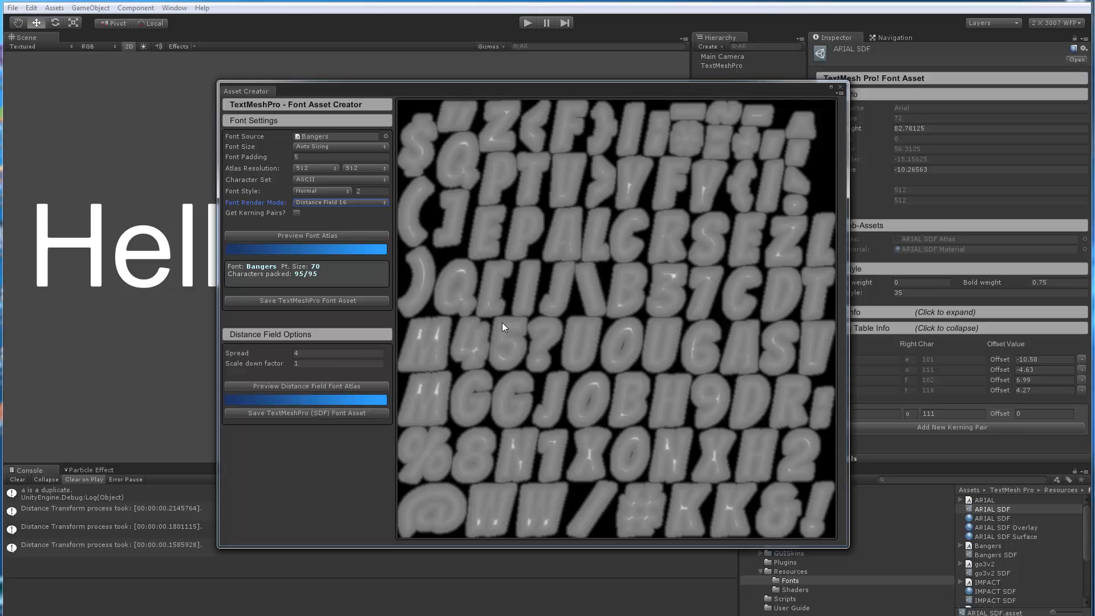
pyautogui.moveTo(541, 390)
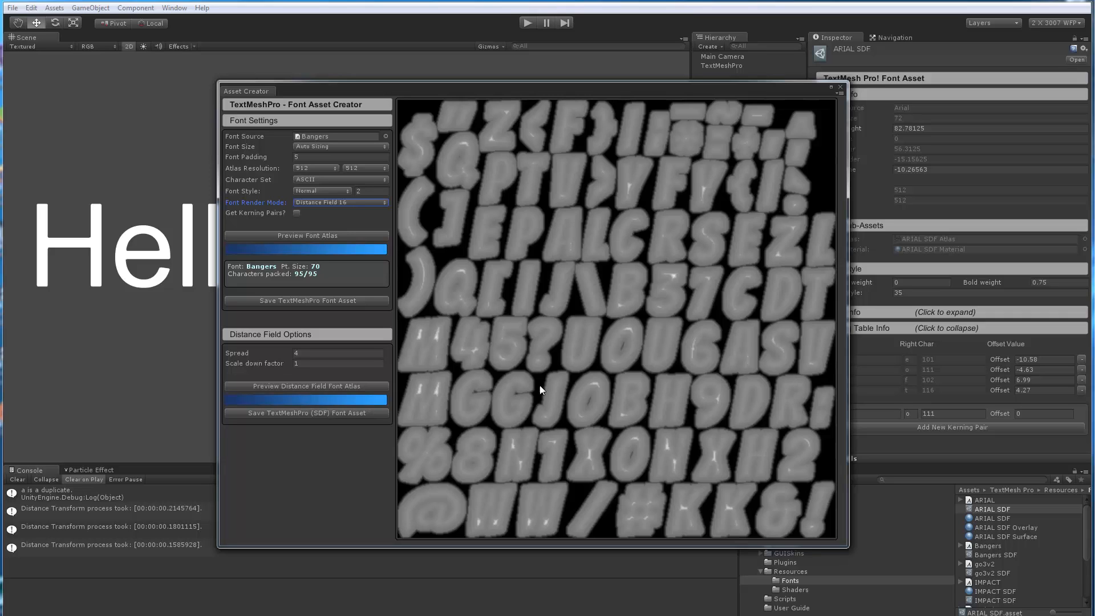
pyautogui.moveTo(256, 367)
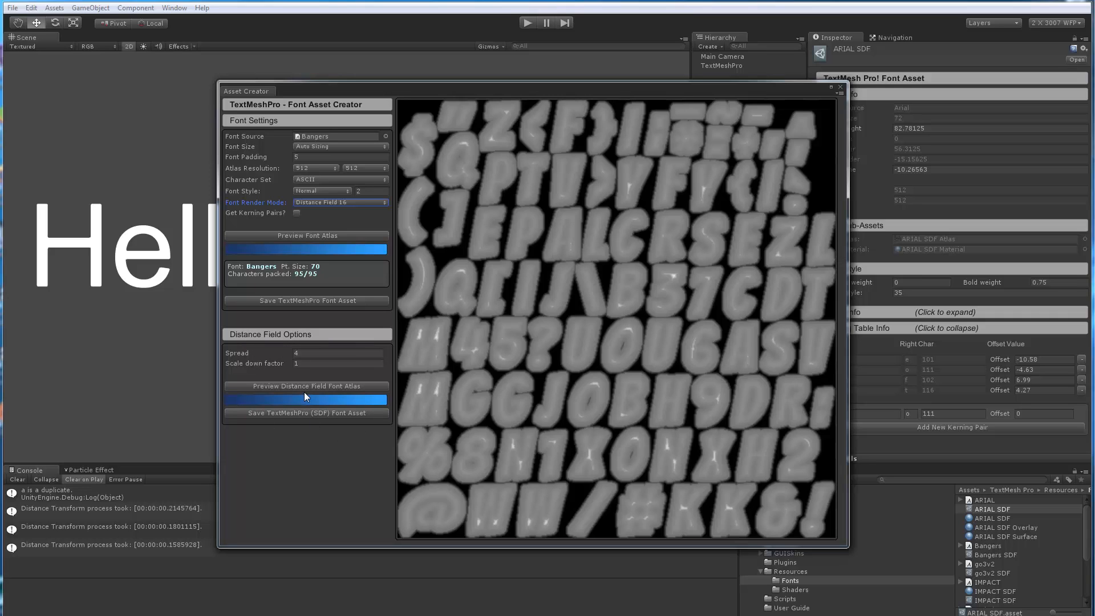
pyautogui.moveTo(233, 326)
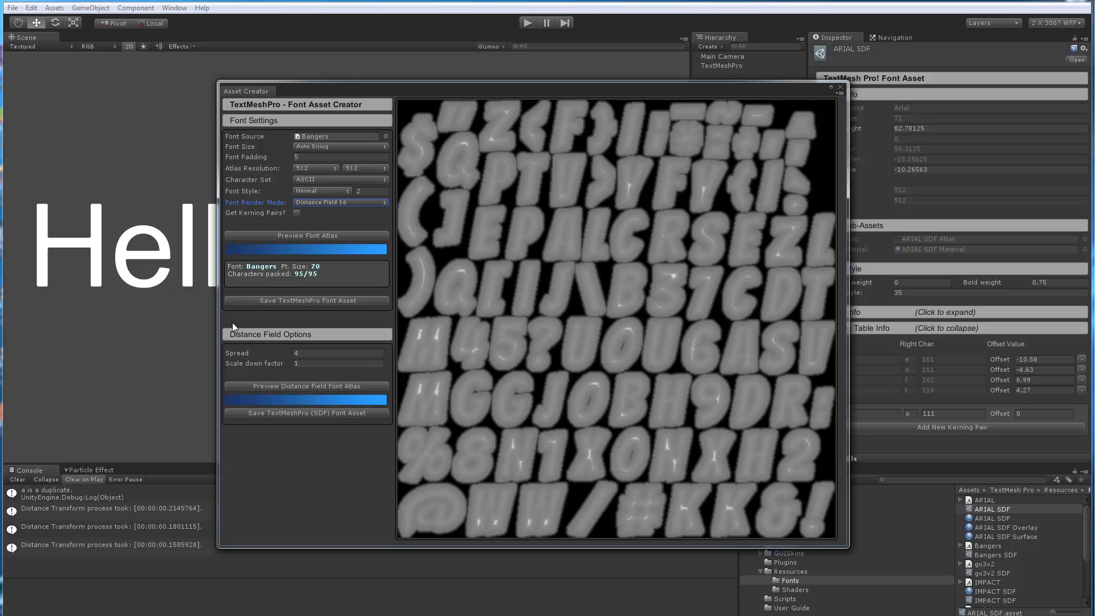
pyautogui.moveTo(267, 435)
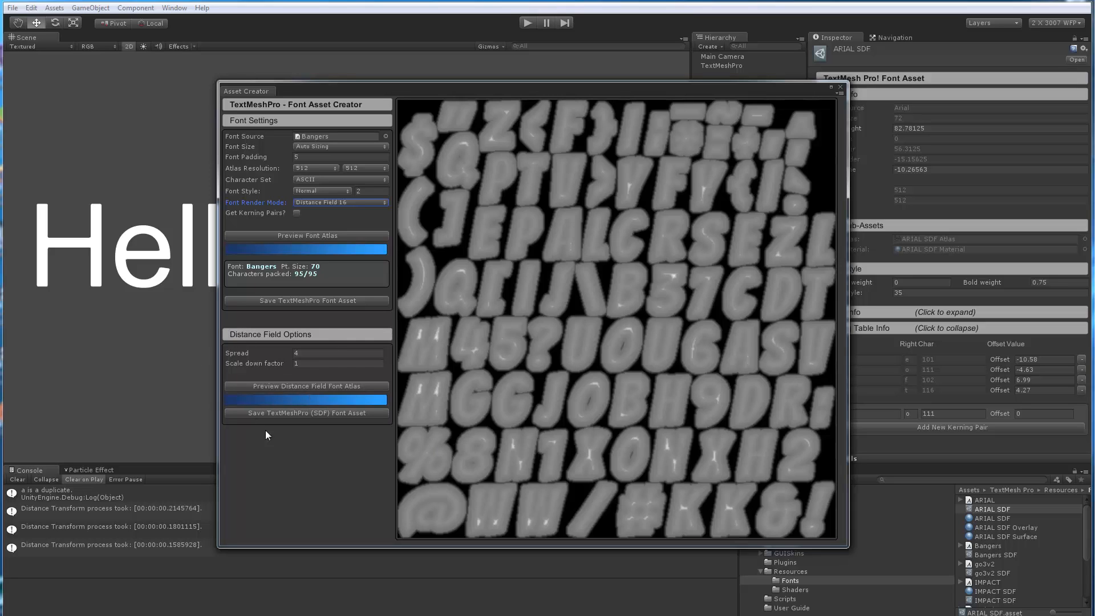
pyautogui.moveTo(348, 445)
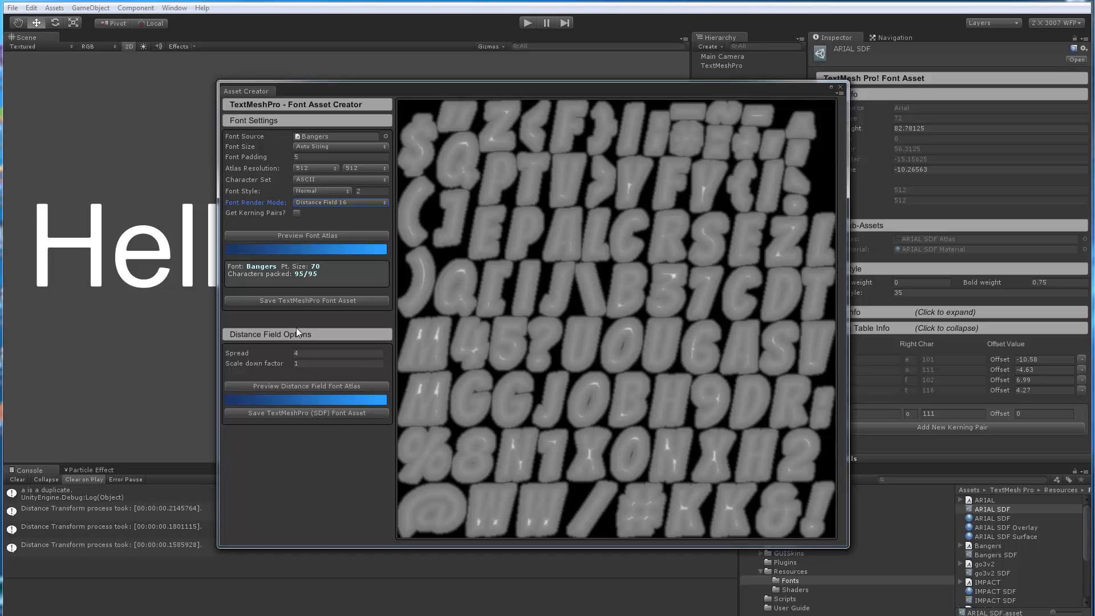
pyautogui.moveTo(297, 213)
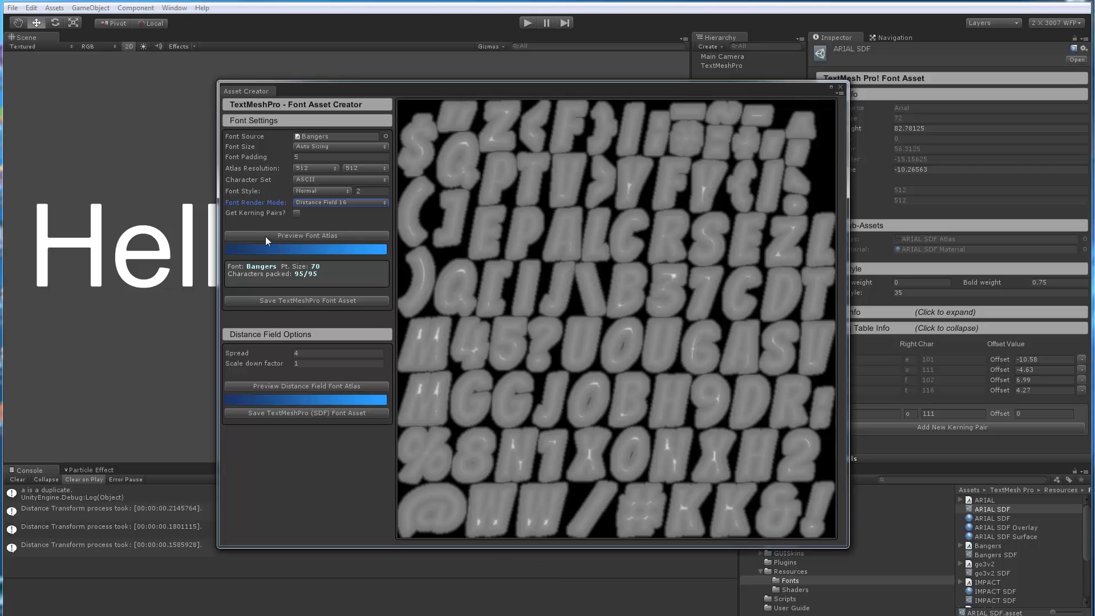
# Preview the Bangers atlas again as Distance Field 16, yielding bright soft-edged glyphs at 70 pt.
pyautogui.click(307, 386)
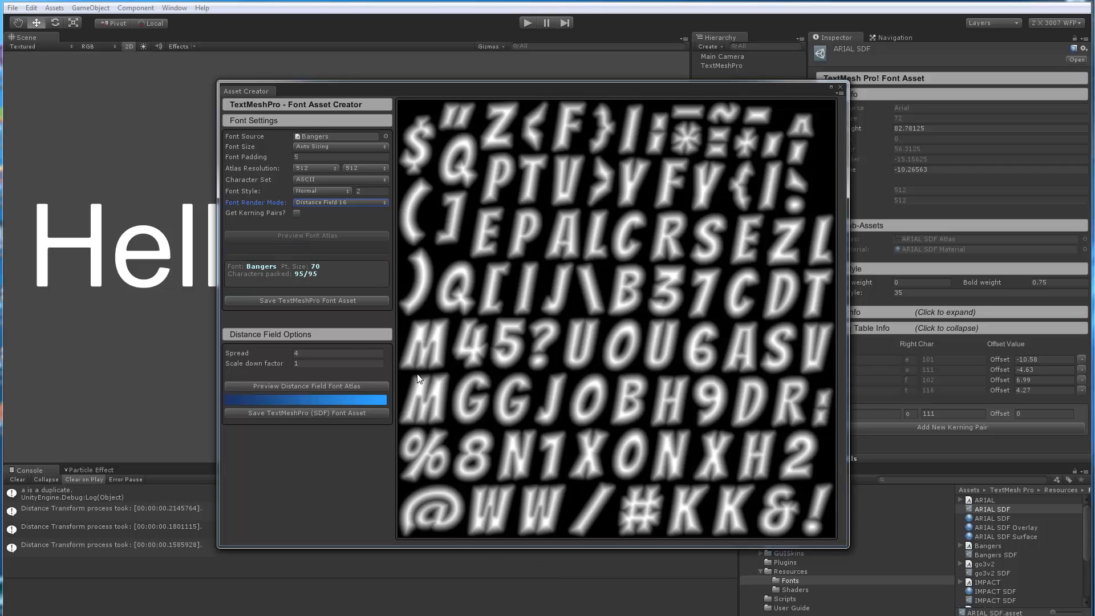
pyautogui.click(306, 235)
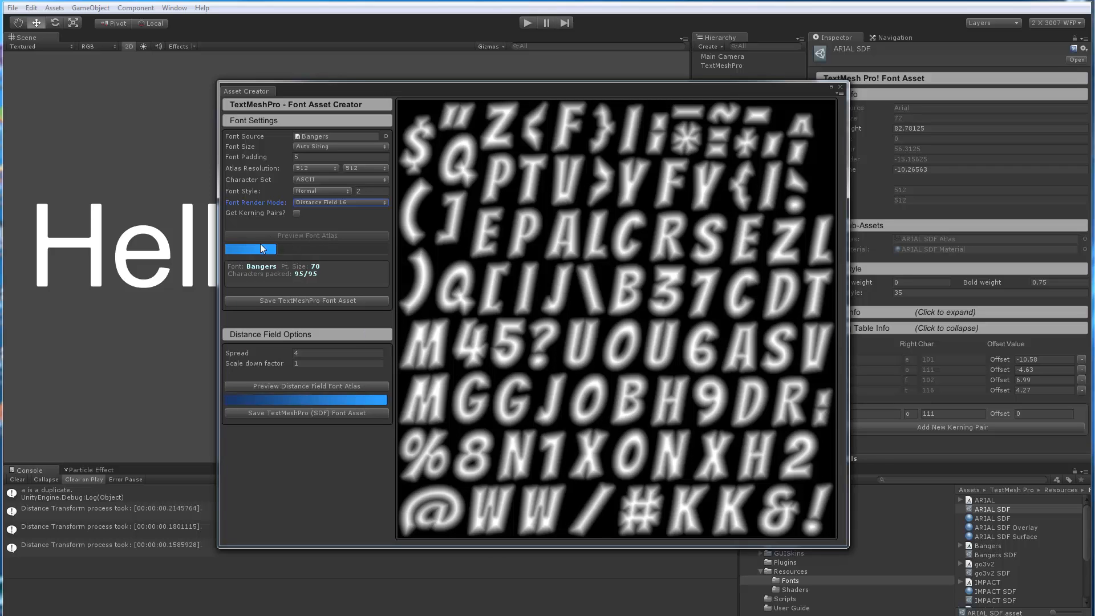
pyautogui.moveTo(303, 296)
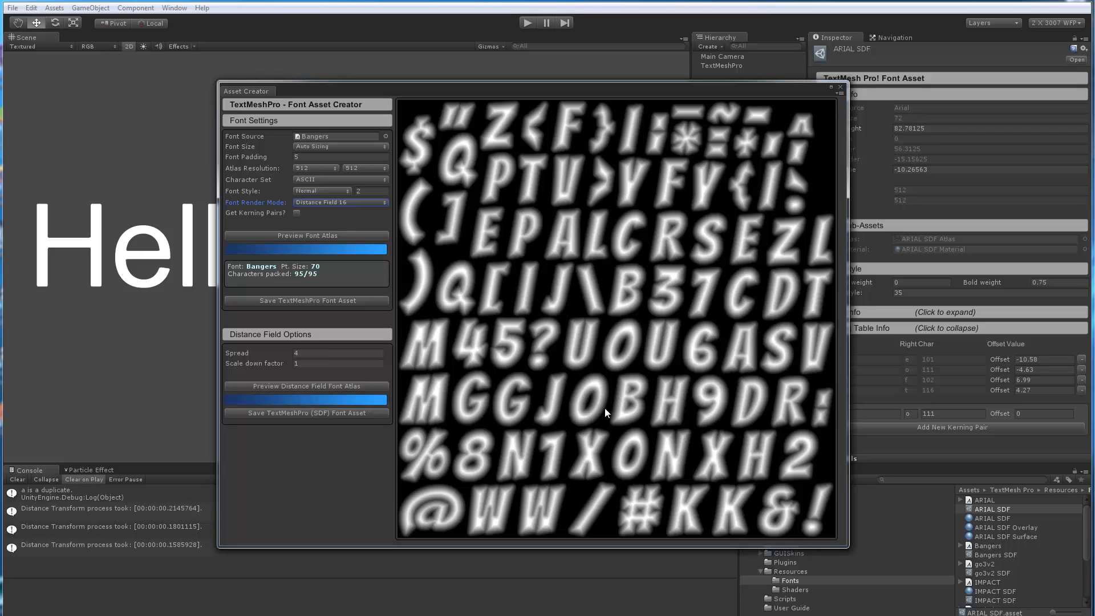
pyautogui.moveTo(364, 495)
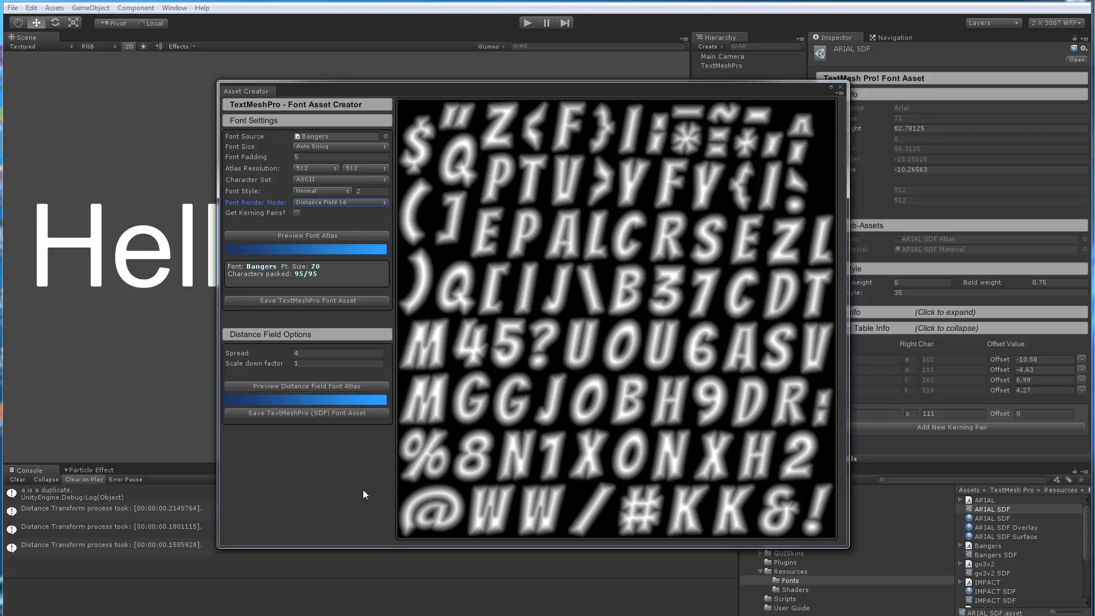
pyautogui.moveTo(337, 470)
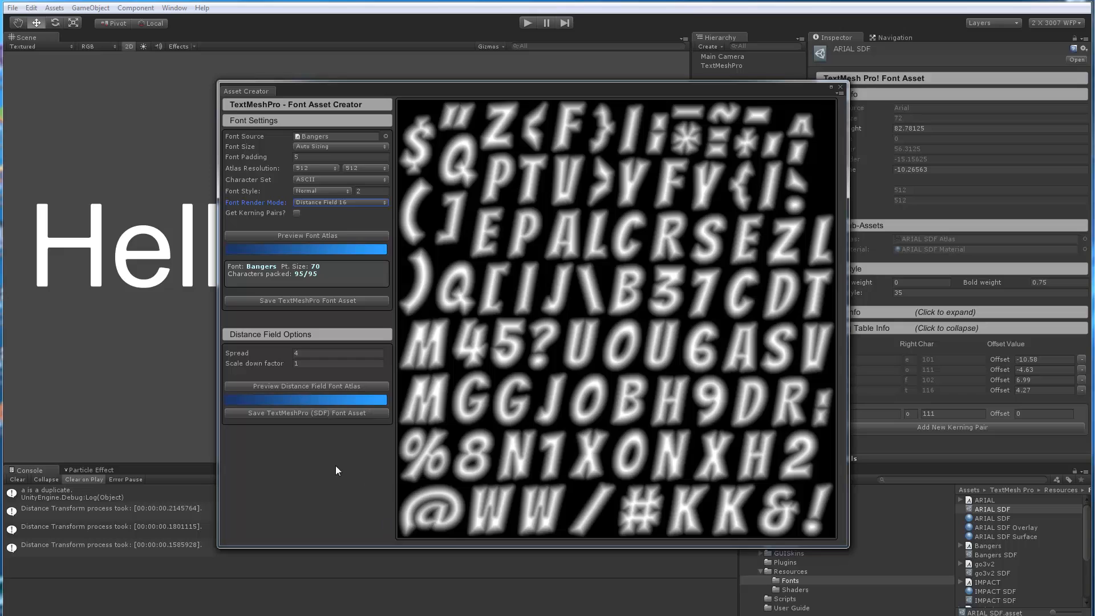
pyautogui.moveTo(314, 484)
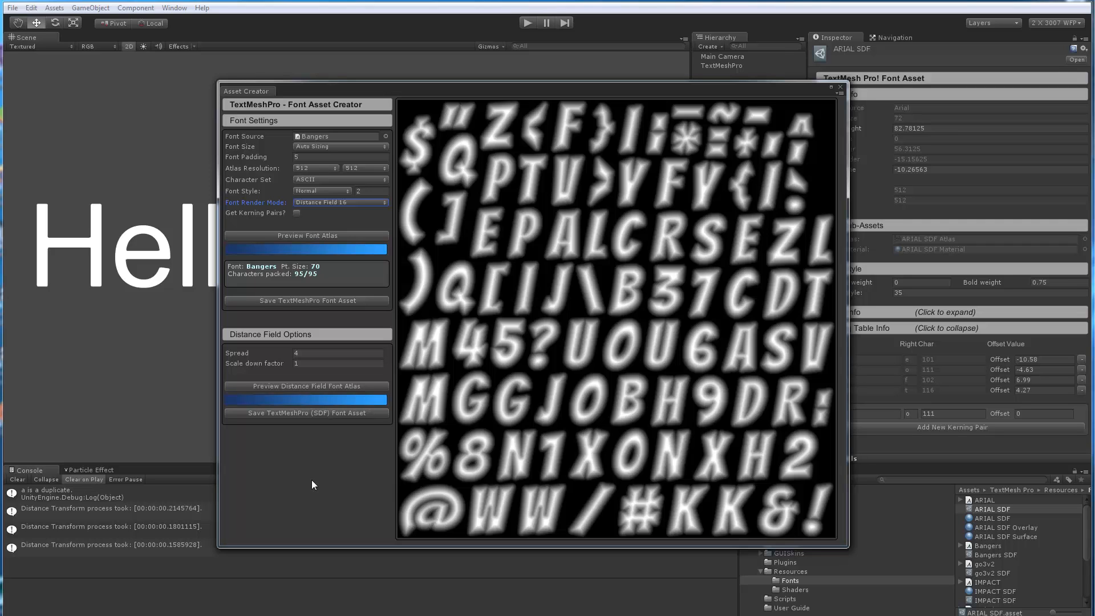
pyautogui.moveTo(538, 96)
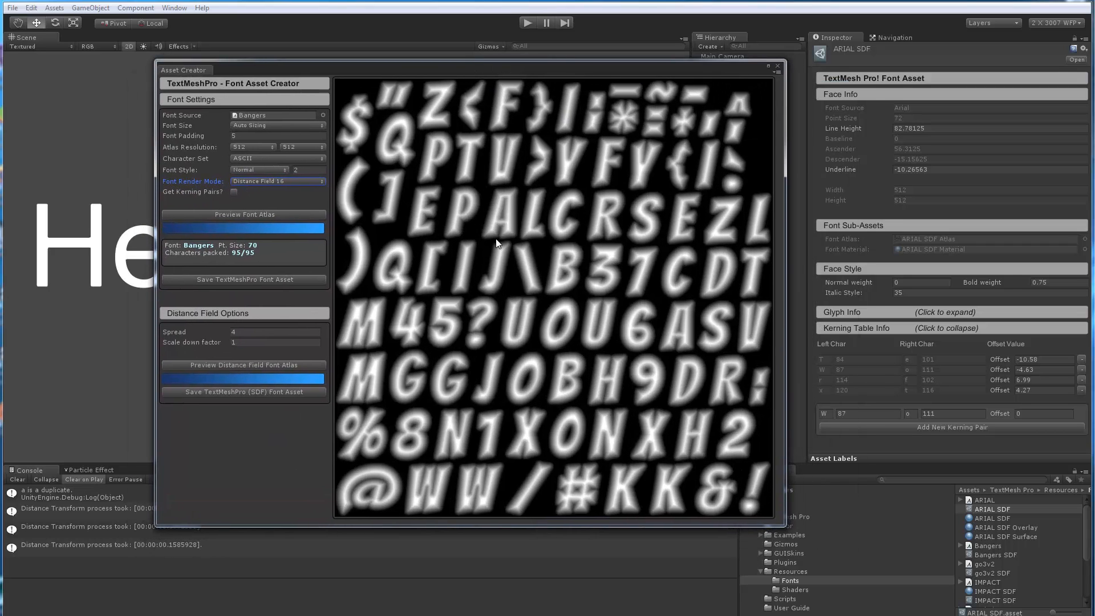
pyautogui.moveTo(577, 283)
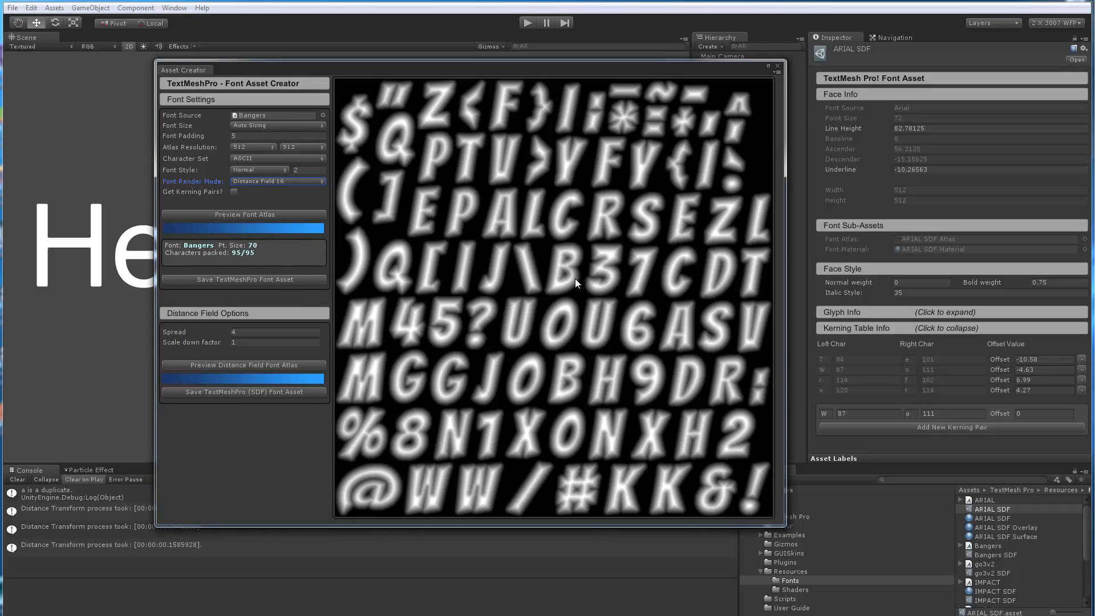
pyautogui.moveTo(500, 260)
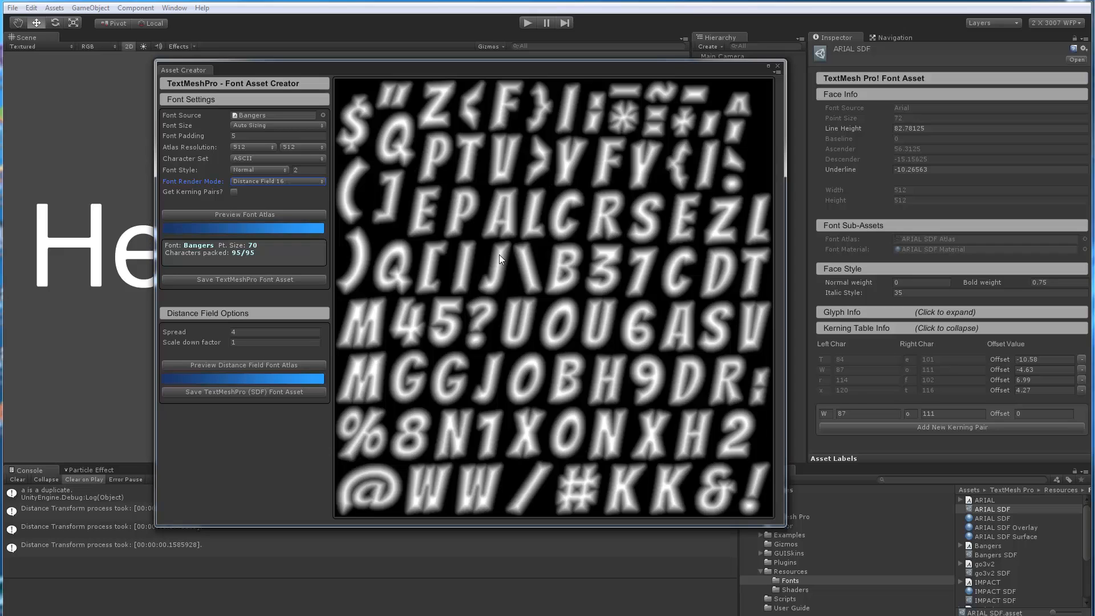
pyautogui.moveTo(512, 318)
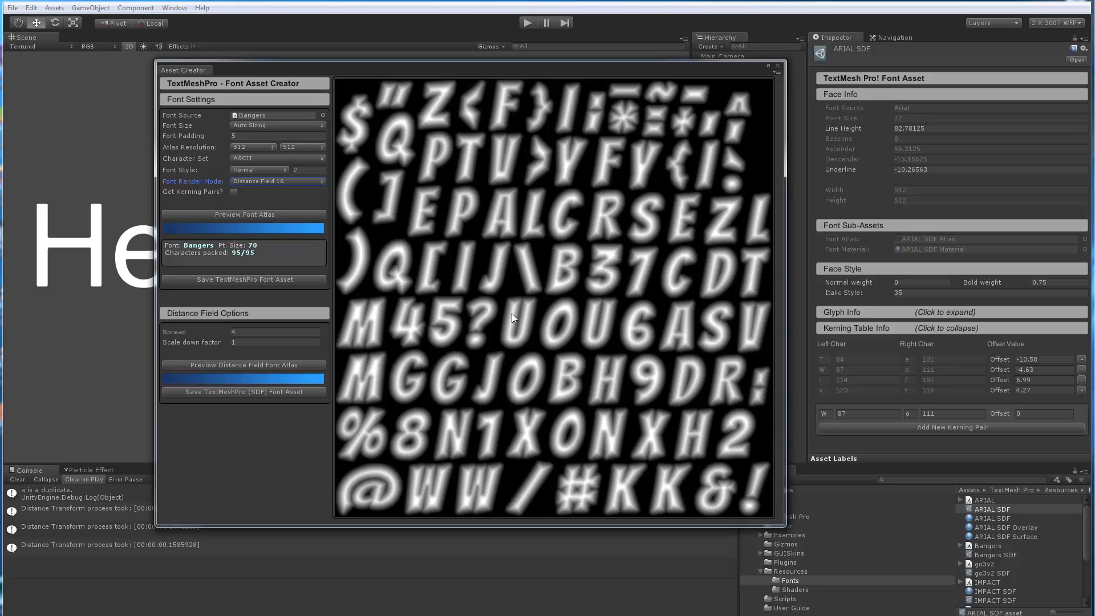